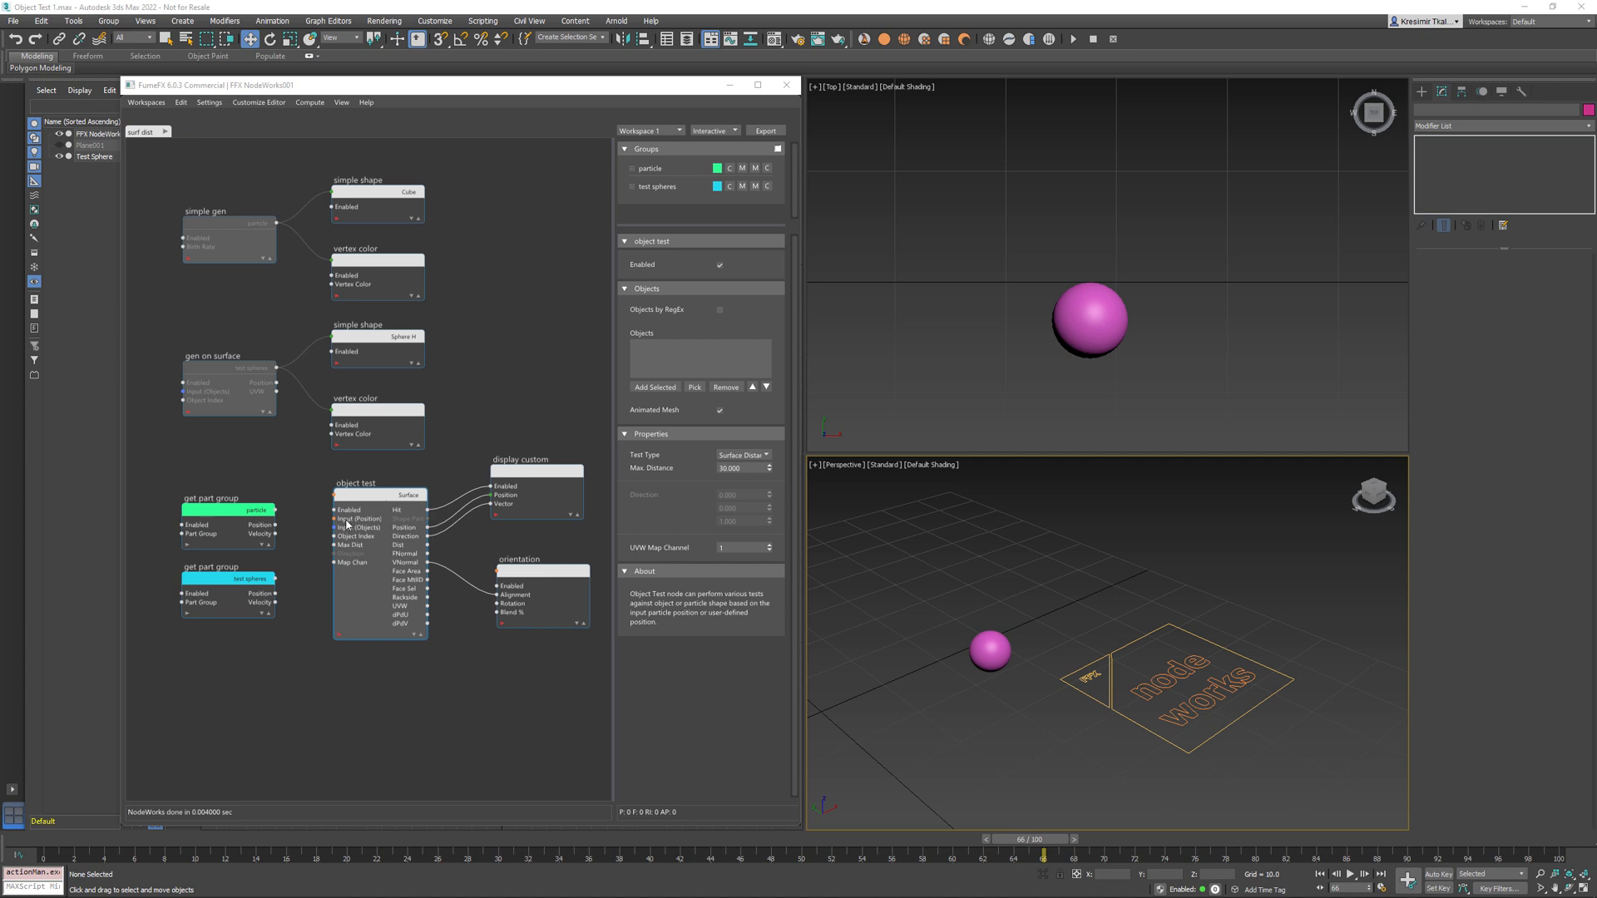
mouse_move(344, 531)
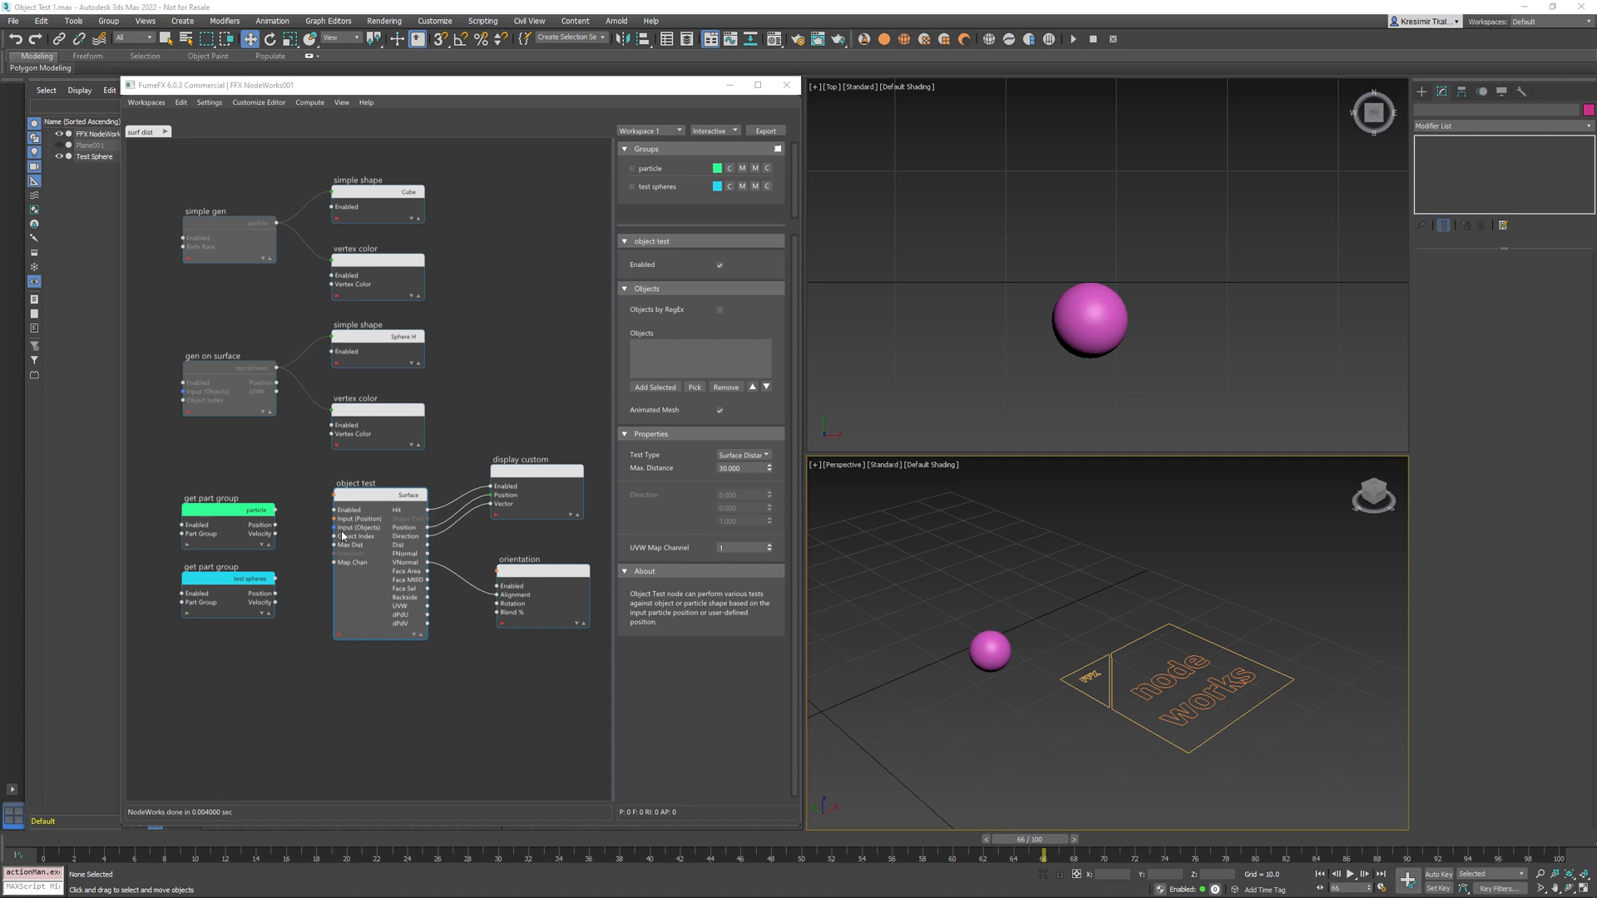
mouse_move(405, 598)
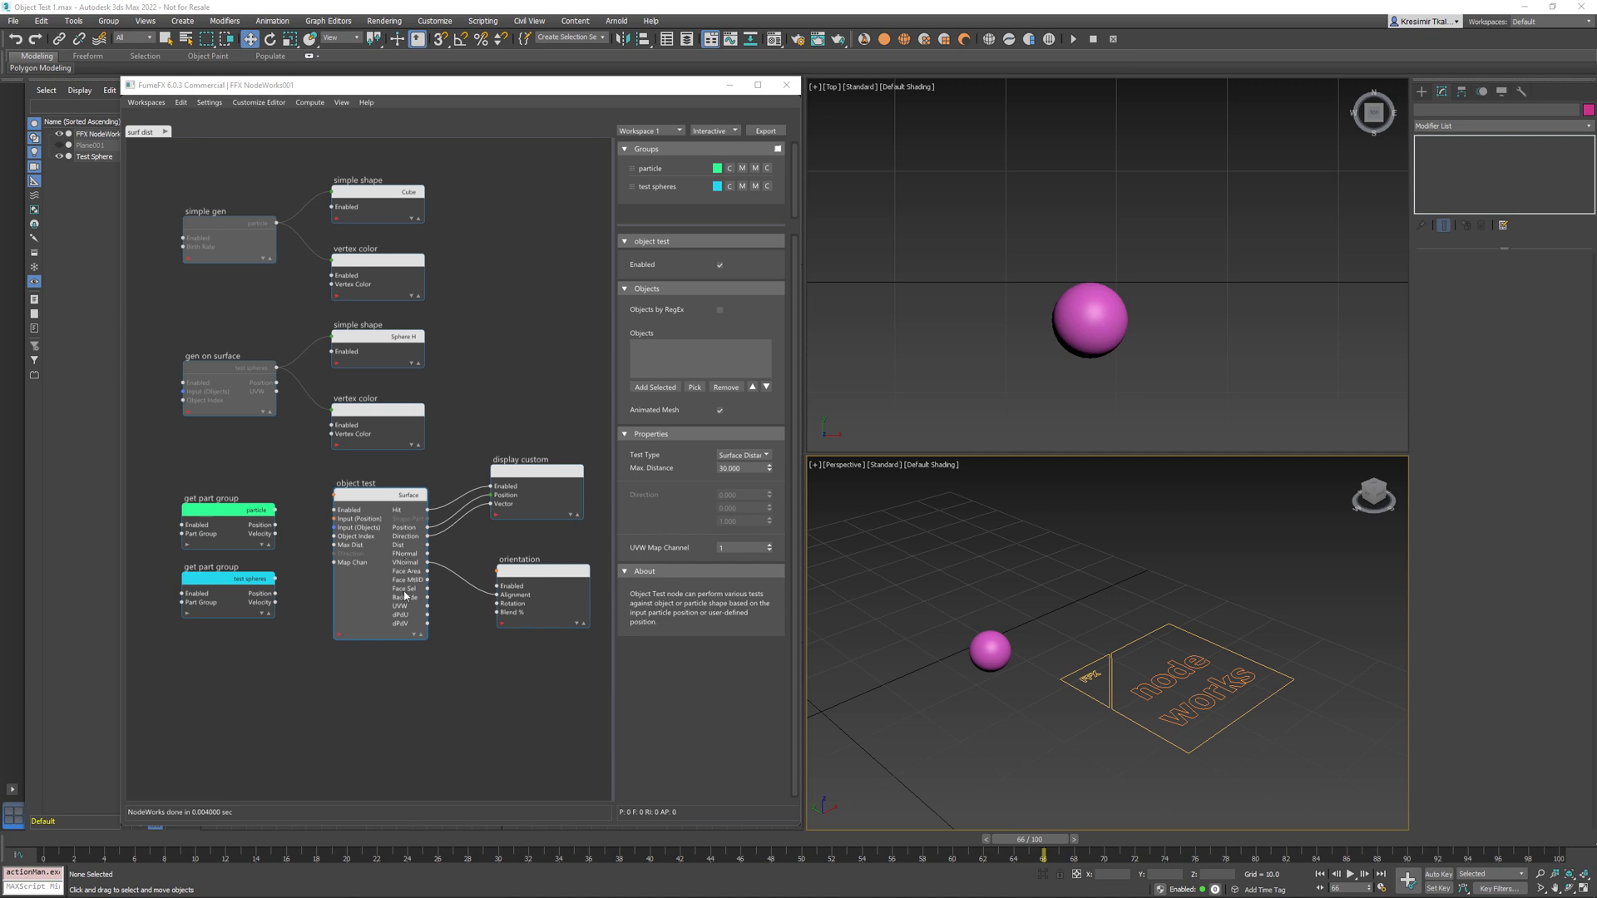
mouse_move(403, 597)
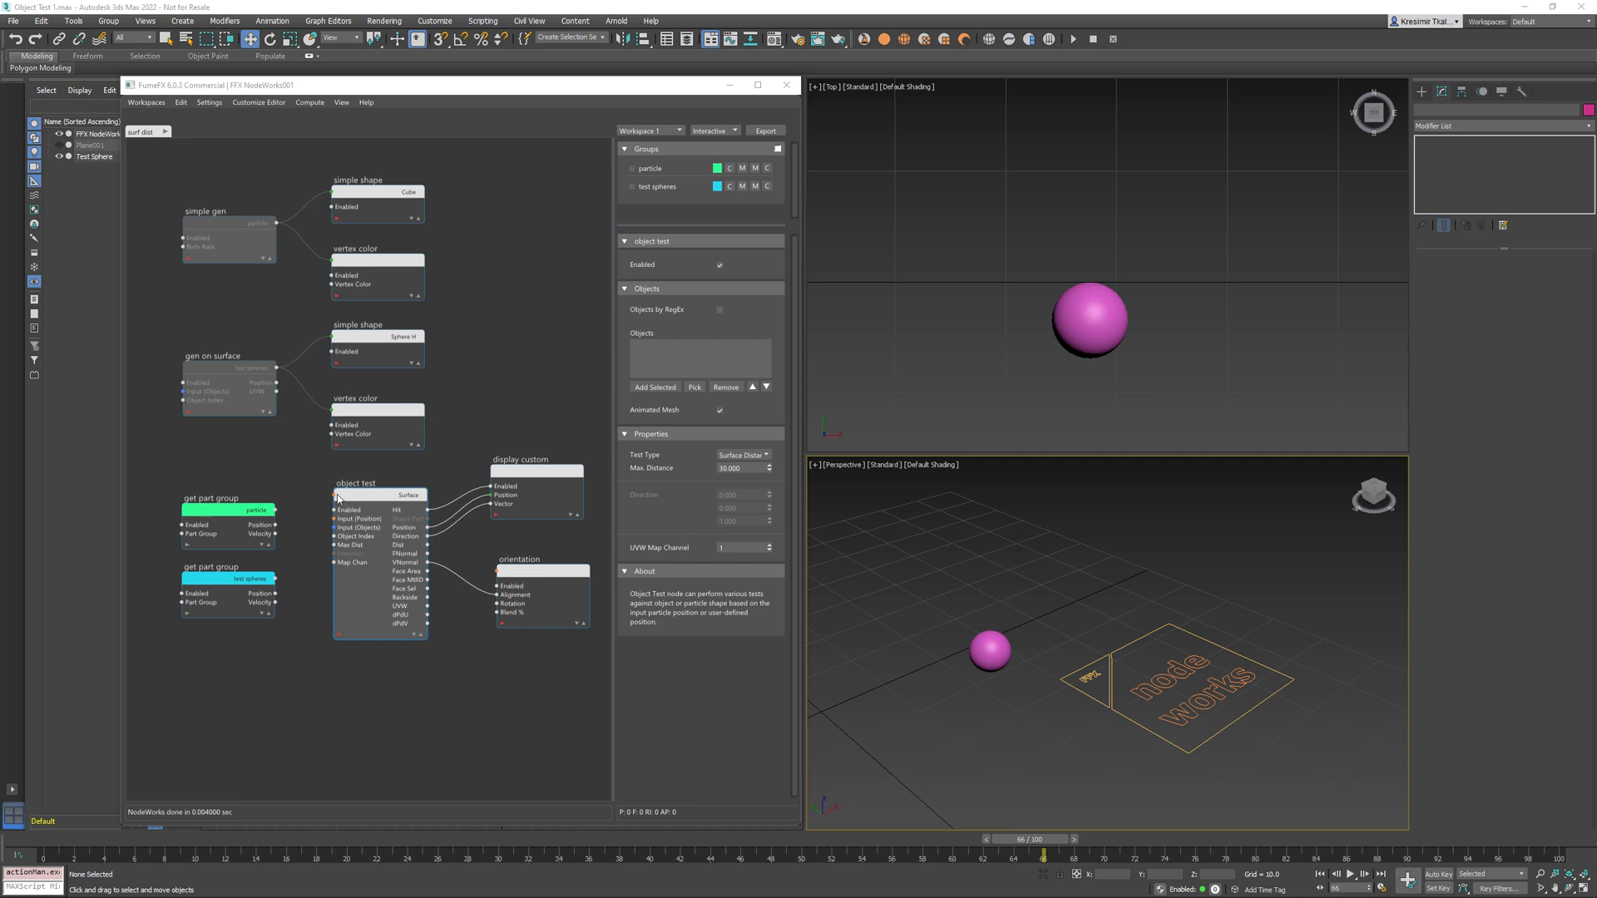
mouse_move(345, 501)
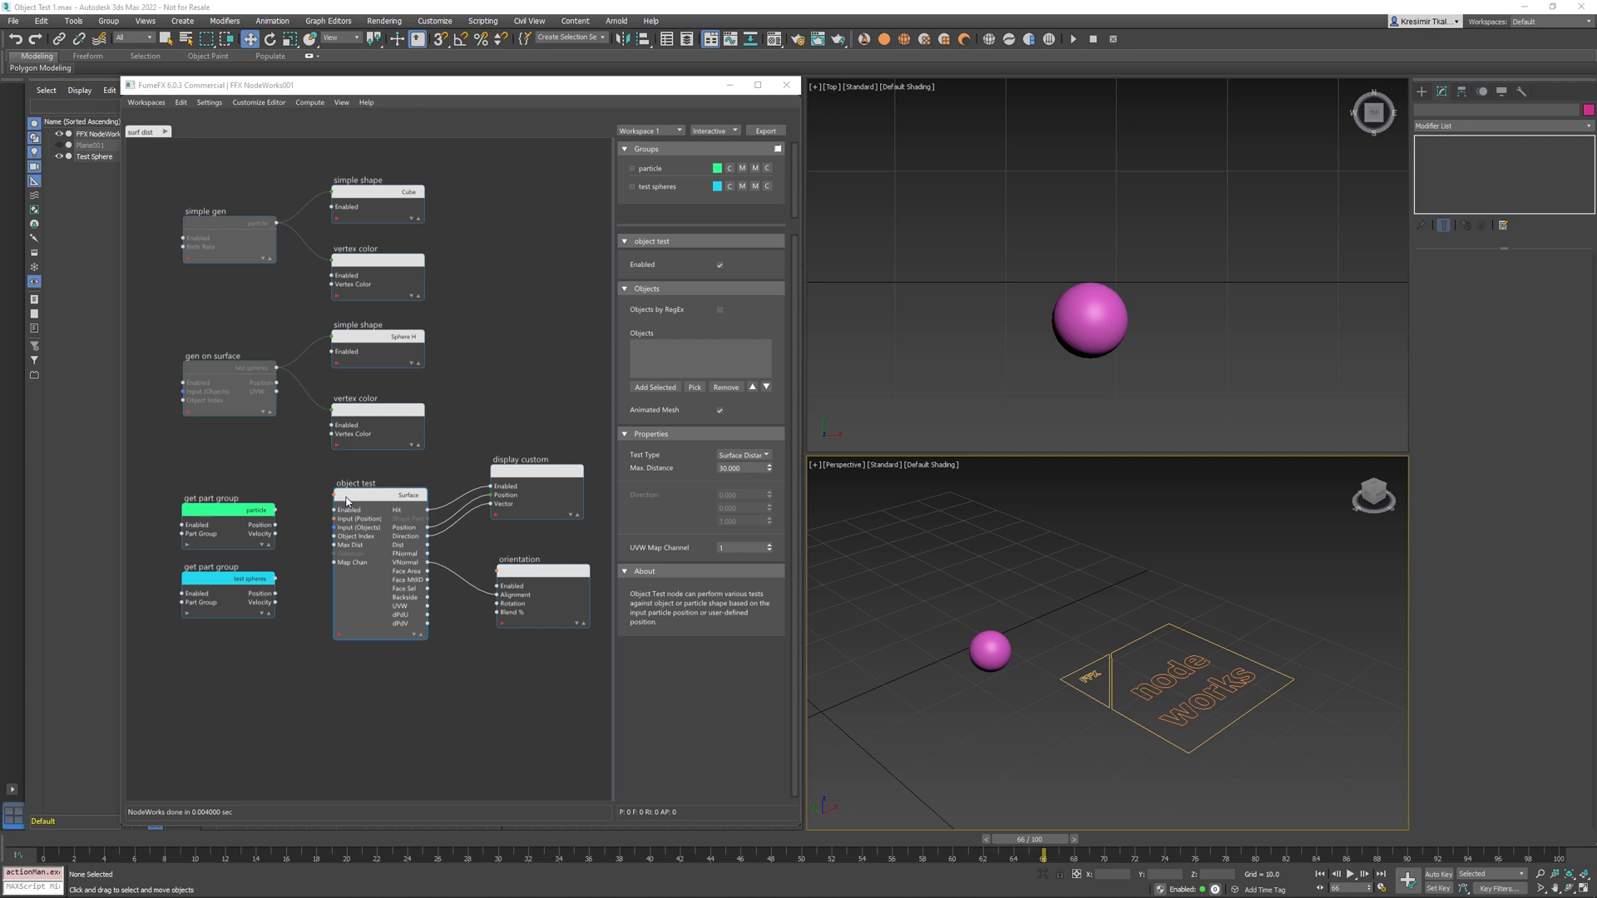
Select the Object Test node and keep Surface Distance as its test type.
click(743, 454)
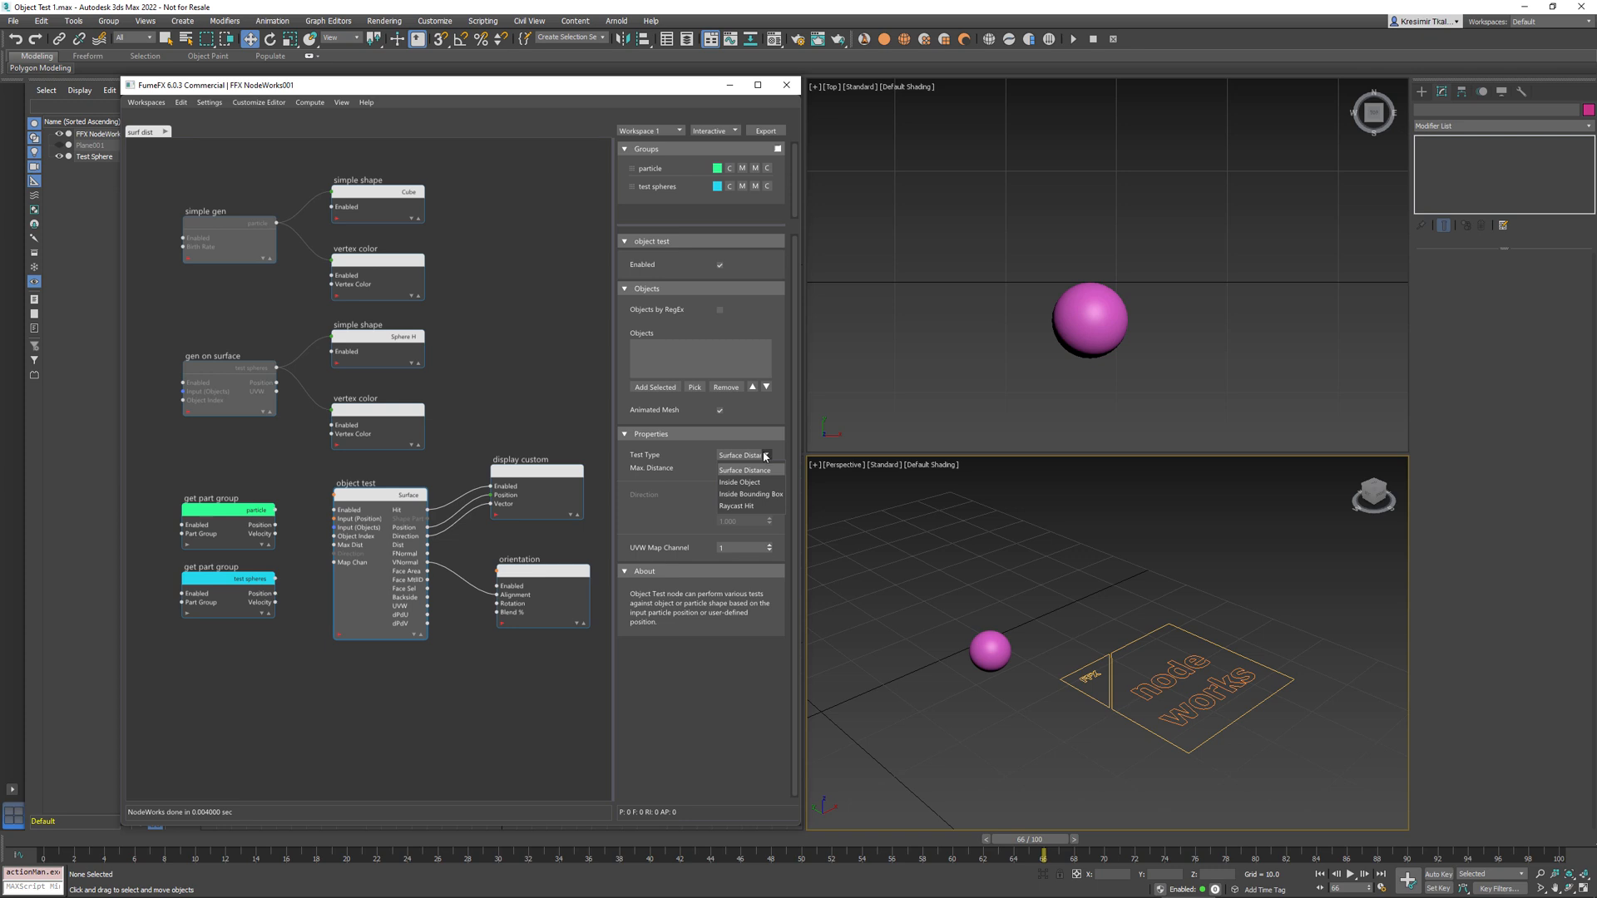
click(744, 469)
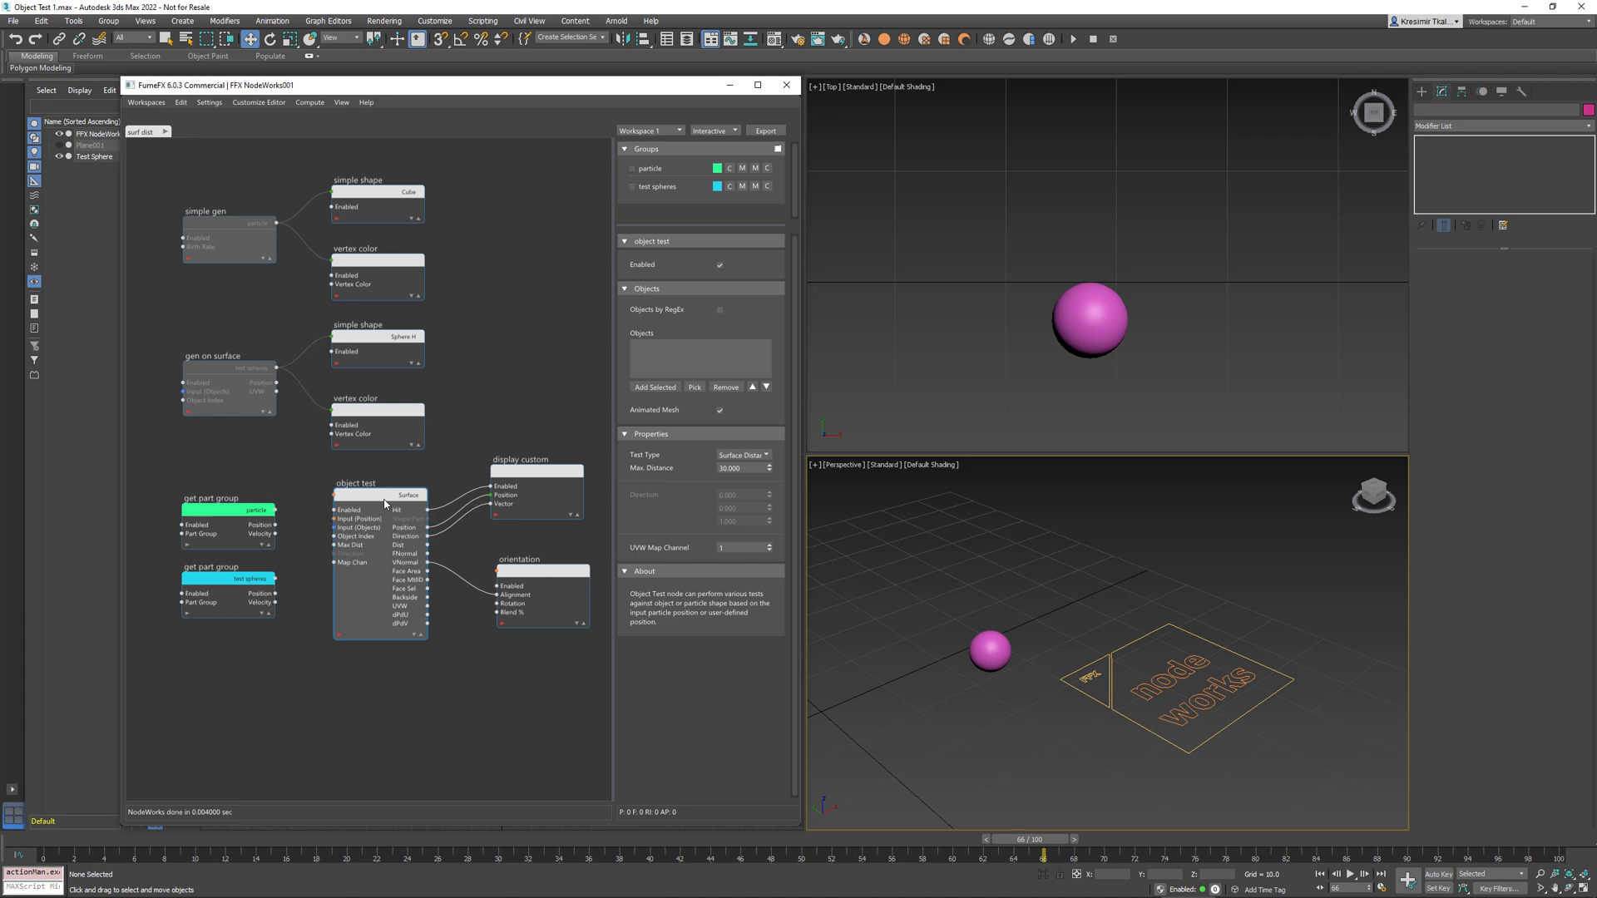
mouse_move(385, 508)
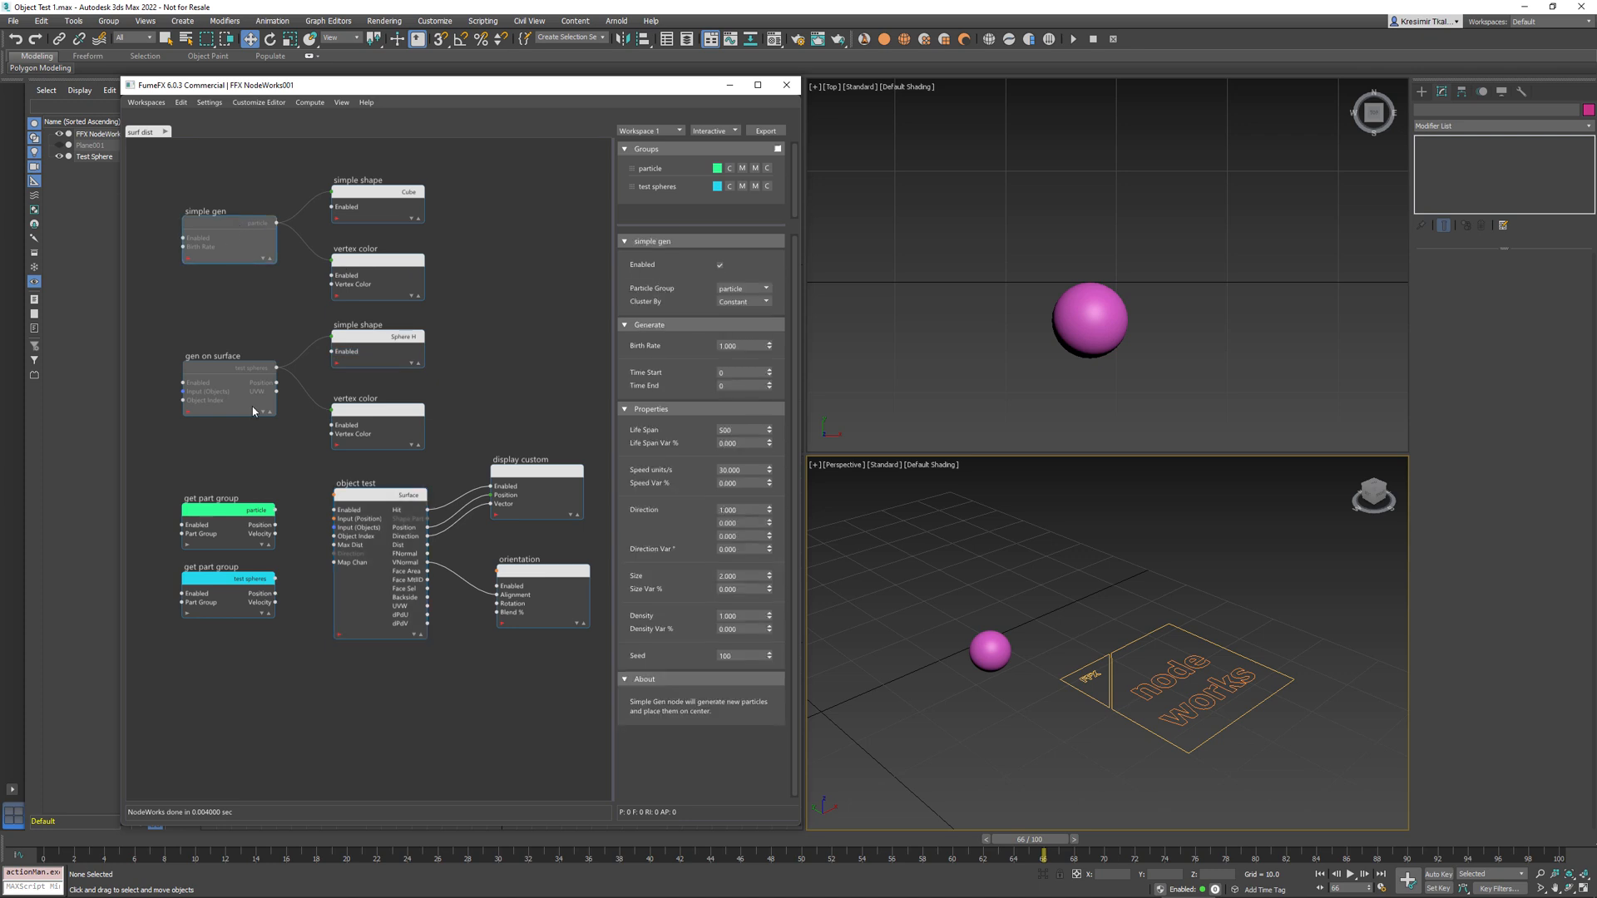
Enable the Simple Gen cube generator and the Gen On Surface sphere grid node.
click(227, 223)
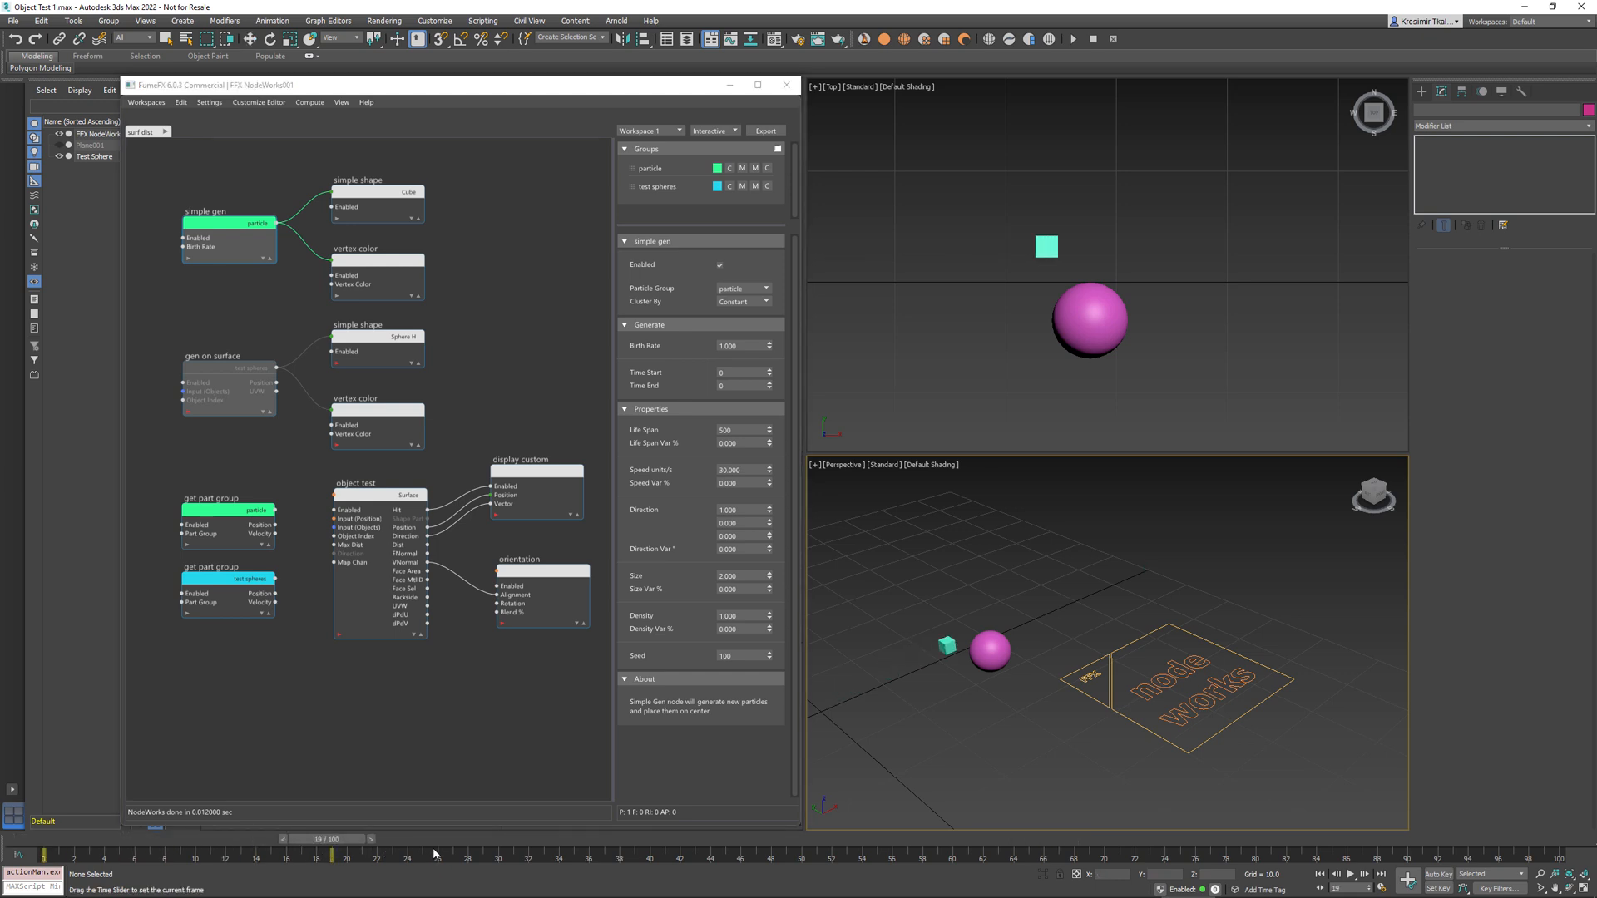
mouse_move(237, 457)
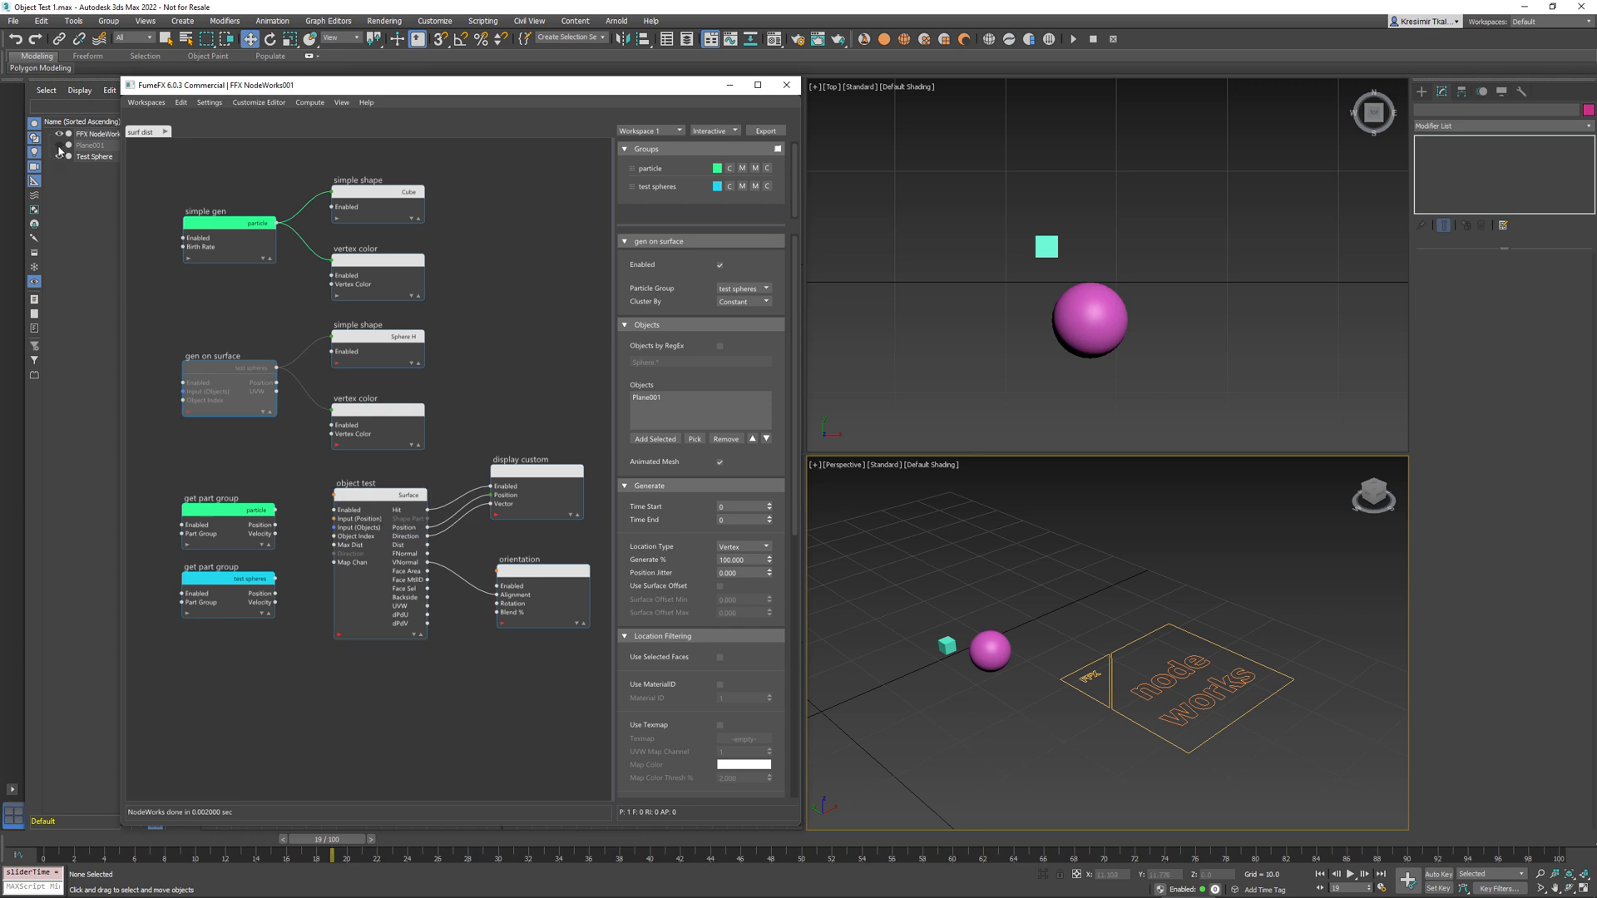
mouse_move(187, 417)
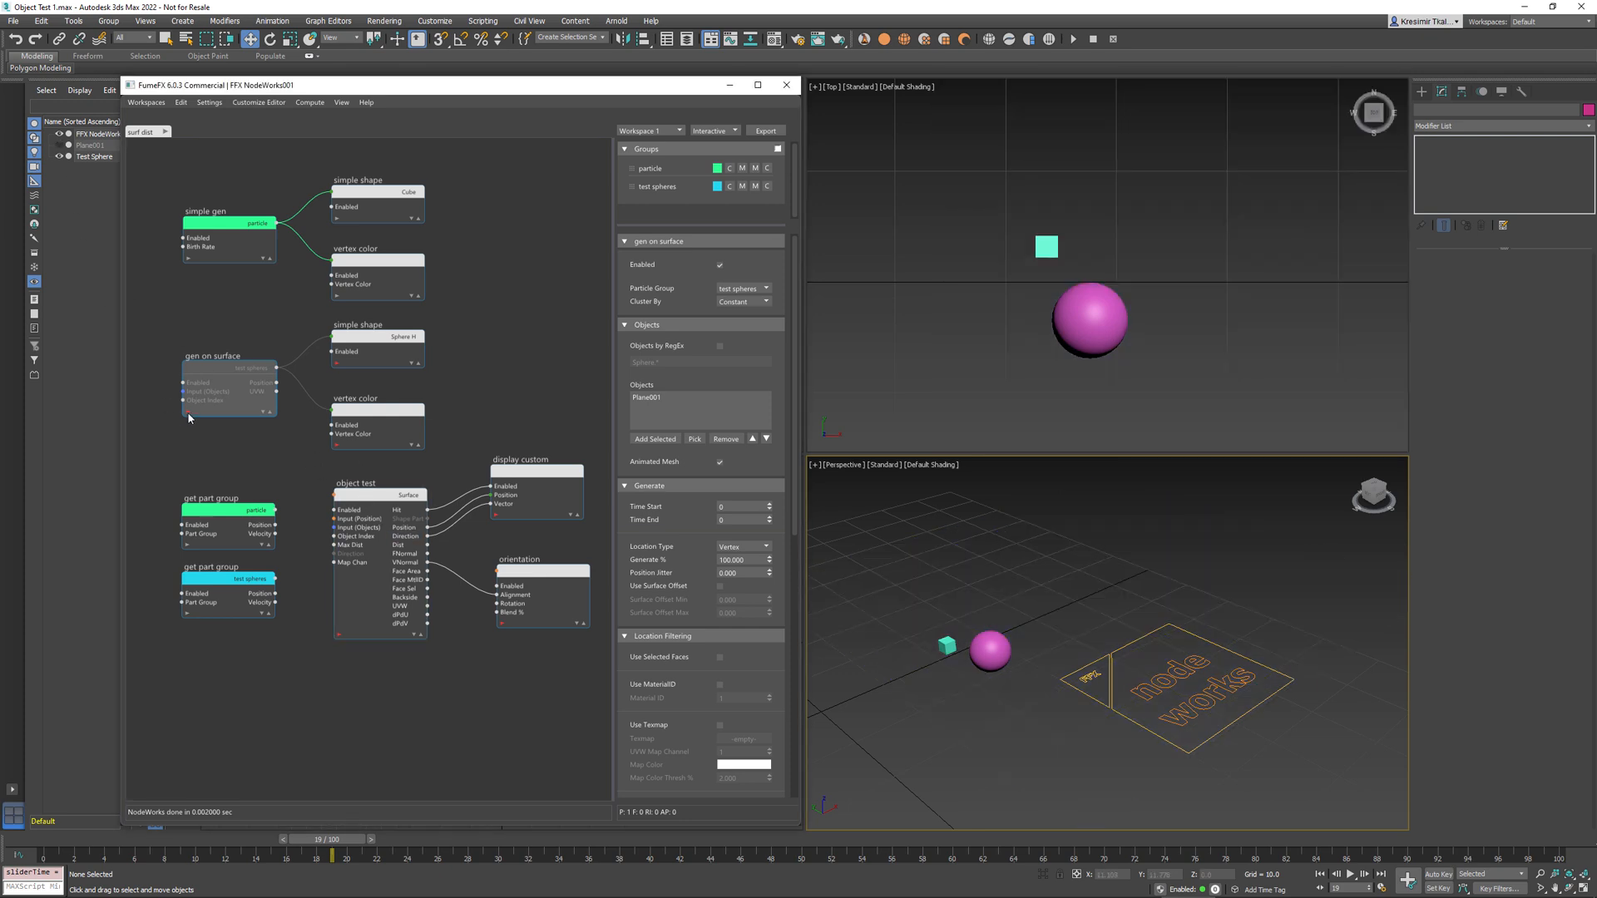
click(230, 368)
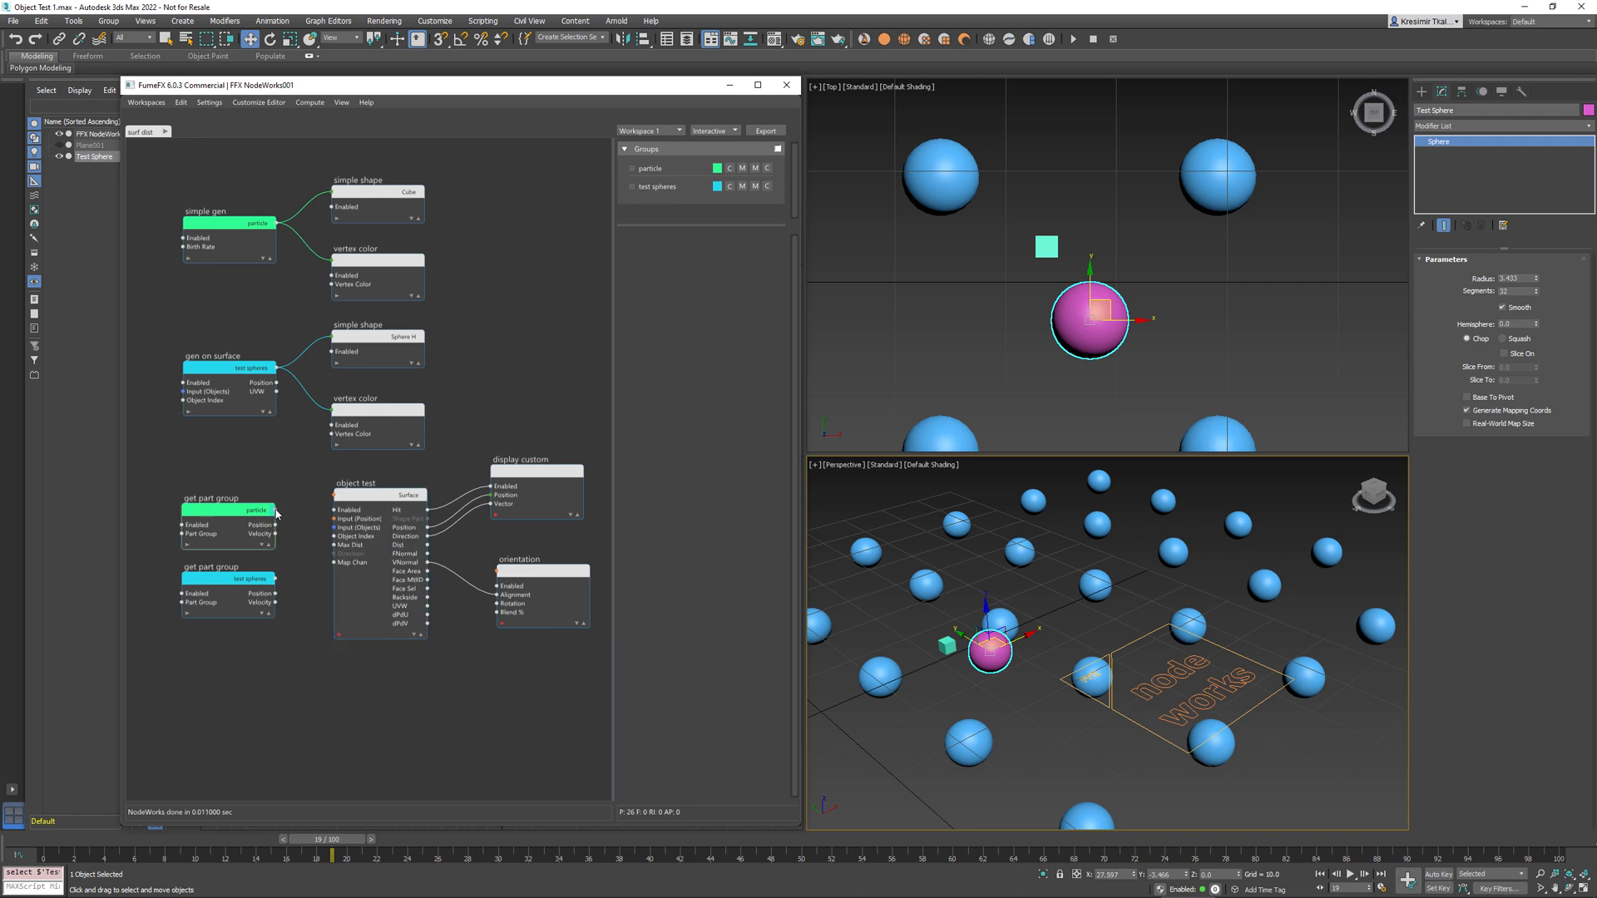
Wire the particle Position into Object Test and add Test Sphere as its tested object.
click(359, 483)
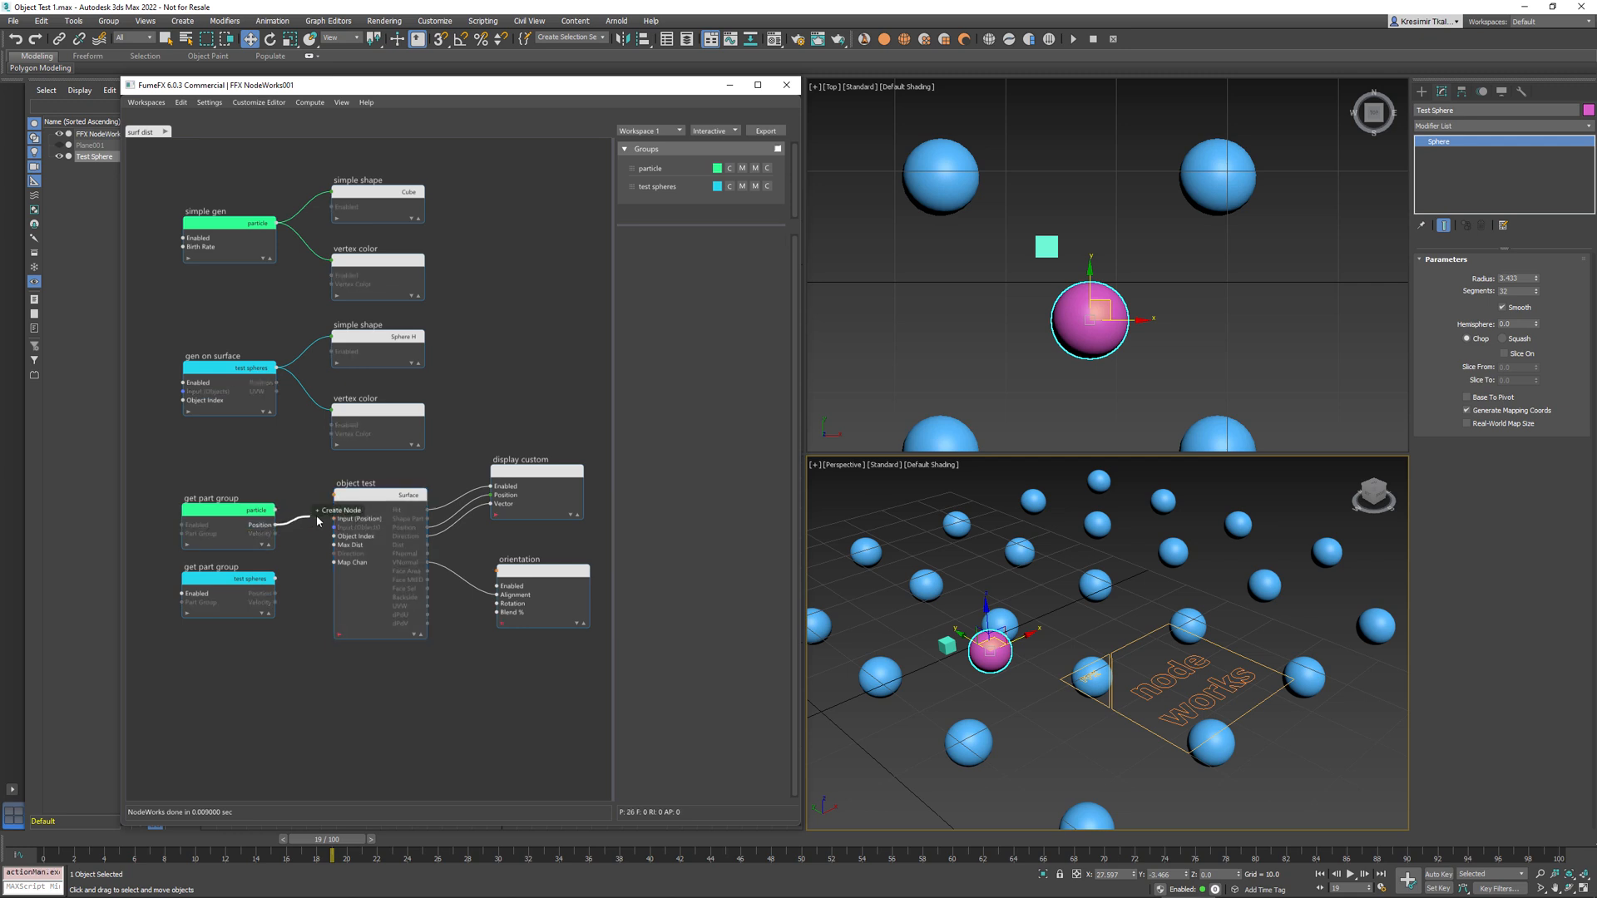
click(357, 482)
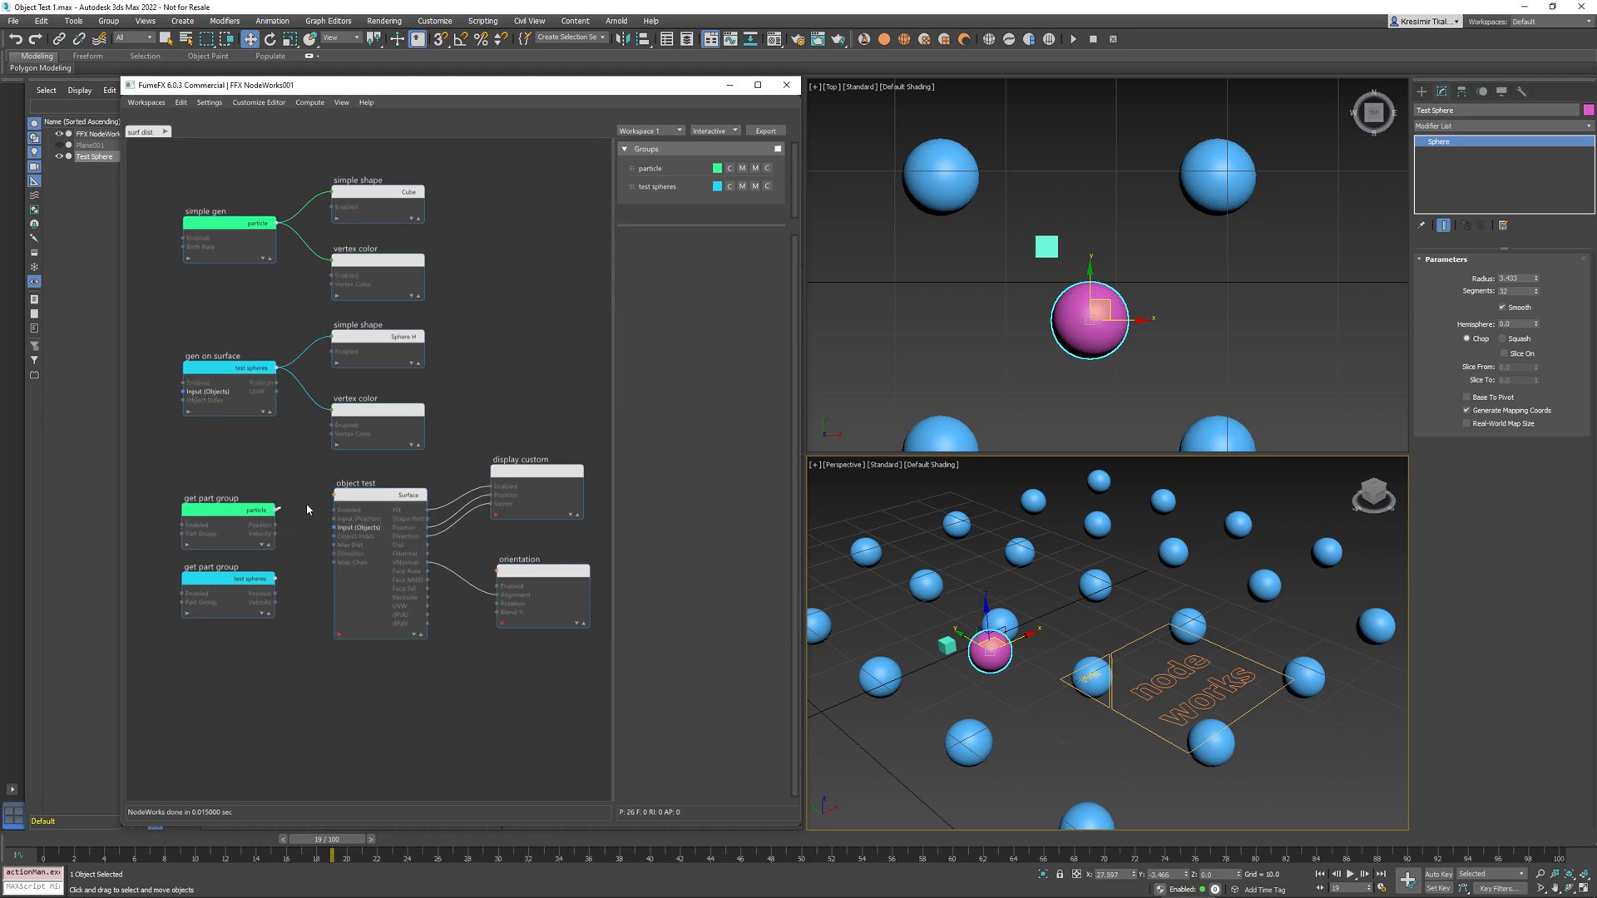
click(358, 495)
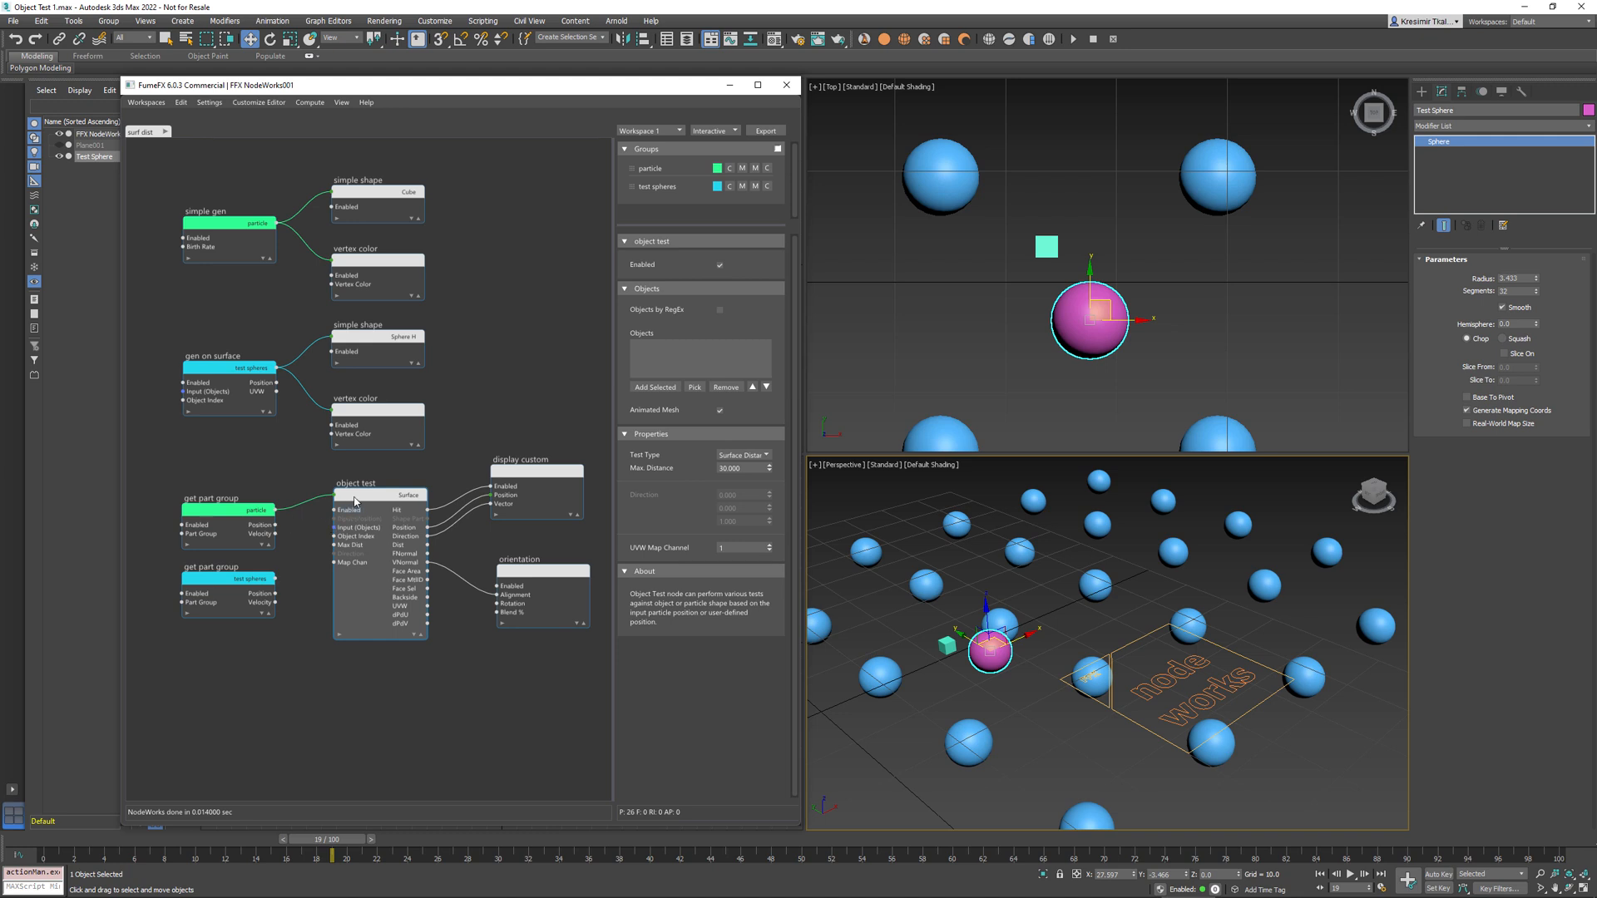
click(694, 386)
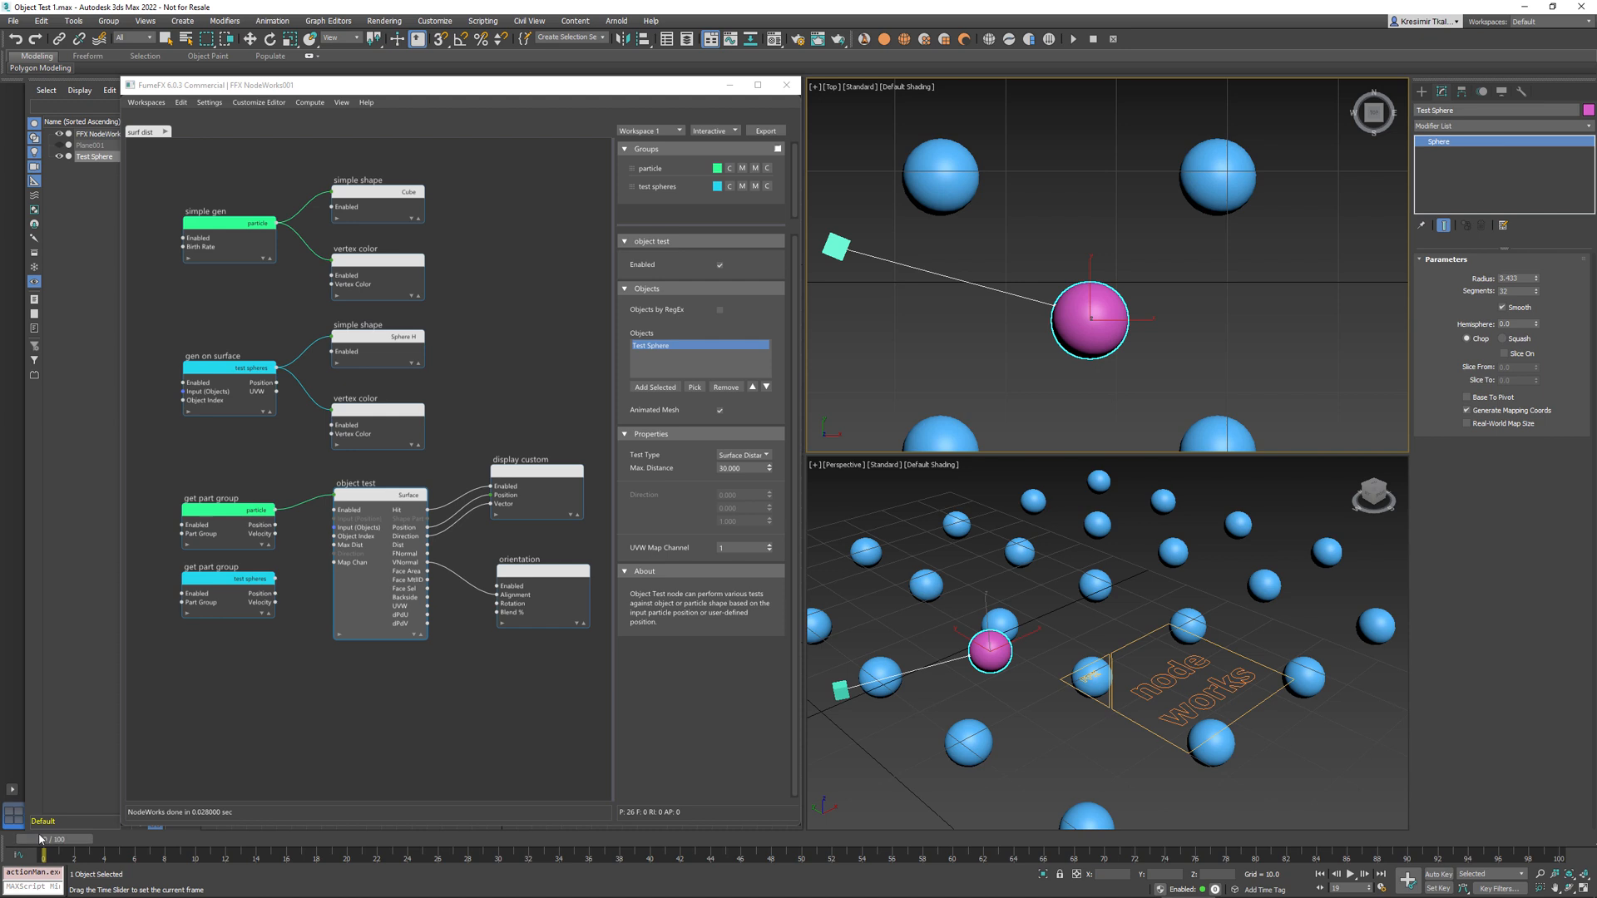
Scrub the timeline forward to watch the distance line follow the cube particle.
drag(41, 825, 316, 848)
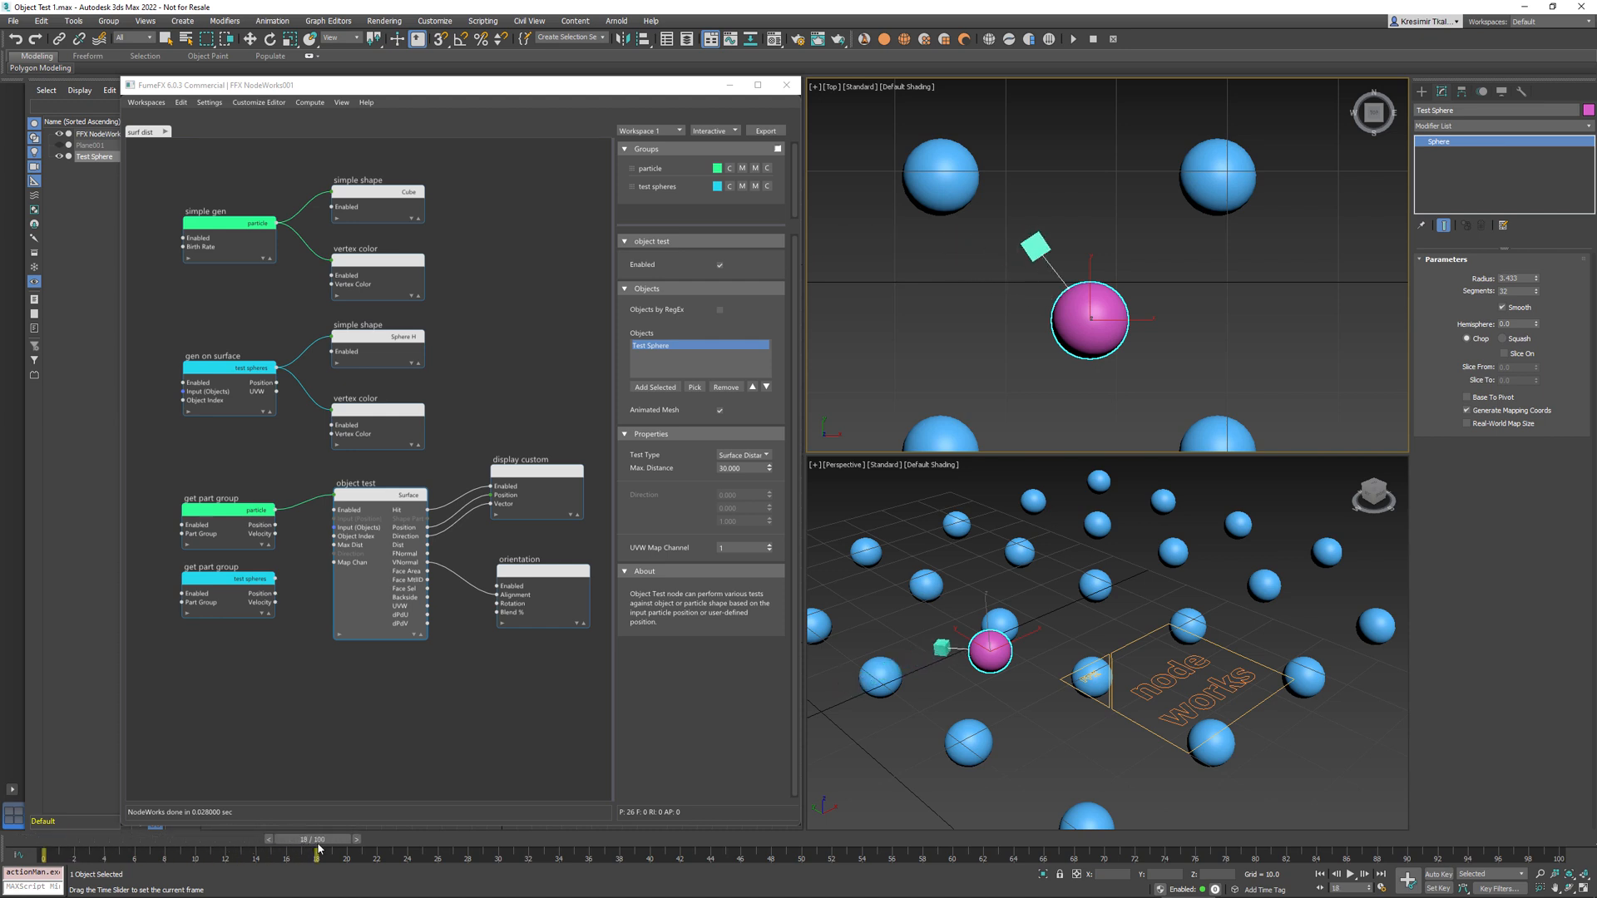
drag(319, 849, 619, 850)
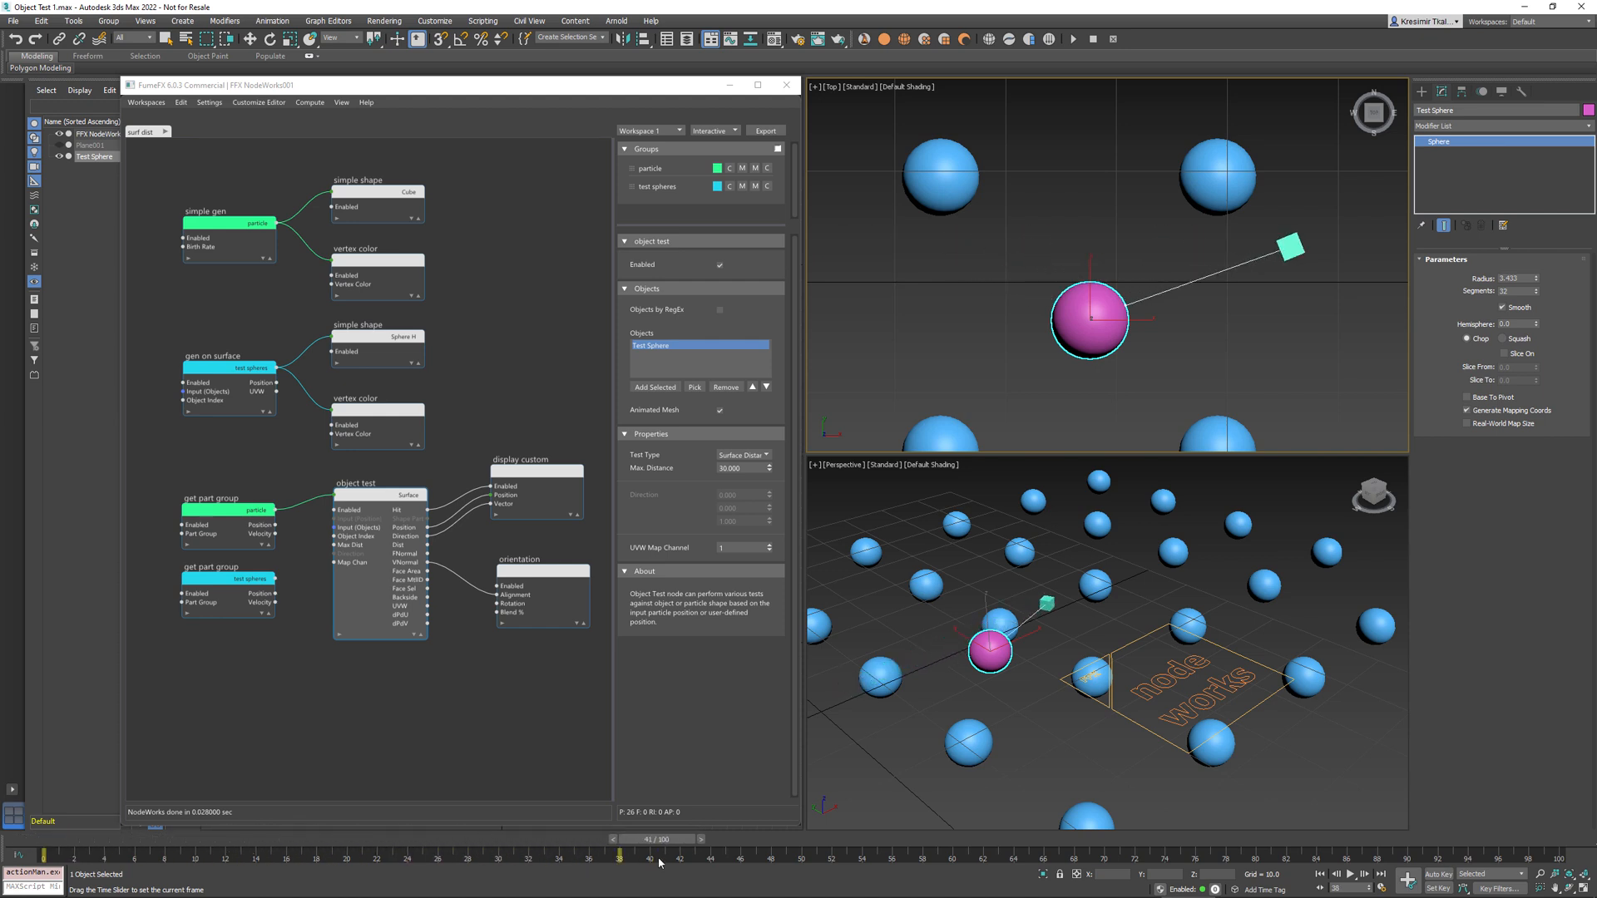
drag(616, 854, 947, 854)
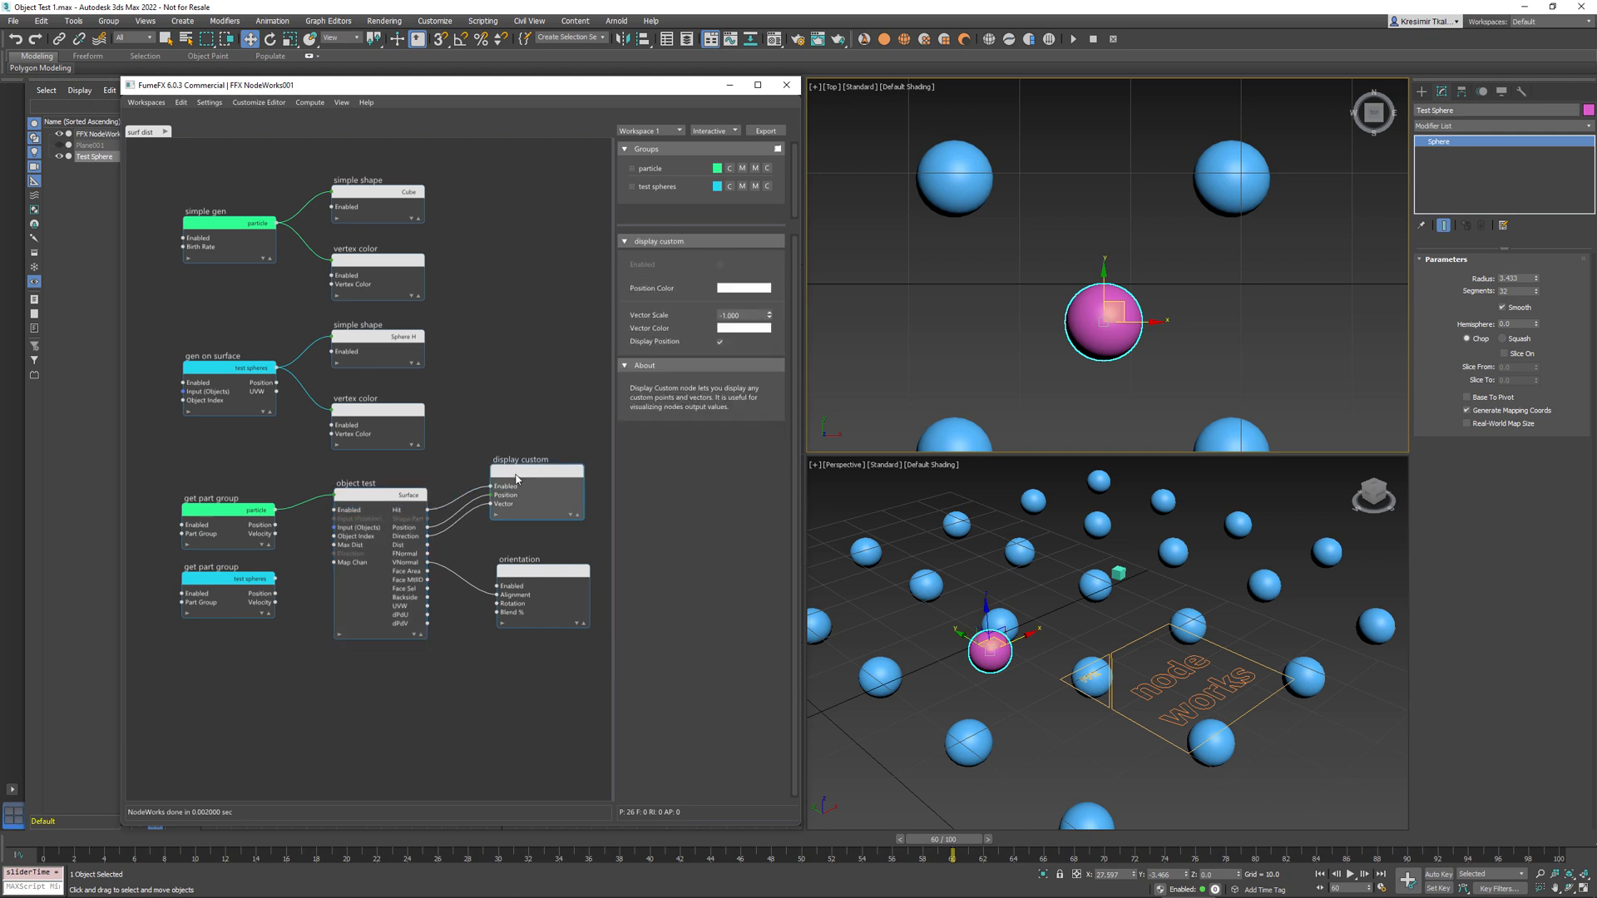
Move Test Sphere to check the line, then connect test spheres particles as shape input.
click(359, 483)
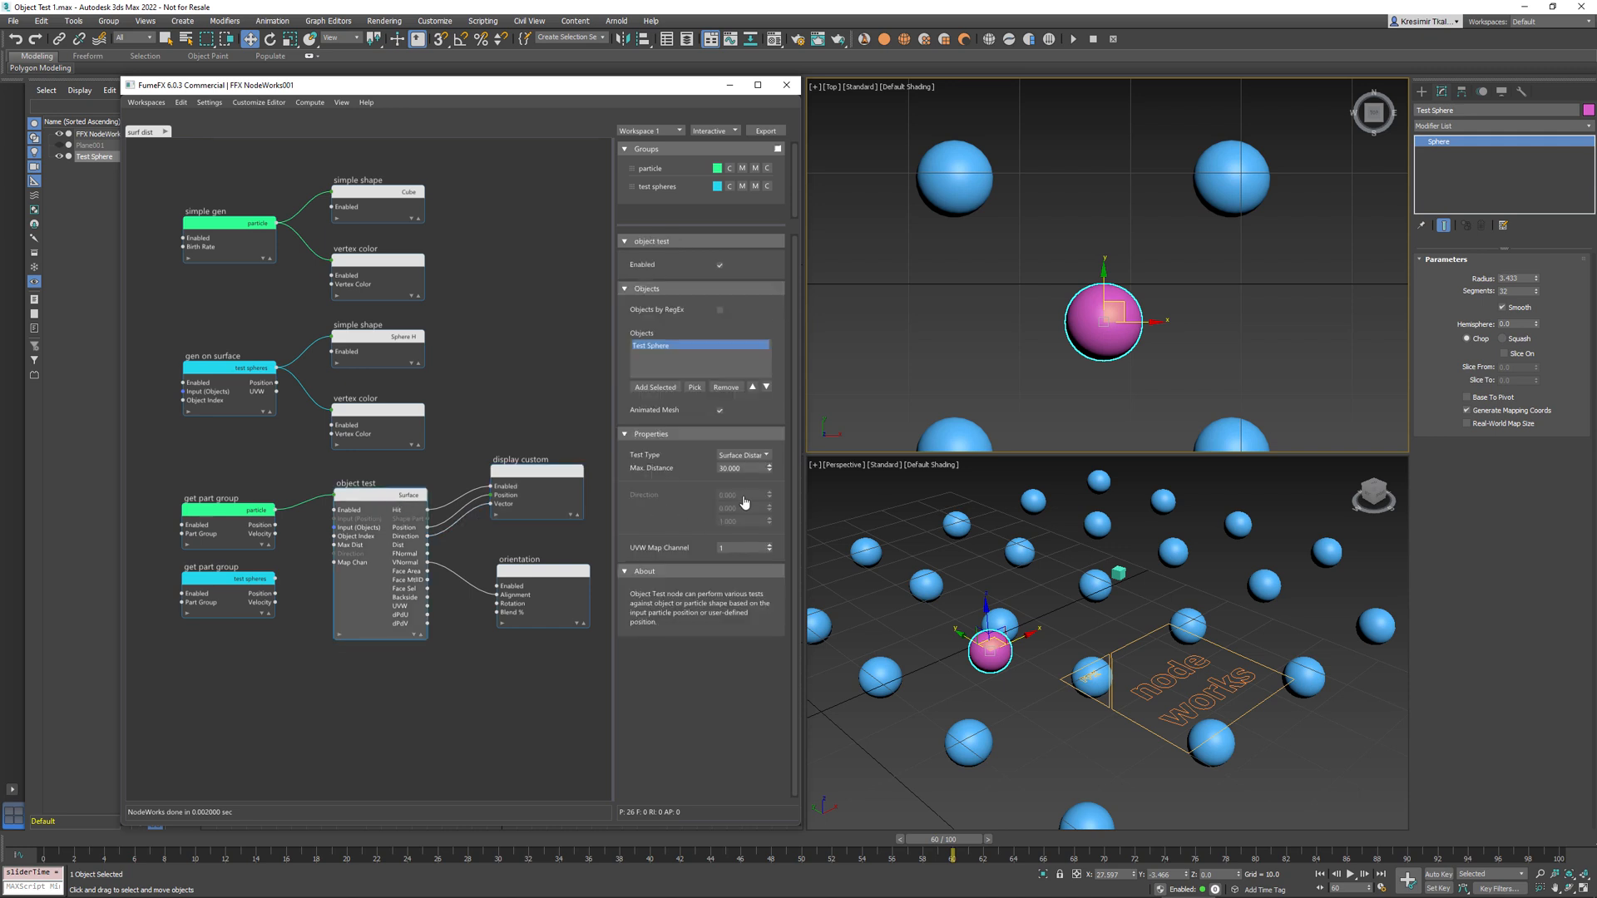
mouse_move(276, 844)
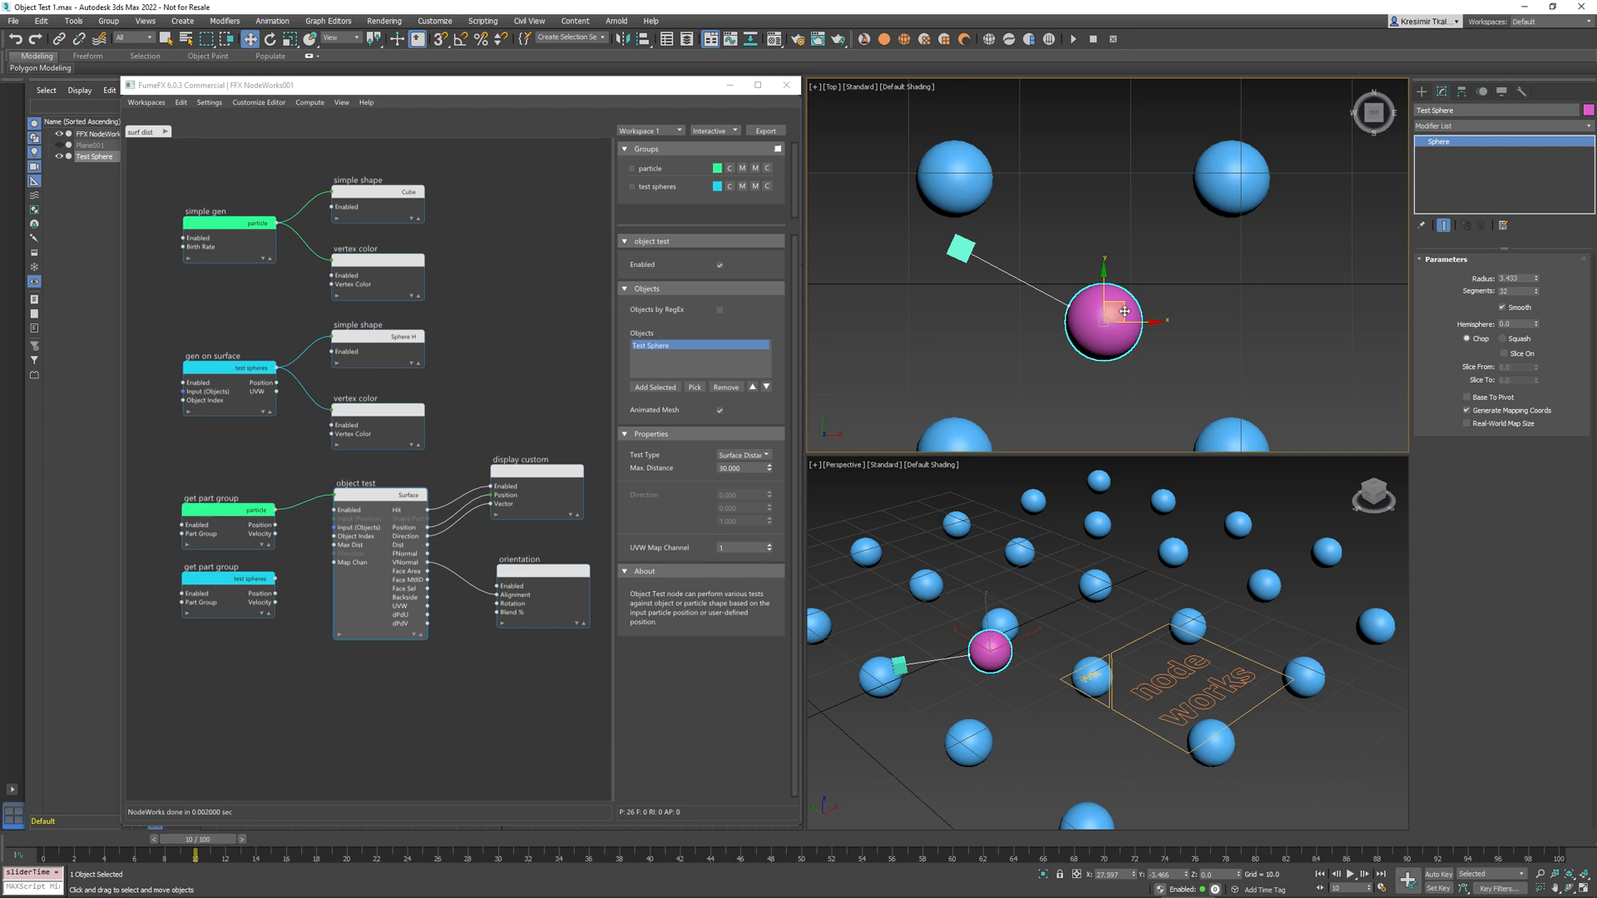
drag(1126, 310, 902, 362)
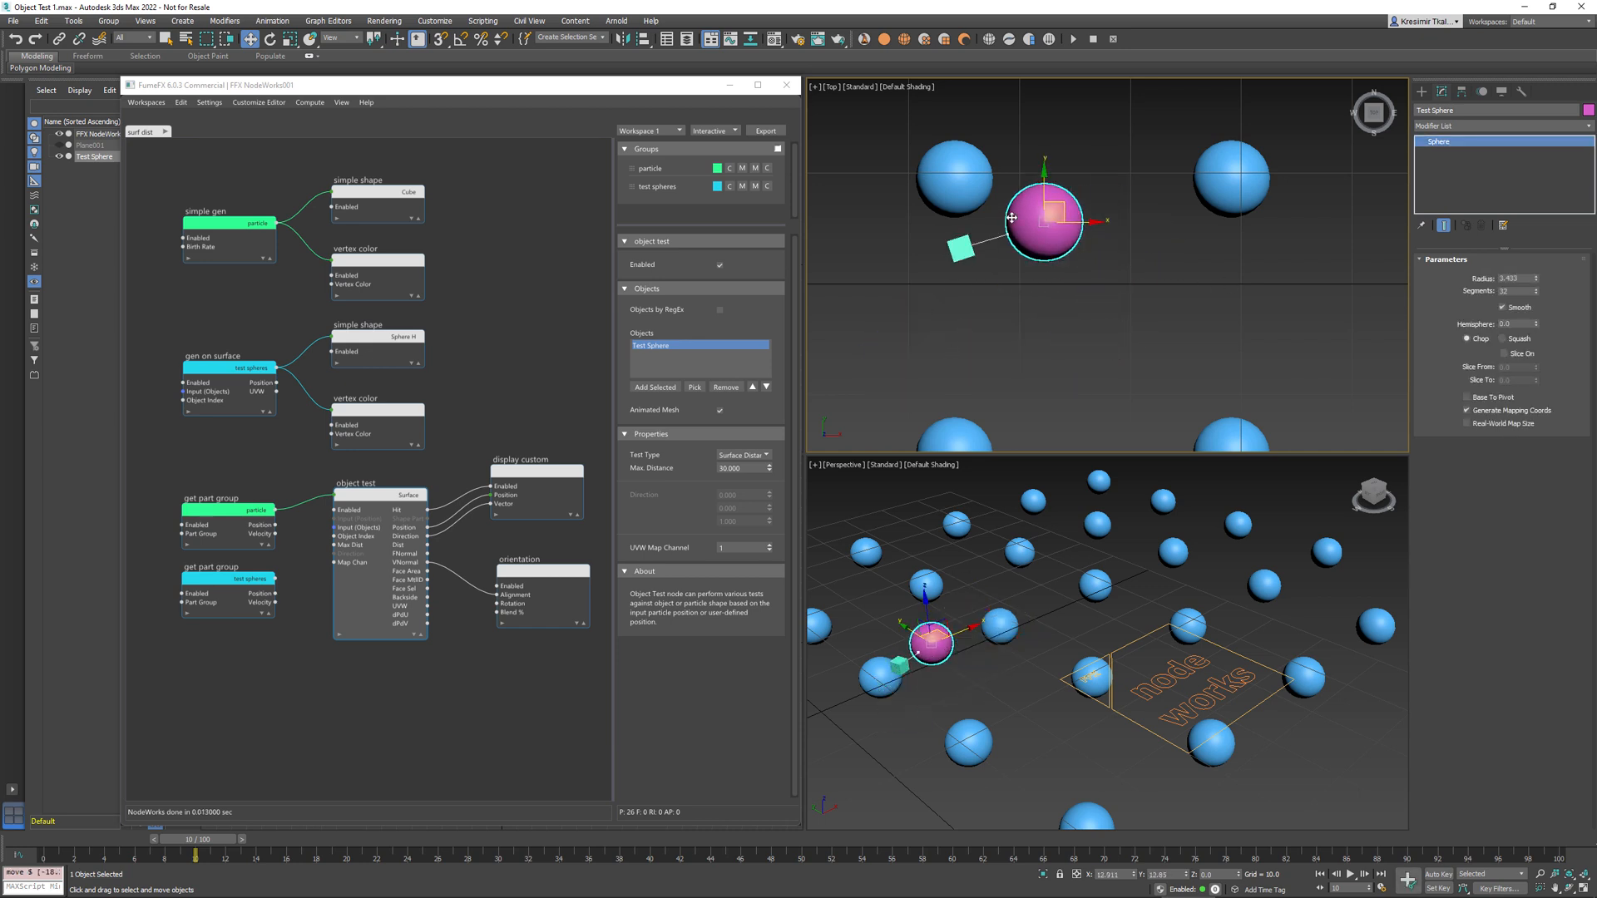
drag(1040, 218, 1094, 331)
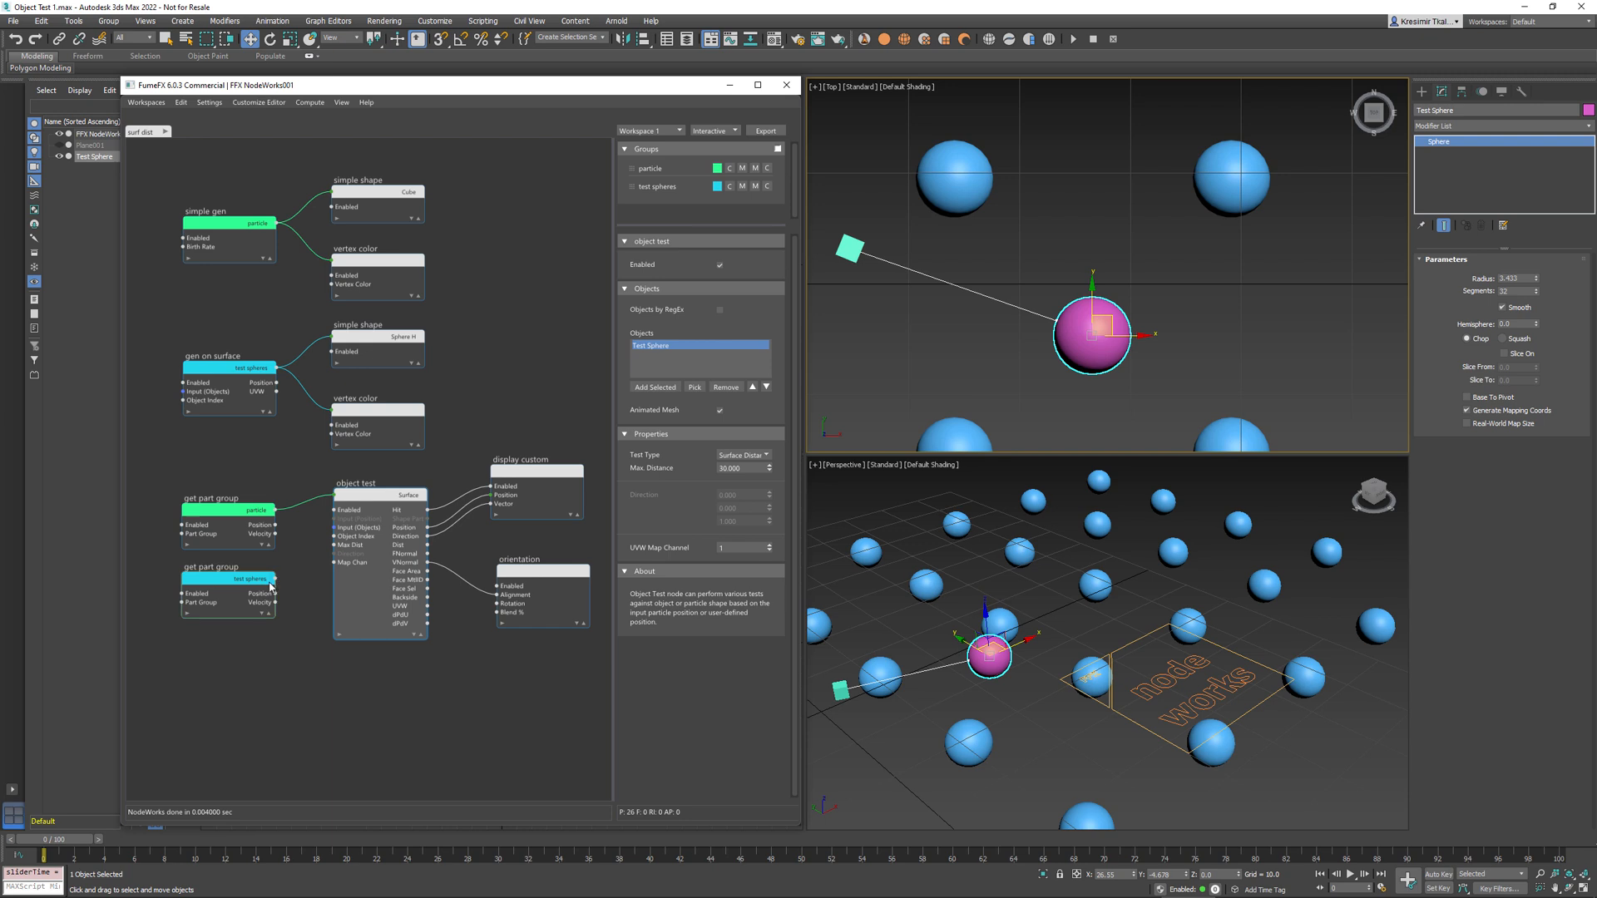
click(275, 584)
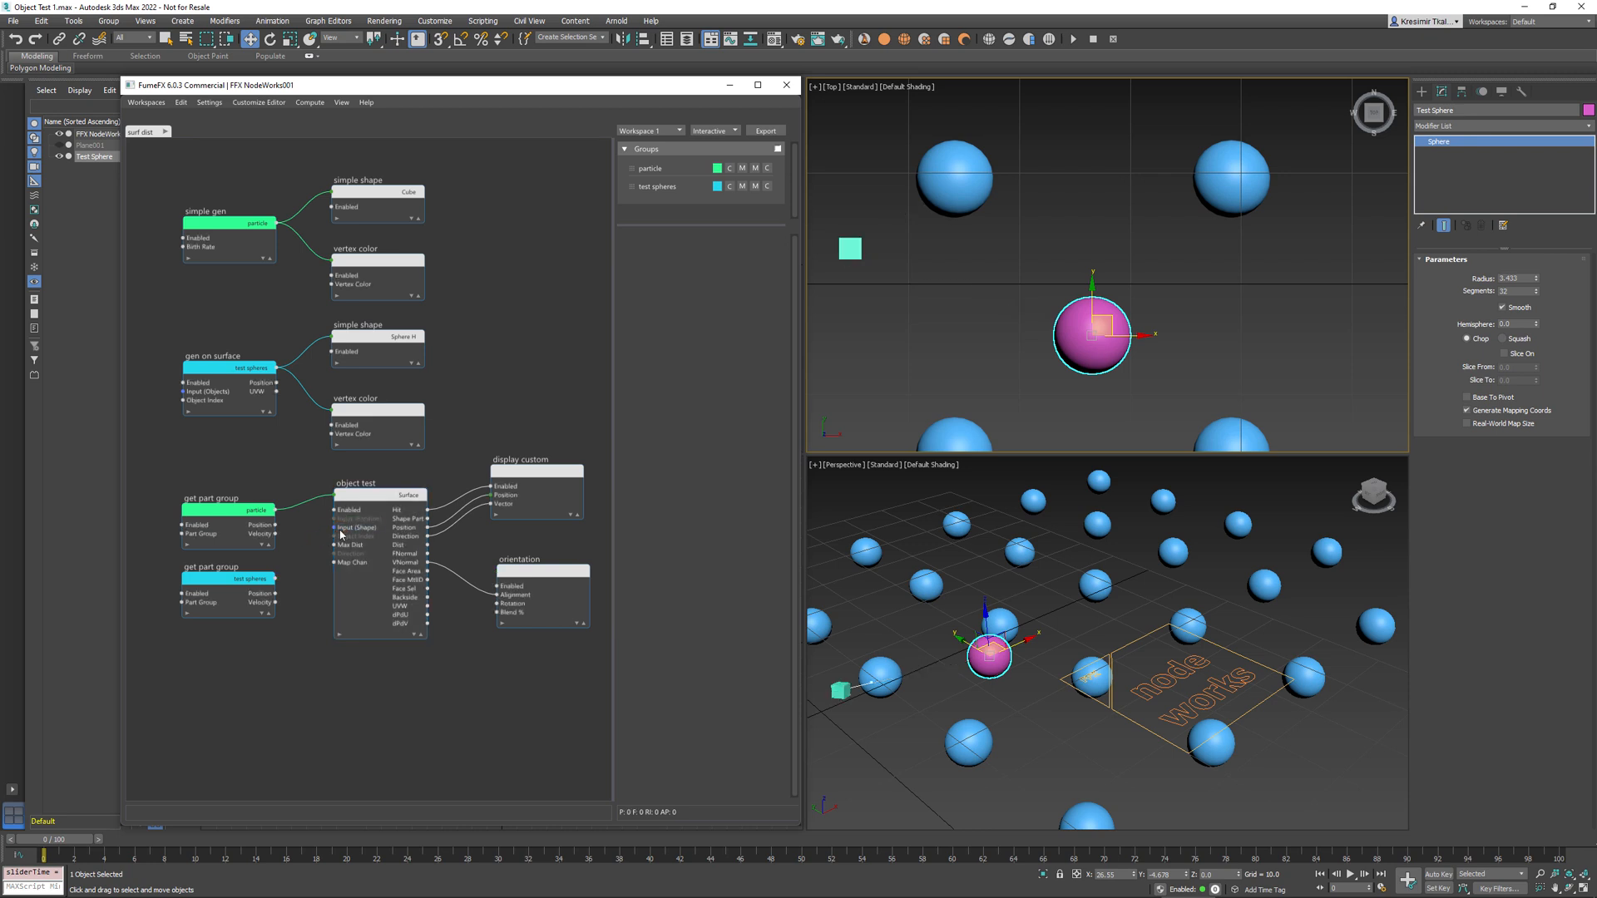
Hide the pink Test Sphere from the viewport right-click menu.
right_click(357, 518)
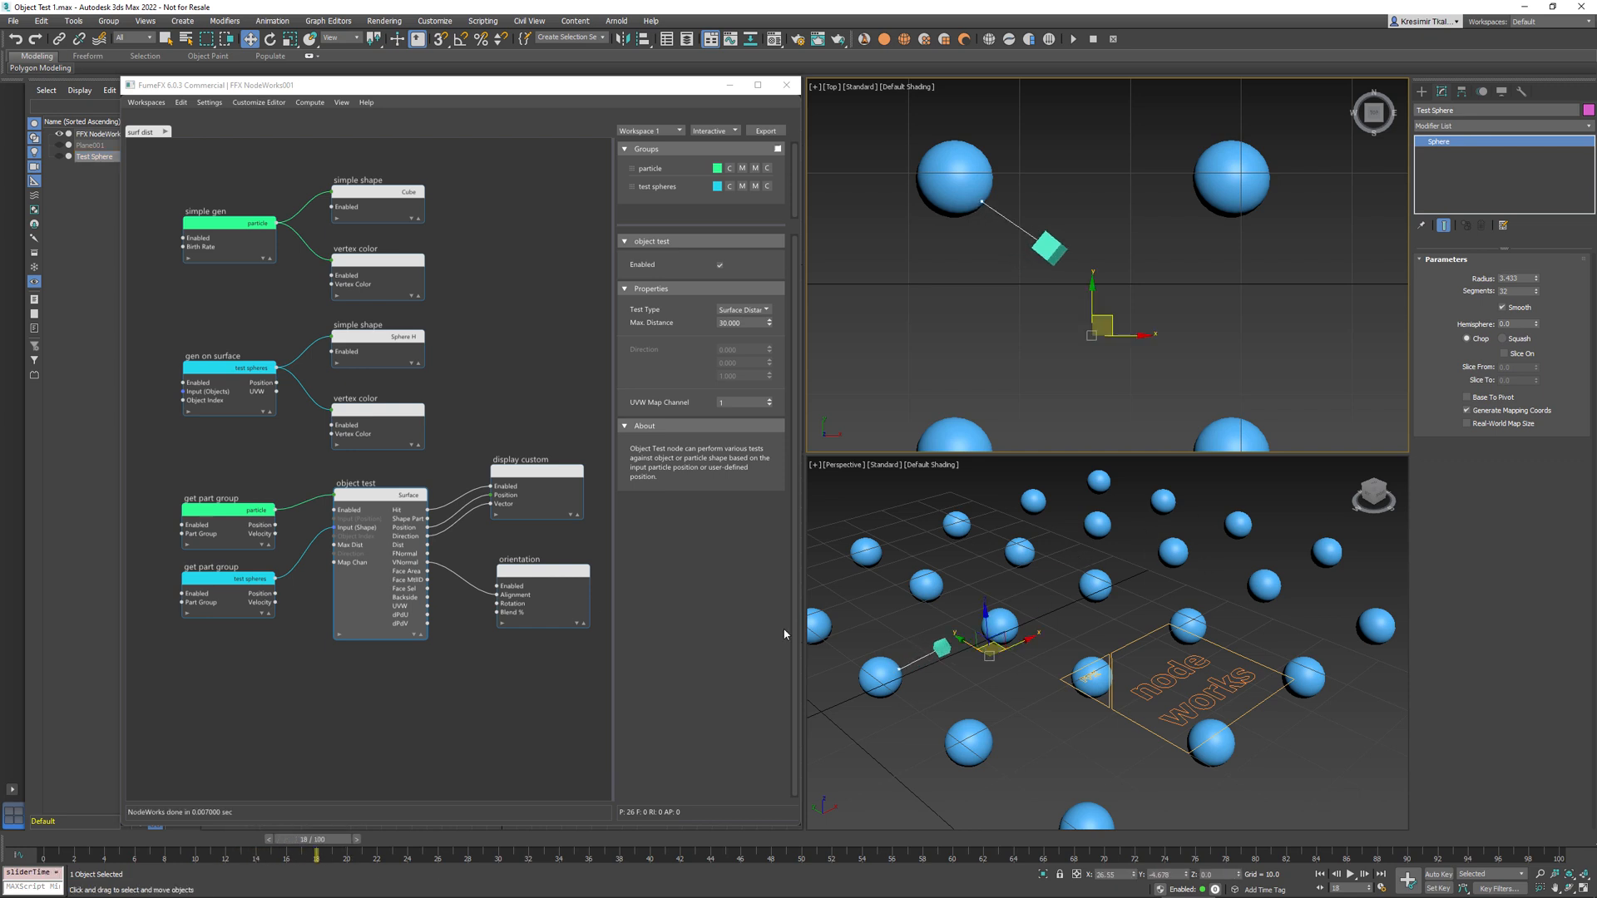
Select the test spheres particle group and scrub forward to watch the line switch spheres.
click(226, 580)
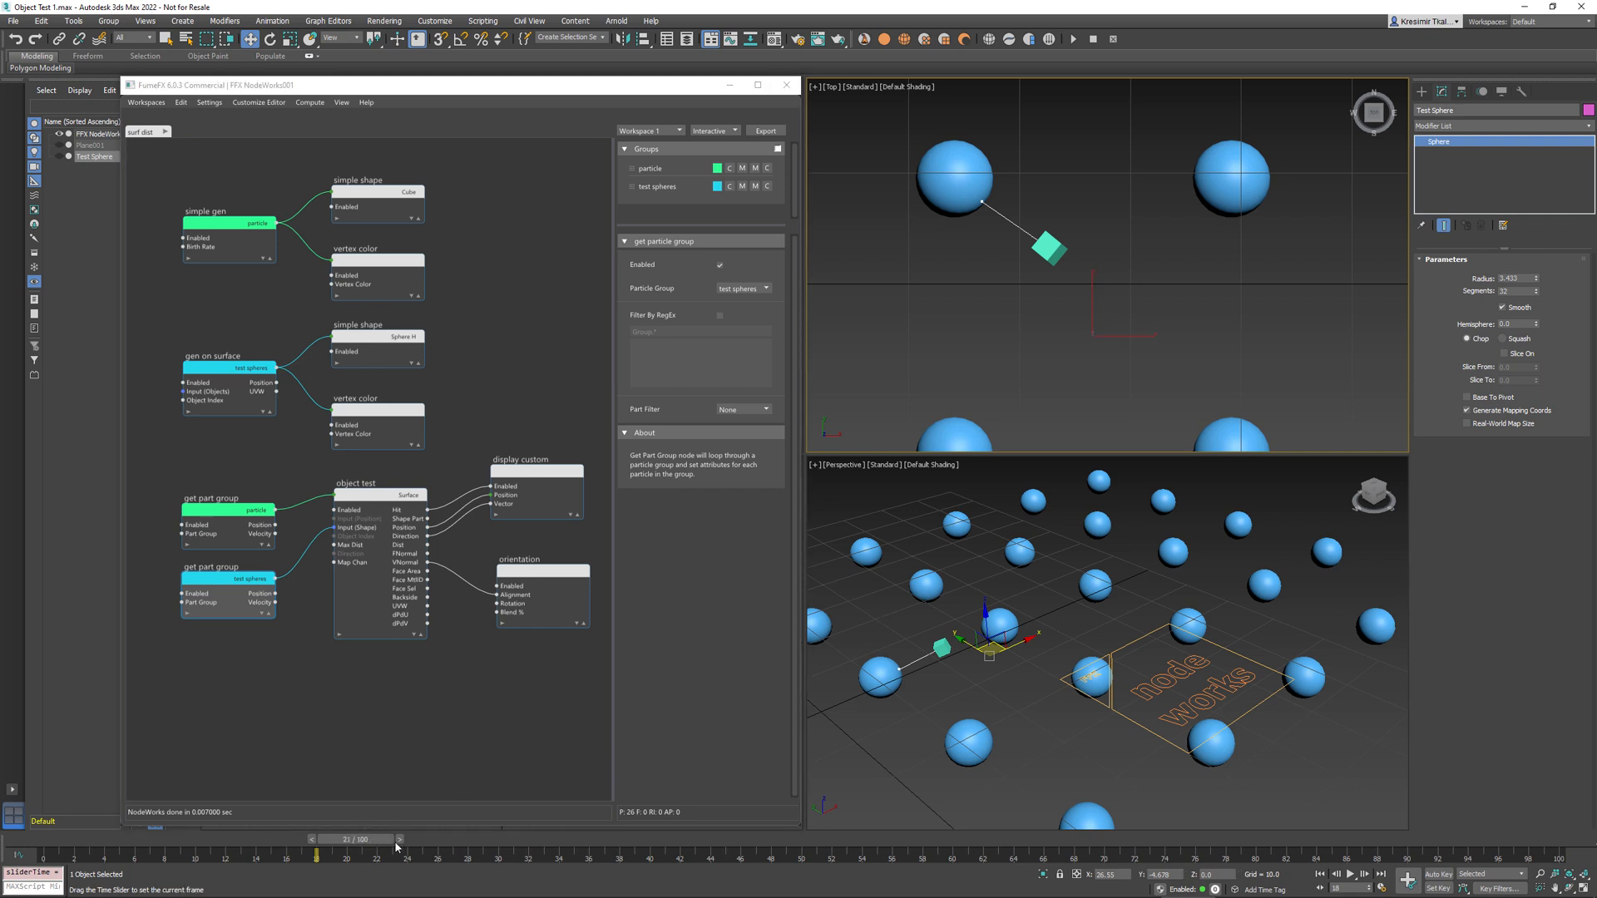
drag(343, 839, 528, 840)
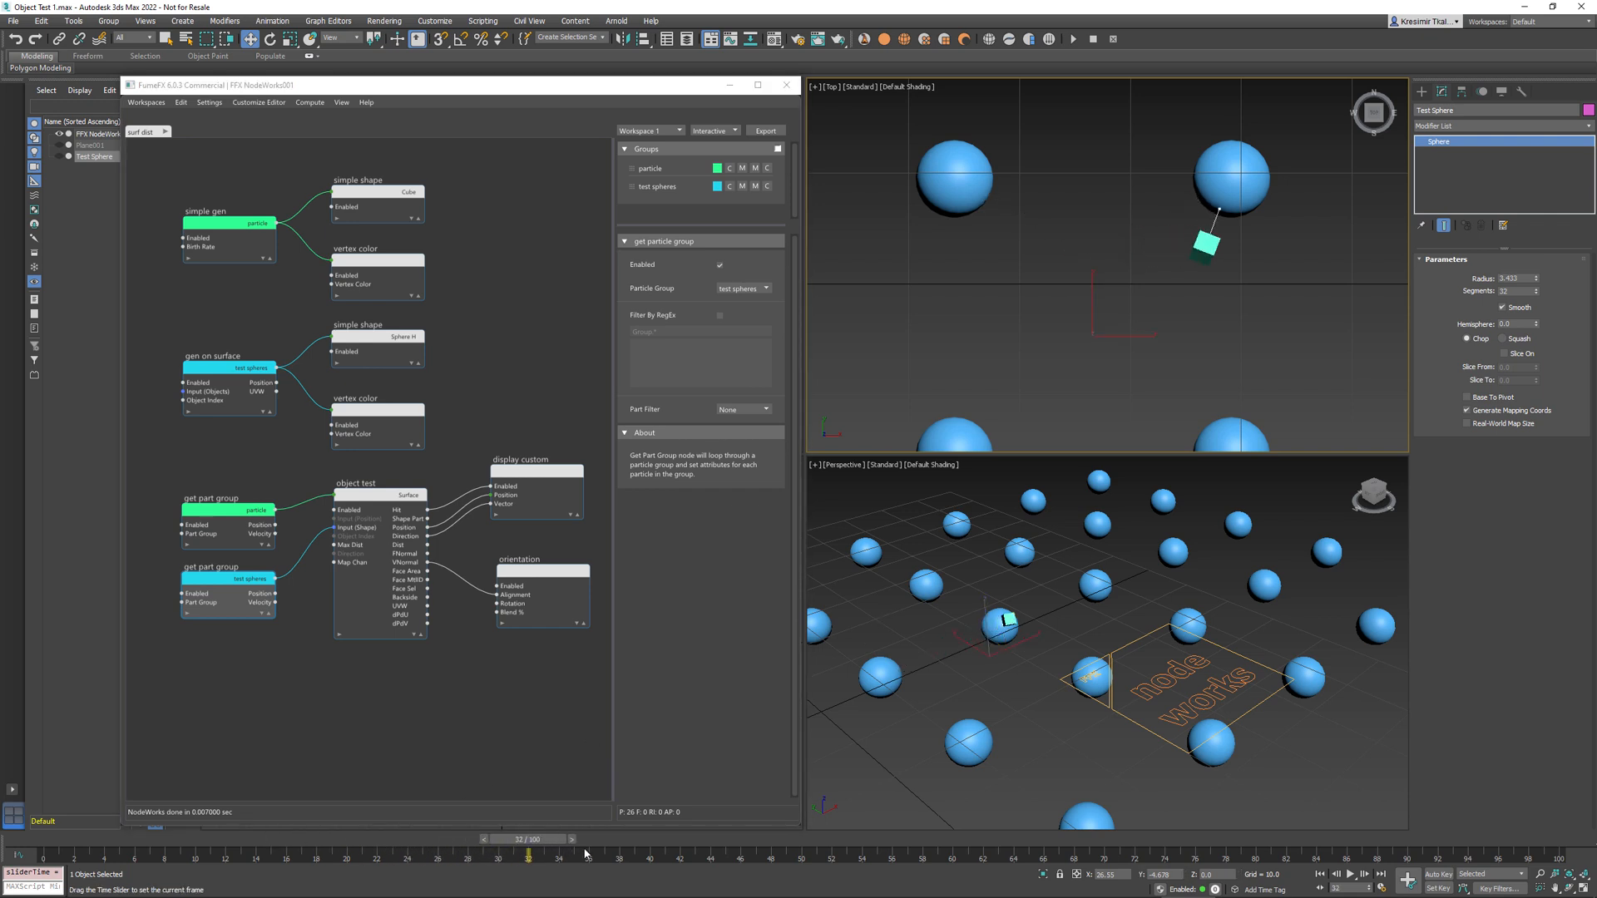
drag(529, 854, 784, 839)
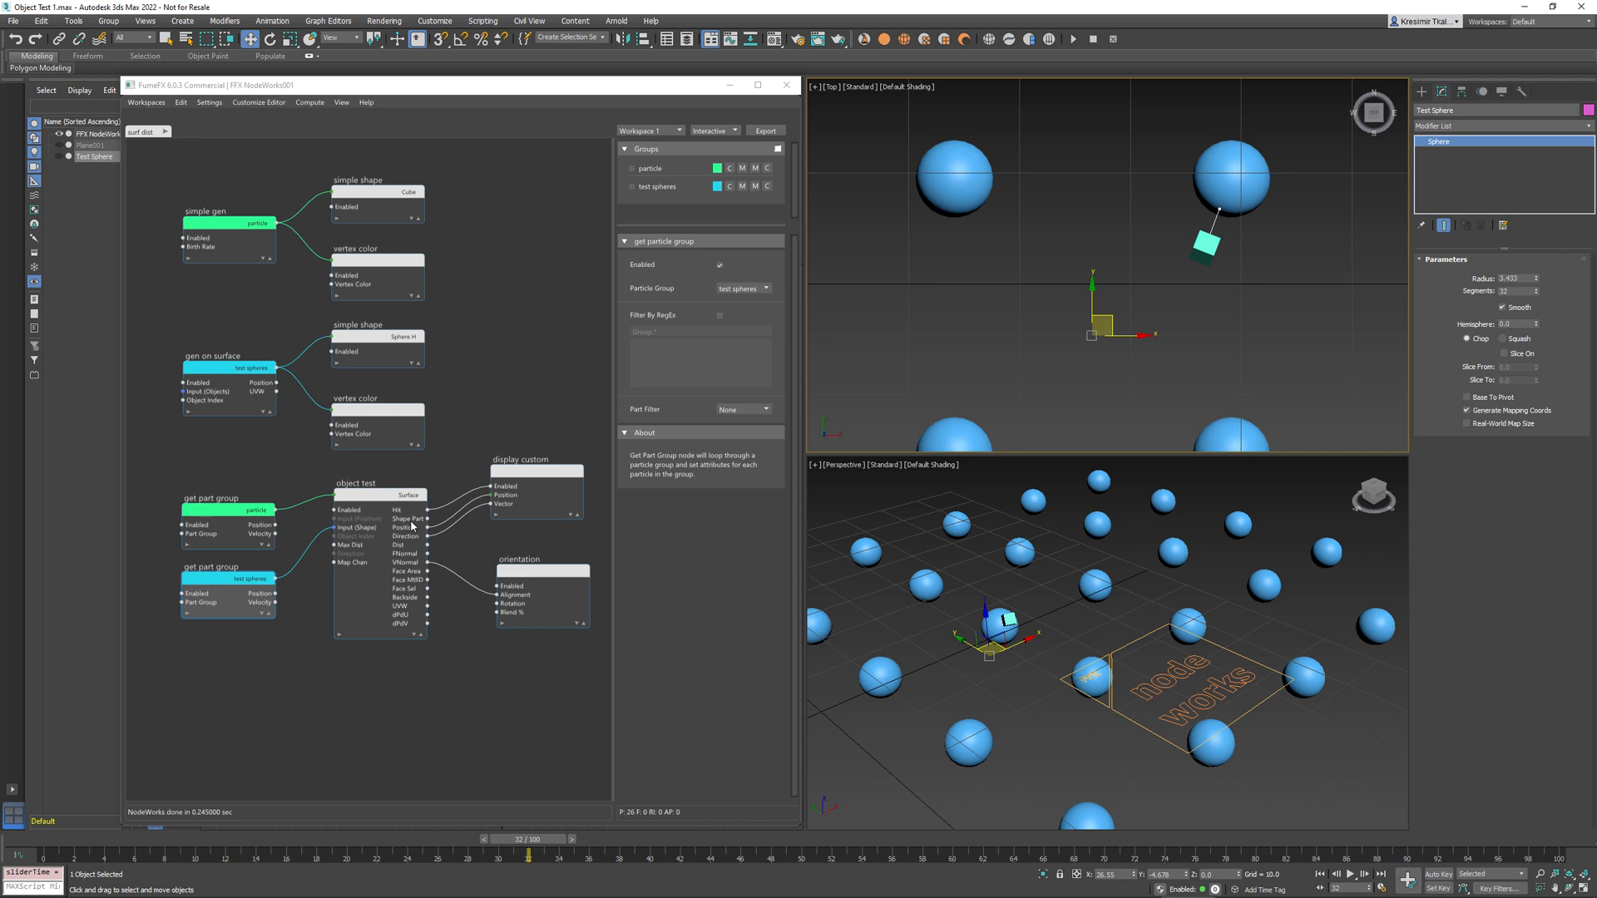
mouse_move(1220, 173)
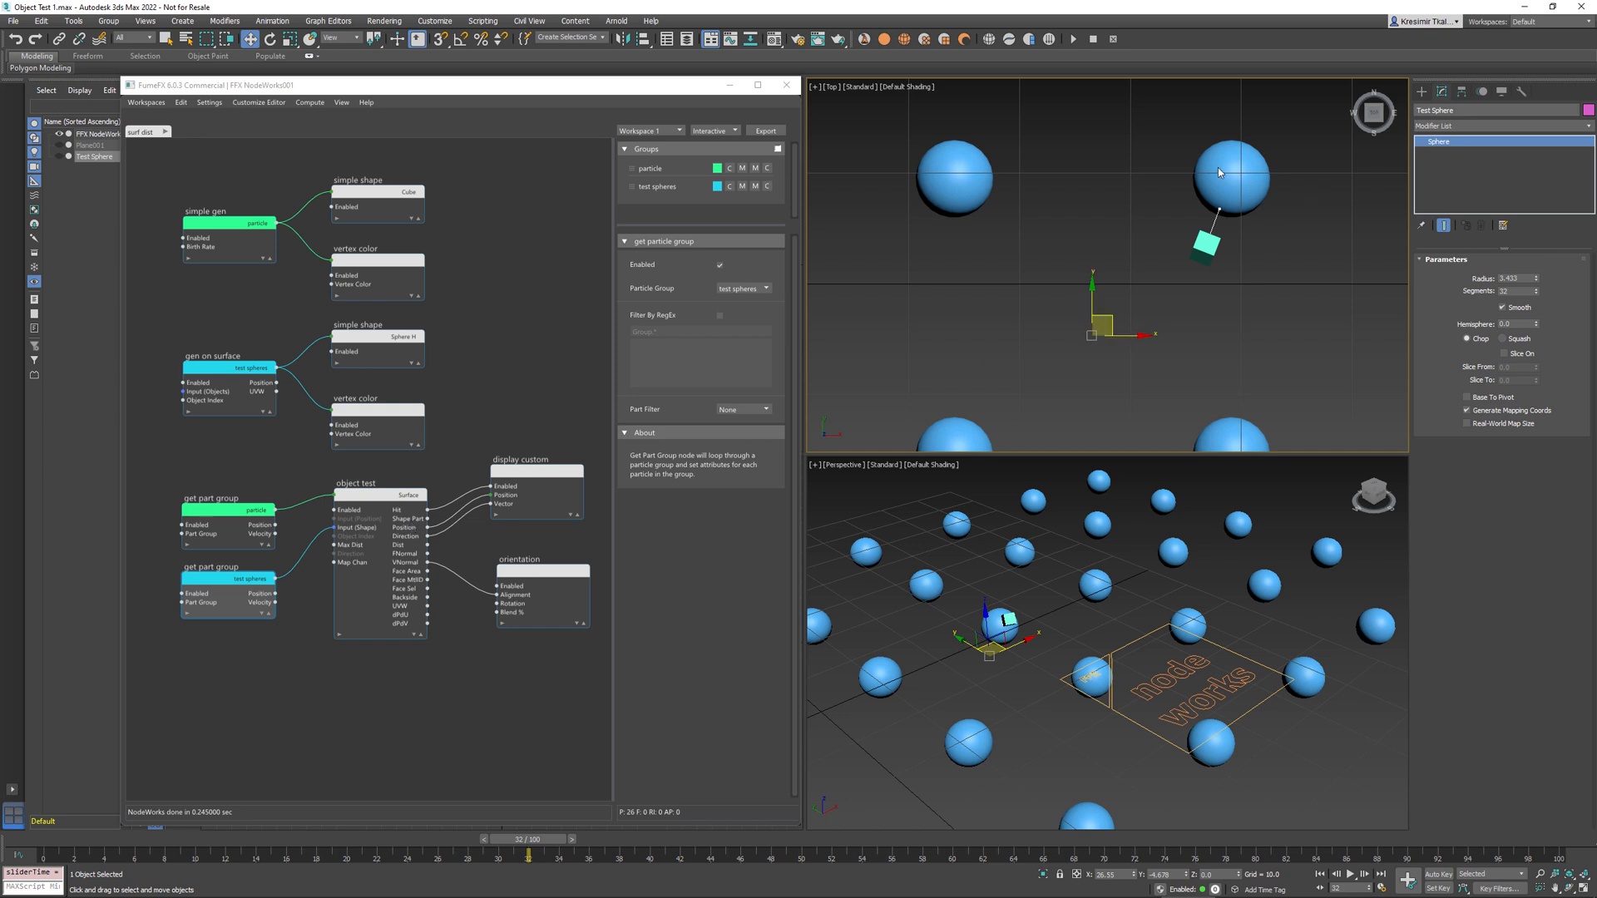
mouse_move(1235, 181)
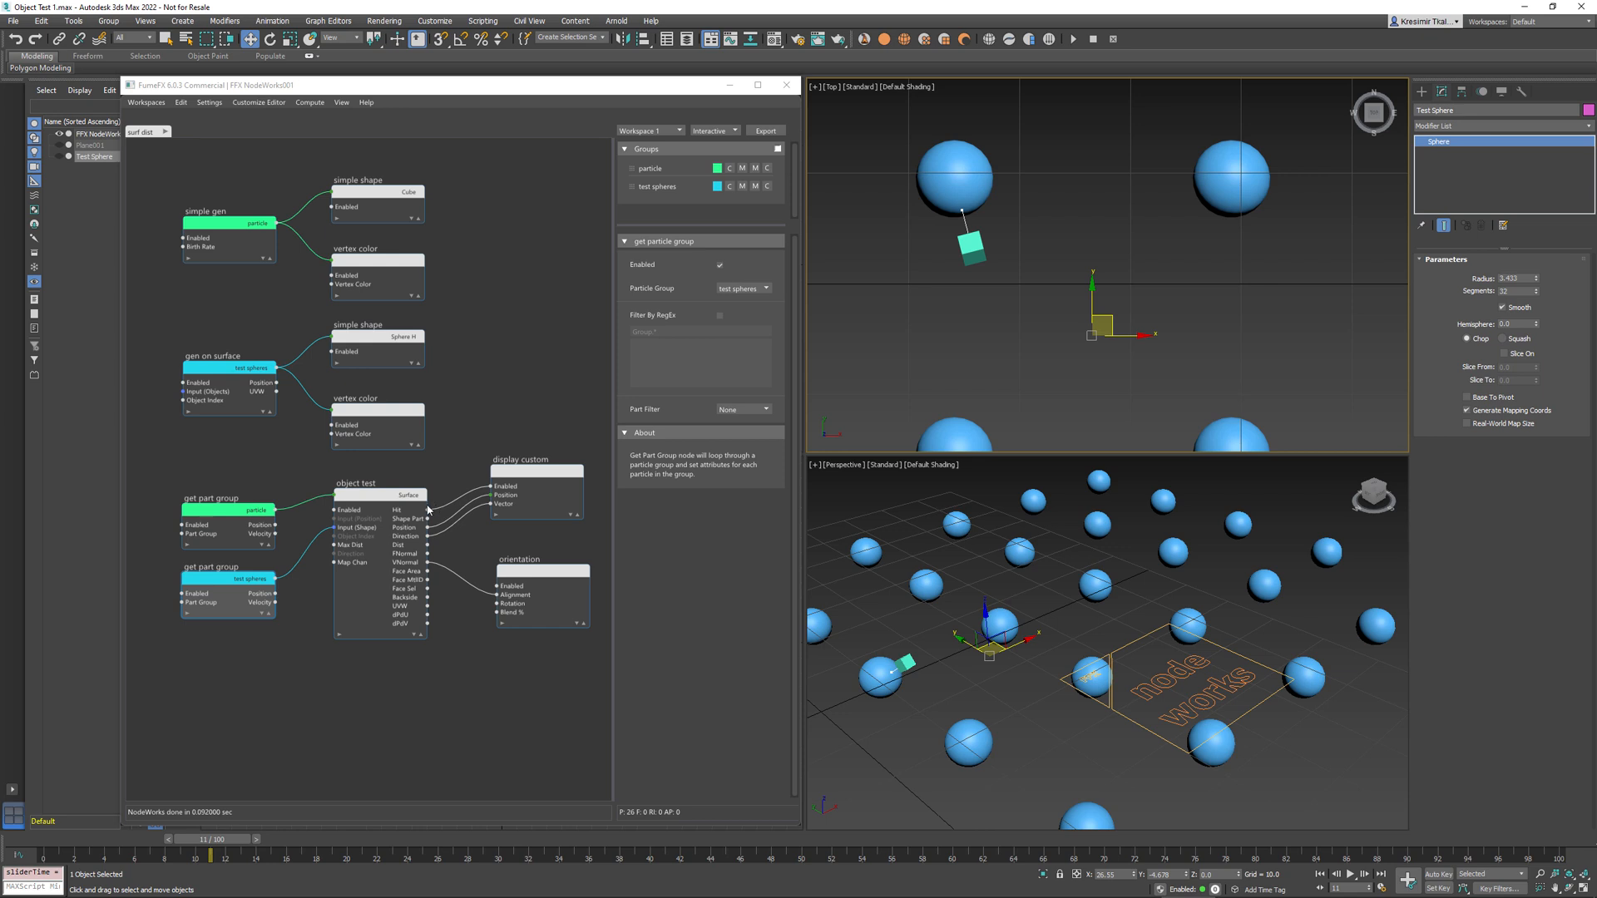
mouse_move(498, 550)
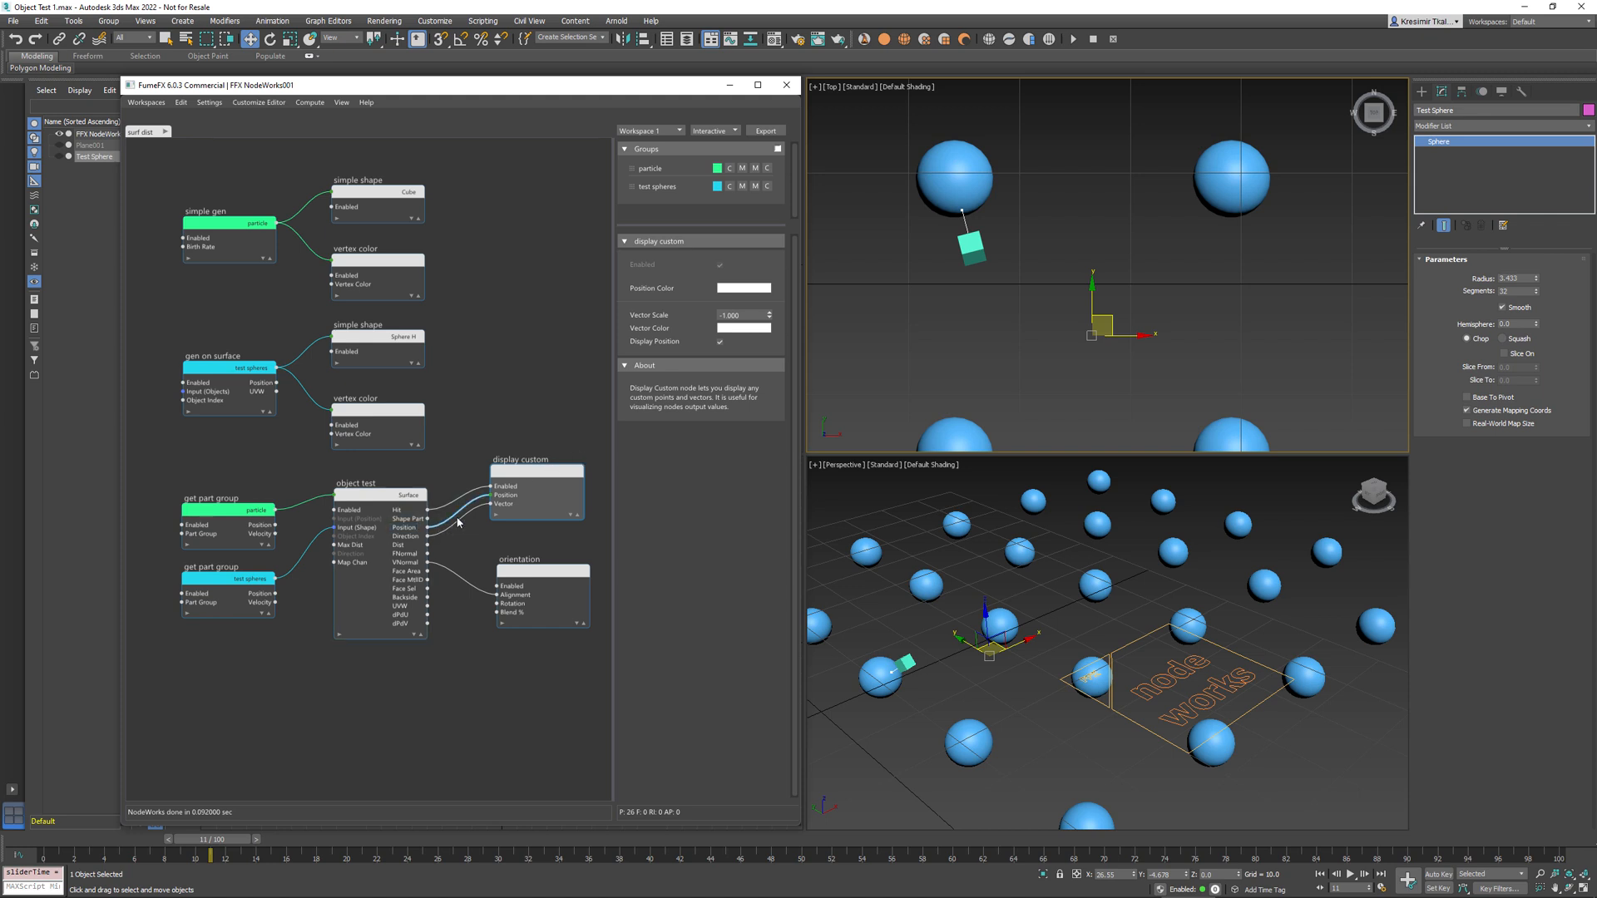
Review the Object Test's Surface Distance settings, then the Display Custom node's settings.
click(377, 481)
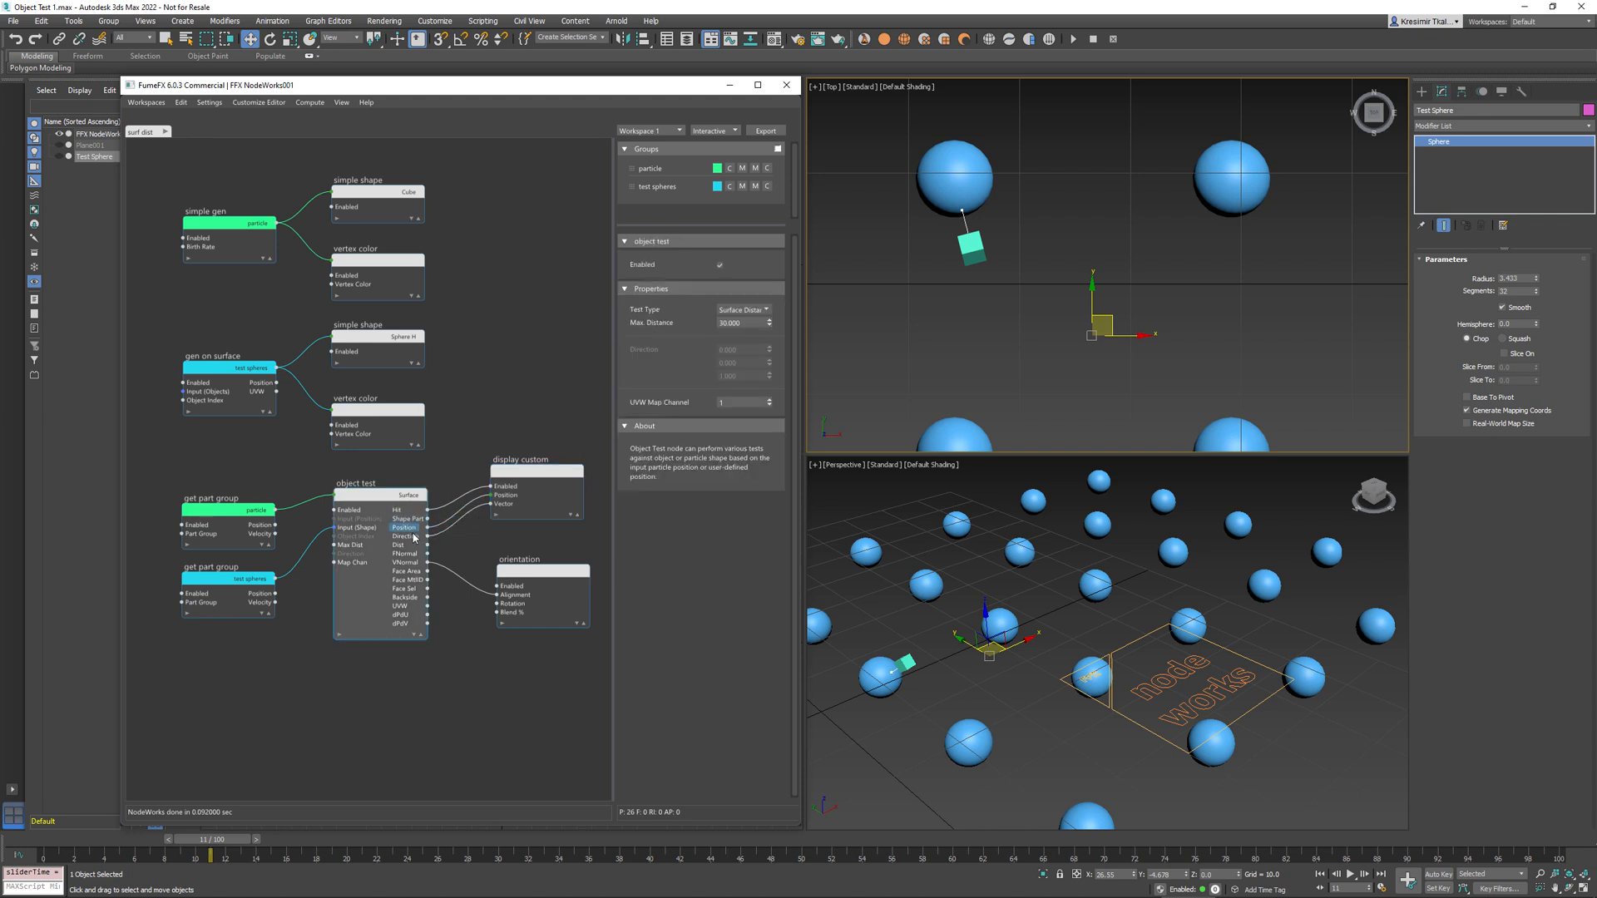
click(521, 460)
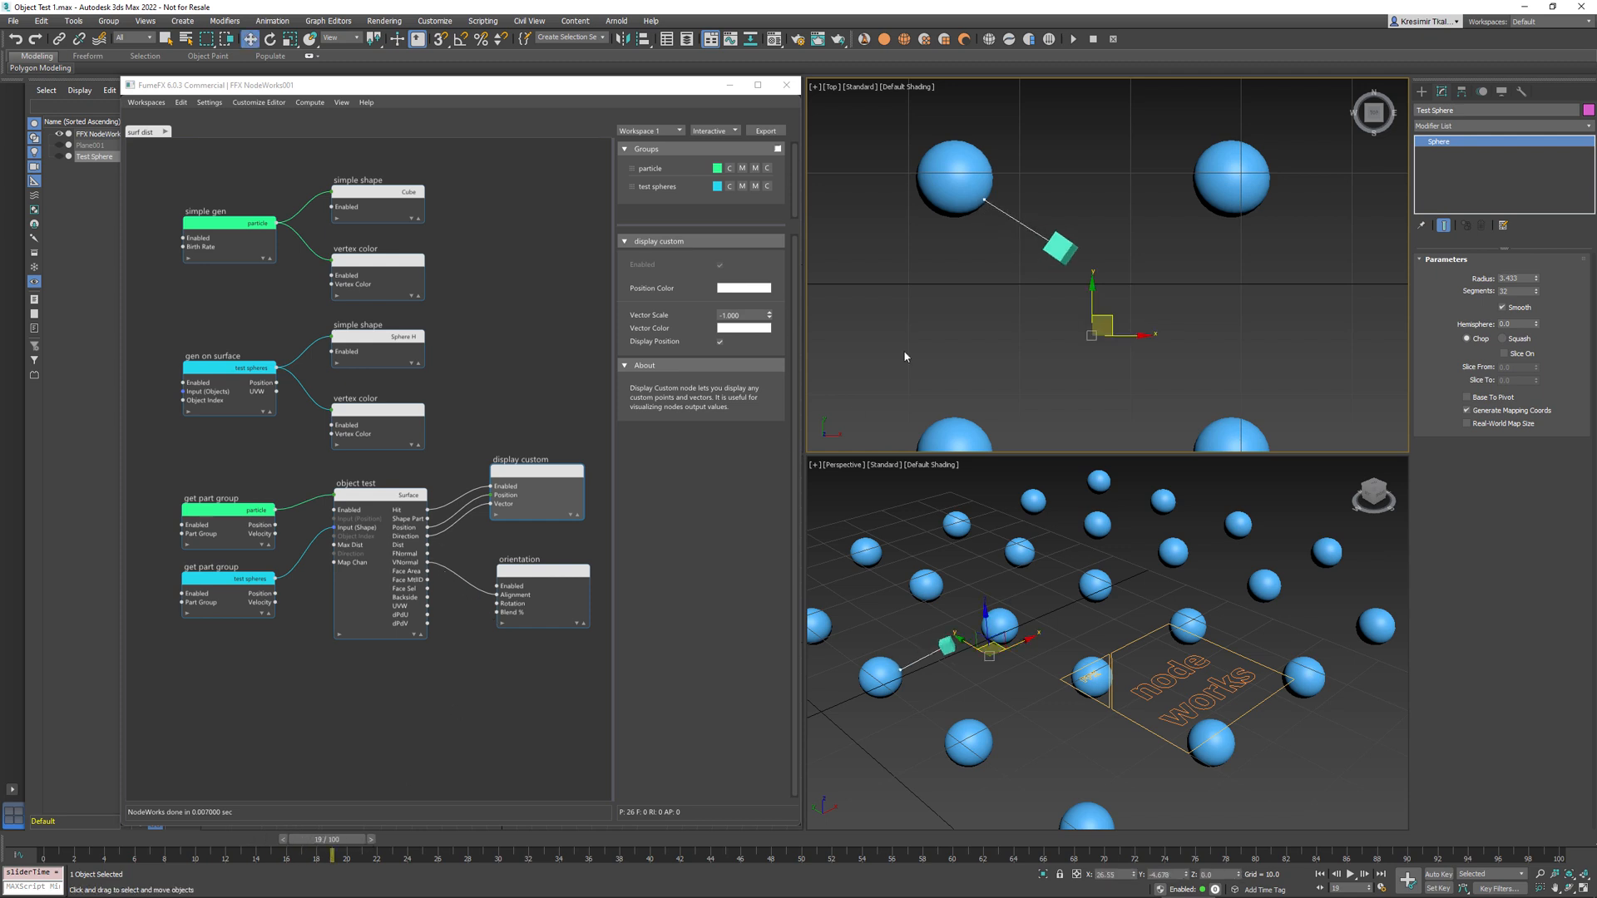
mouse_move(638, 596)
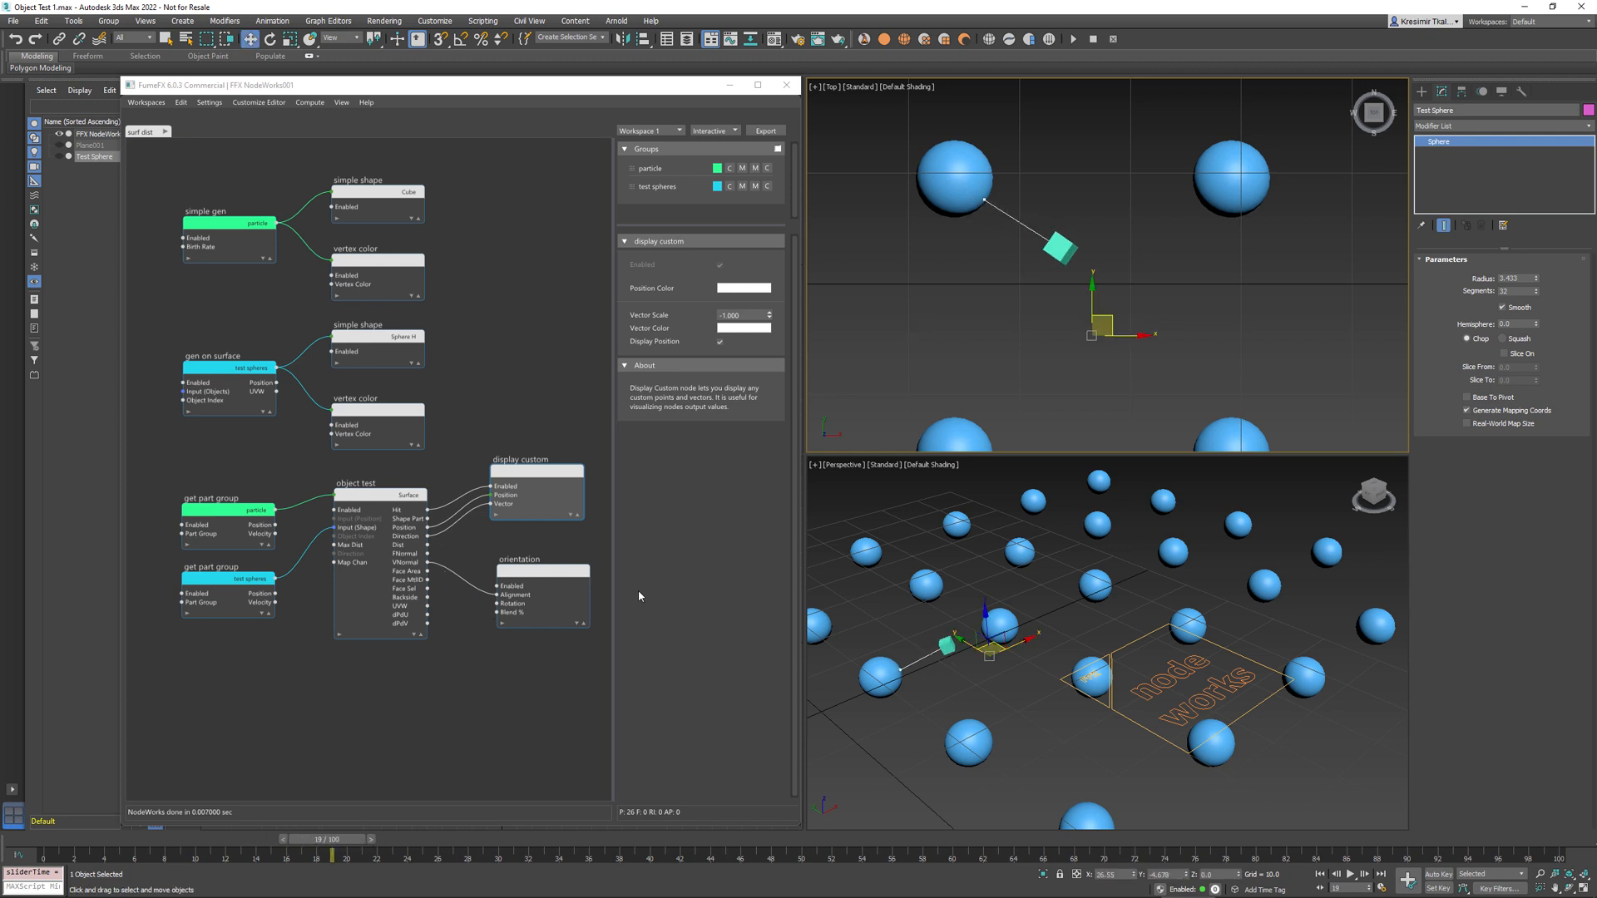
mouse_move(405, 540)
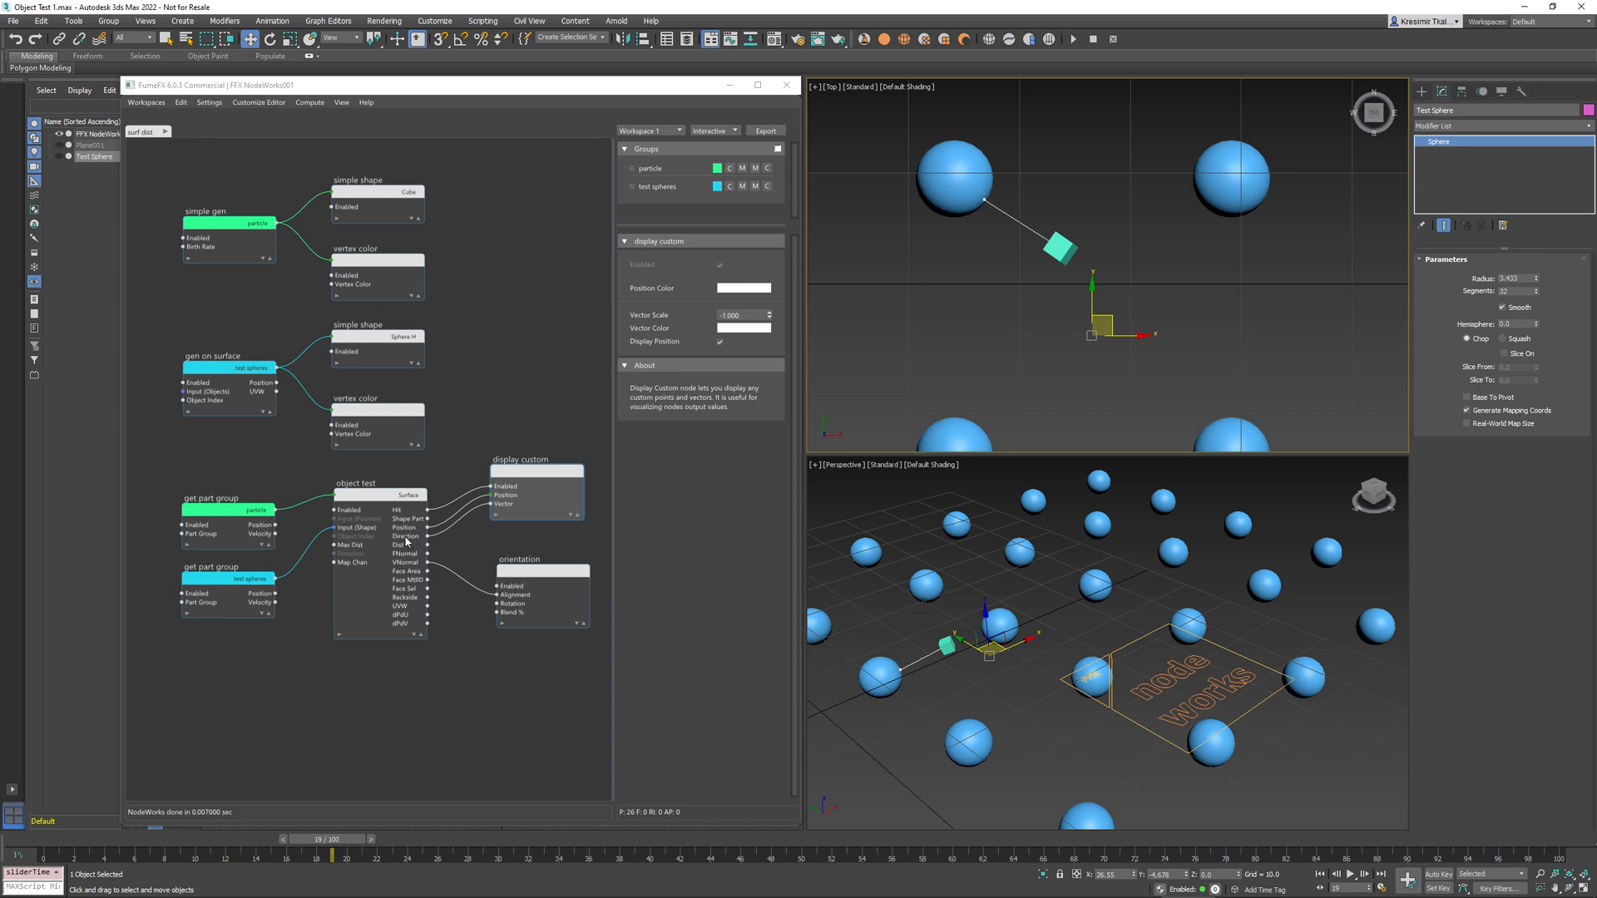
mouse_move(961, 286)
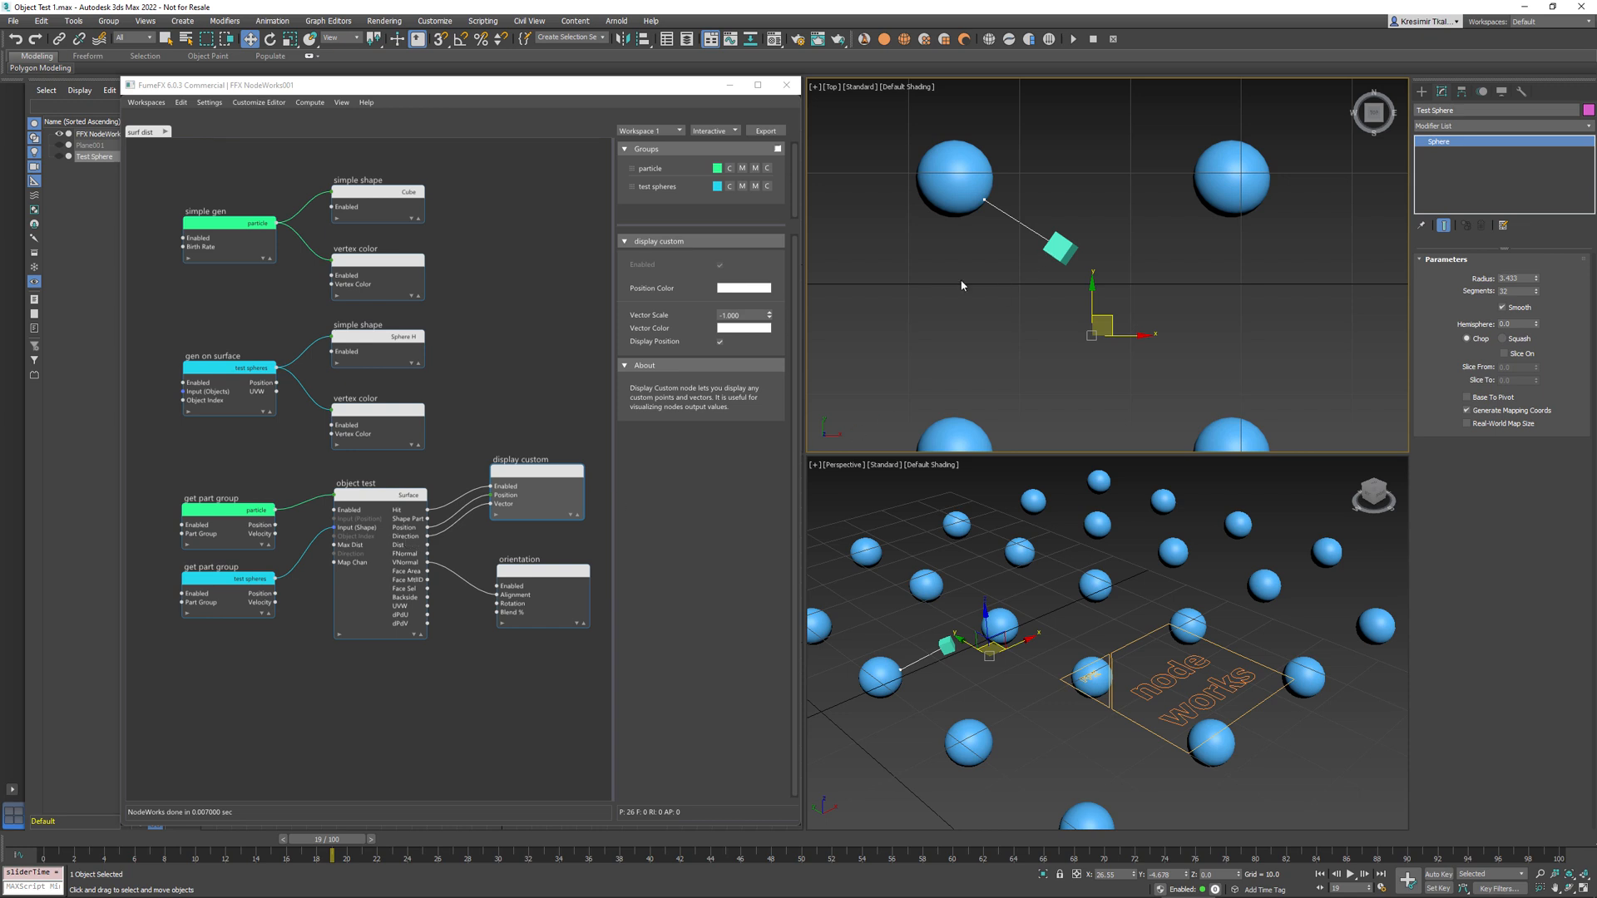
mouse_move(482, 655)
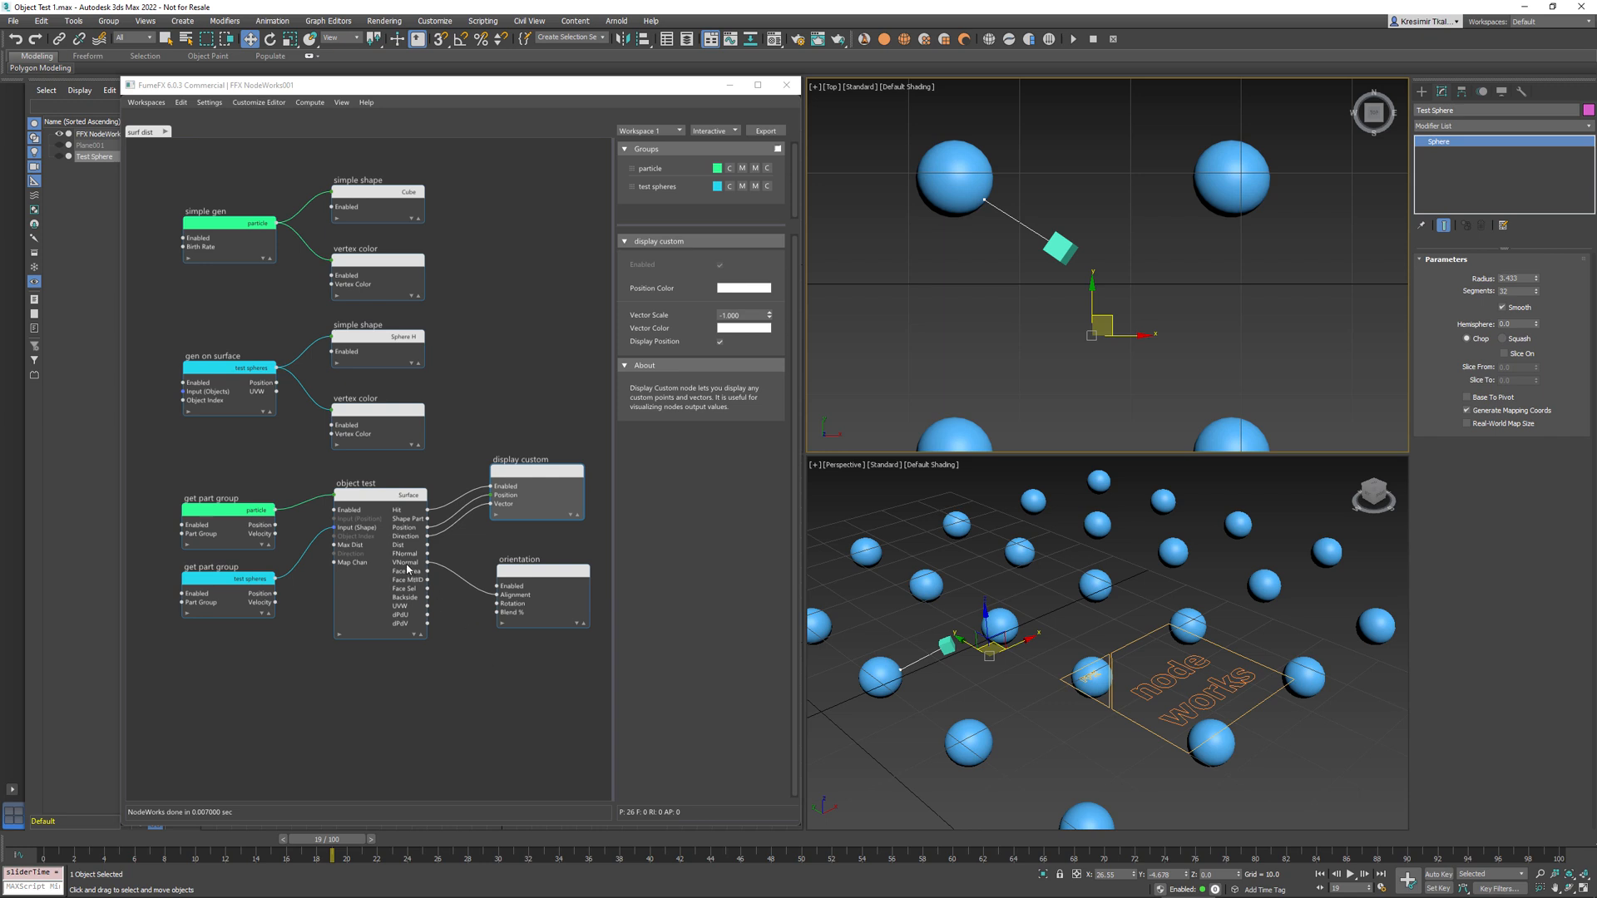
mouse_move(987, 167)
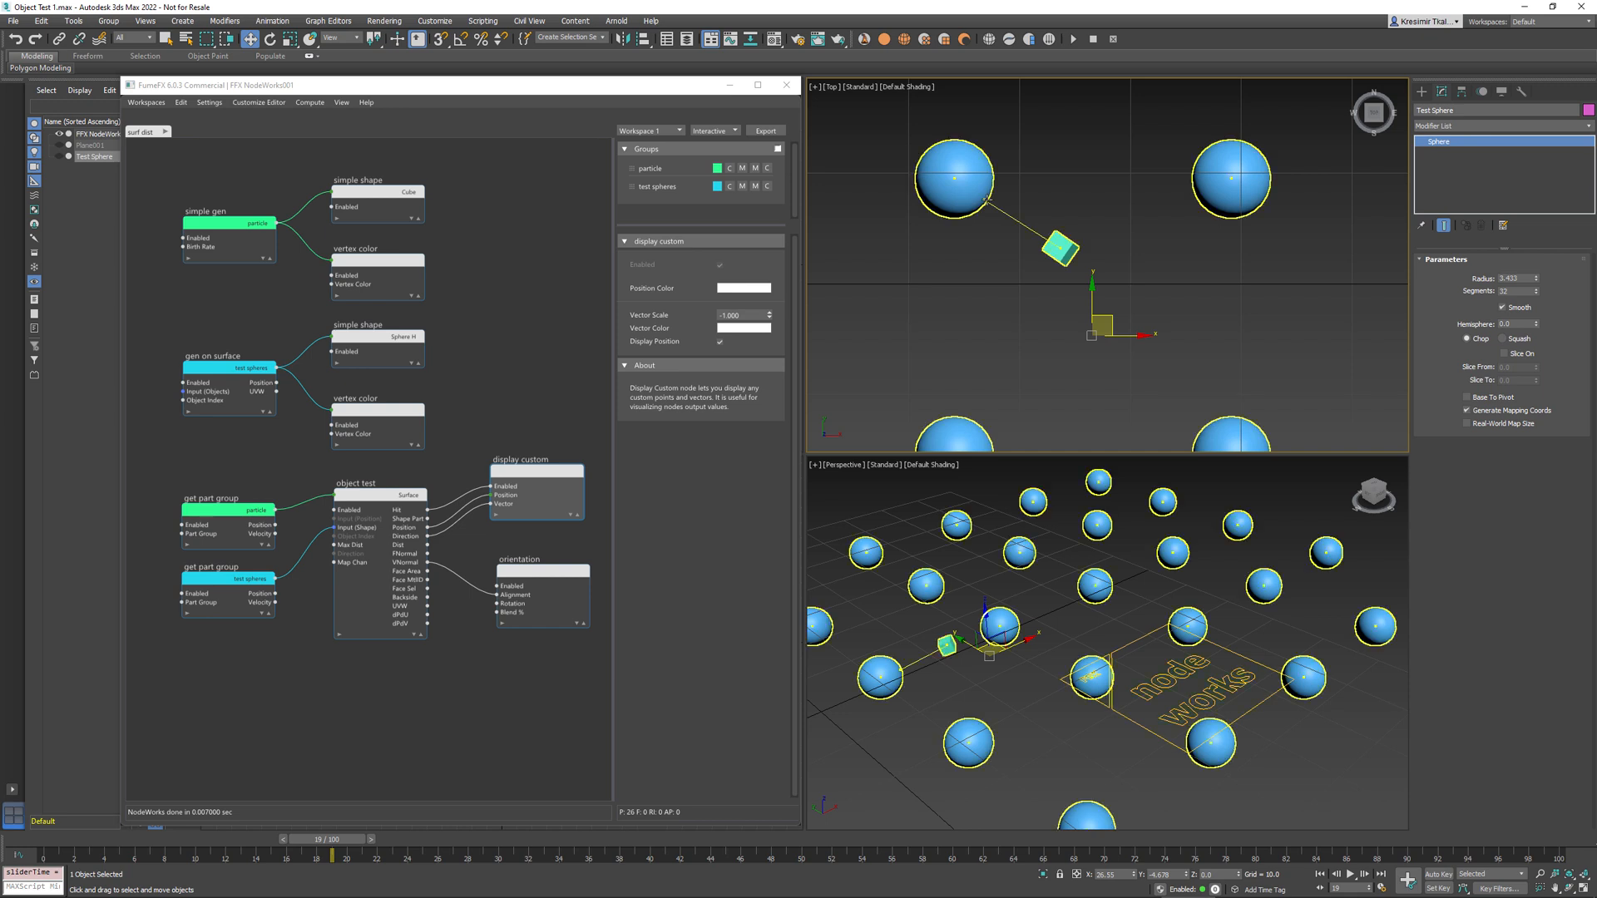
View the Orientation node's settings and scrub around frame 14 to watch the cube turn.
click(540, 567)
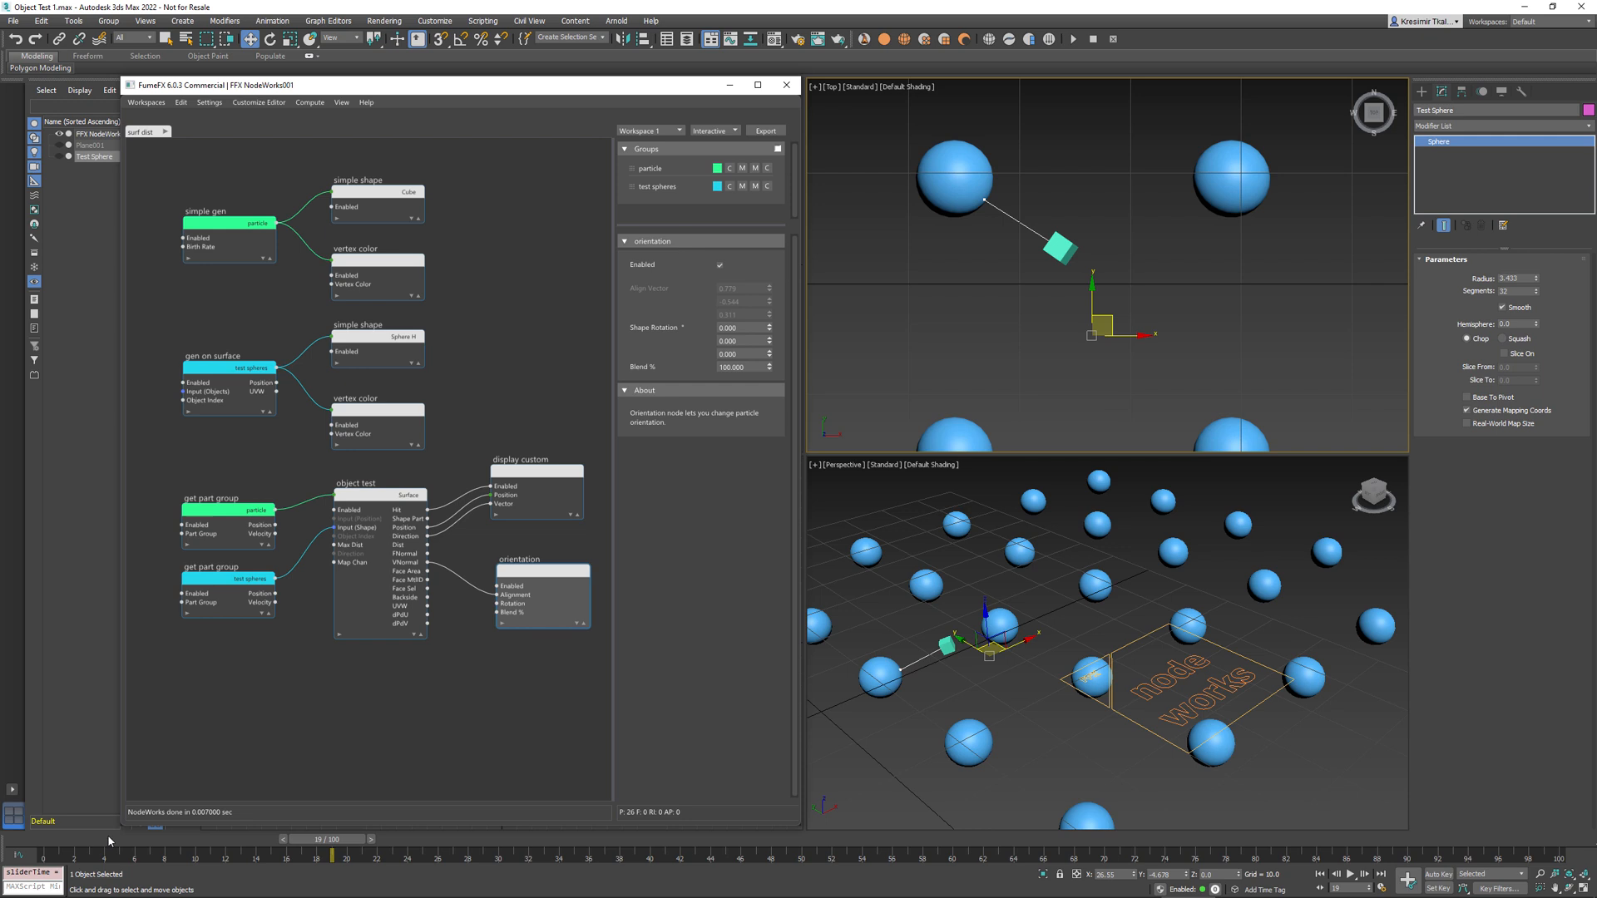
drag(326, 856, 260, 856)
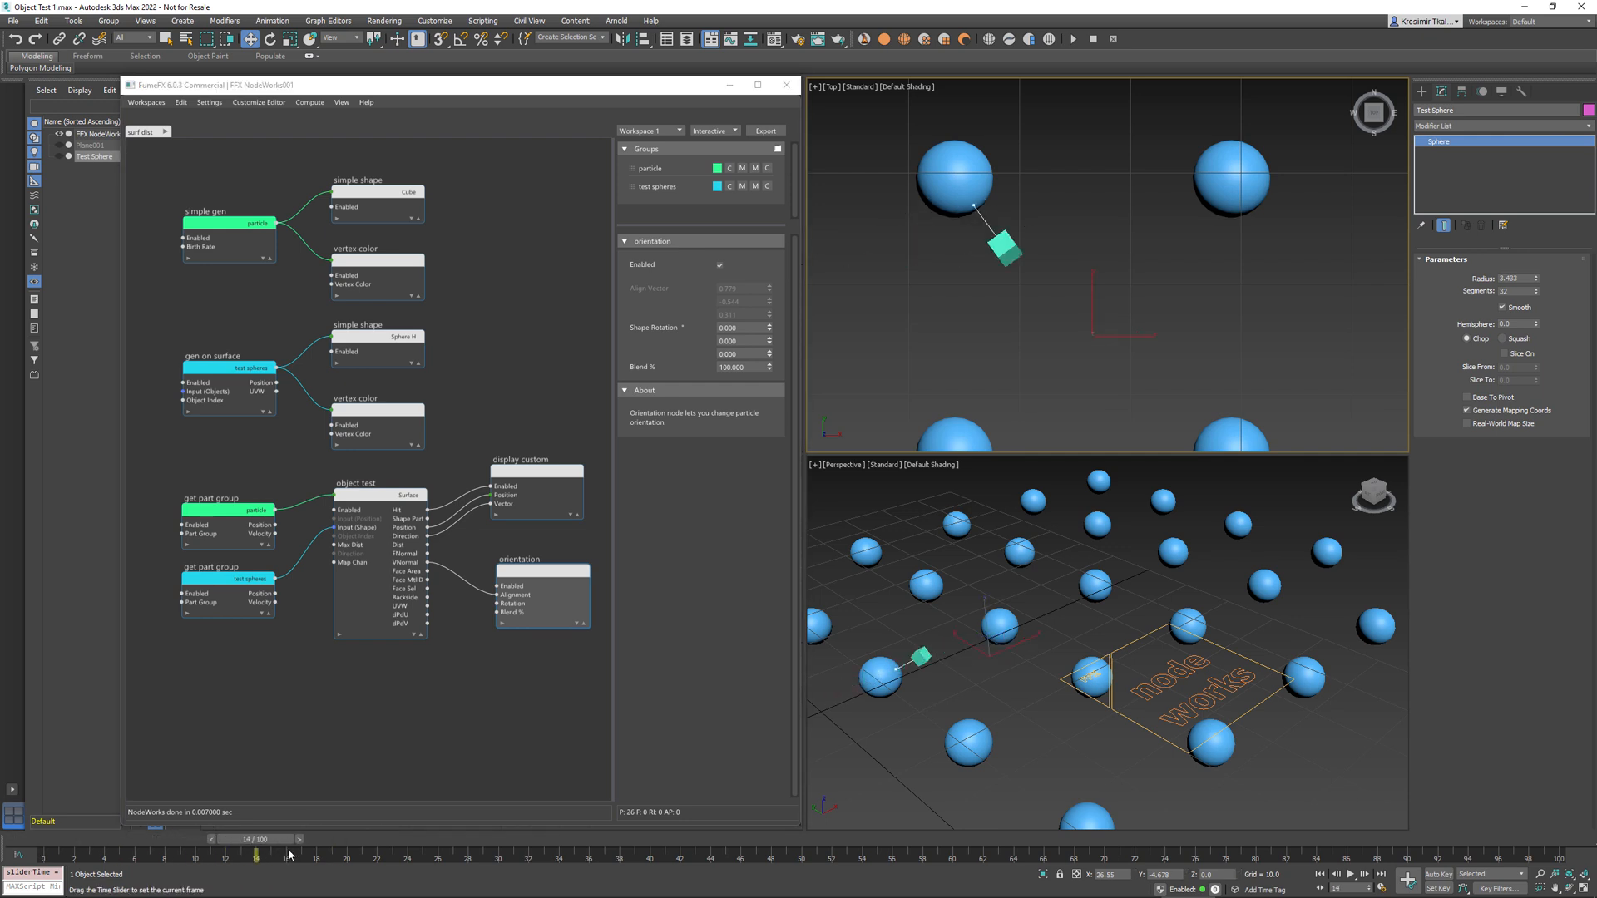
drag(257, 847, 359, 847)
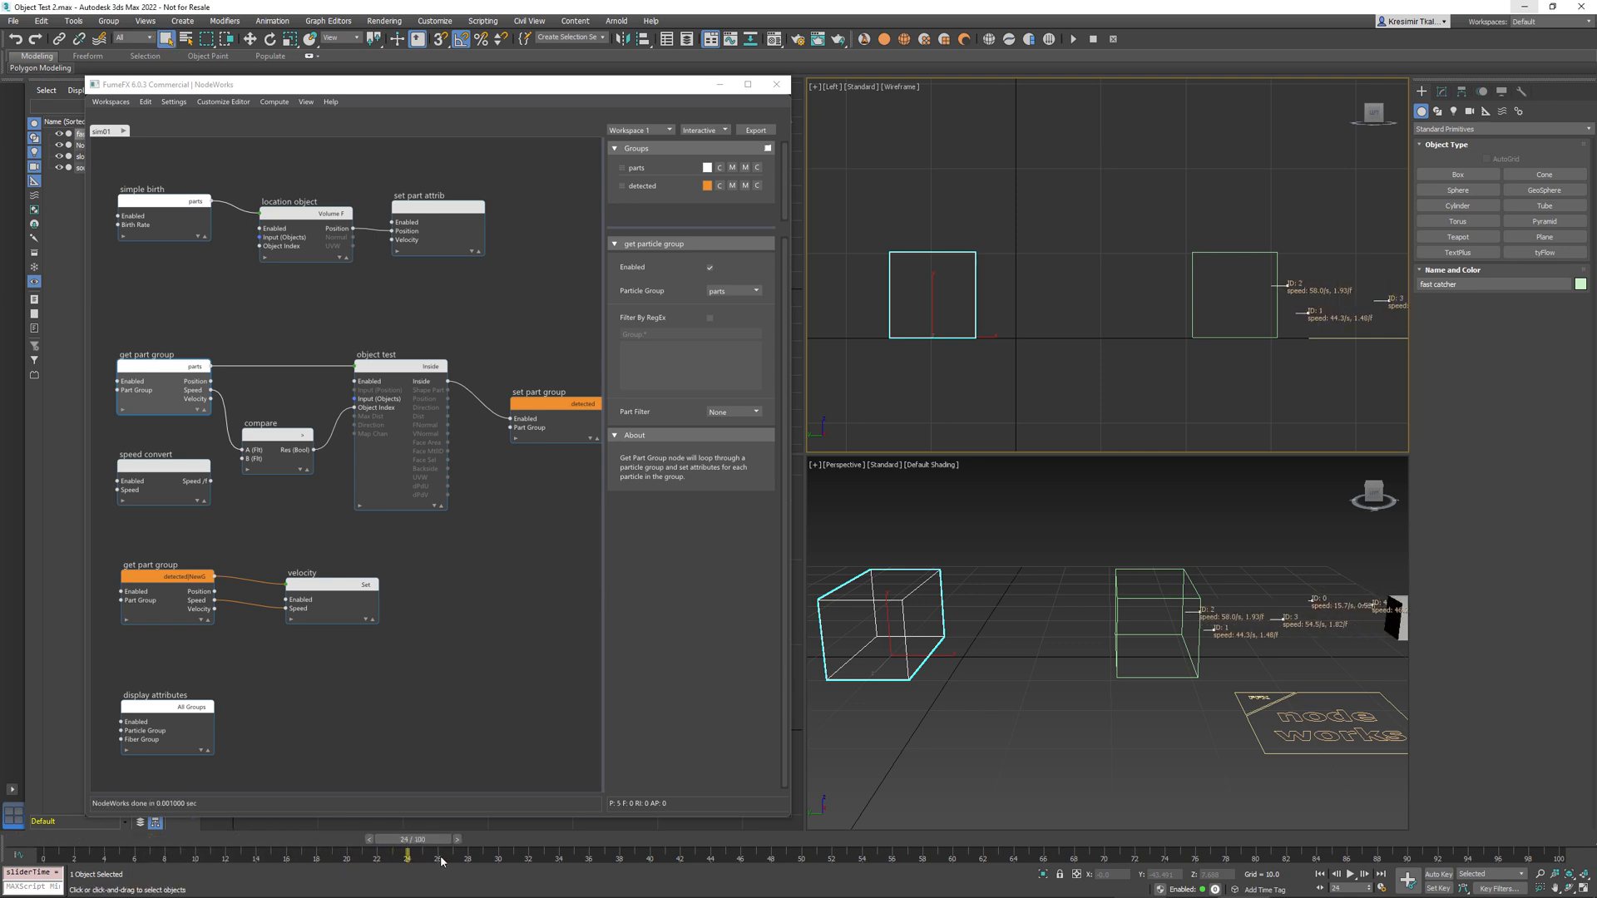
Inspect slow catcher and fast catcher in Object Test's Objects list, then the Compare node.
right_click(1197, 303)
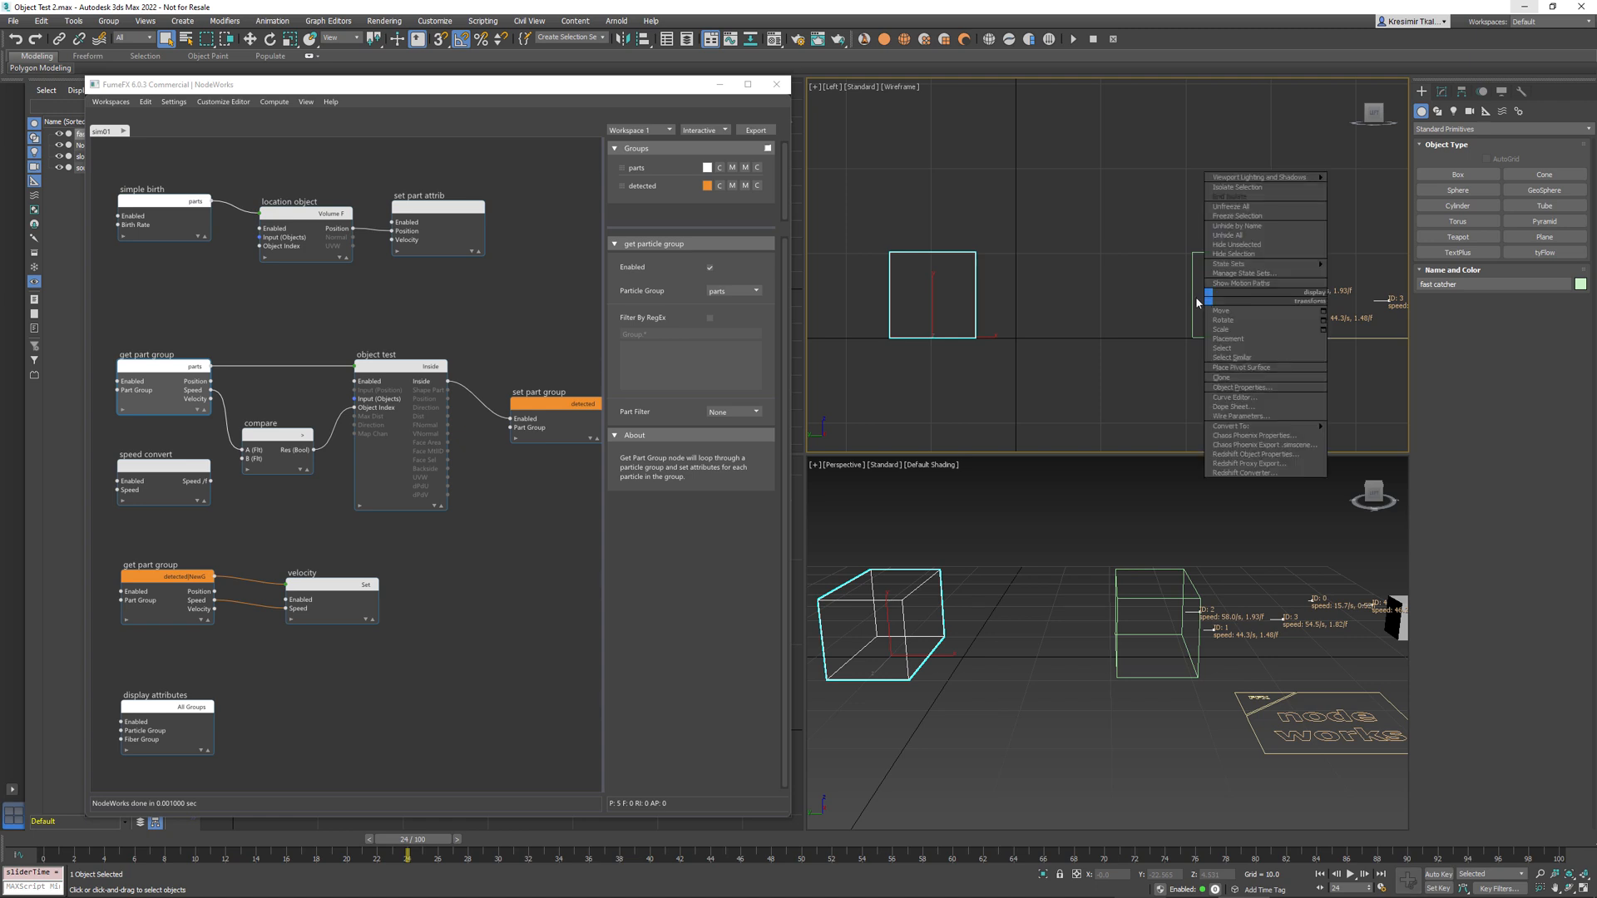
click(1233, 295)
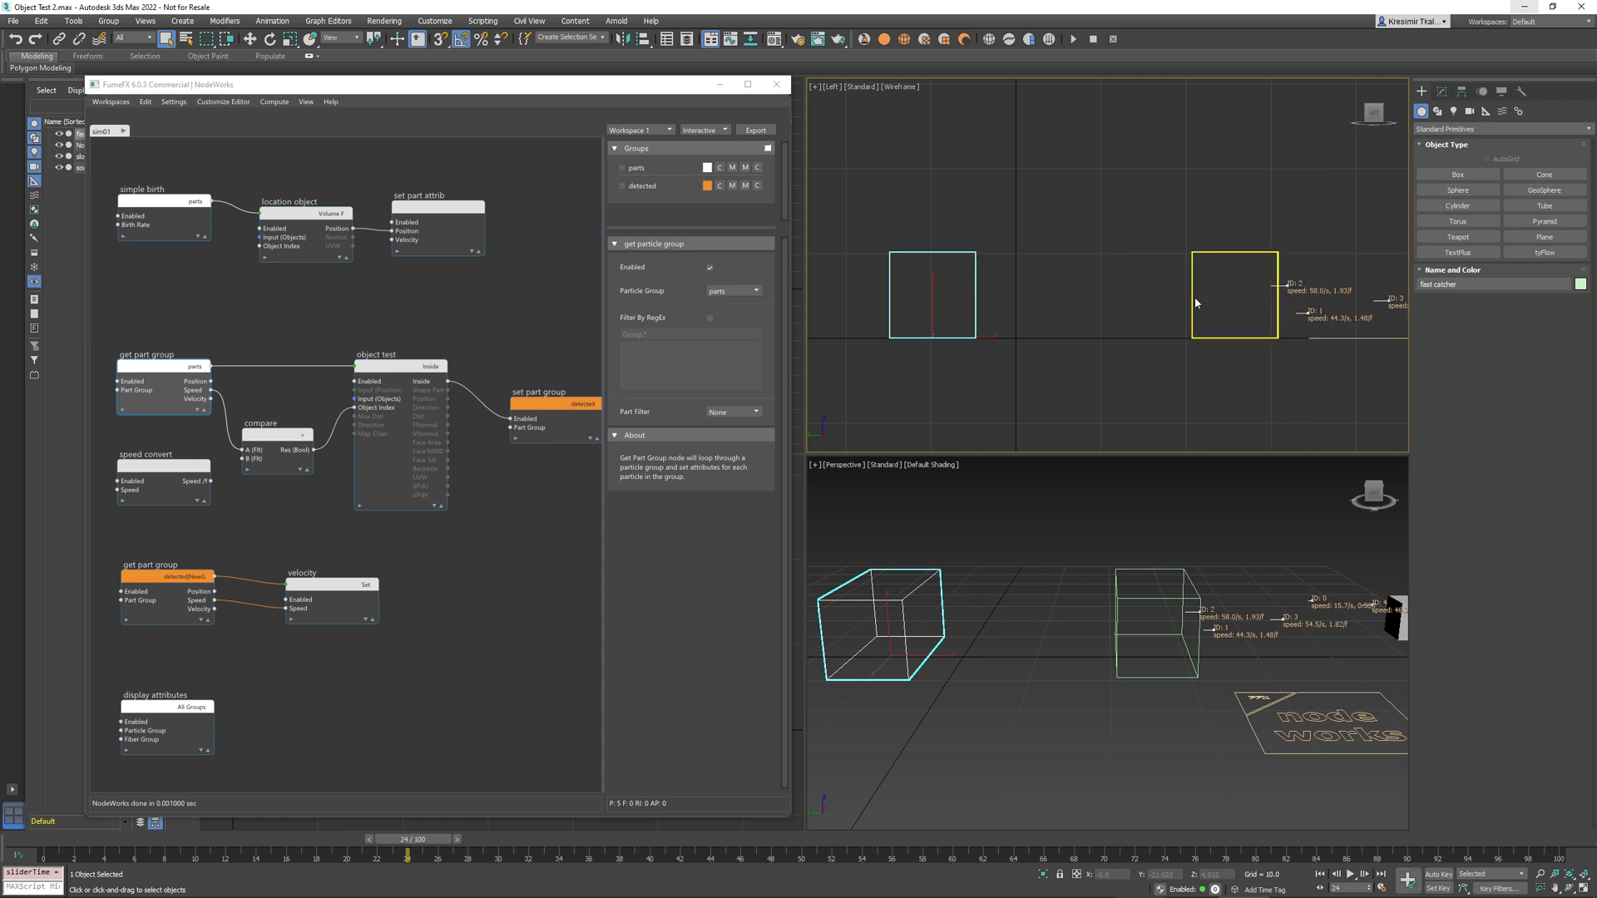
click(380, 366)
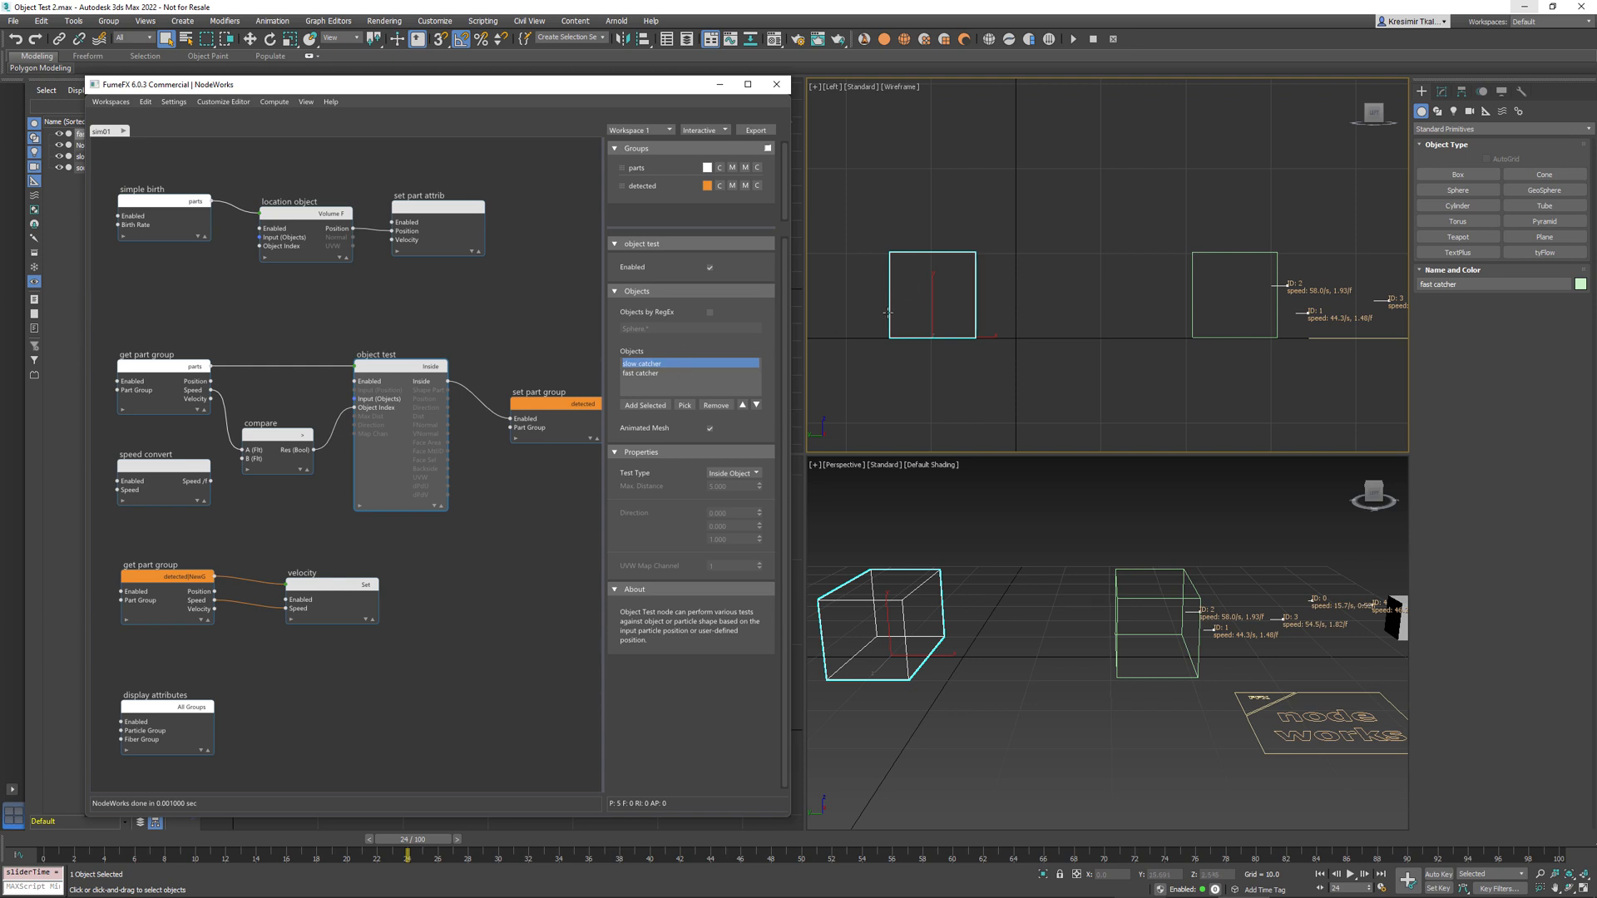
click(647, 364)
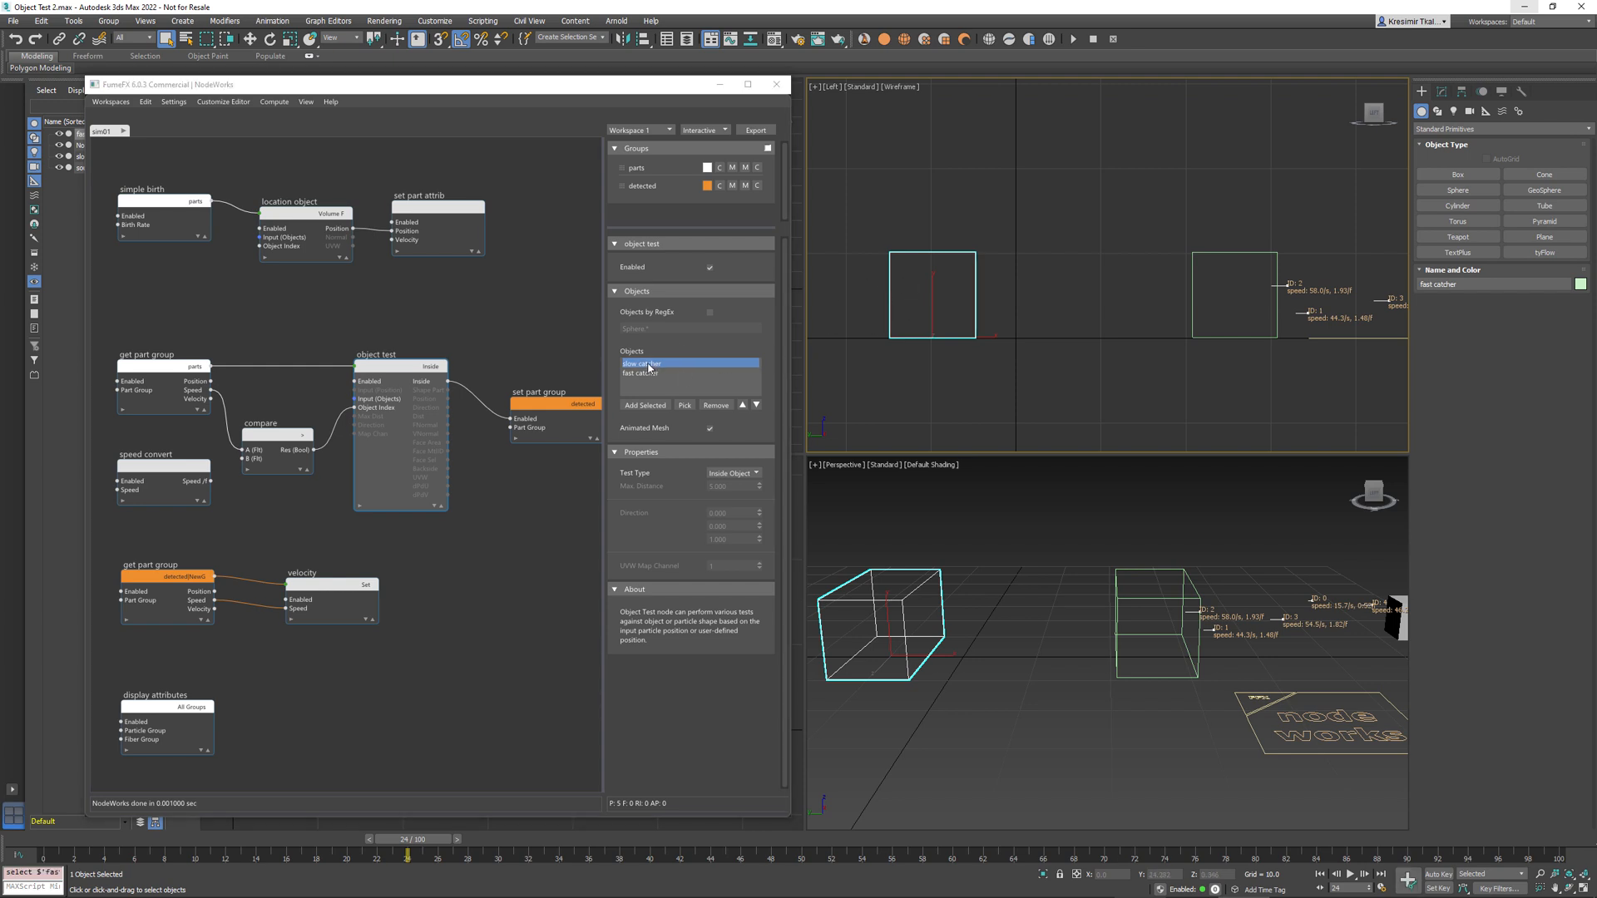
mouse_move(644, 367)
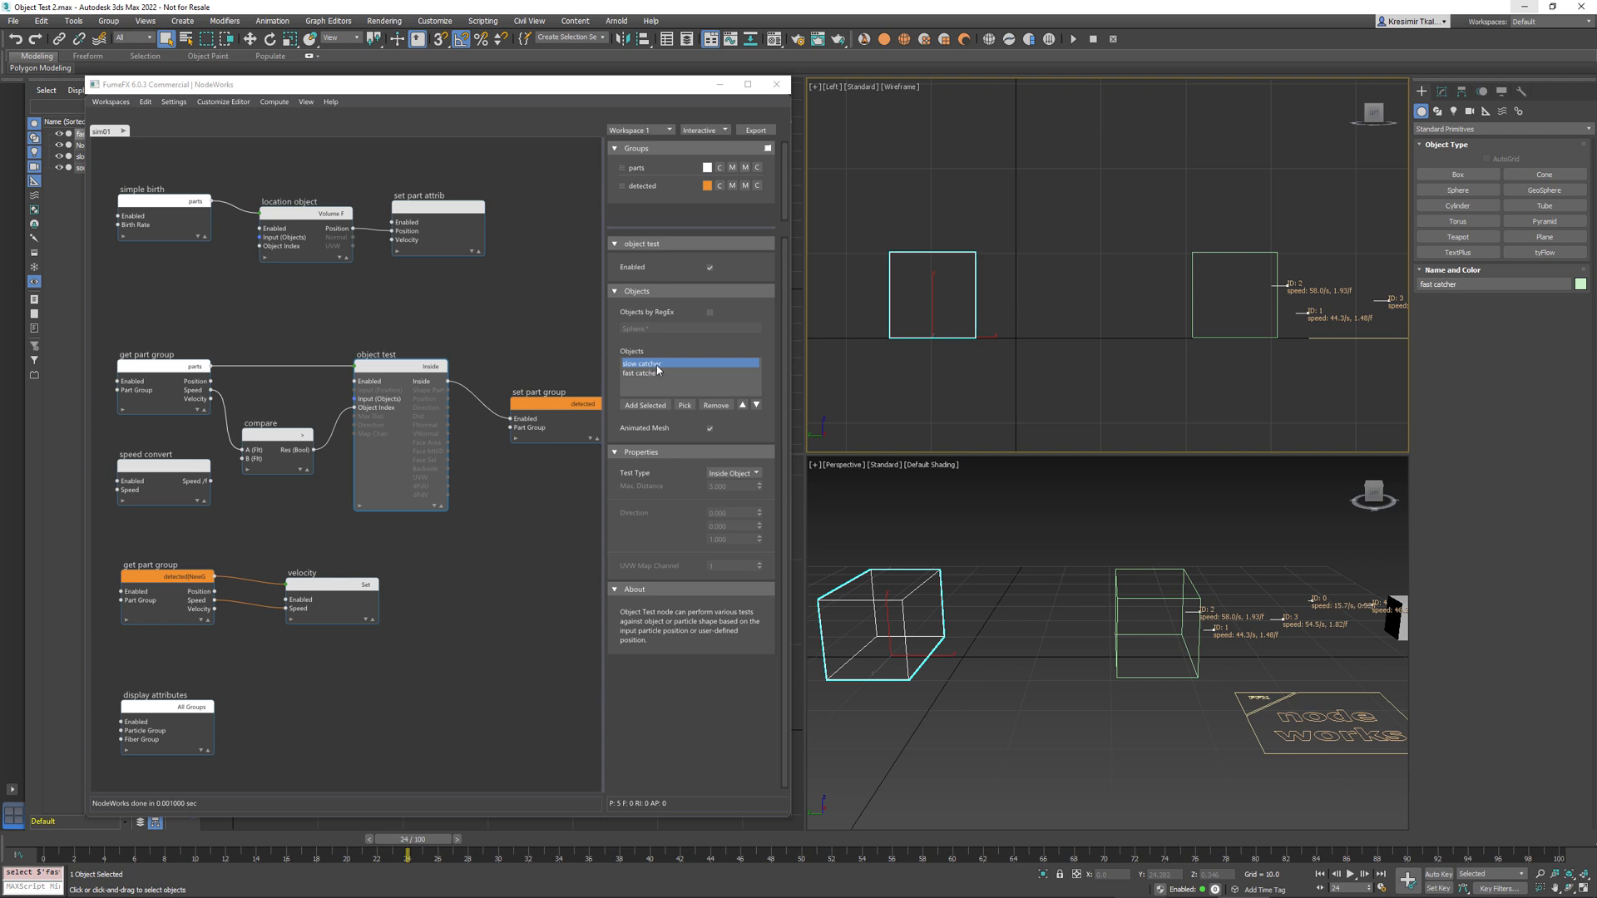
click(645, 372)
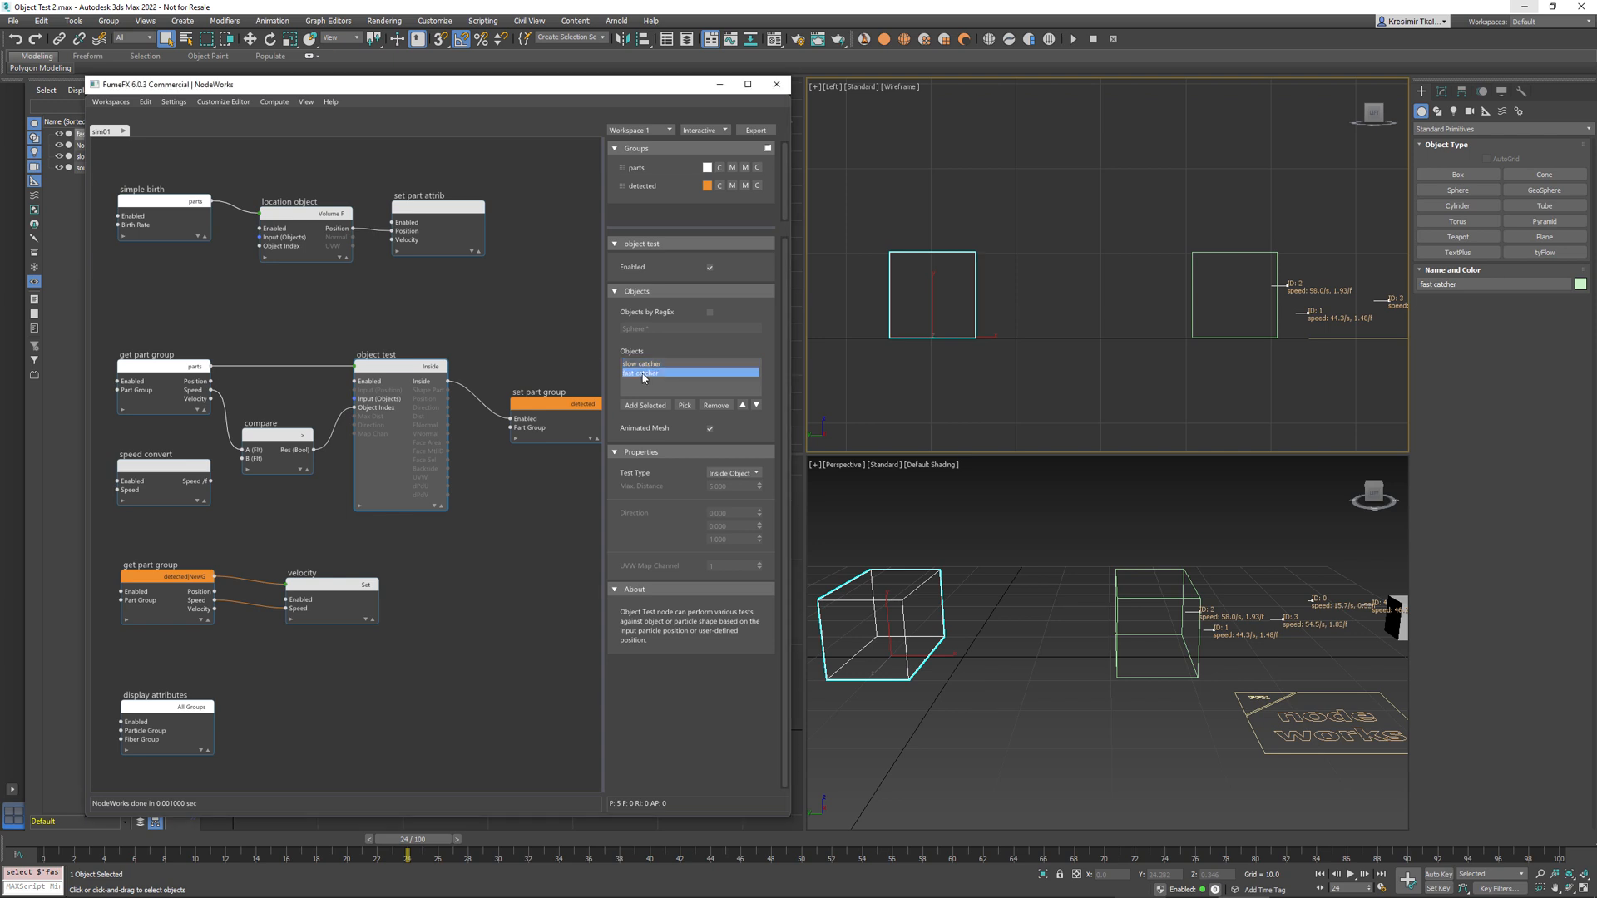
click(644, 373)
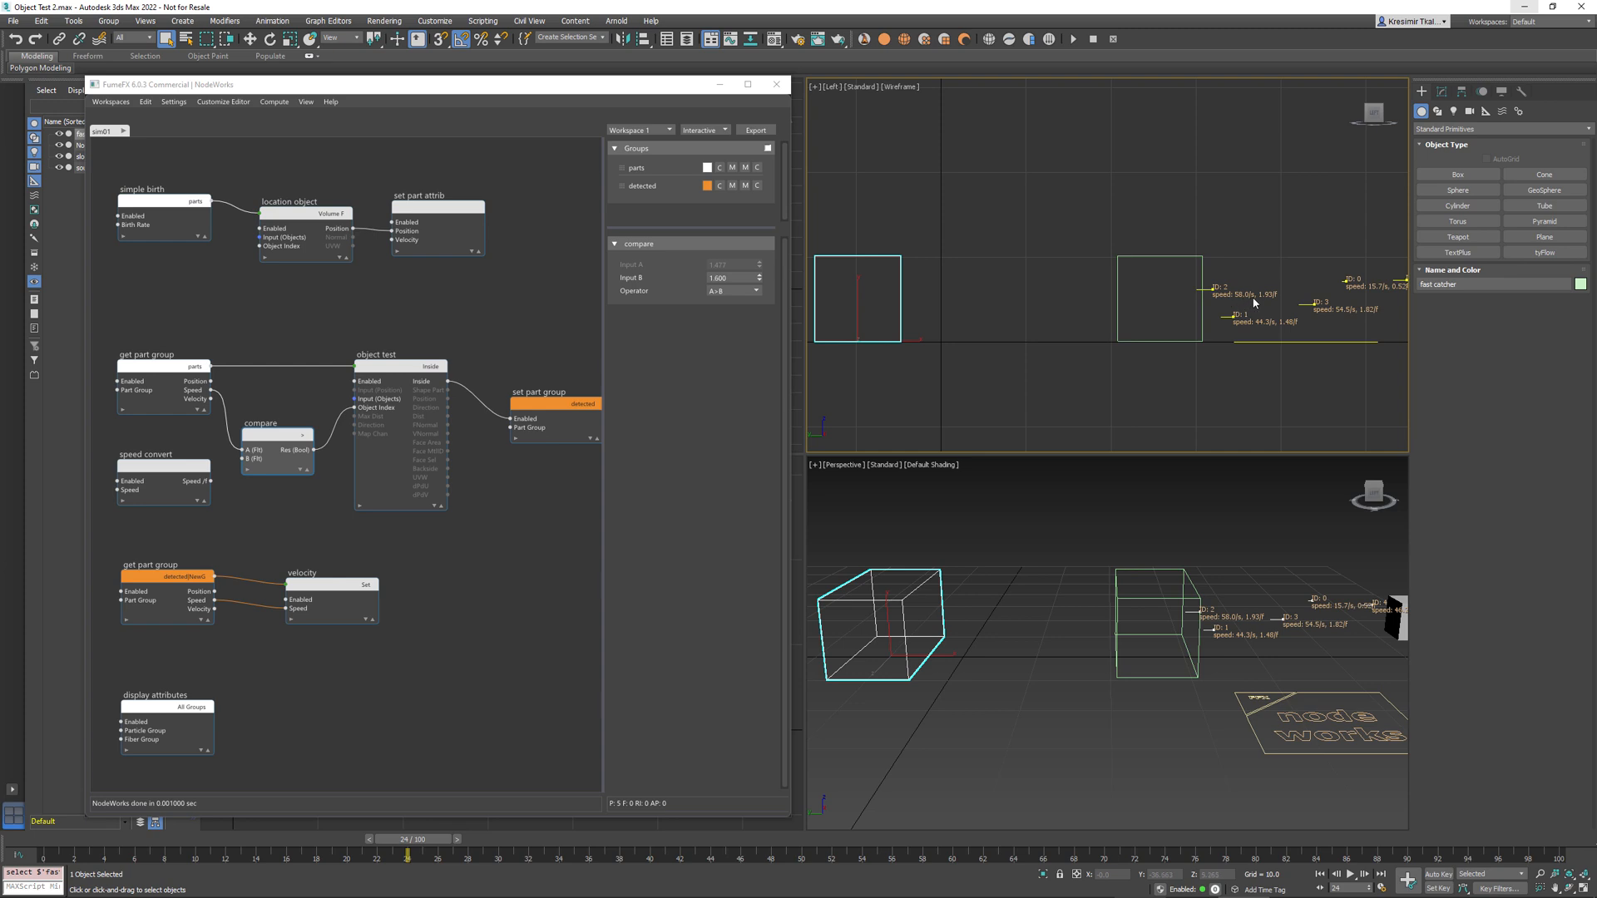
mouse_move(1247, 306)
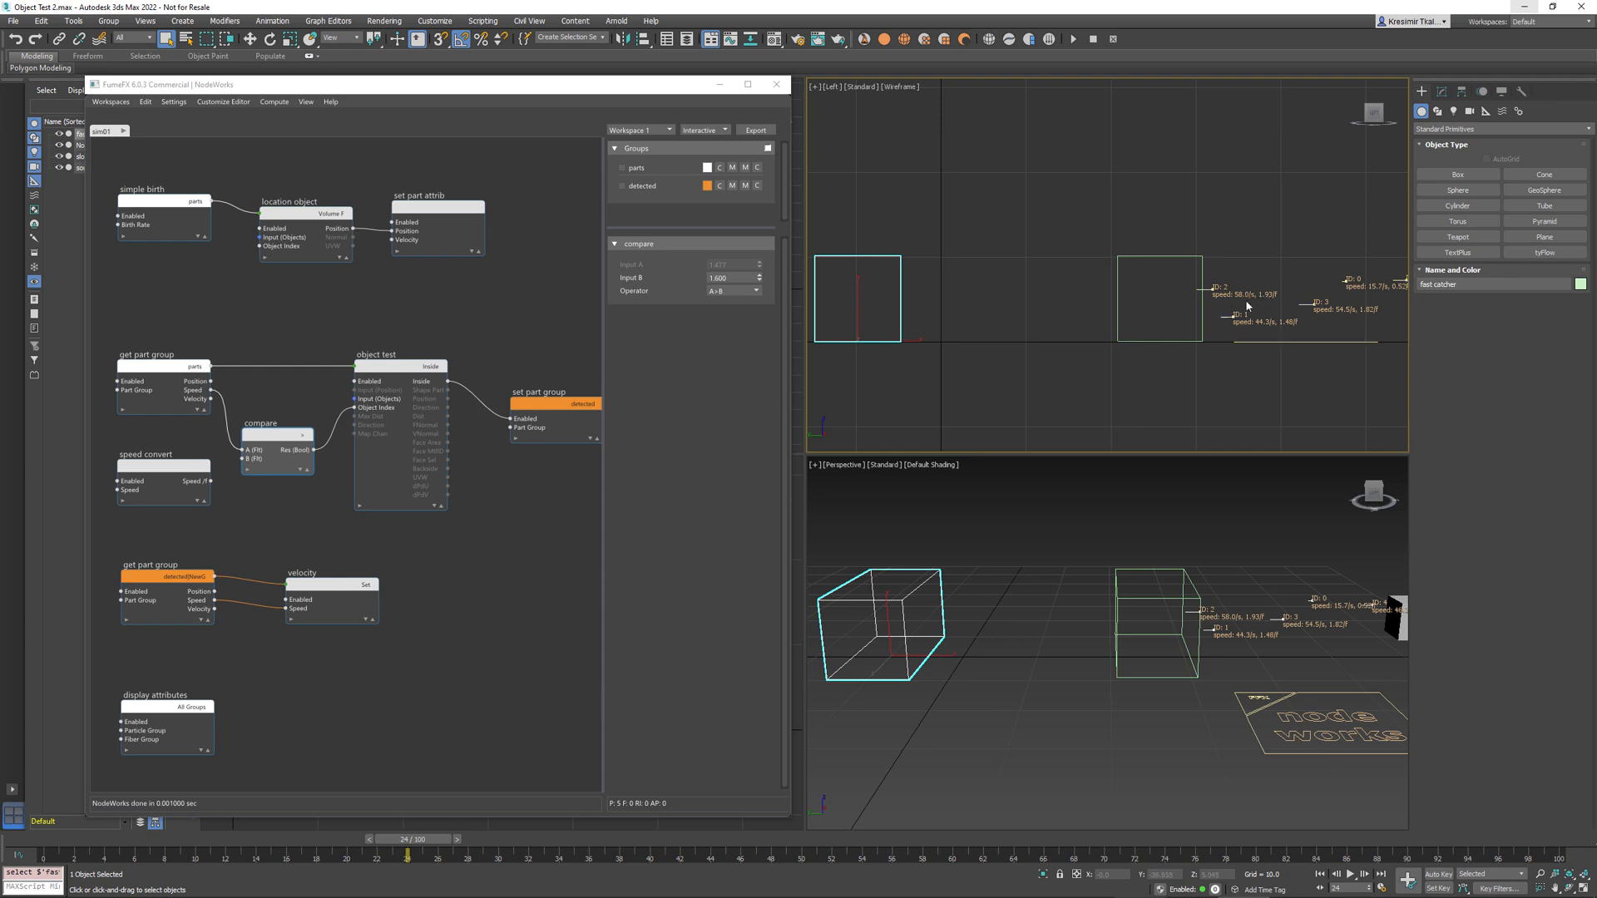
mouse_move(1270, 305)
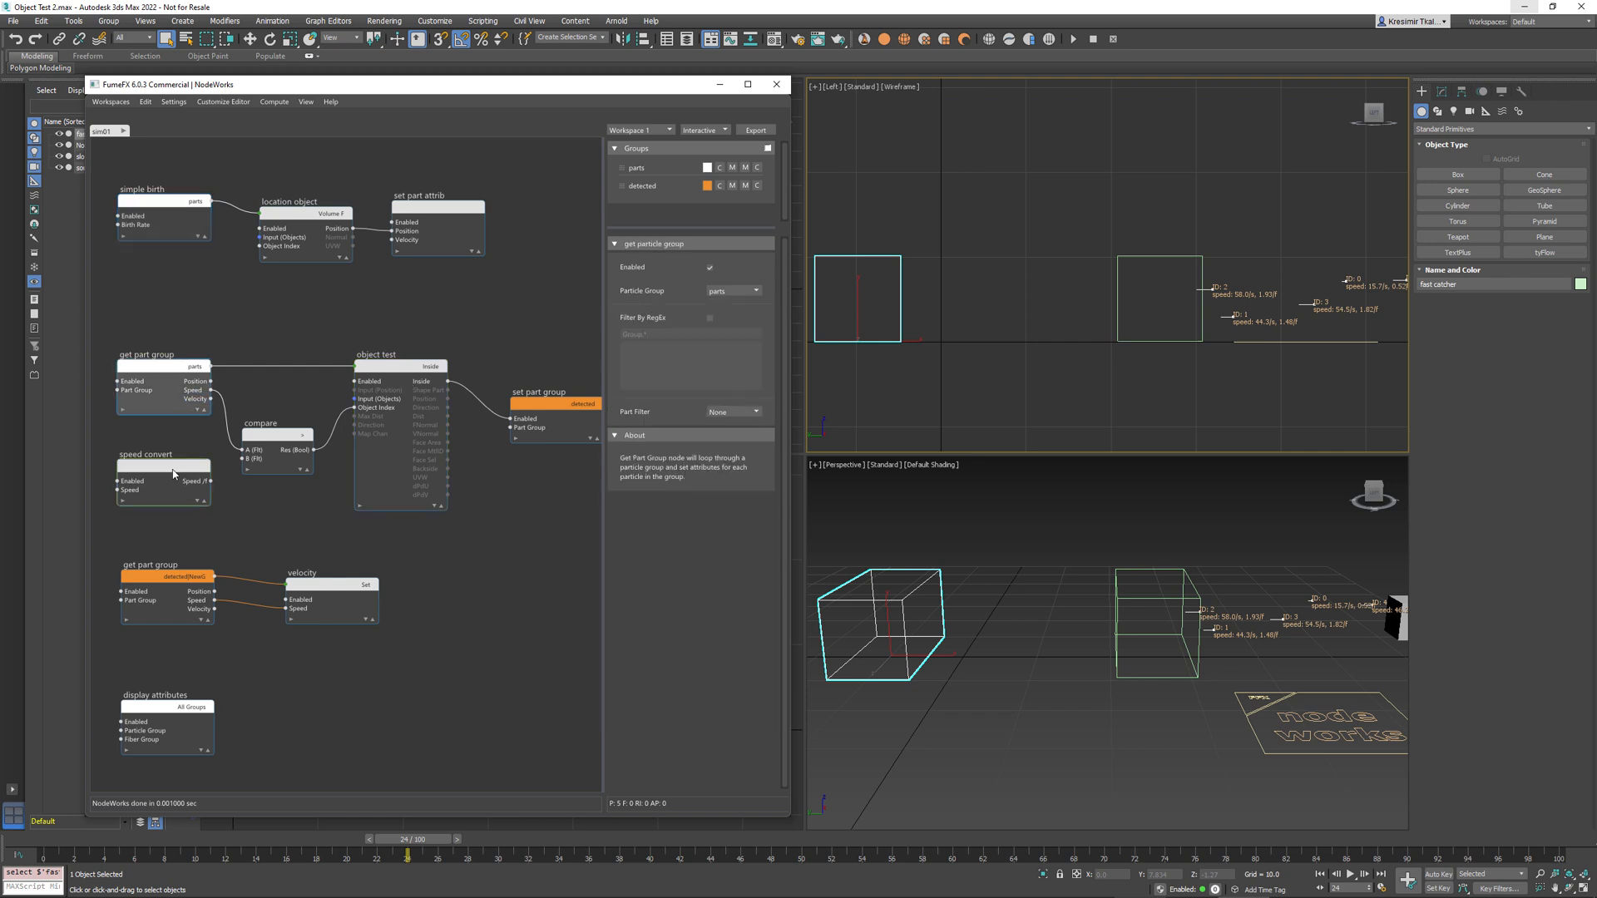
Wire Speed Convert's 50 units/s output into Compare's B input and scrub to frame 38.
click(161, 454)
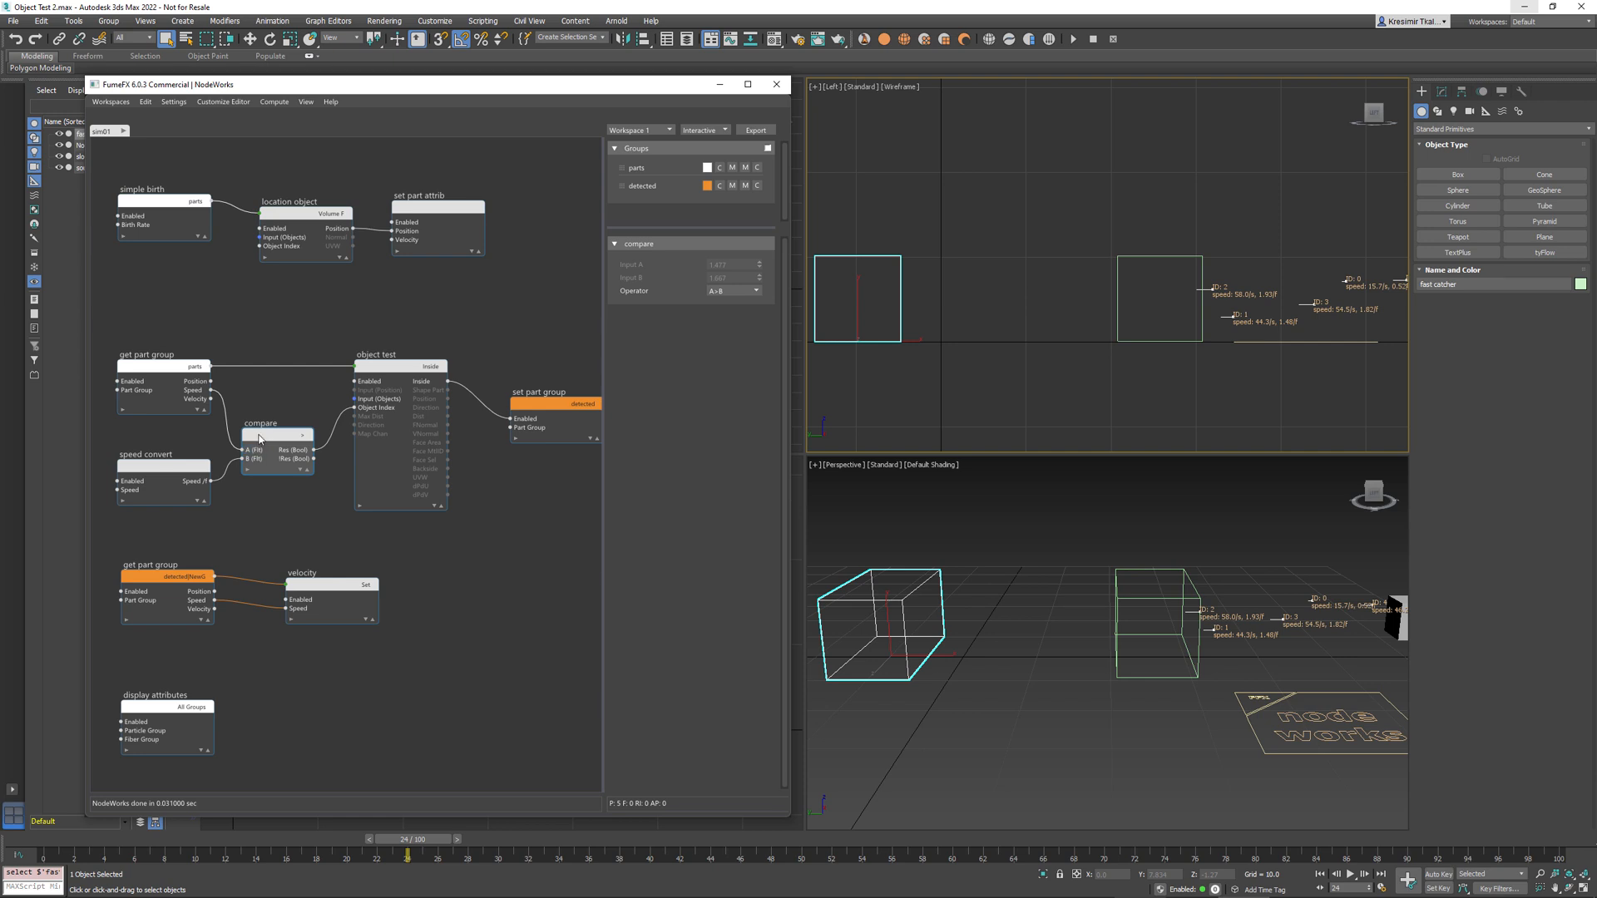
click(150, 454)
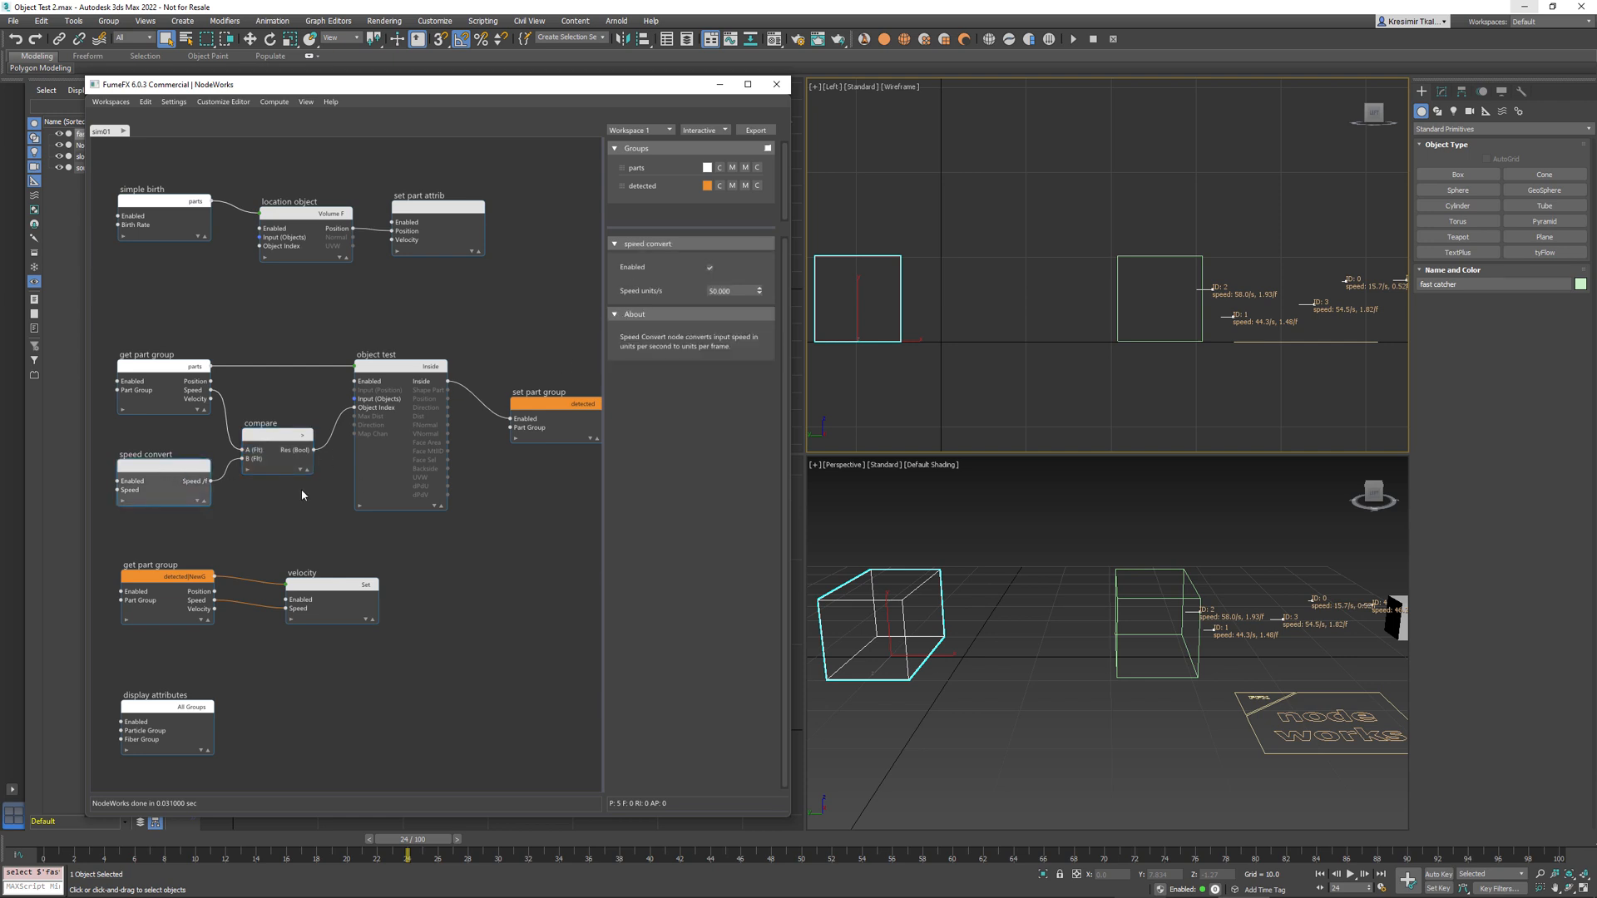
mouse_move(416, 839)
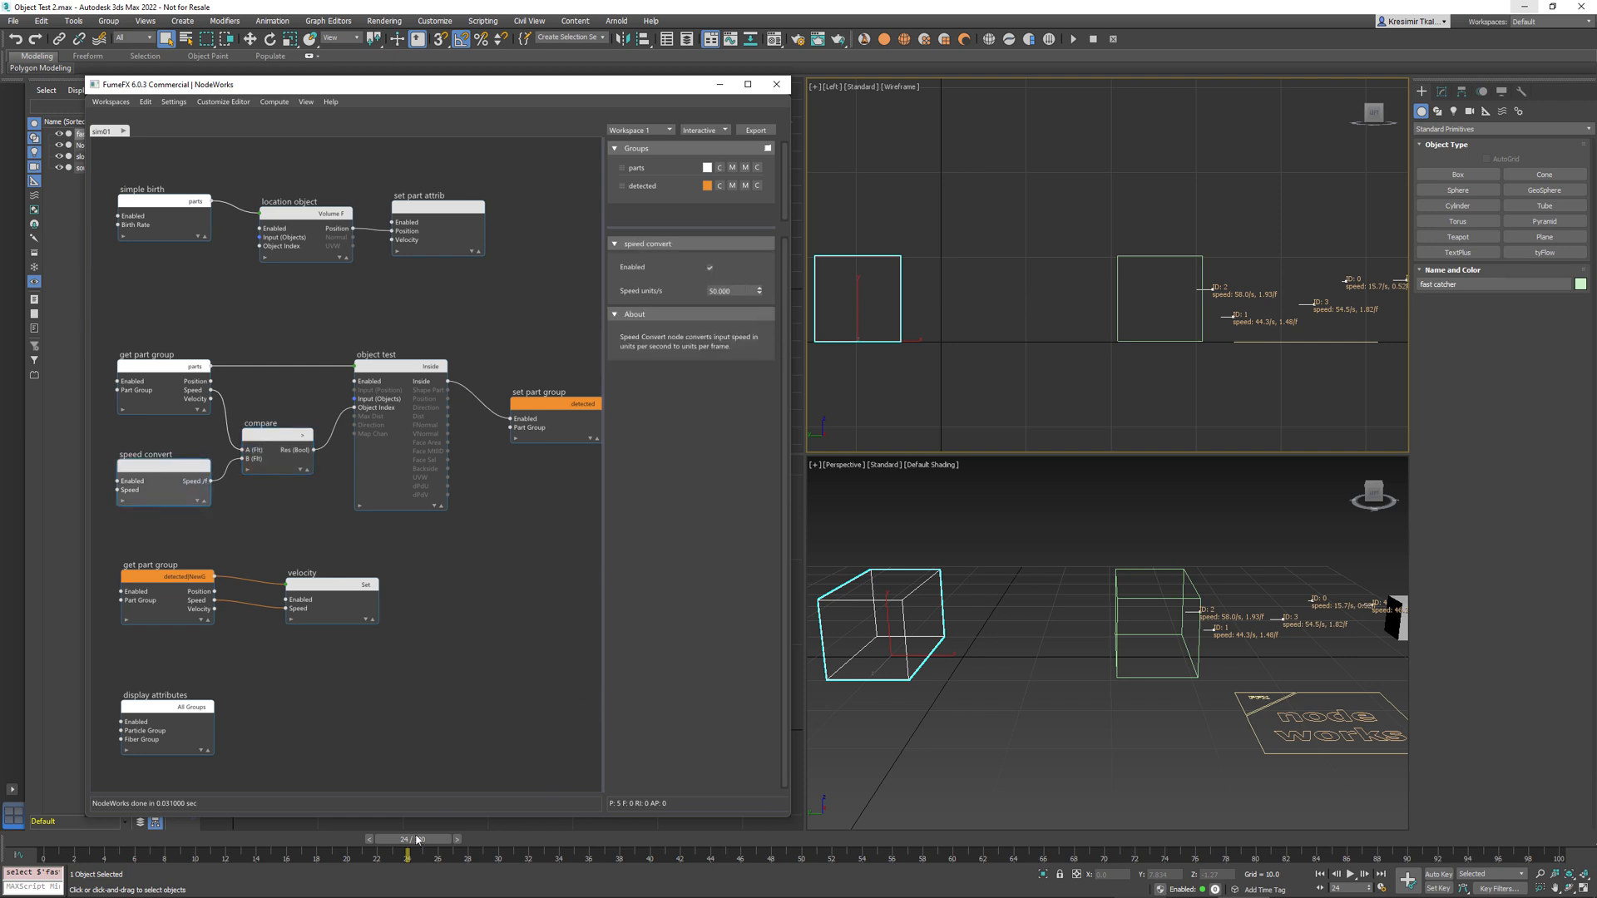
drag(416, 840, 573, 839)
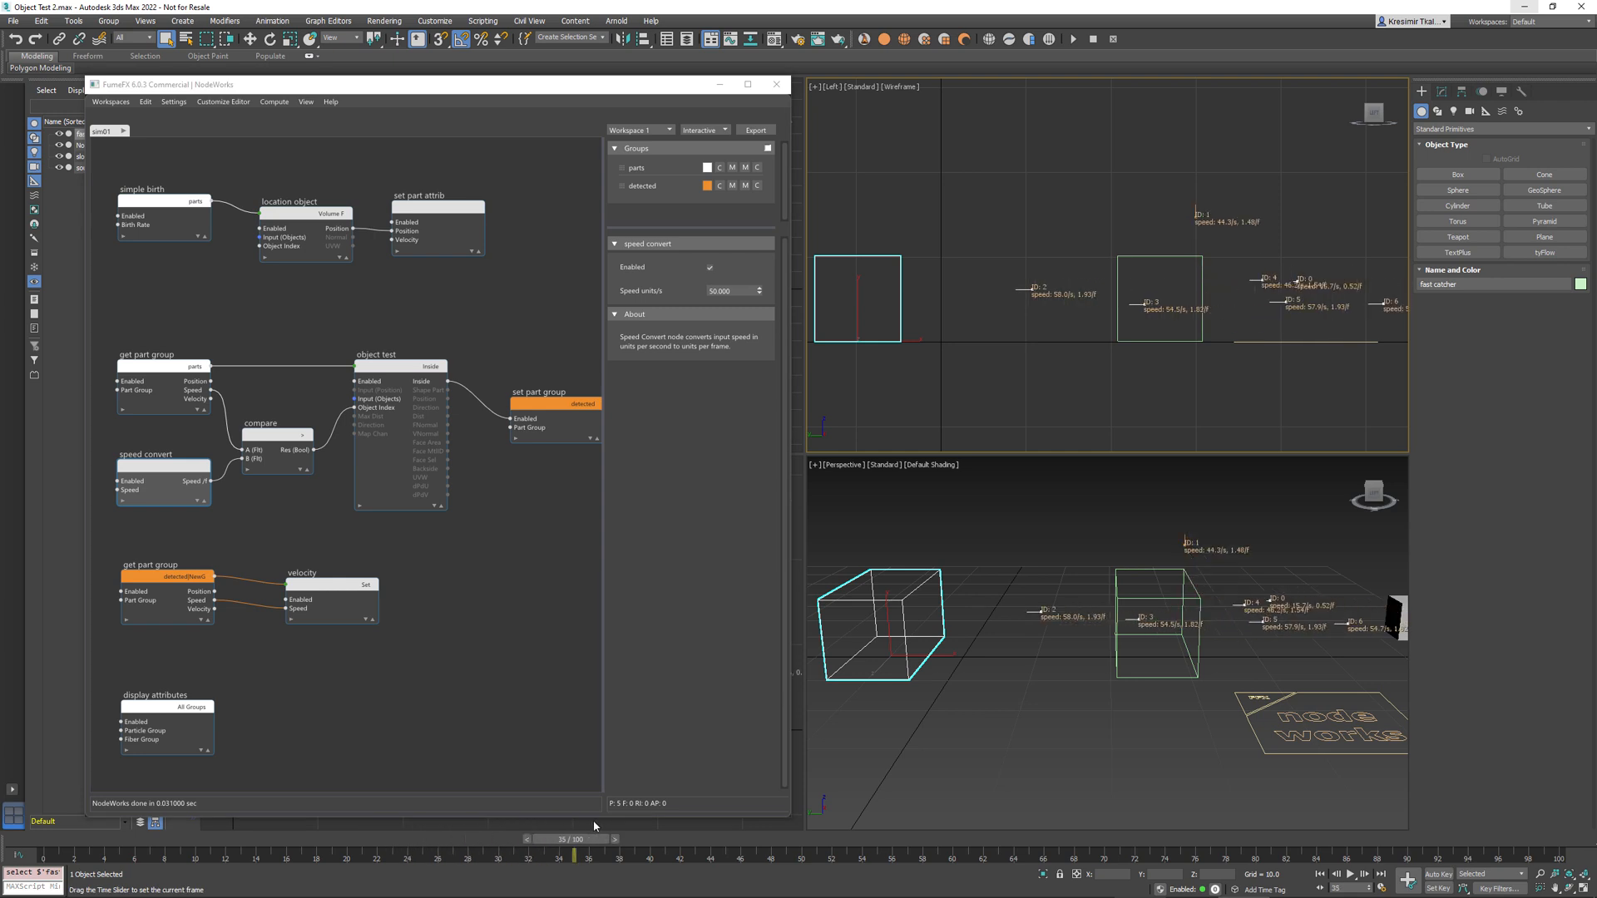
drag(573, 840, 632, 839)
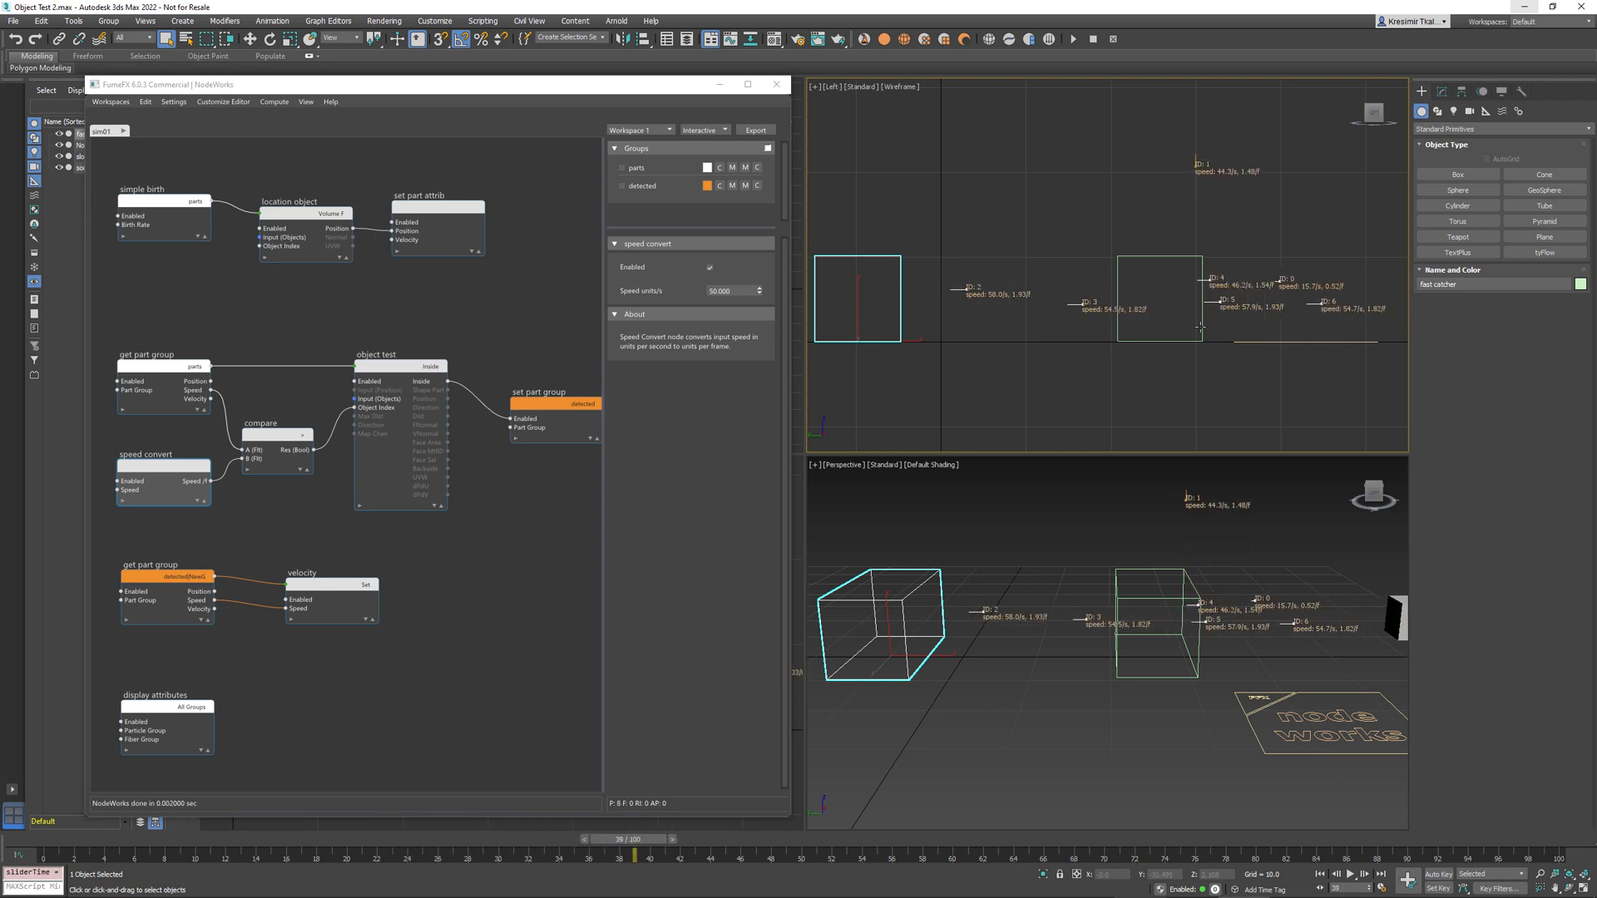
Review the Compare, Speed Convert and Object Test node settings in turn.
click(275, 423)
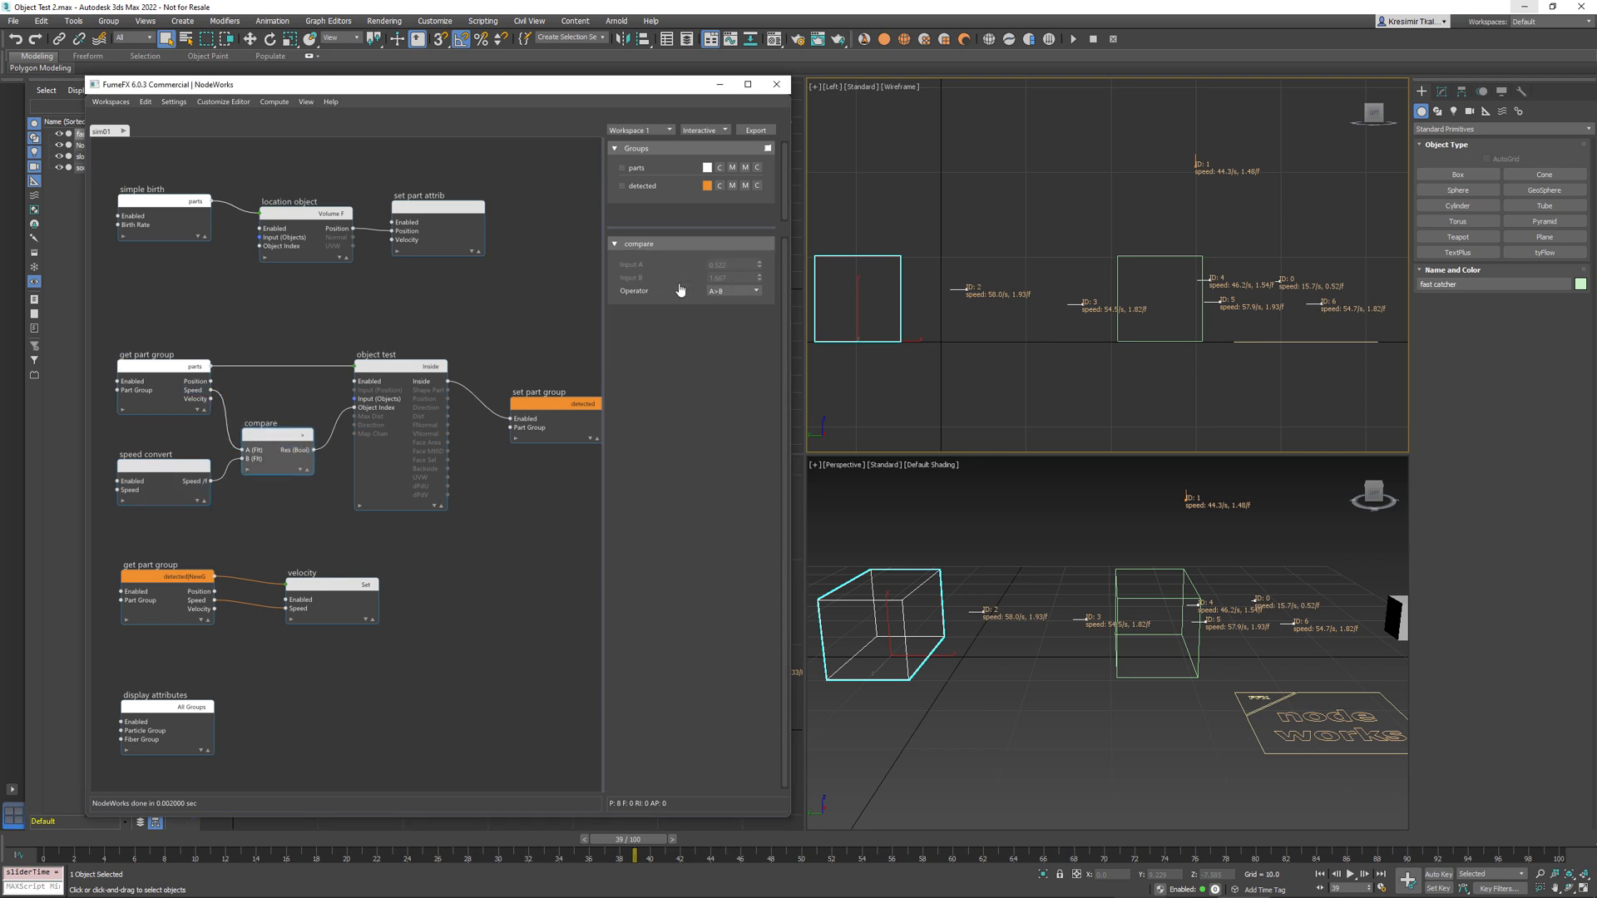
click(148, 453)
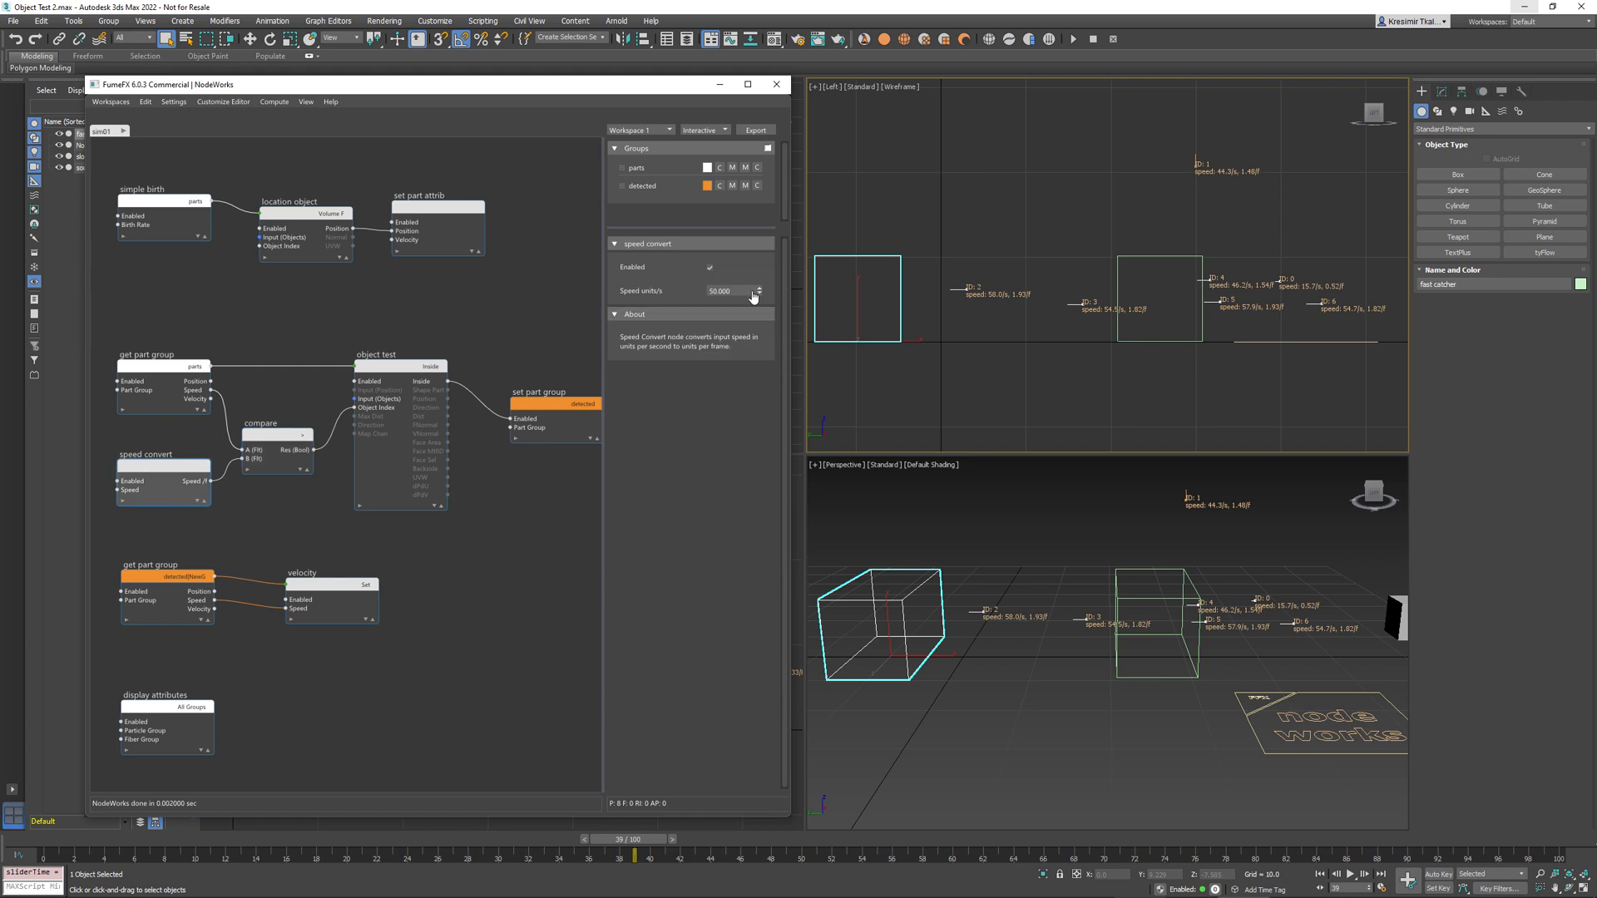
click(276, 436)
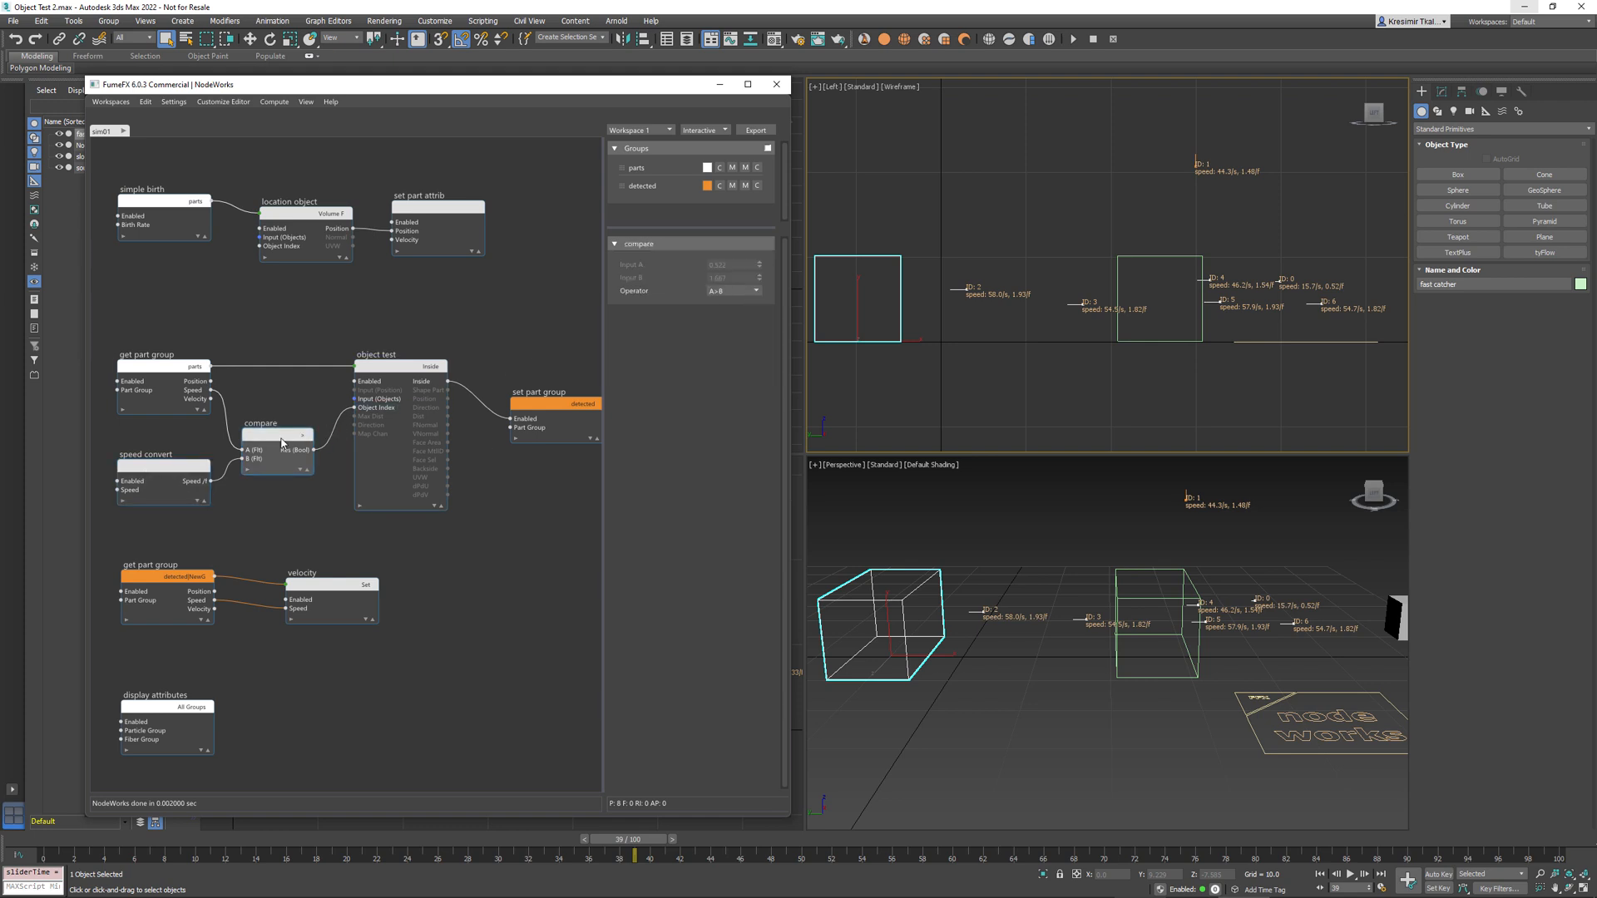
click(294, 449)
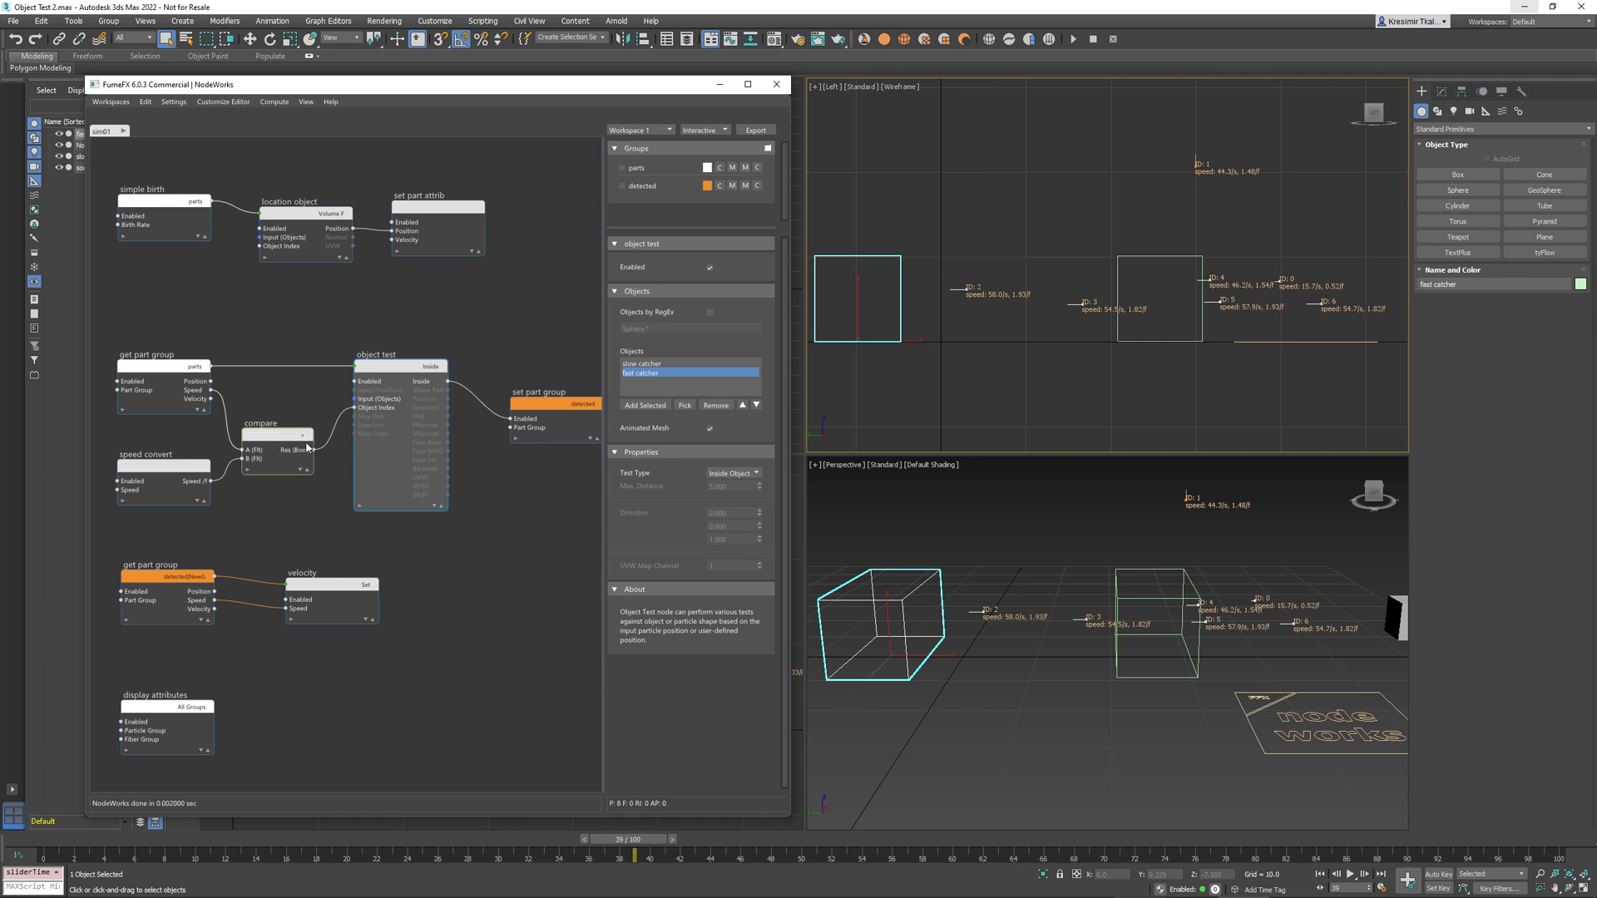
Inspect the Compare node and the Object Test's slow catcher and fast catcher objects.
click(644, 364)
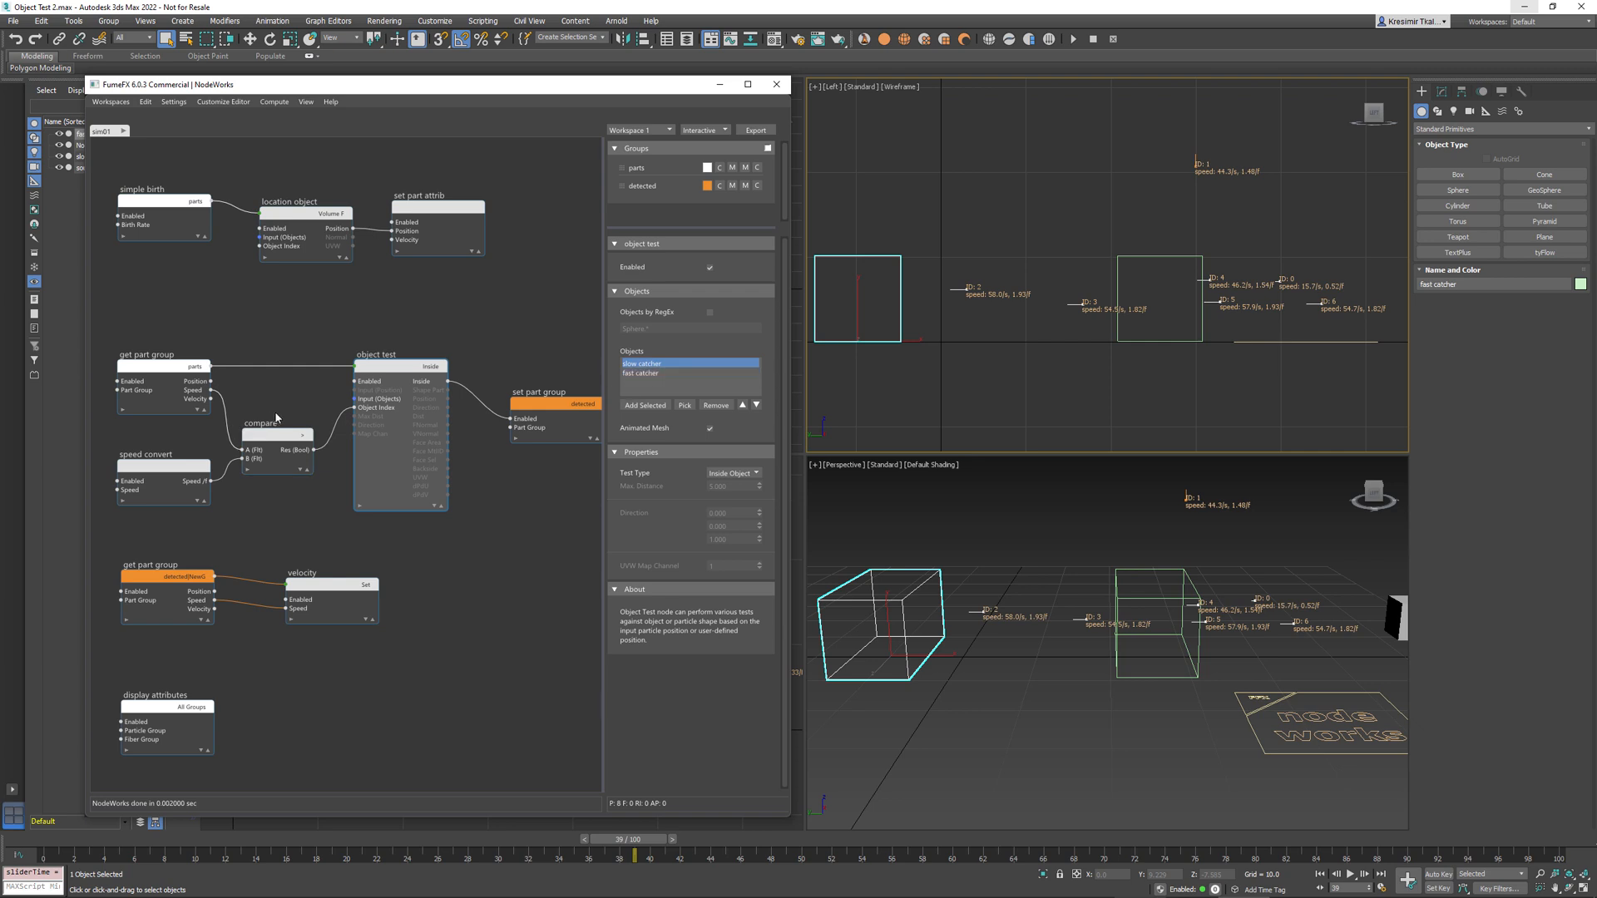
click(260, 434)
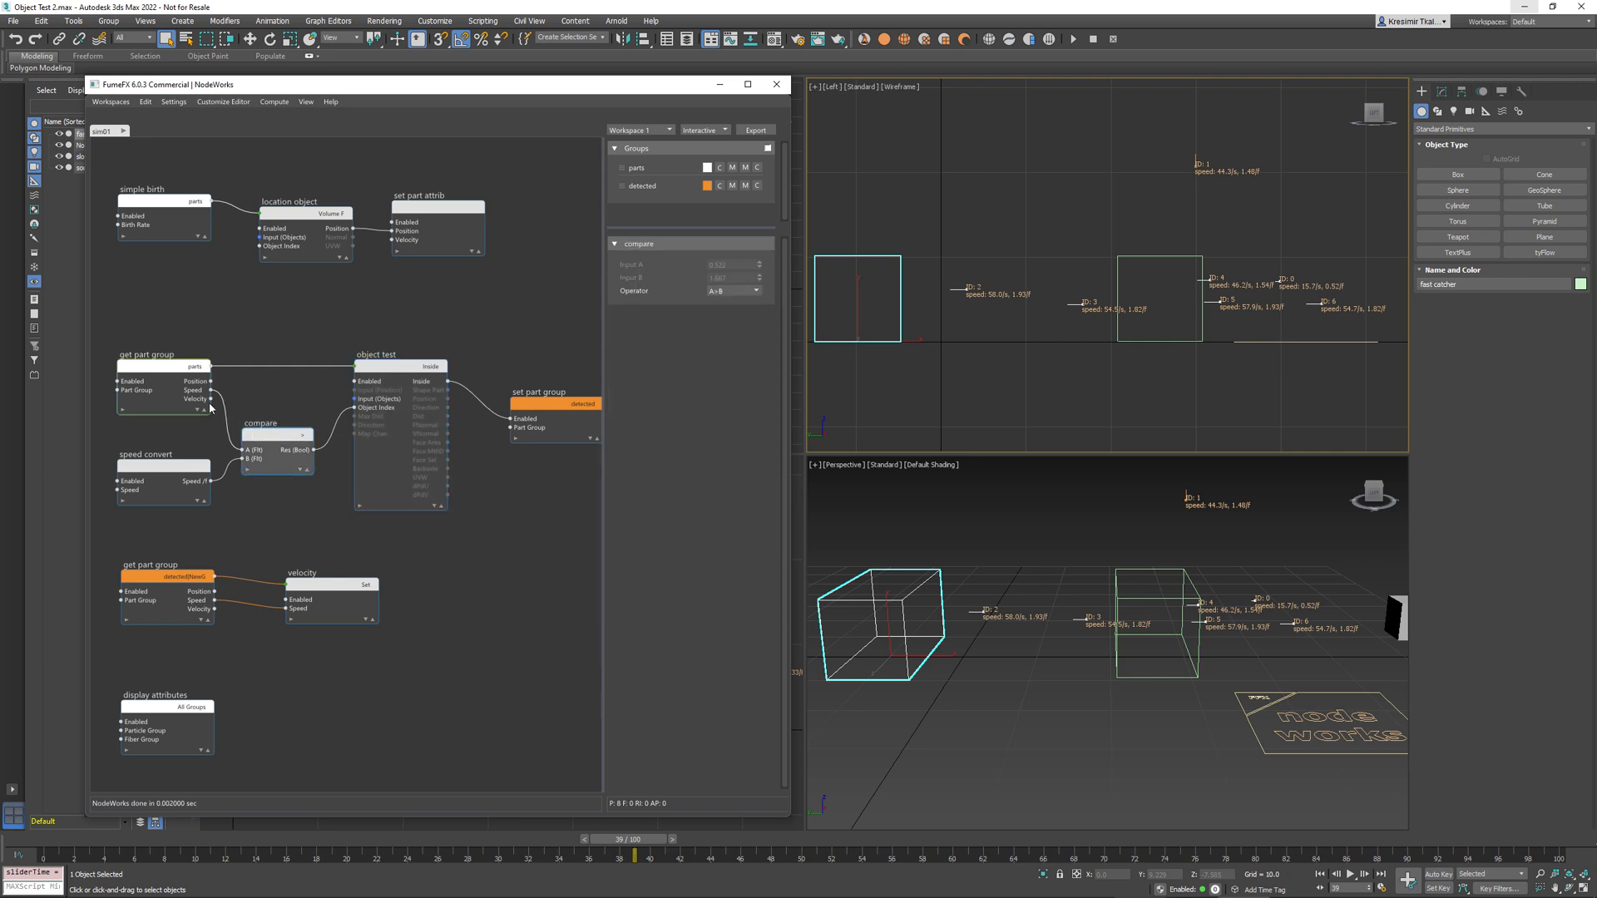
click(379, 354)
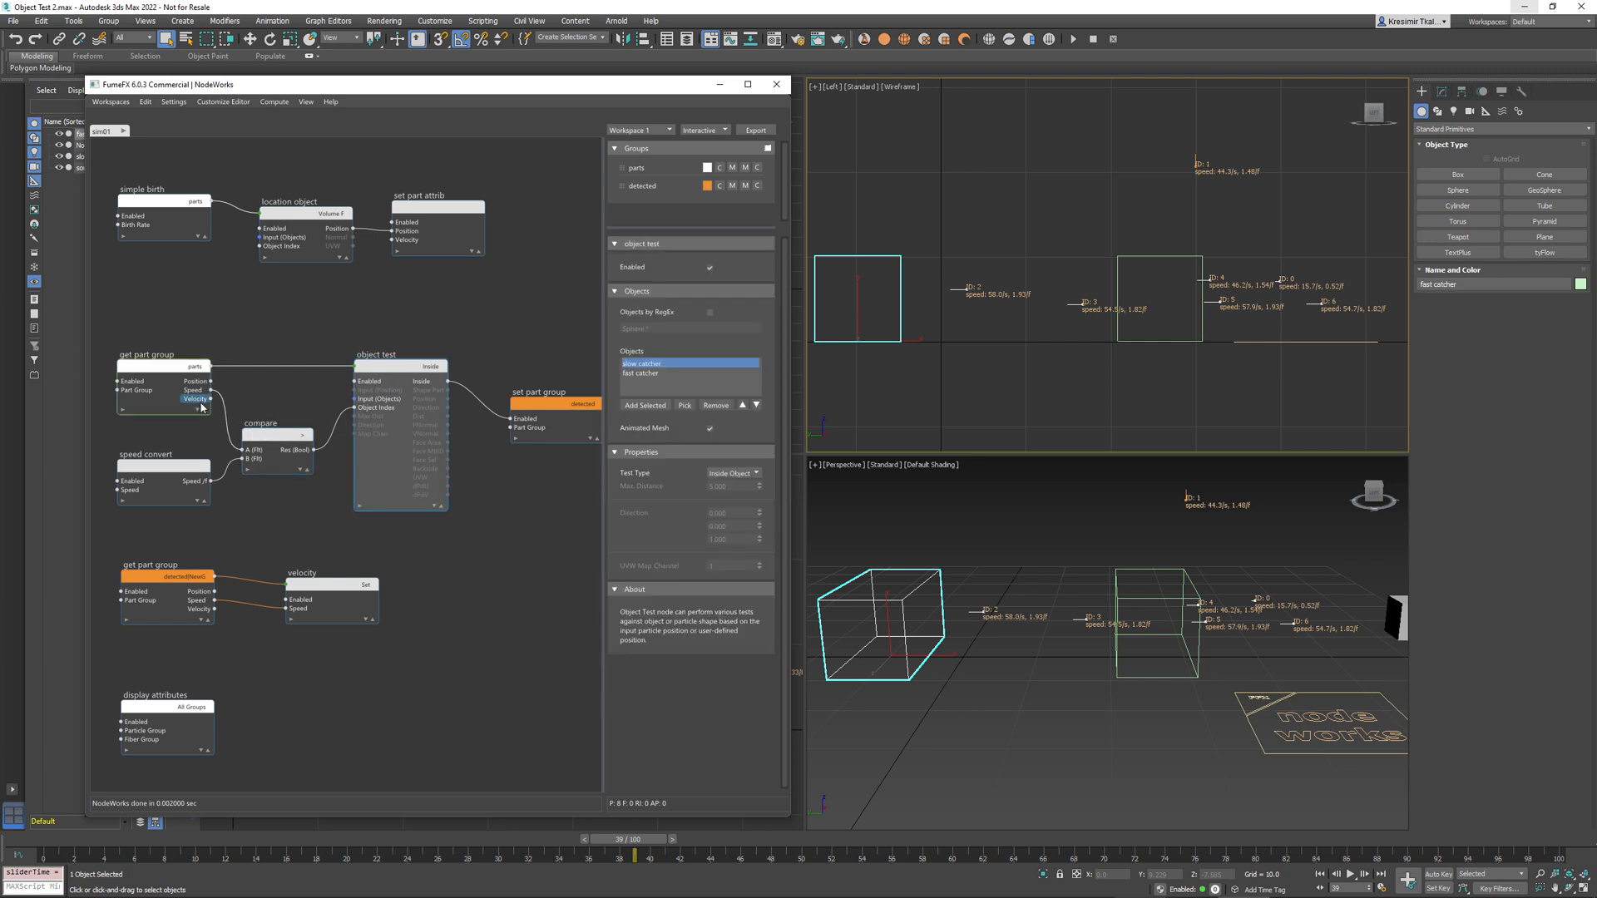
click(642, 373)
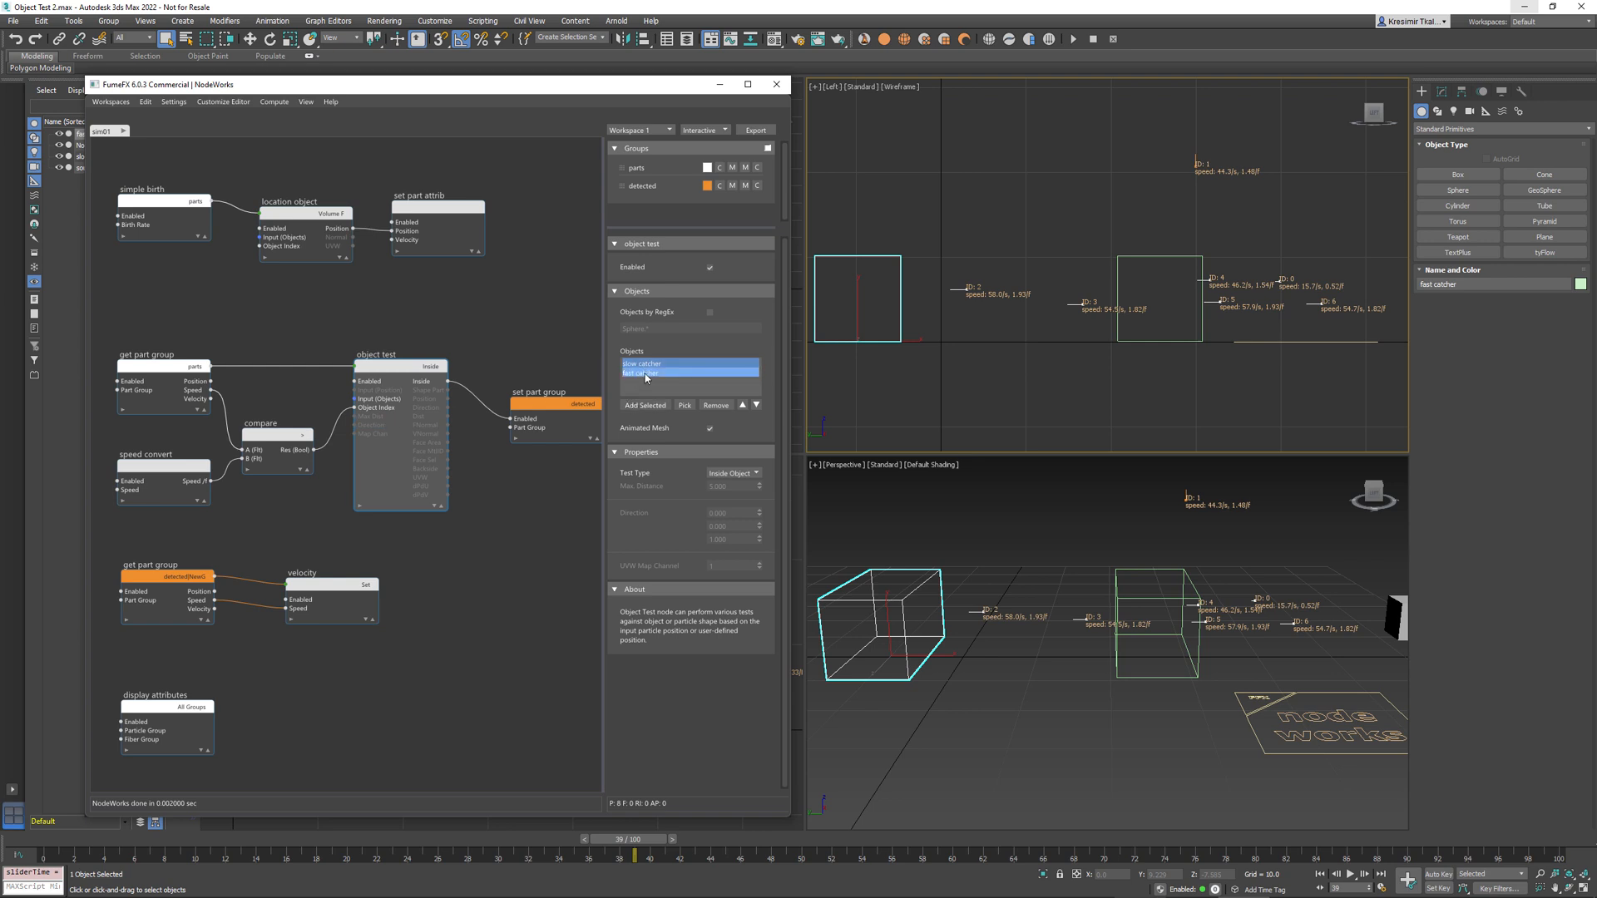
click(643, 363)
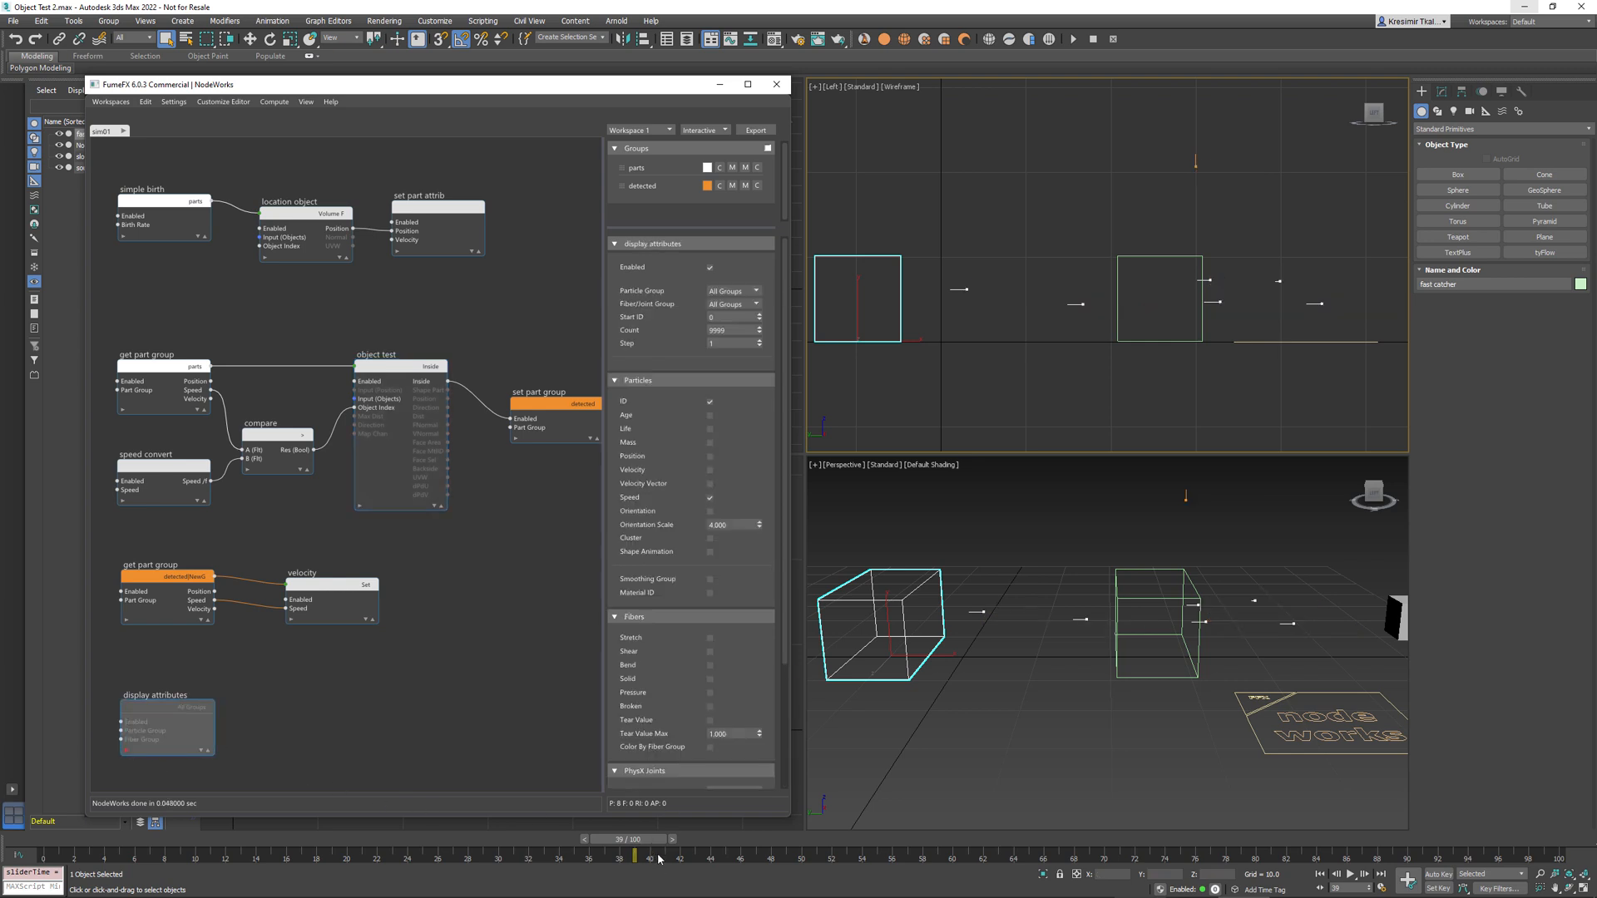
Scrub the timeline back and forth to watch particles travel toward both catcher boxes.
drag(636, 854, 861, 853)
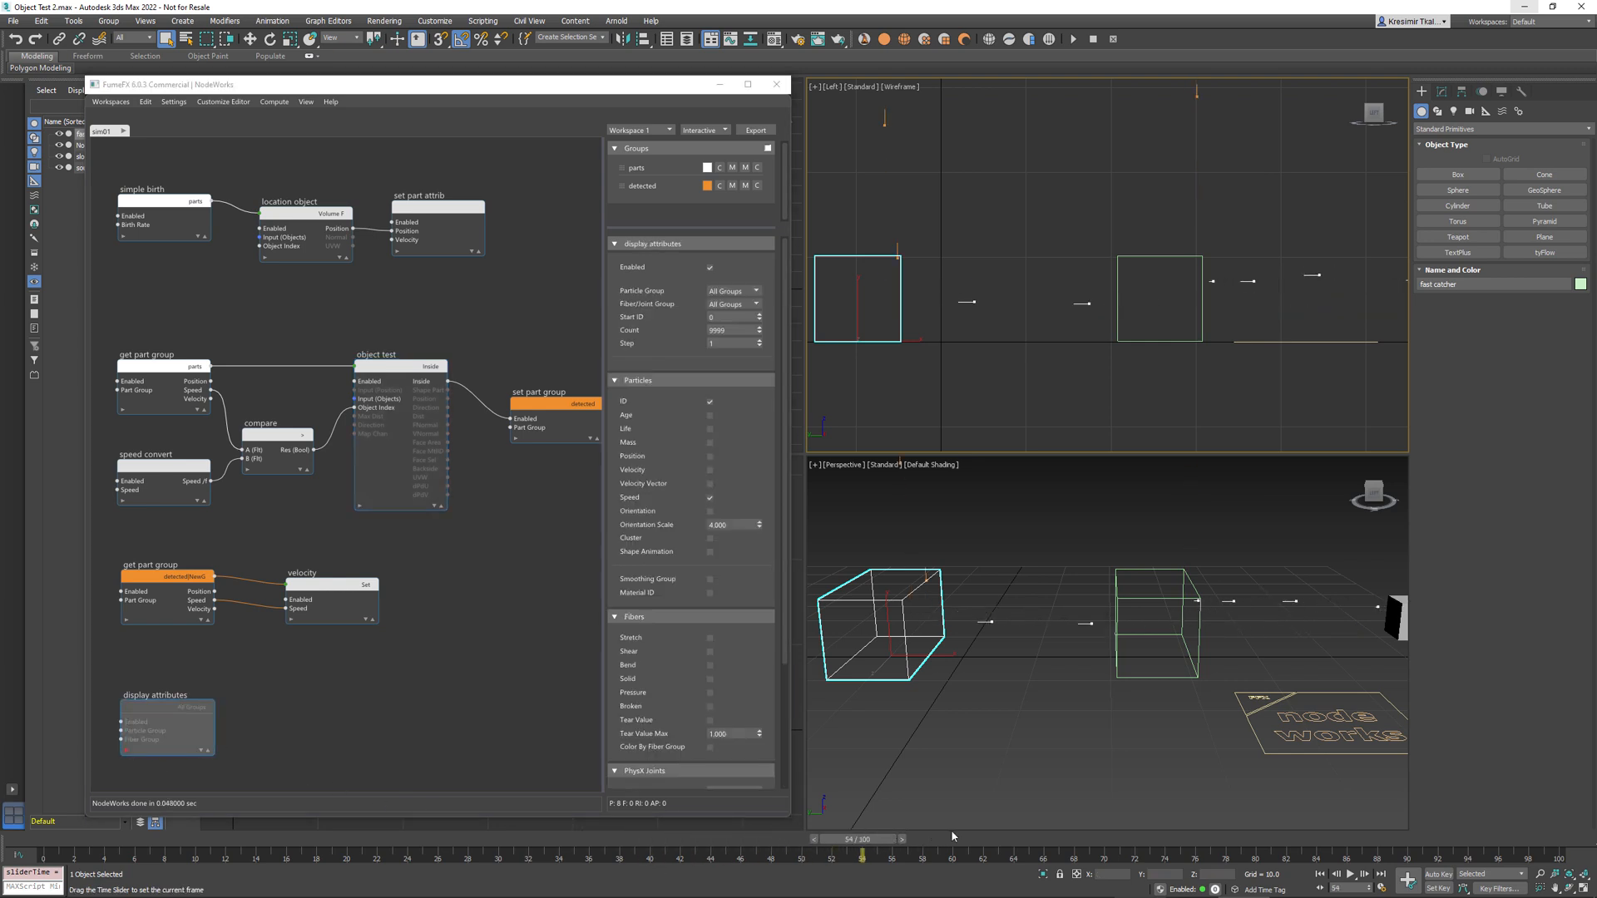
drag(866, 853, 1380, 854)
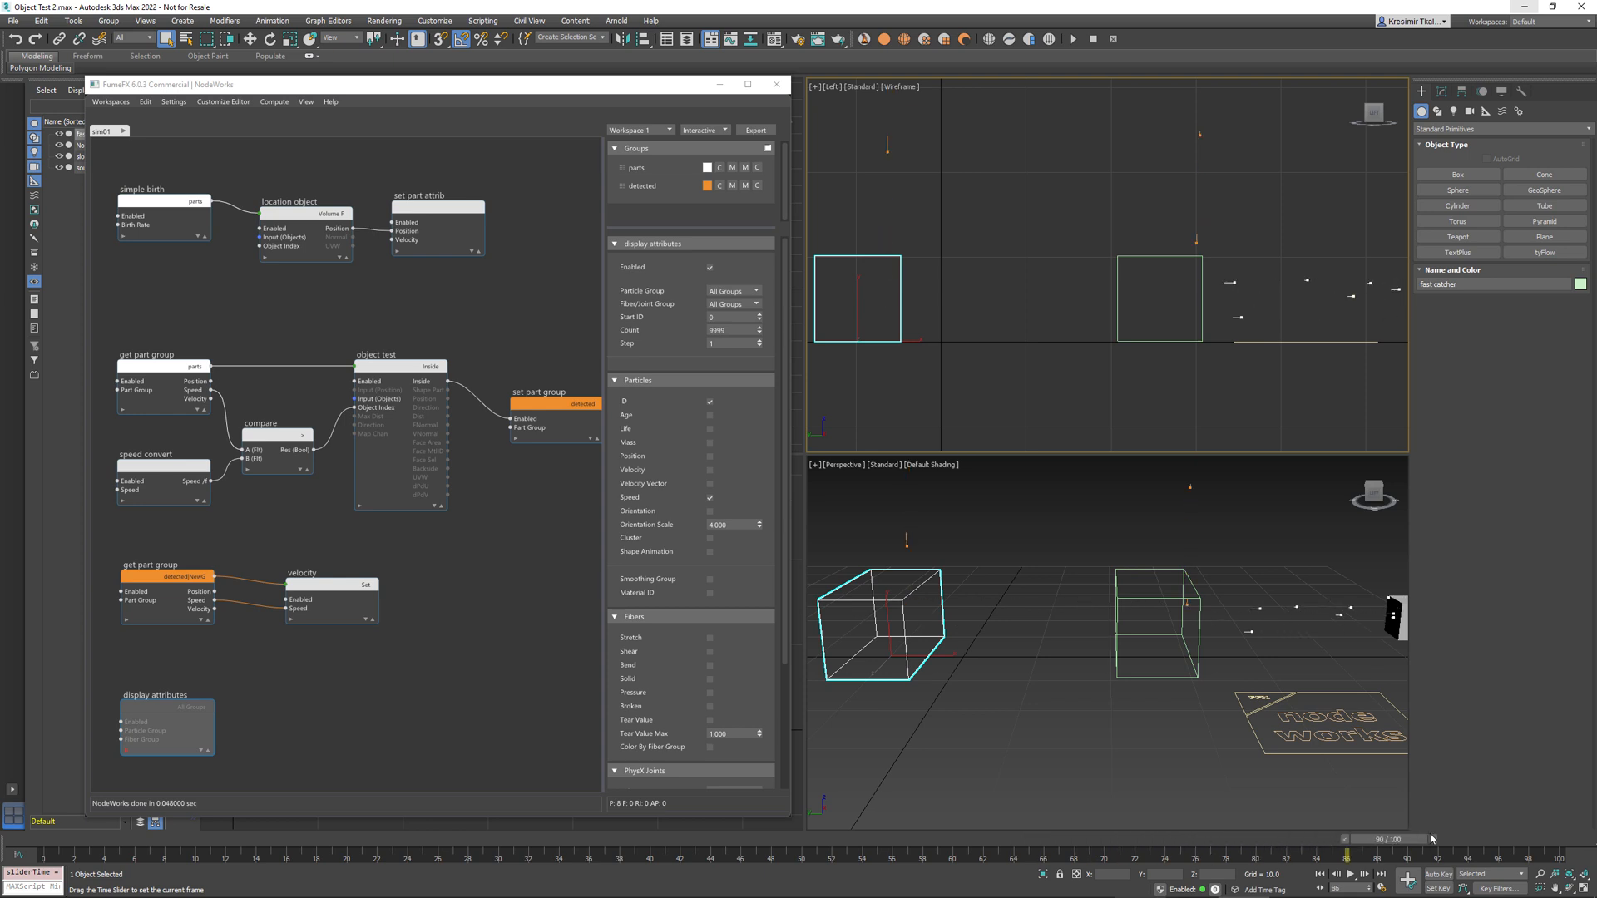
drag(1412, 838, 436, 839)
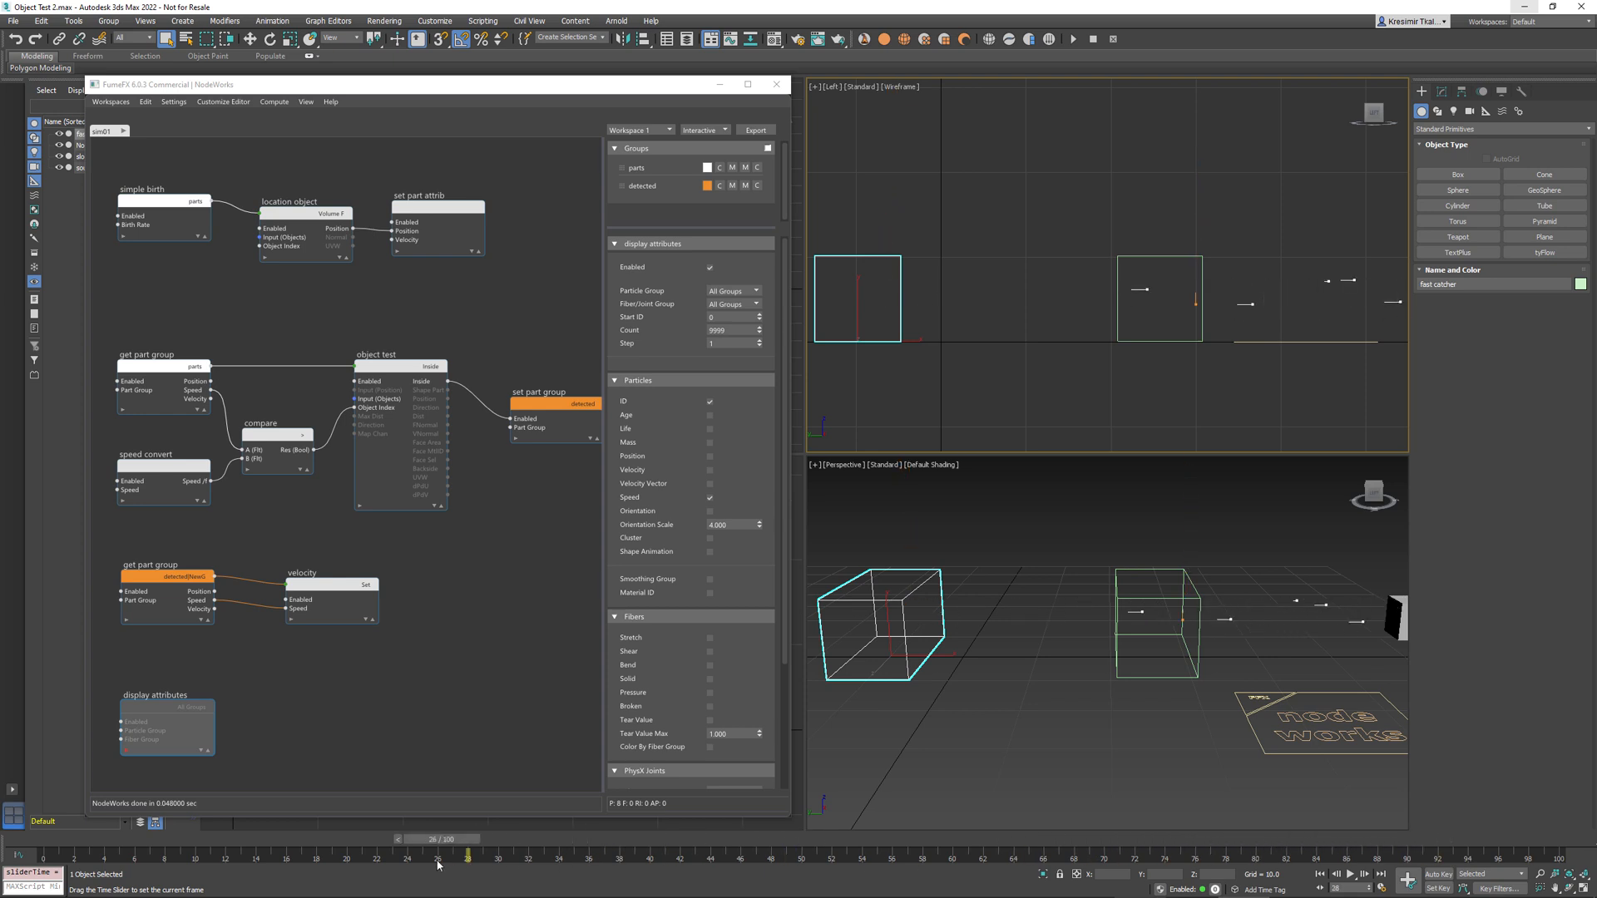
drag(439, 840, 786, 840)
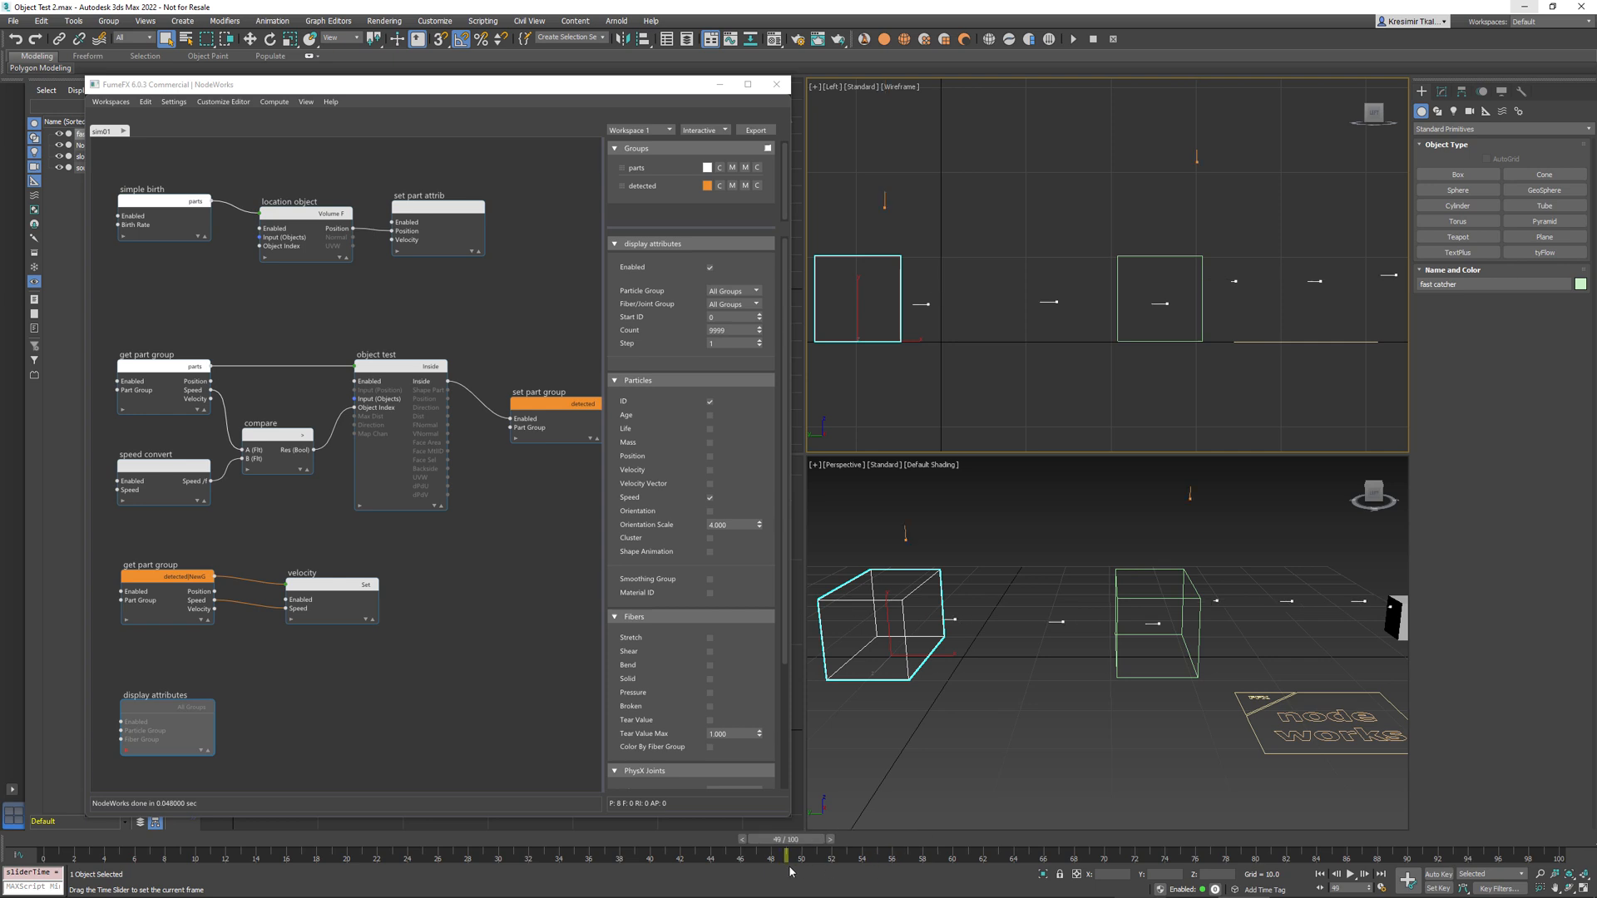
drag(786, 857, 672, 857)
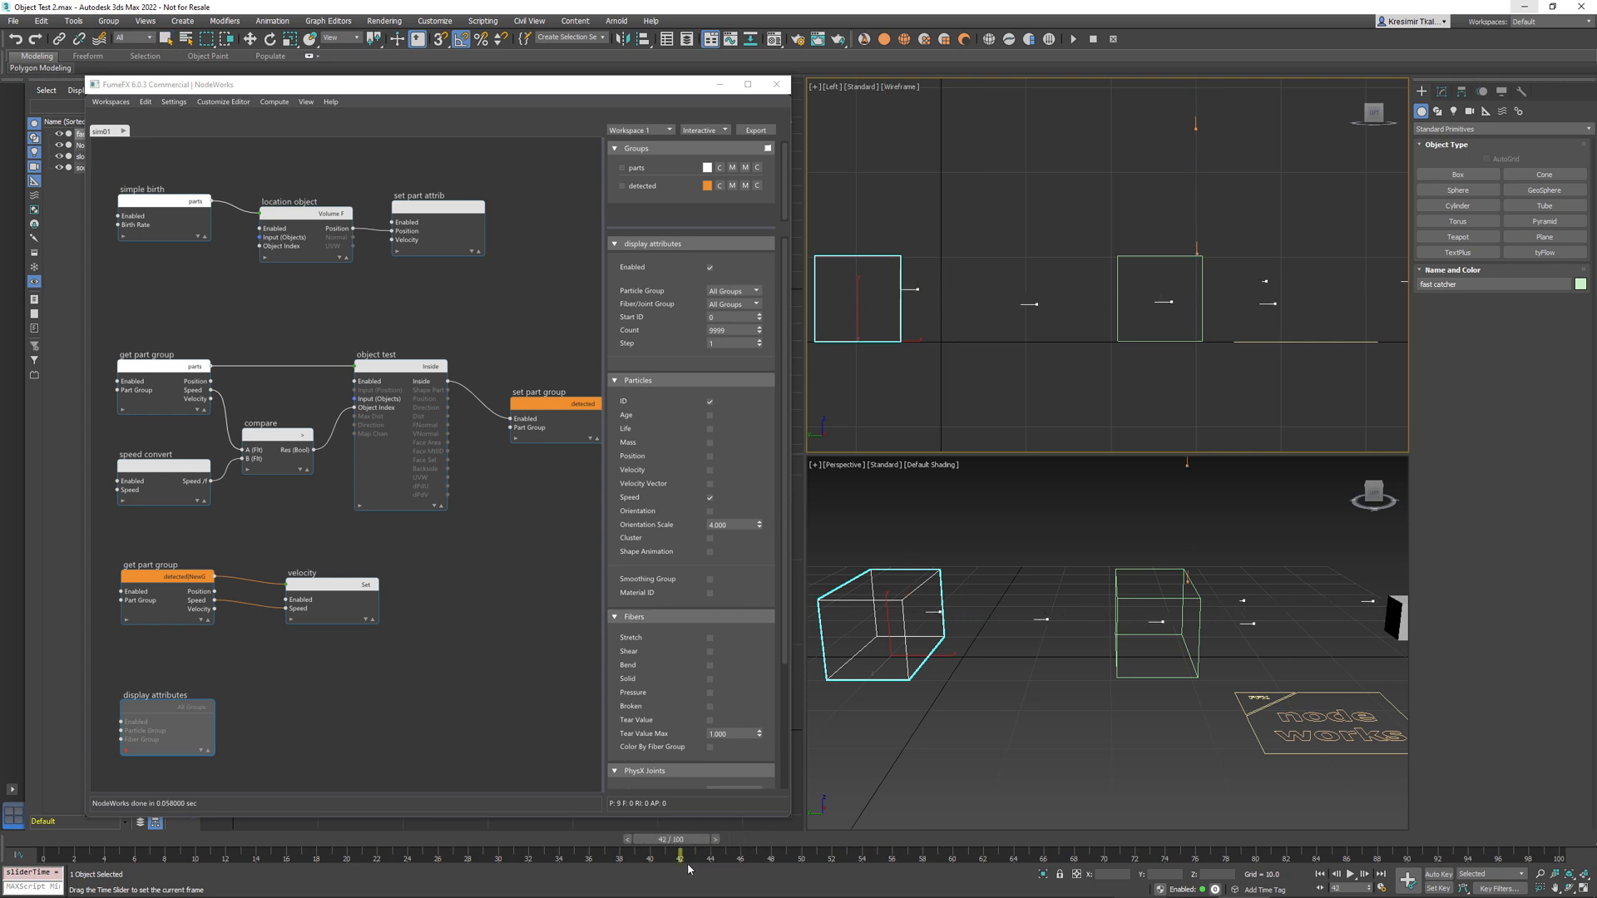
drag(688, 856, 657, 856)
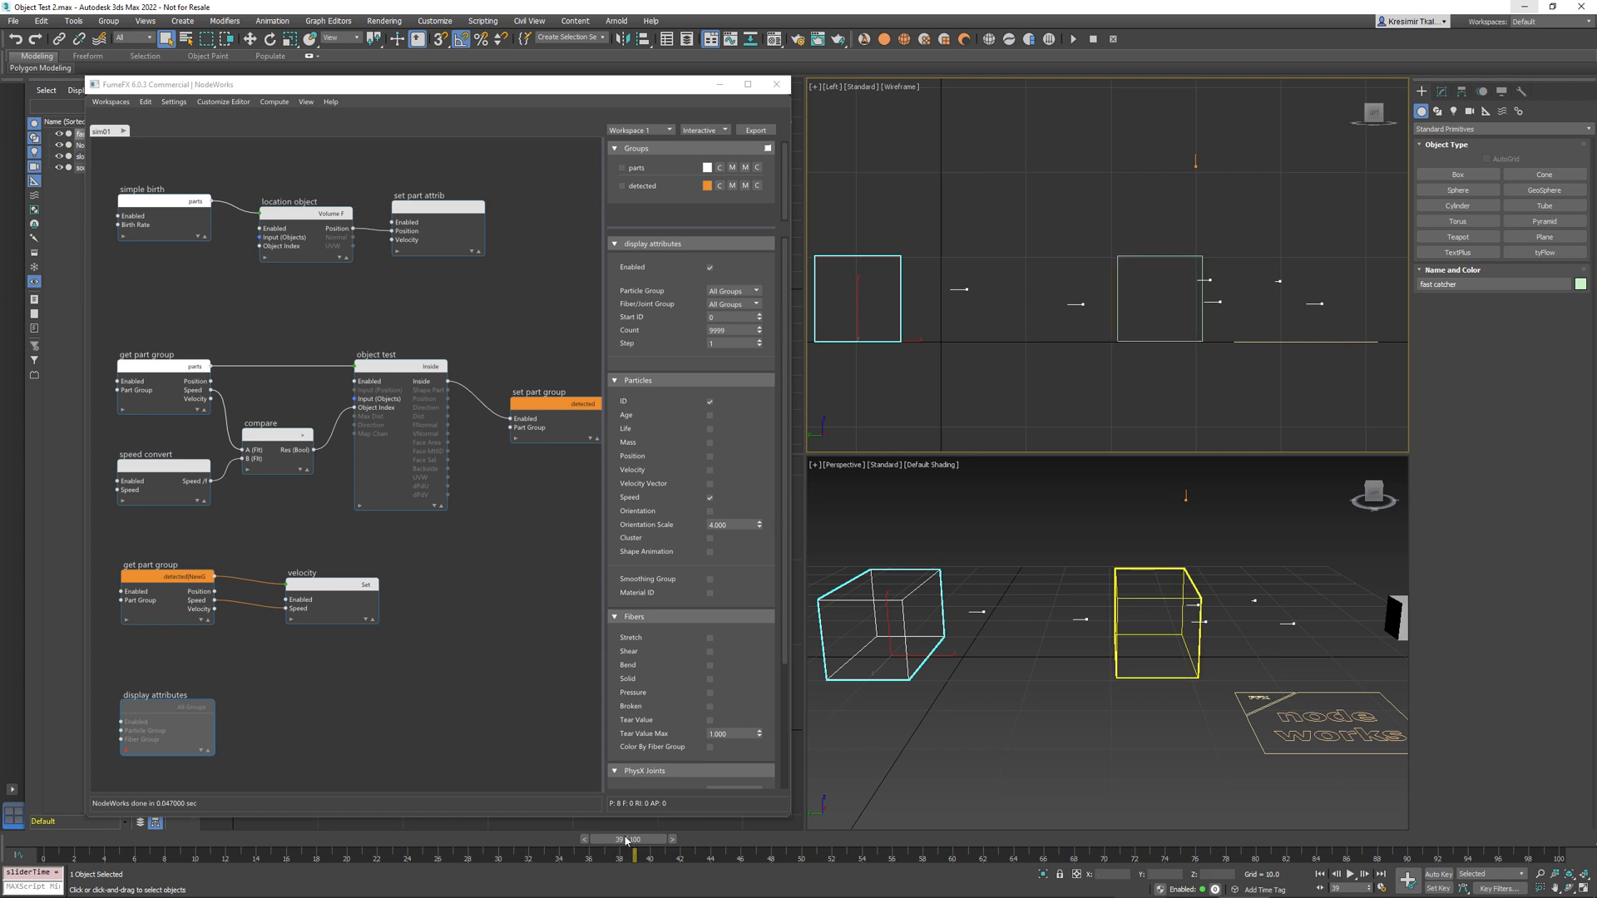
drag(625, 840, 649, 840)
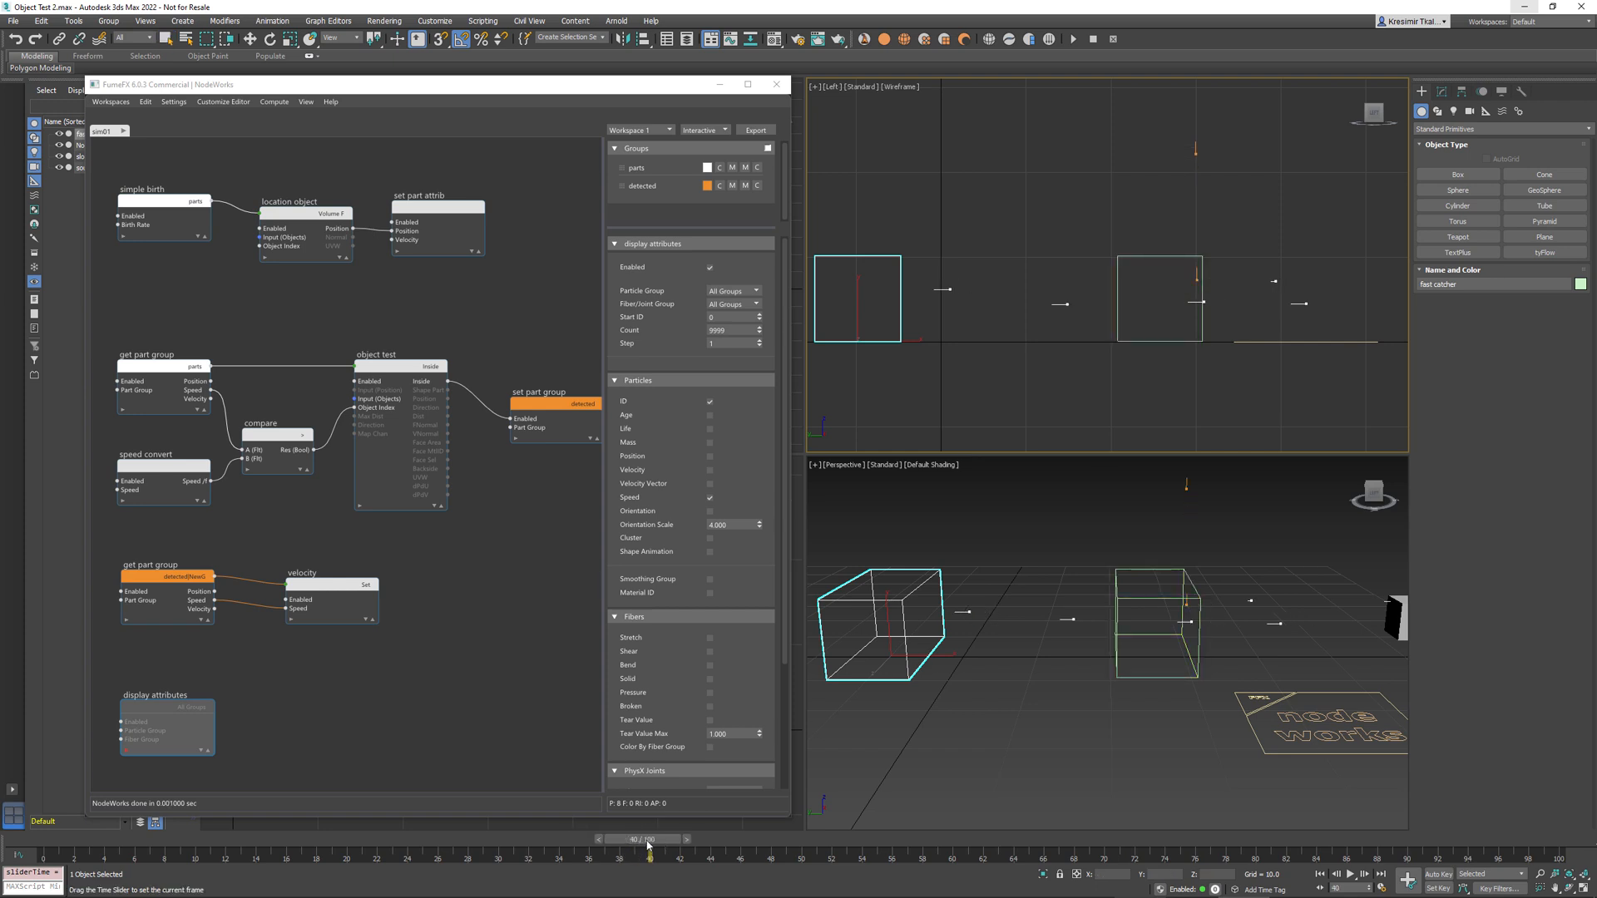
click(163, 591)
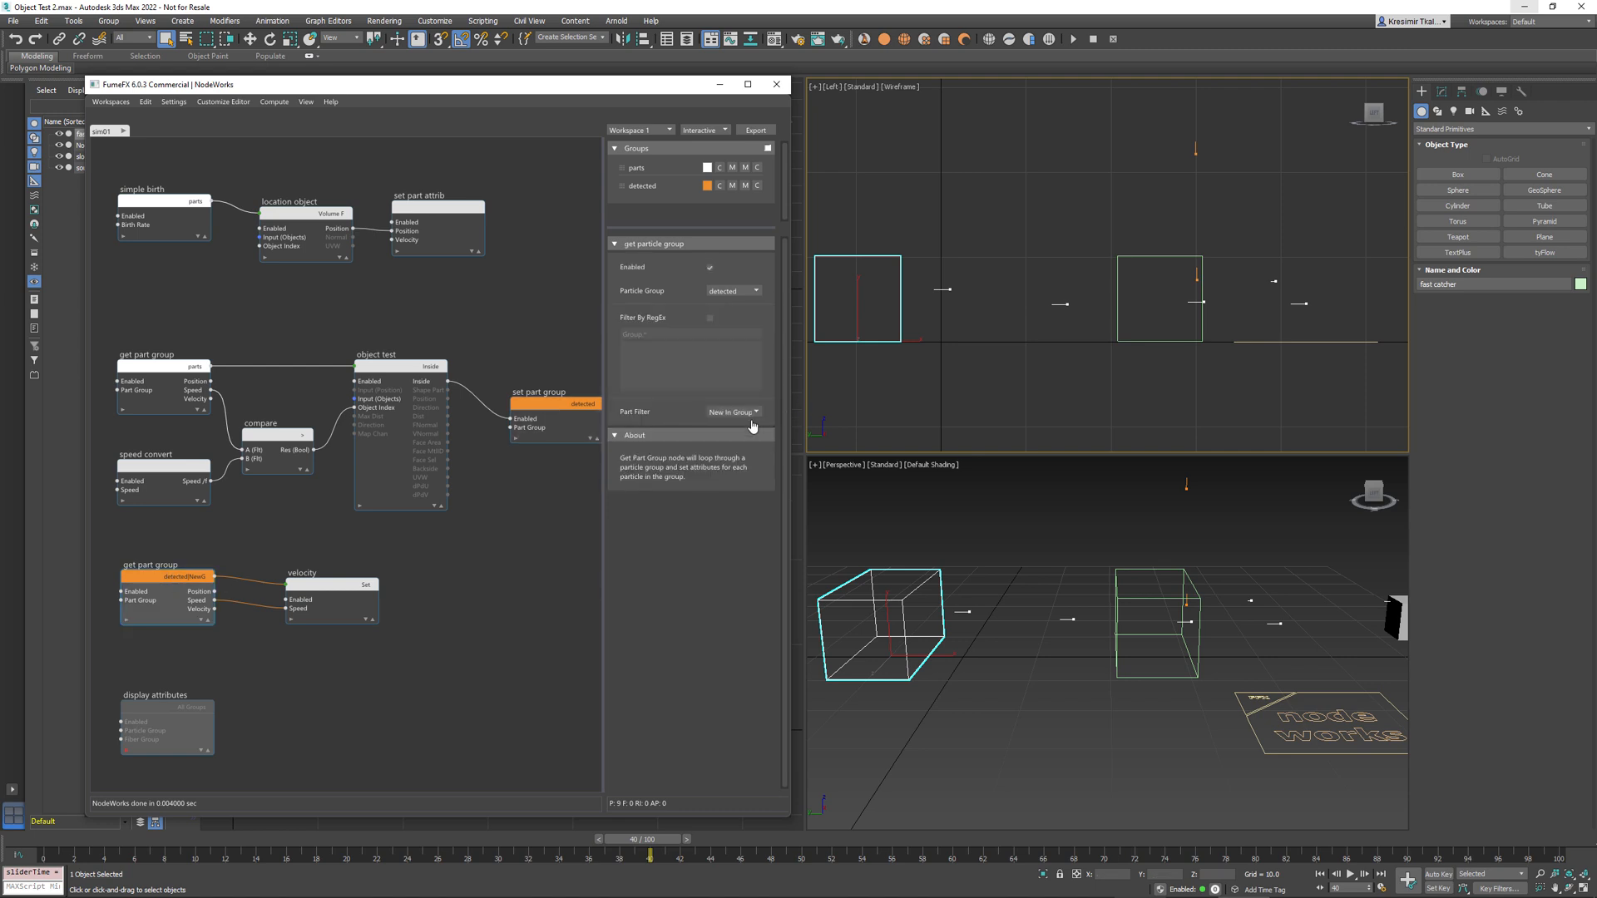
Keep the detected group's New In Group filter, then view Velocity settings at frame 44.
click(732, 411)
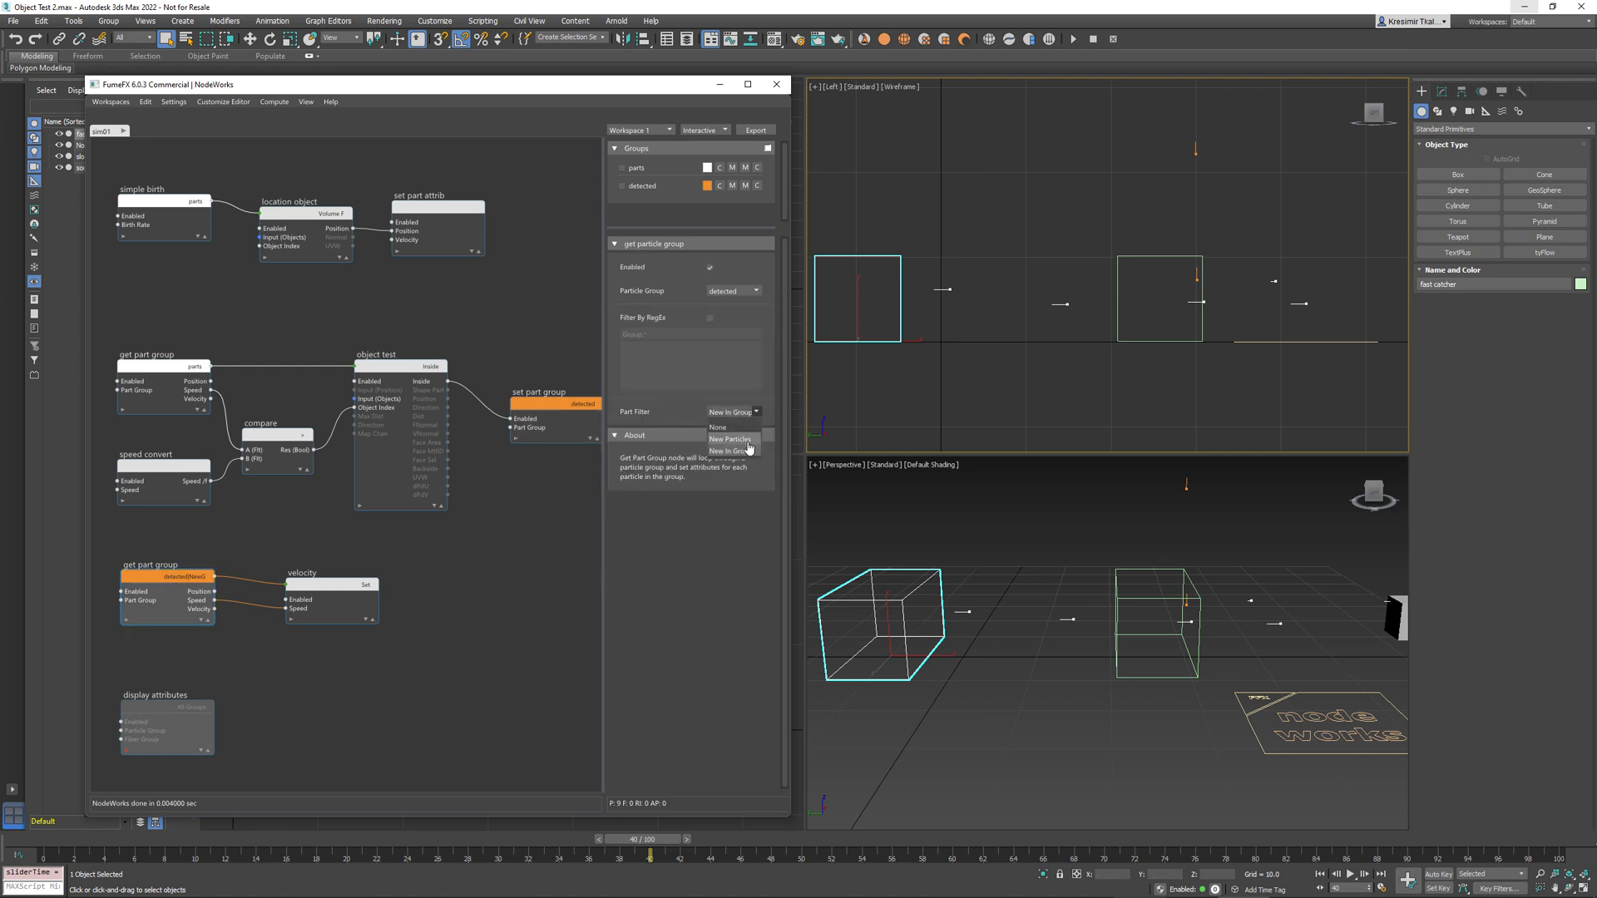
click(730, 450)
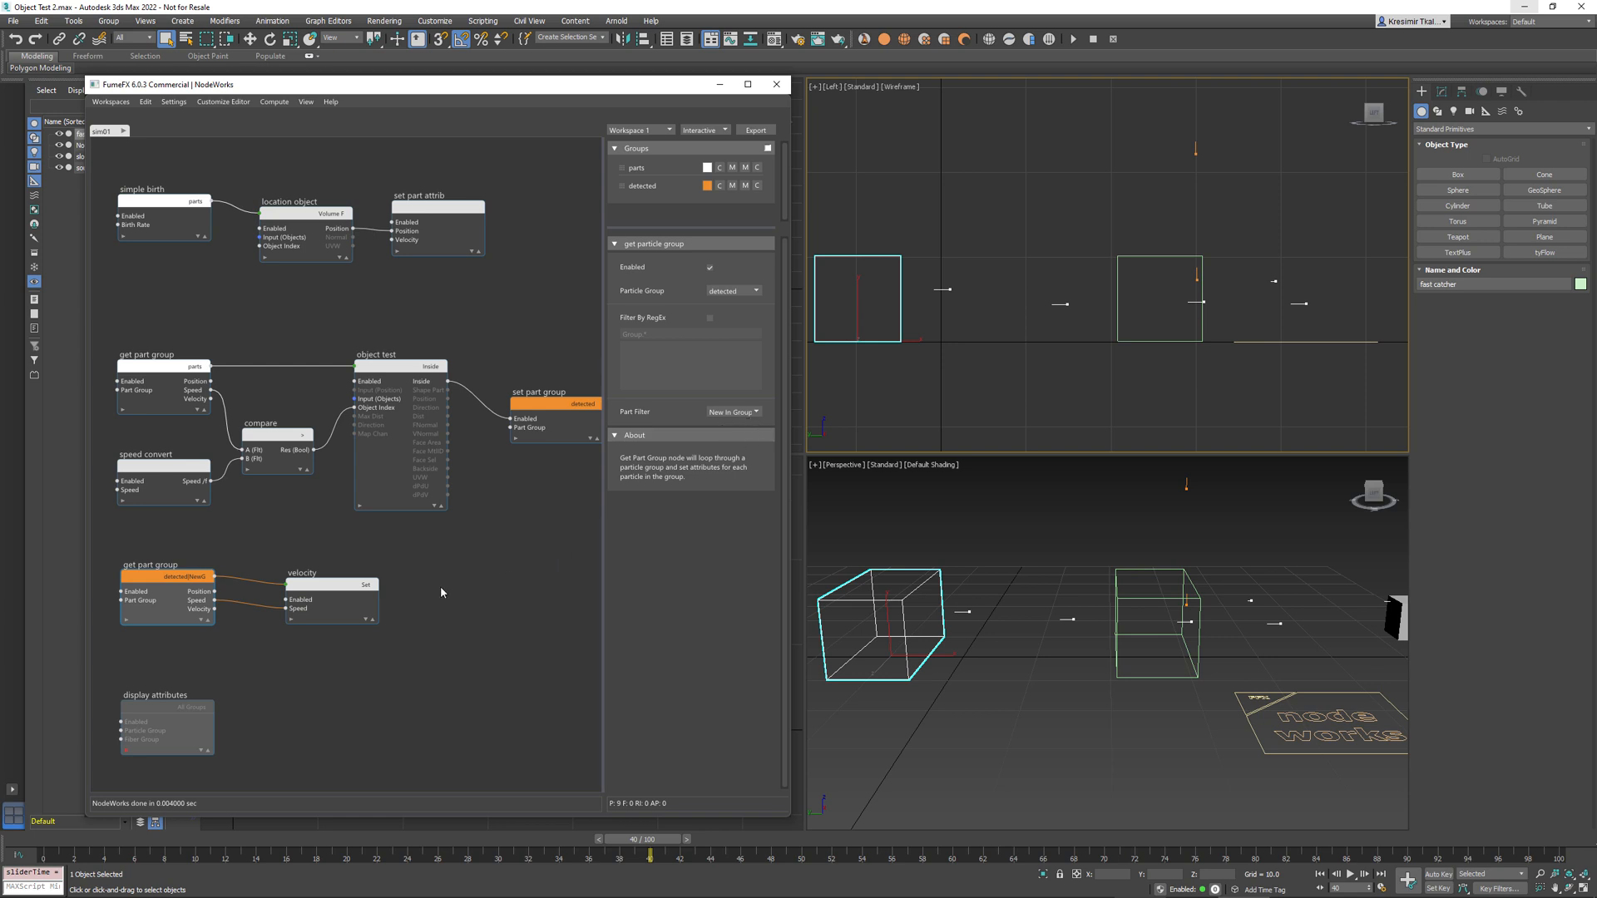
click(329, 589)
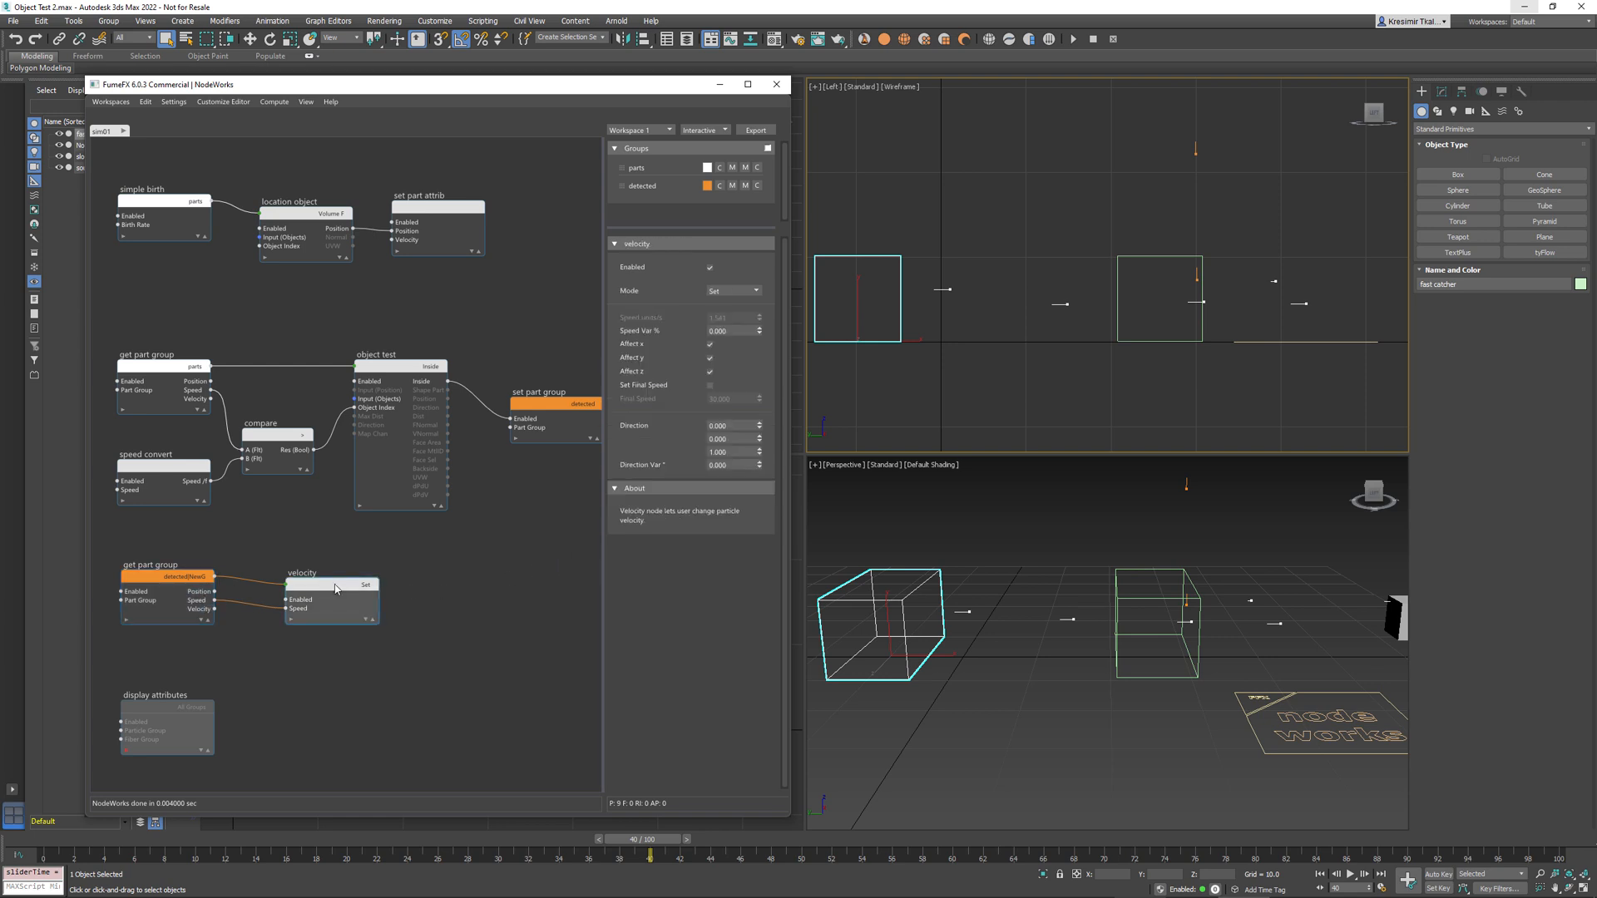
mouse_move(1210, 281)
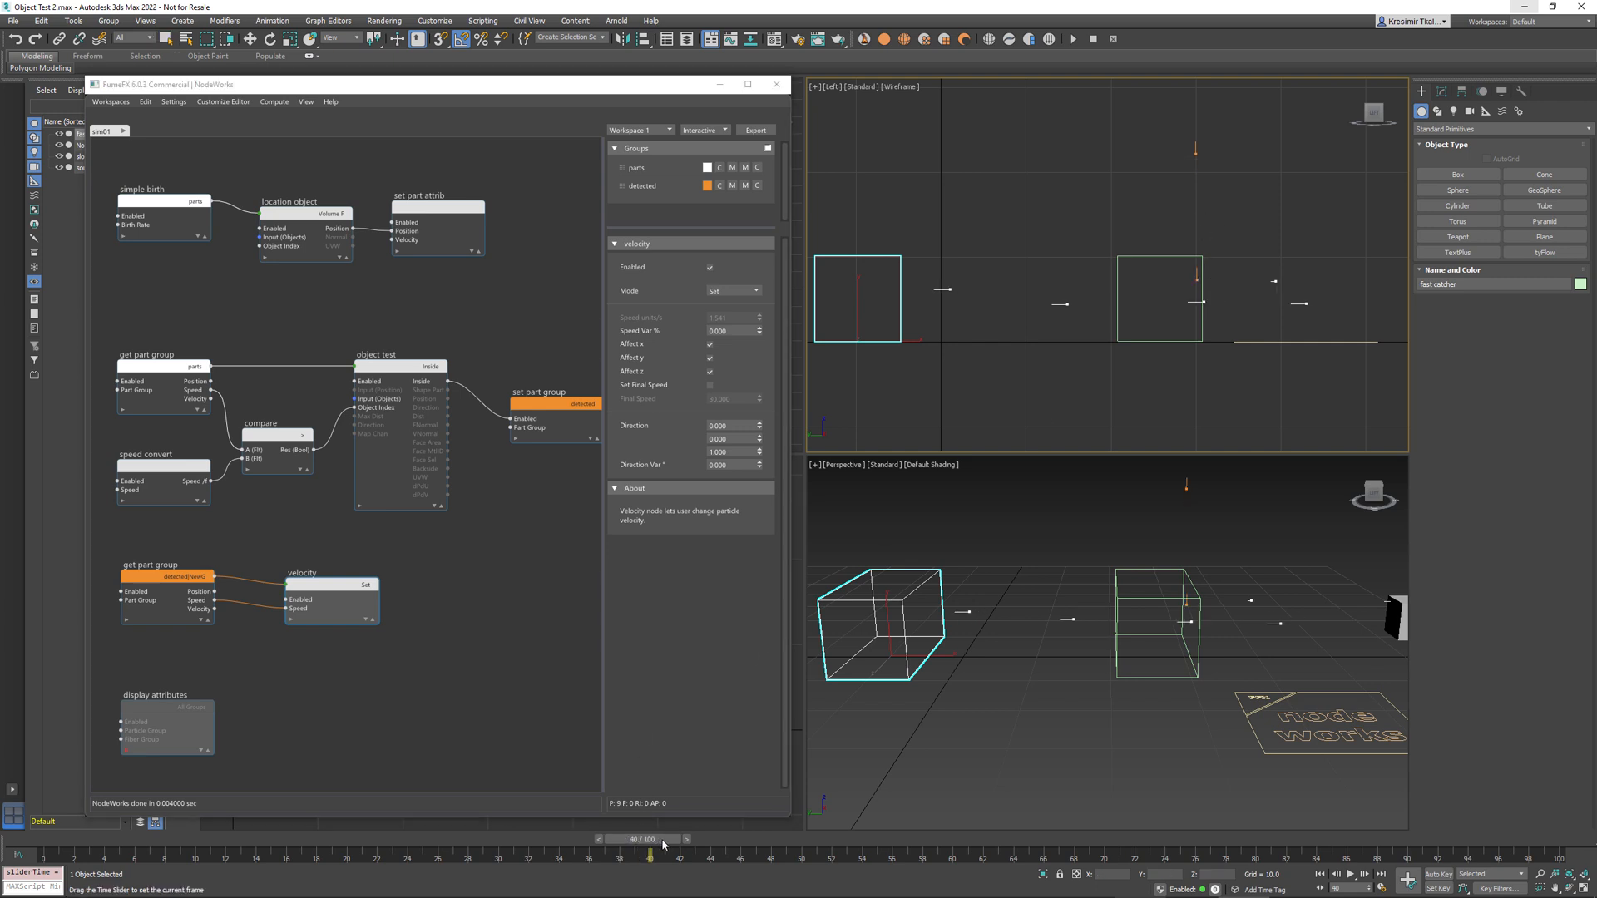
drag(662, 838, 703, 838)
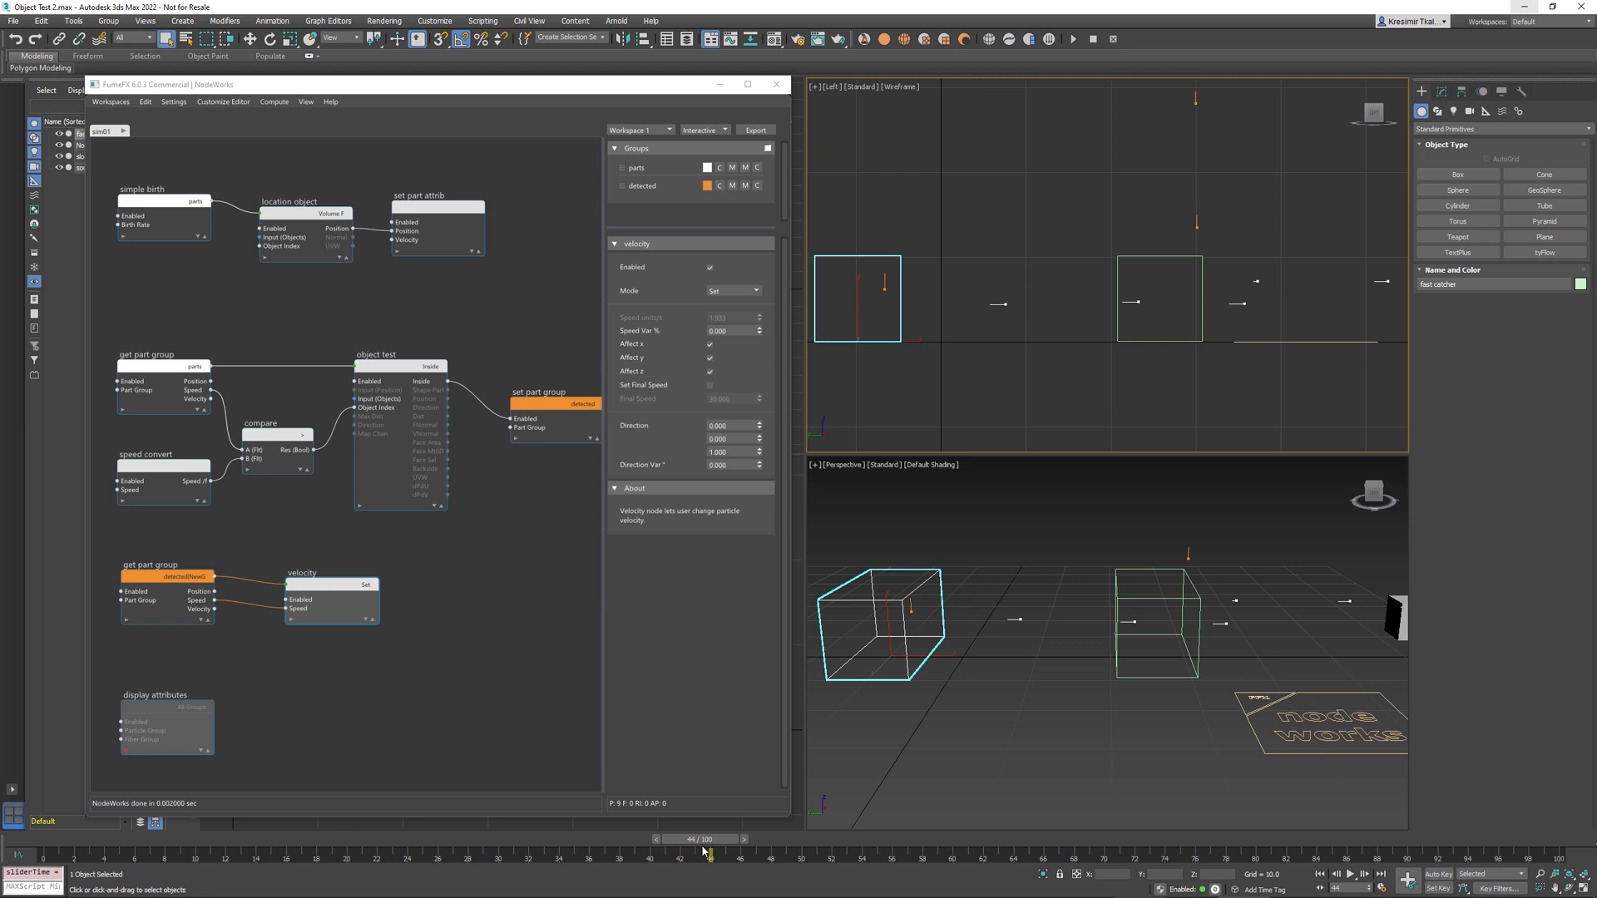
Change the Object Test node's Test Type from Inside Object to Raycast Hit.
click(400, 354)
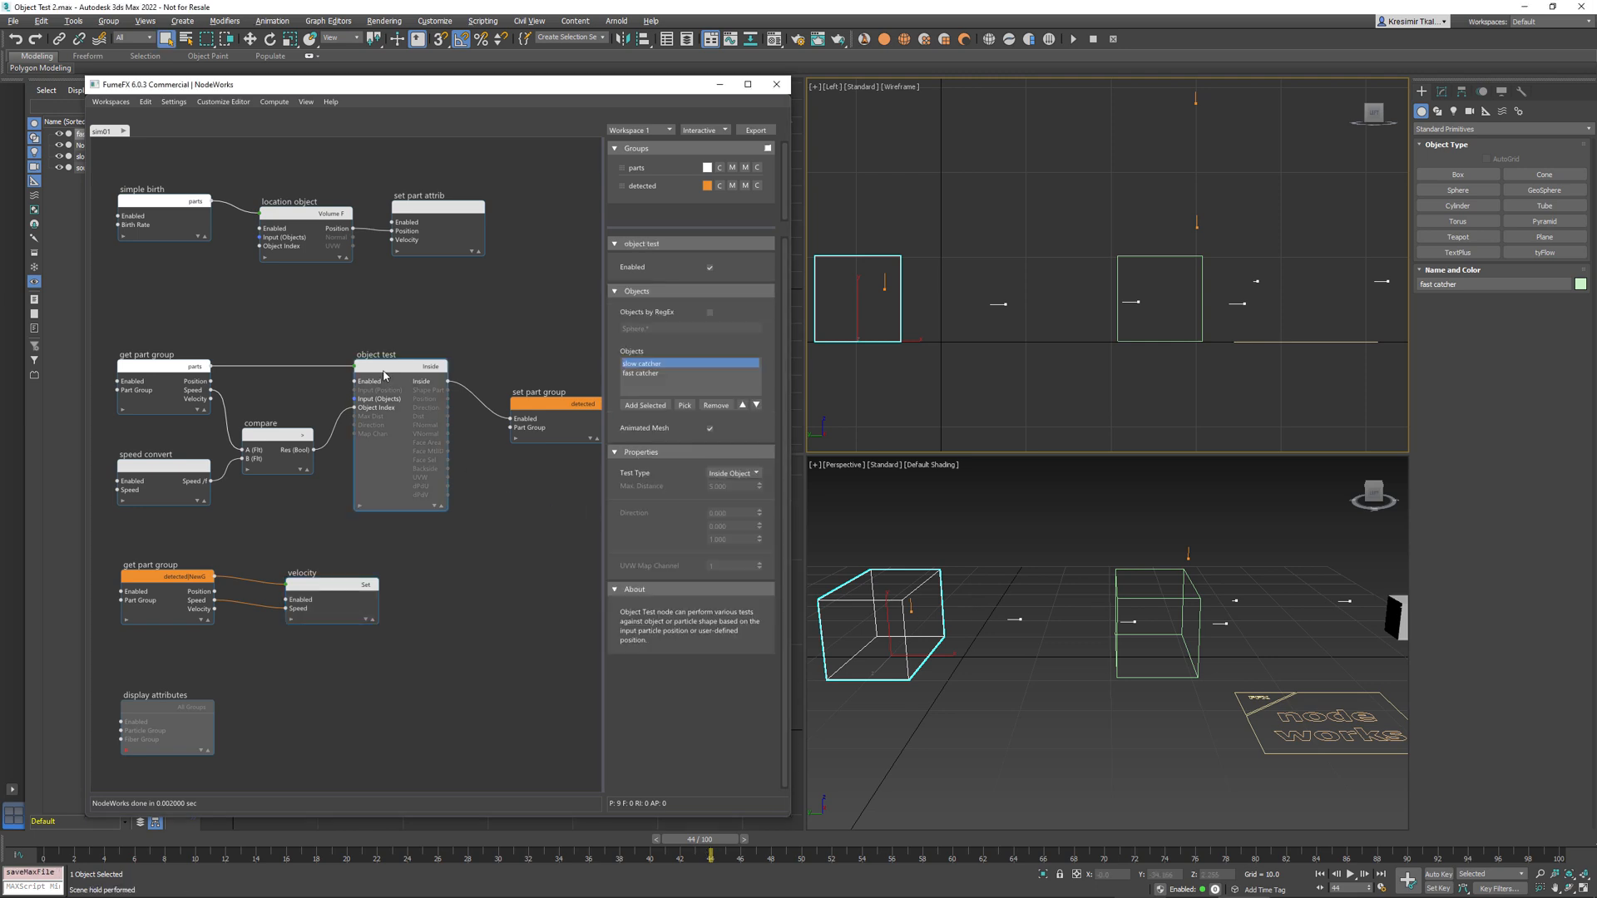
click(732, 472)
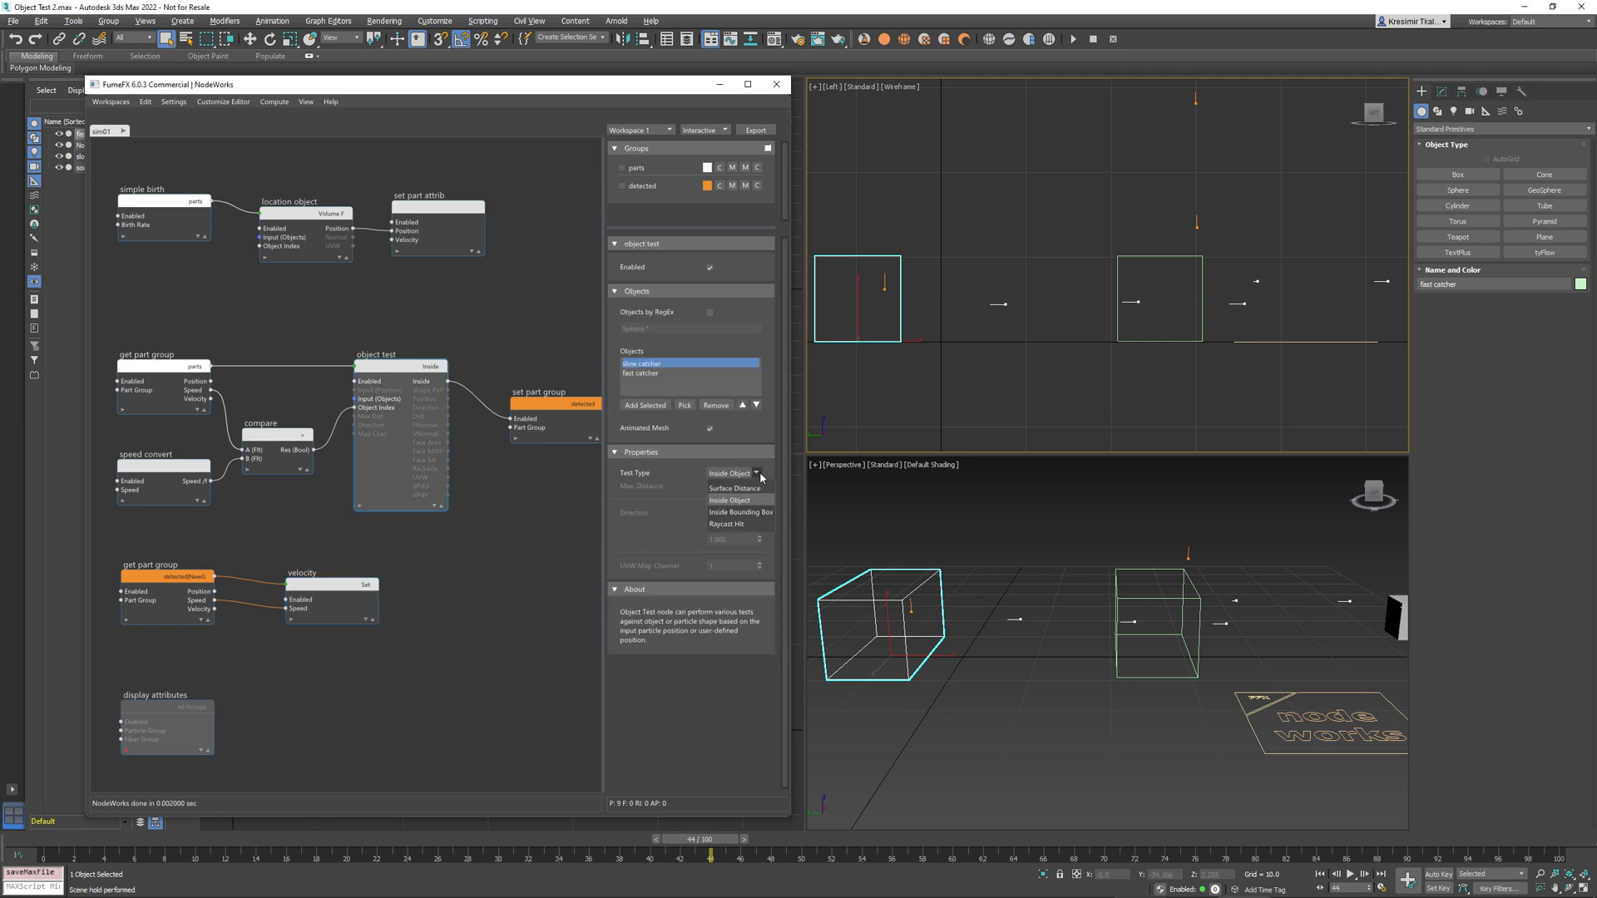
click(727, 523)
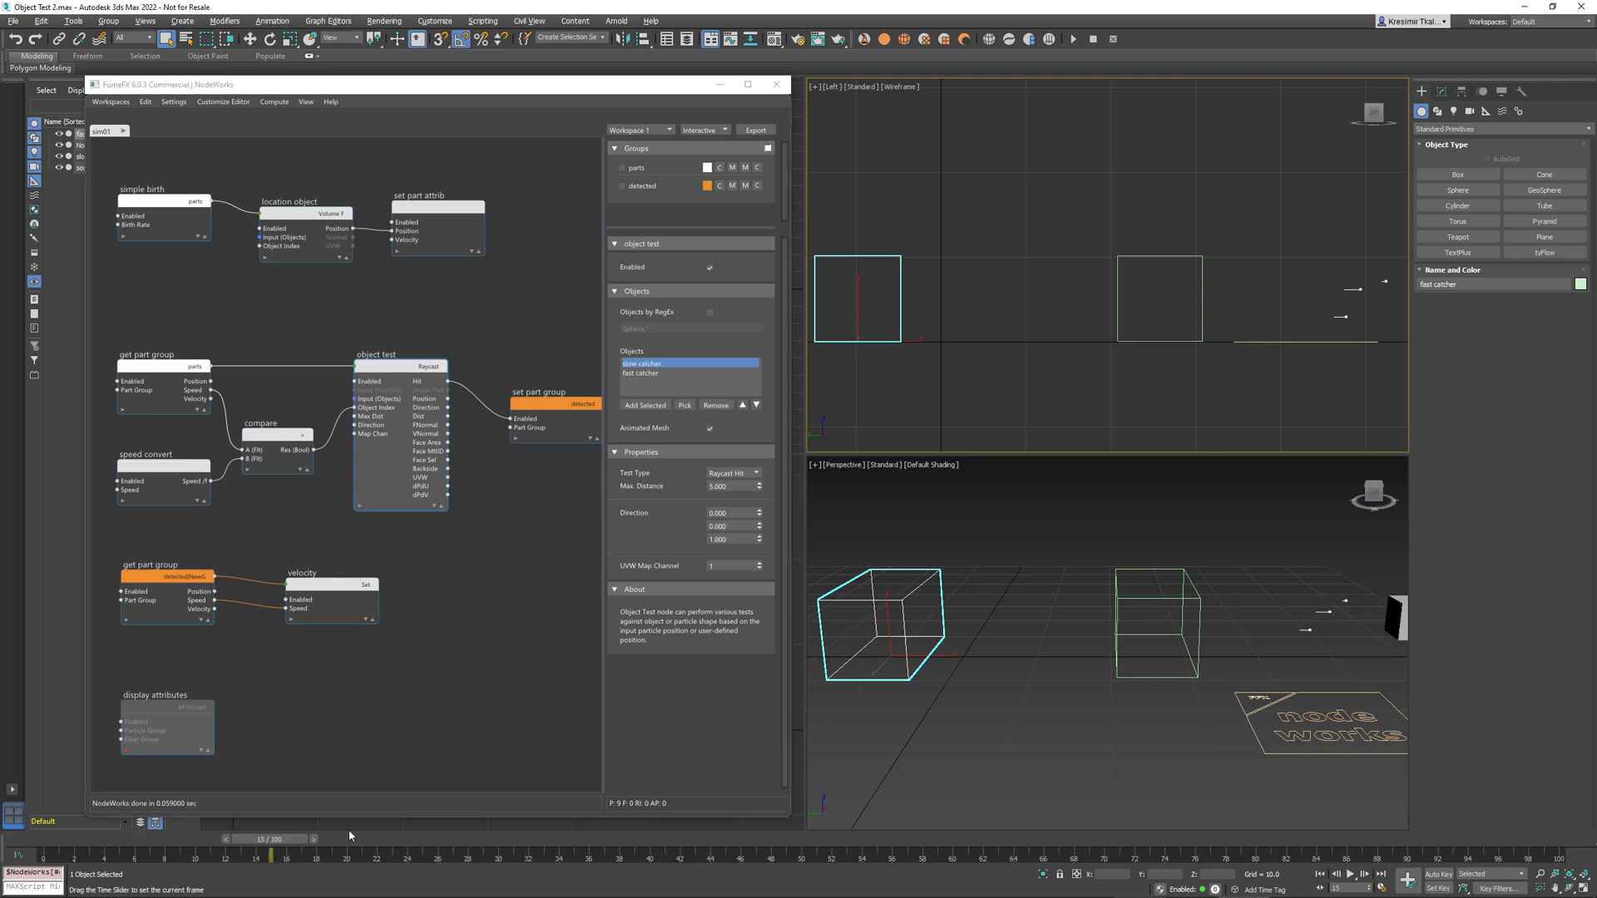
Preview particles to frame 24, checking raycast Max Distance and the Set Part Group node.
drag(267, 838, 660, 839)
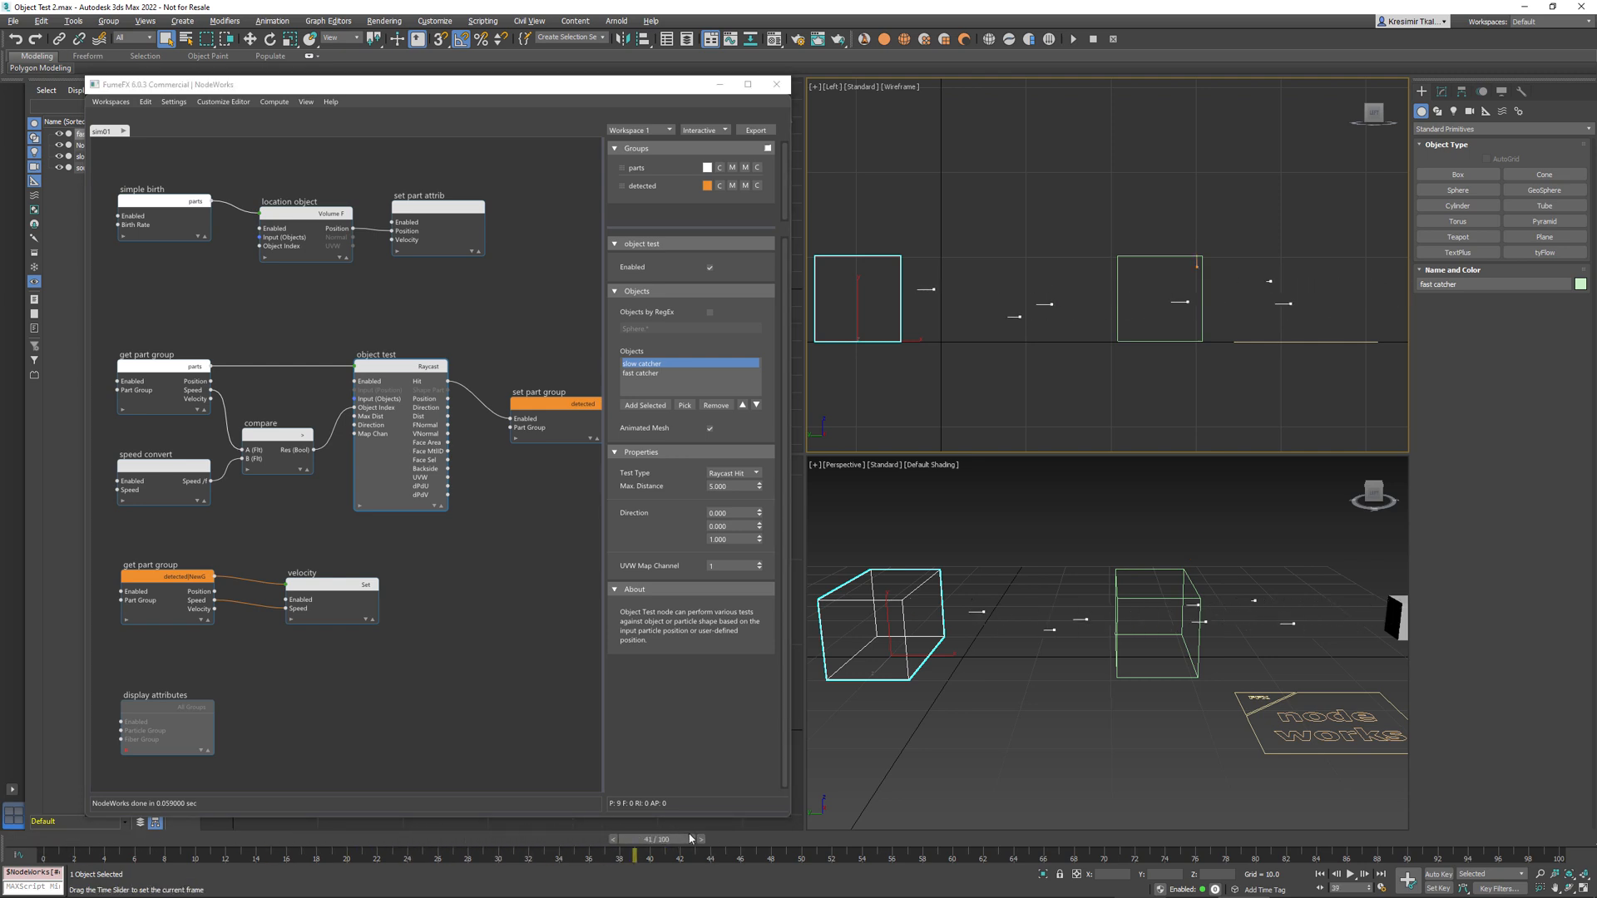
drag(659, 839, 690, 839)
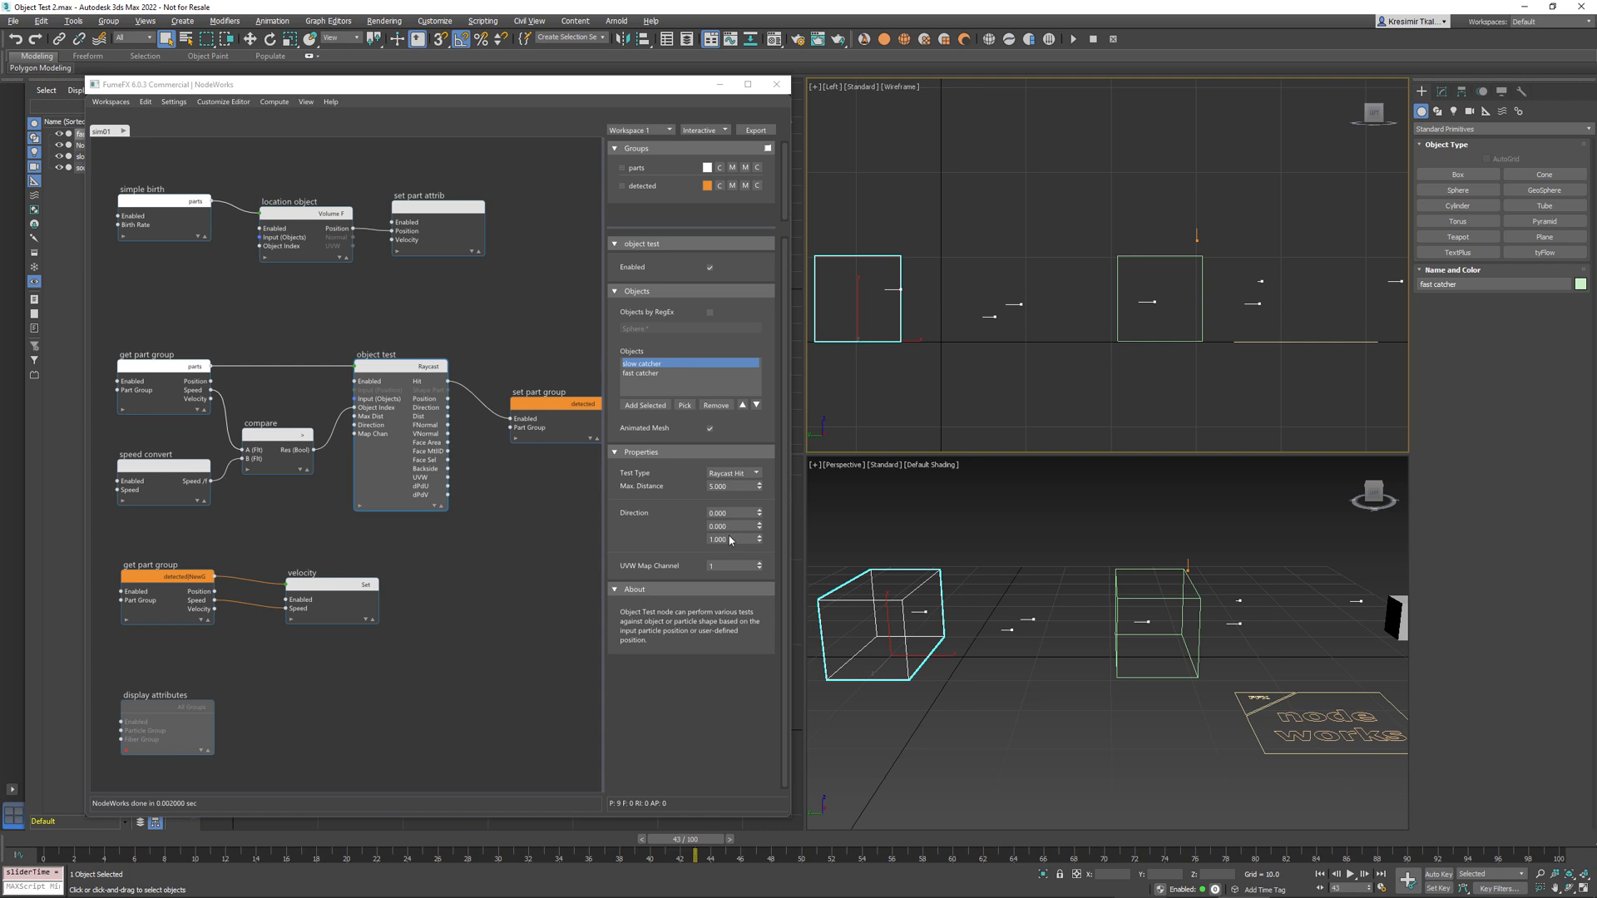
mouse_move(741, 549)
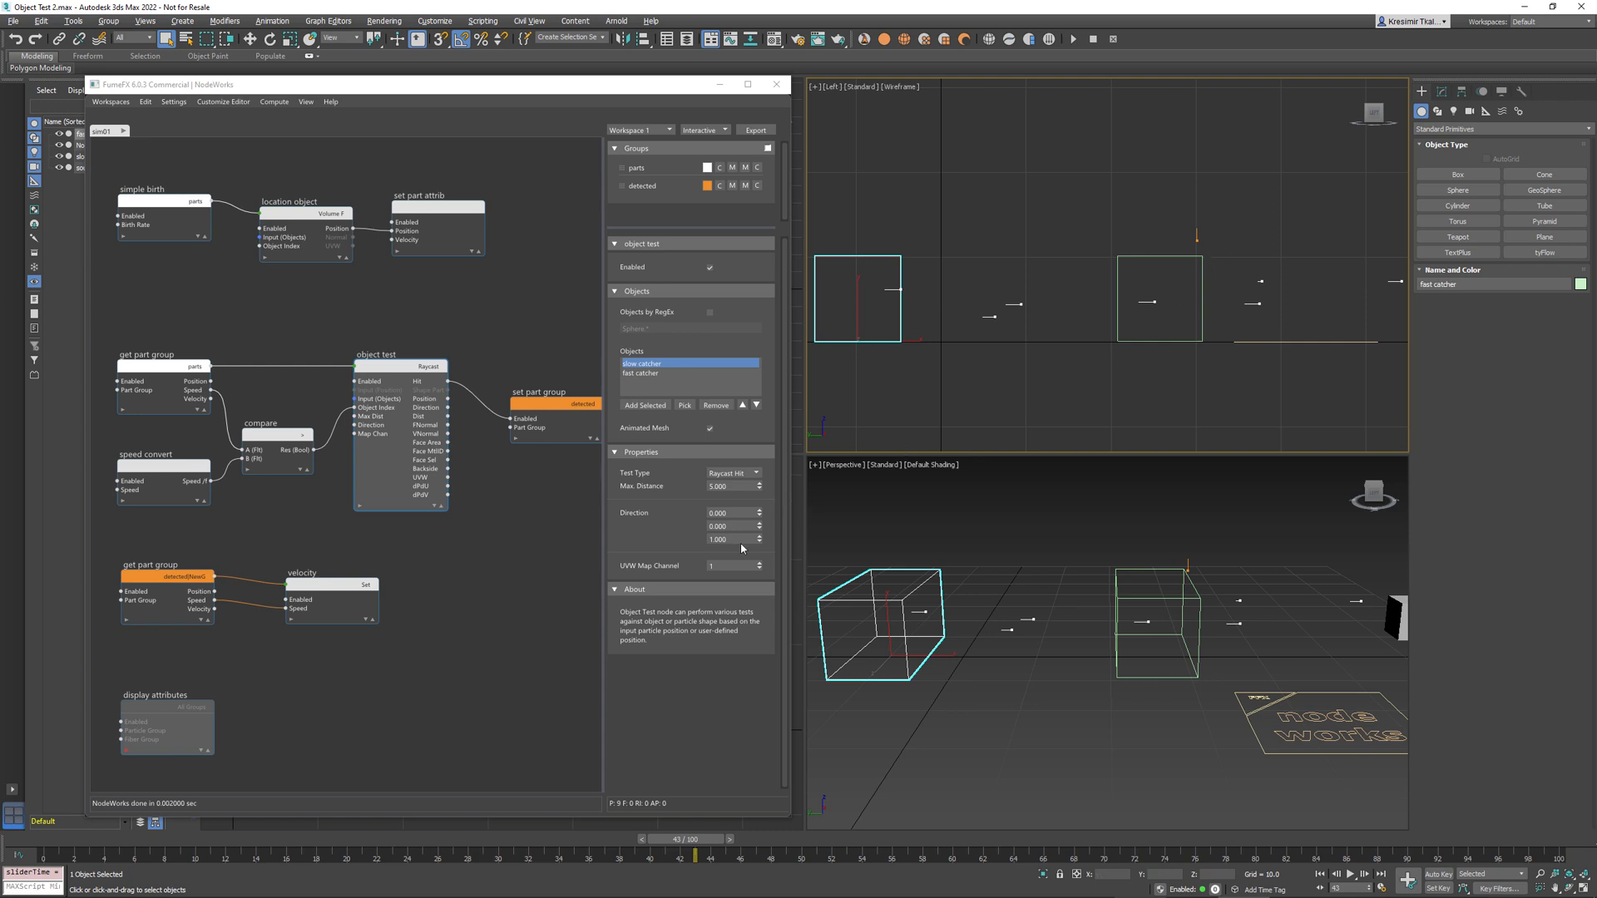
mouse_move(302, 517)
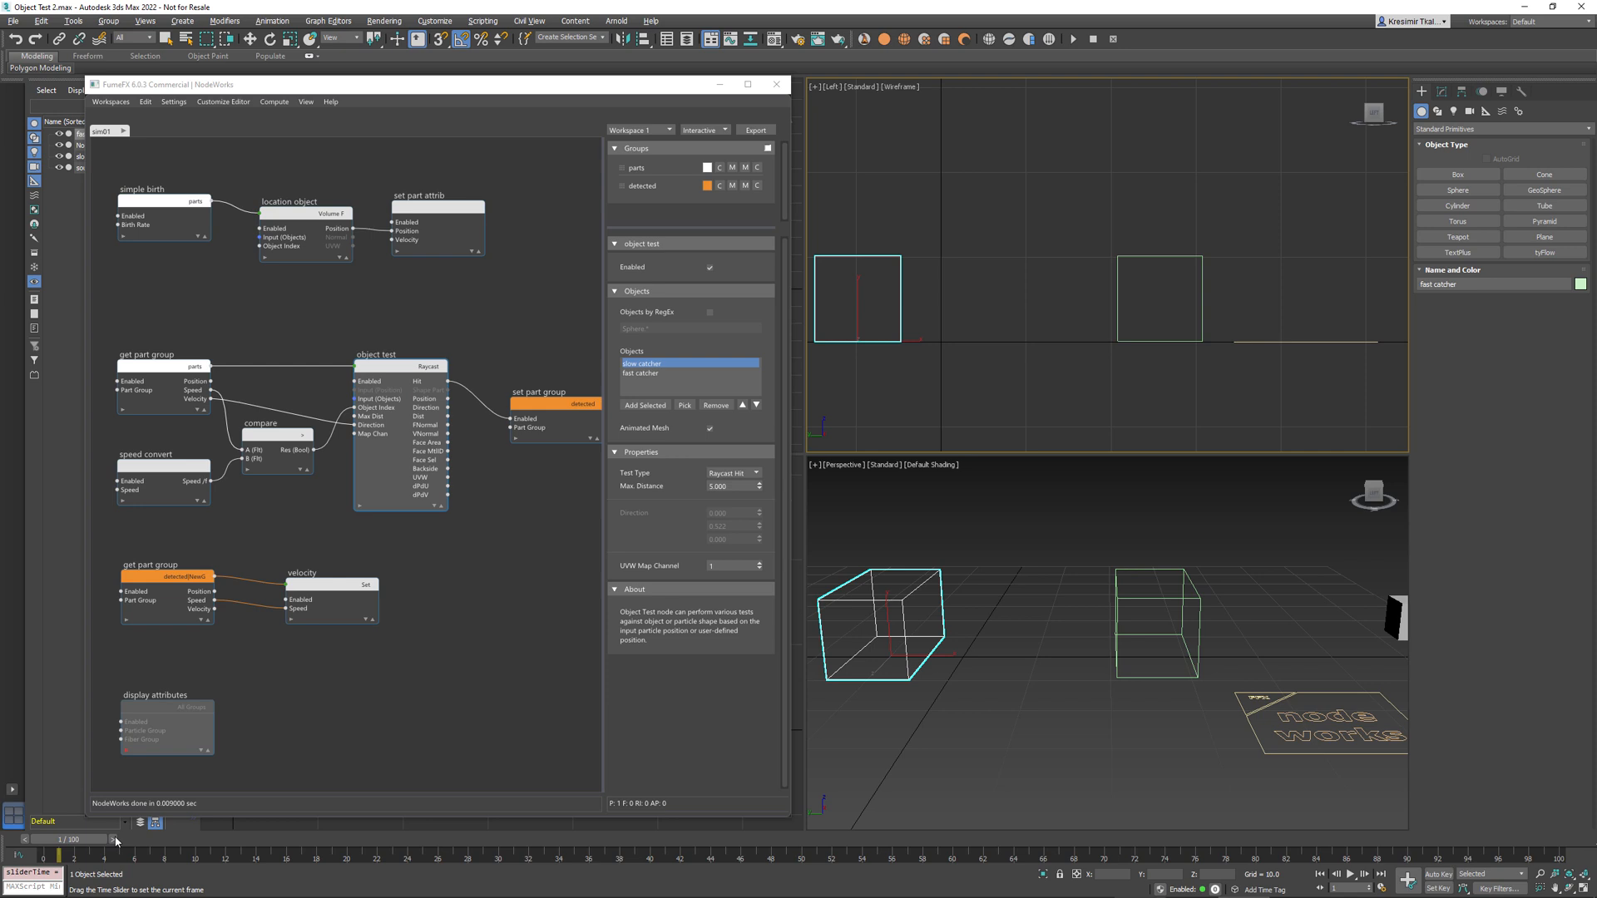
drag(67, 838, 351, 838)
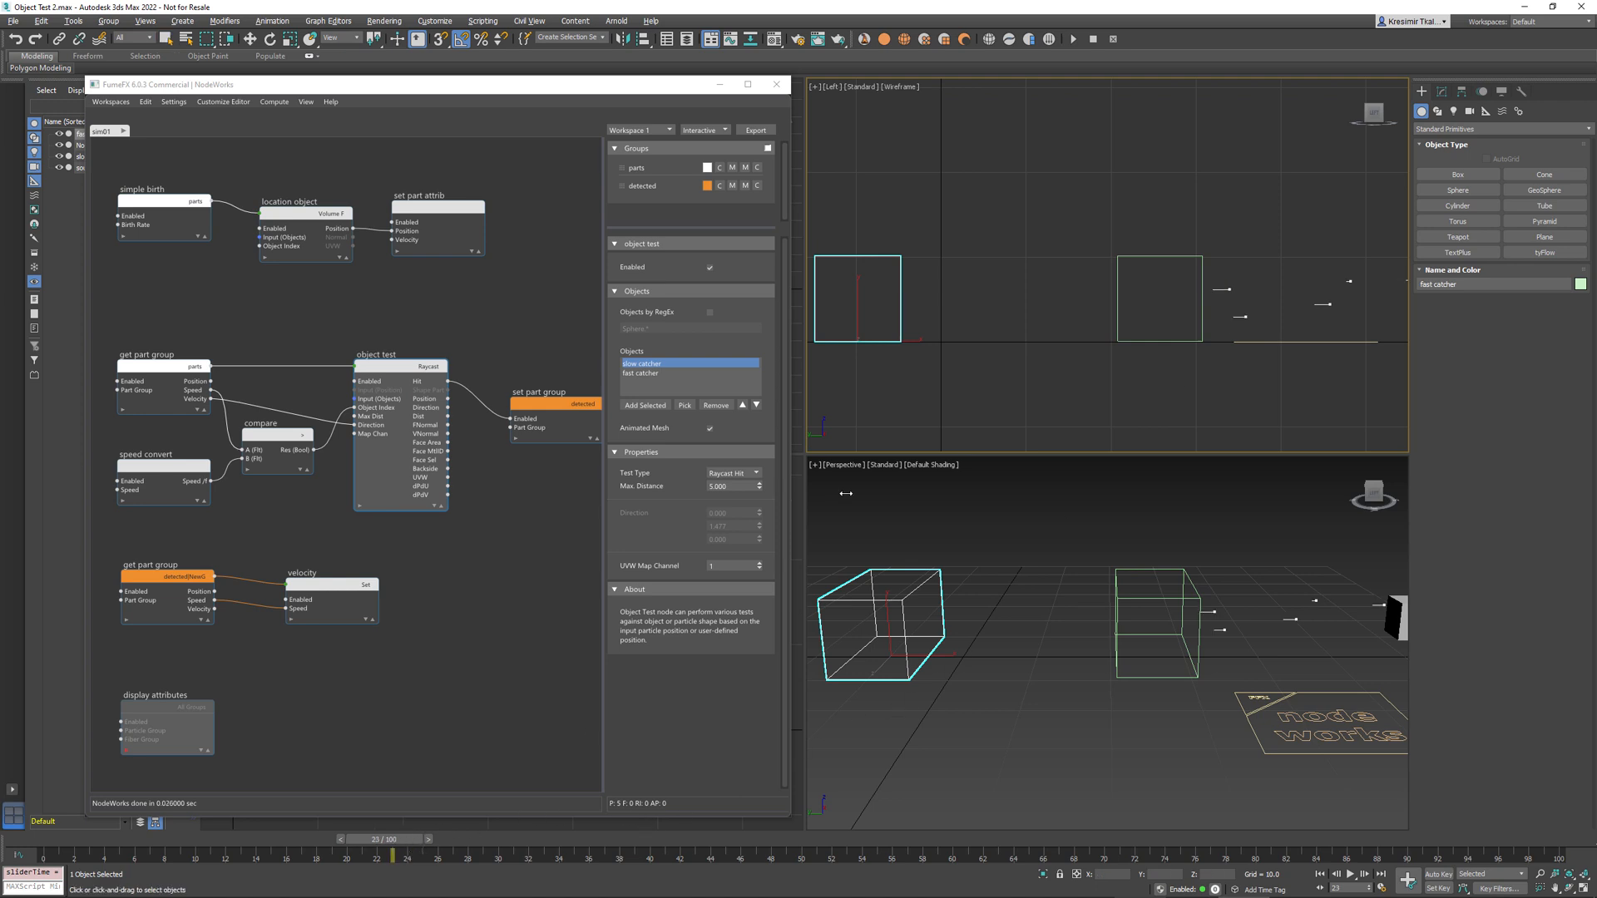
click(728, 486)
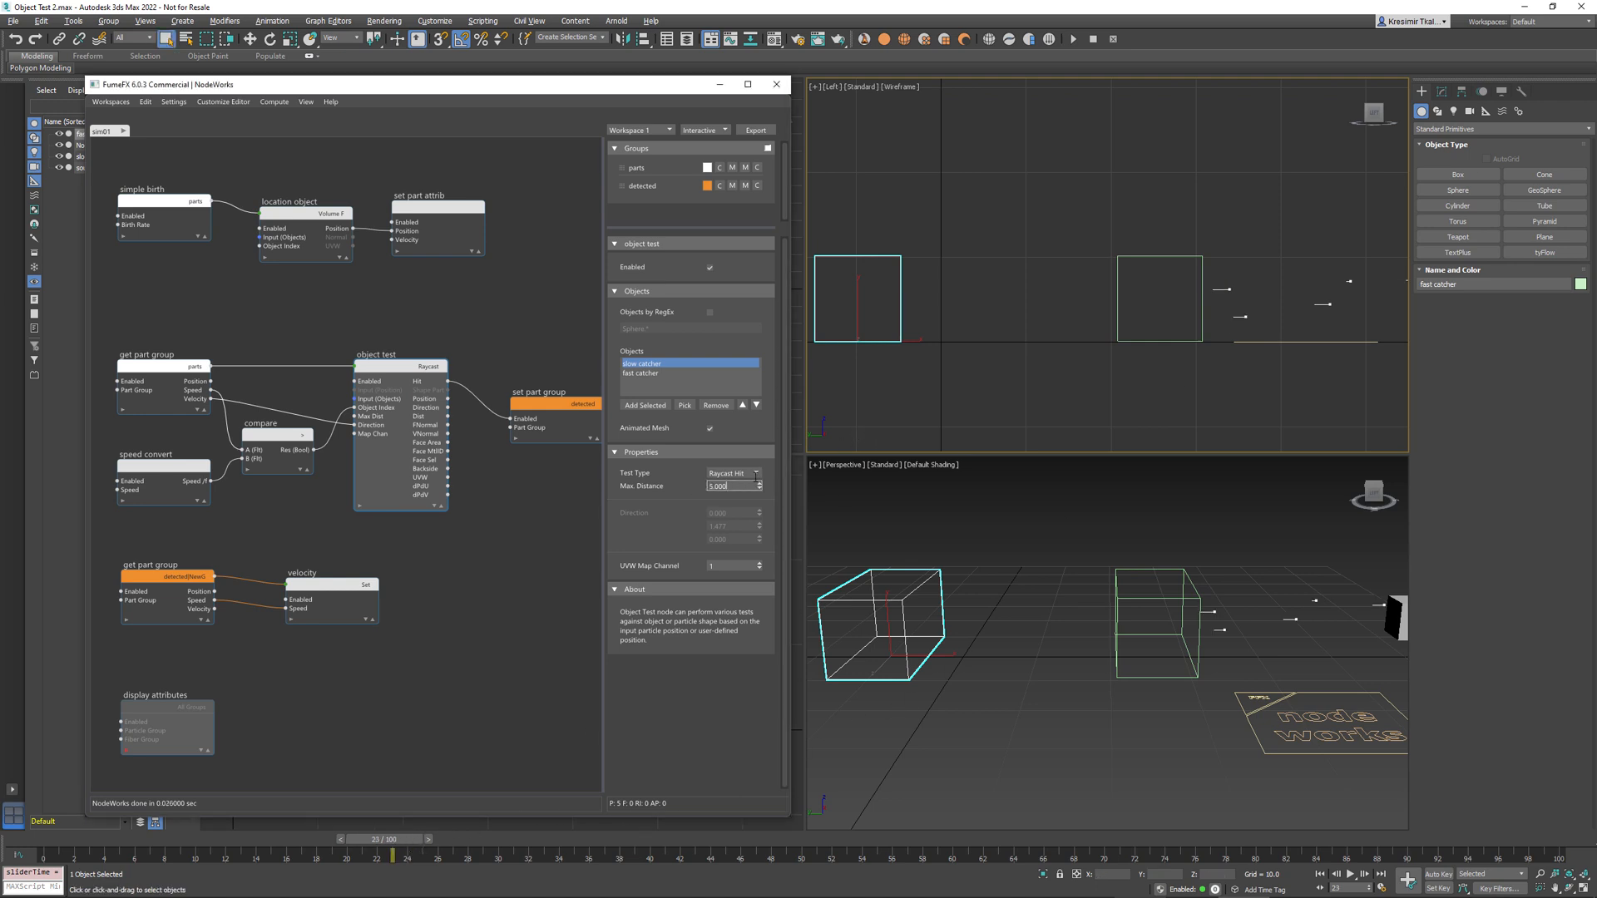
mouse_move(527, 818)
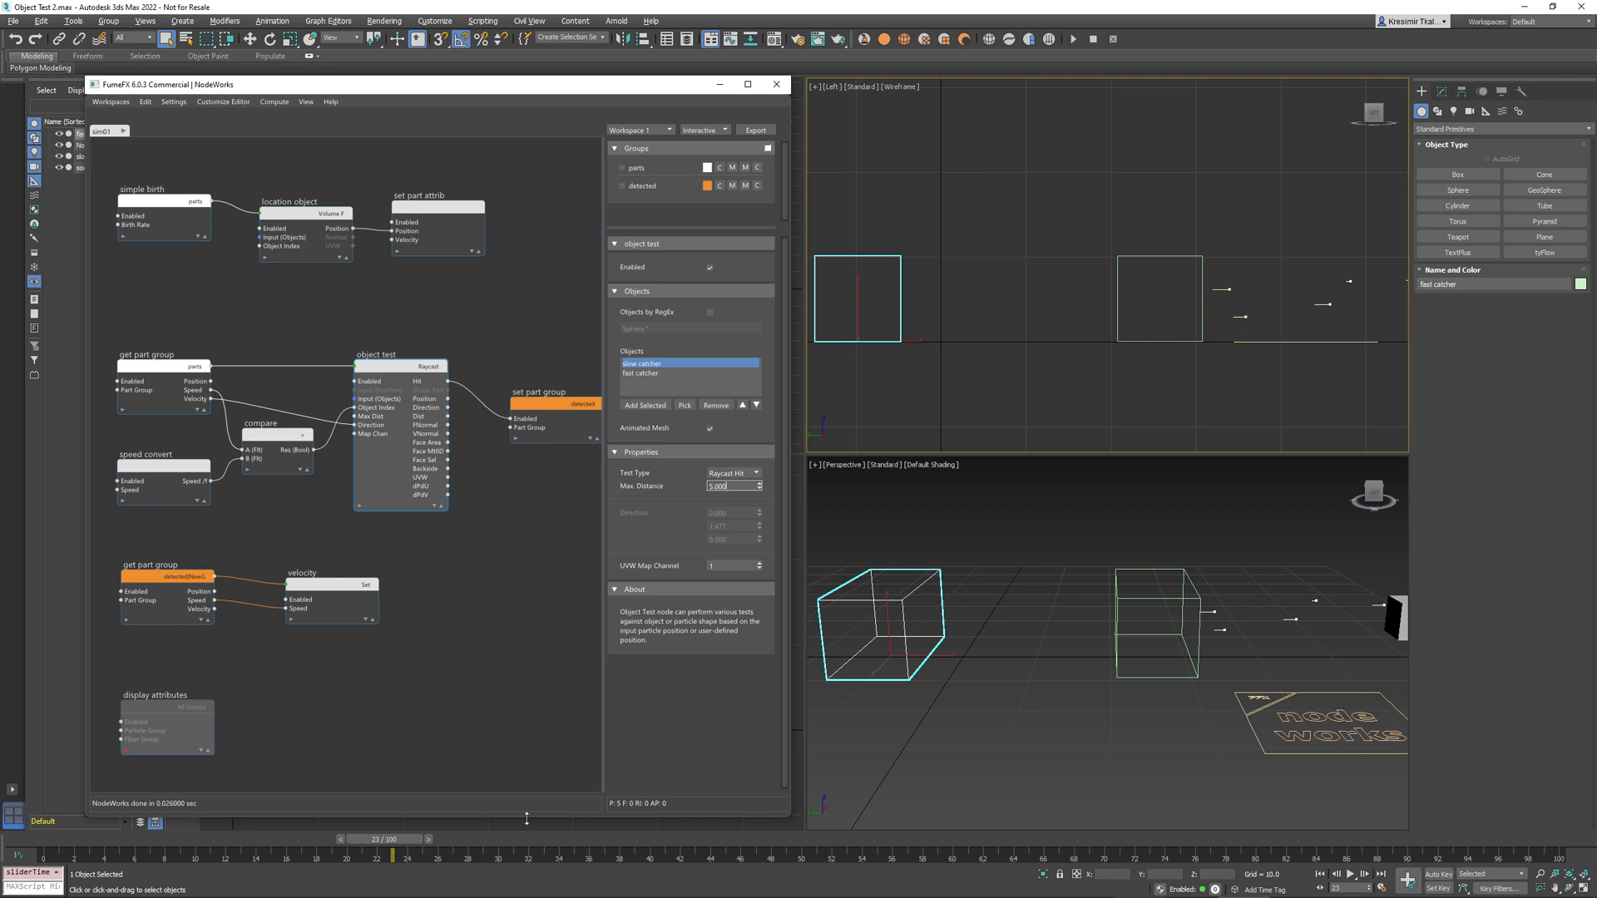
click(456, 840)
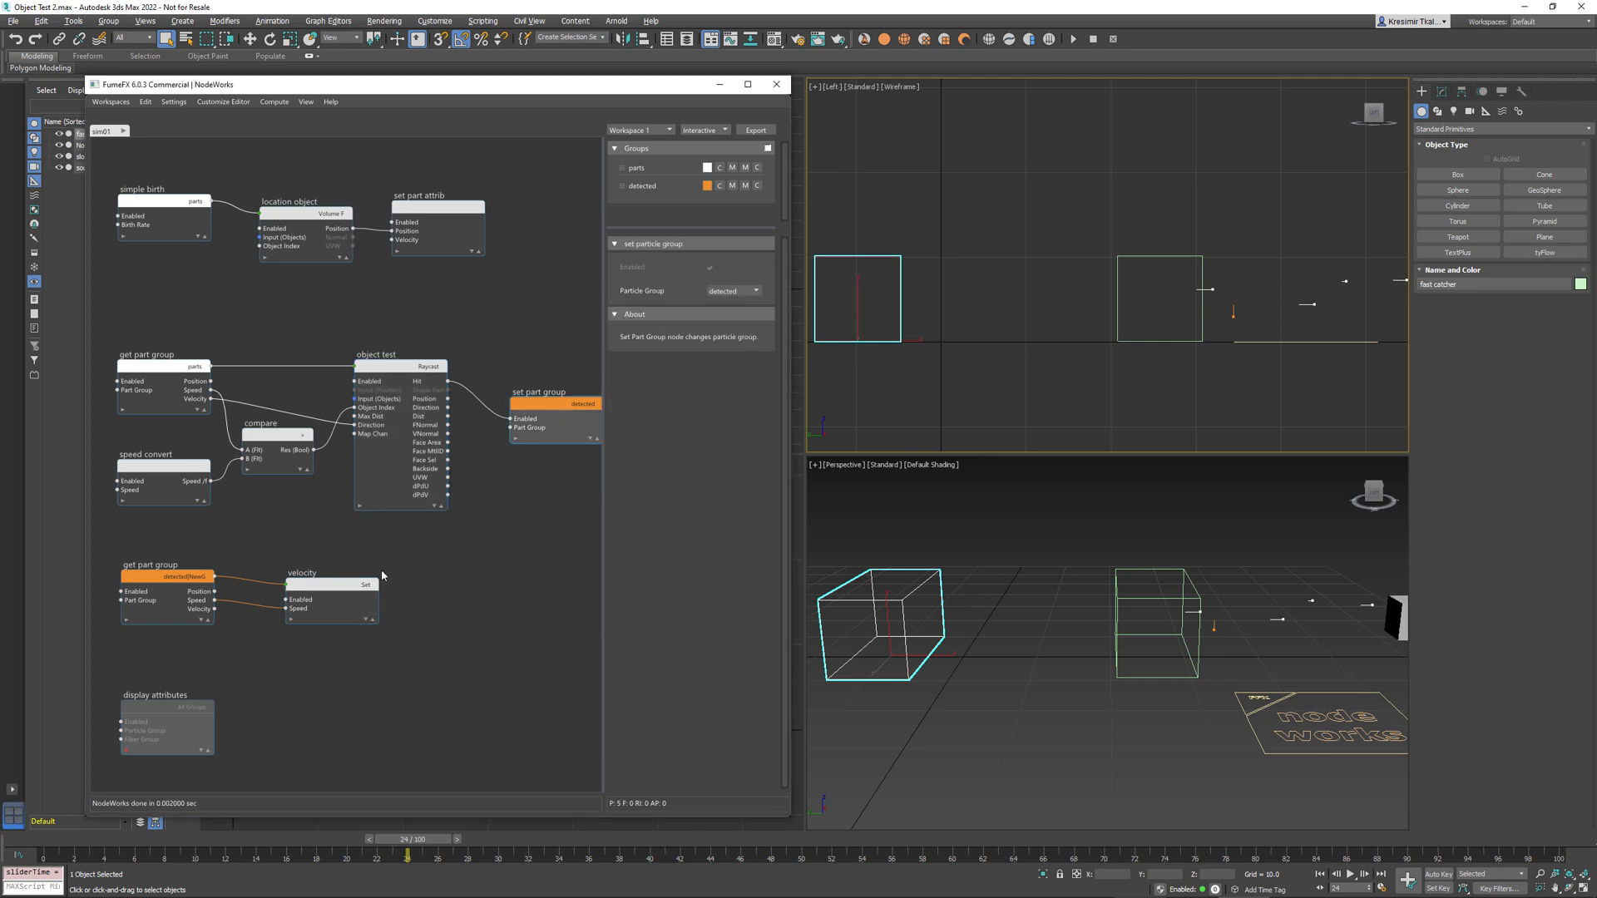
click(399, 366)
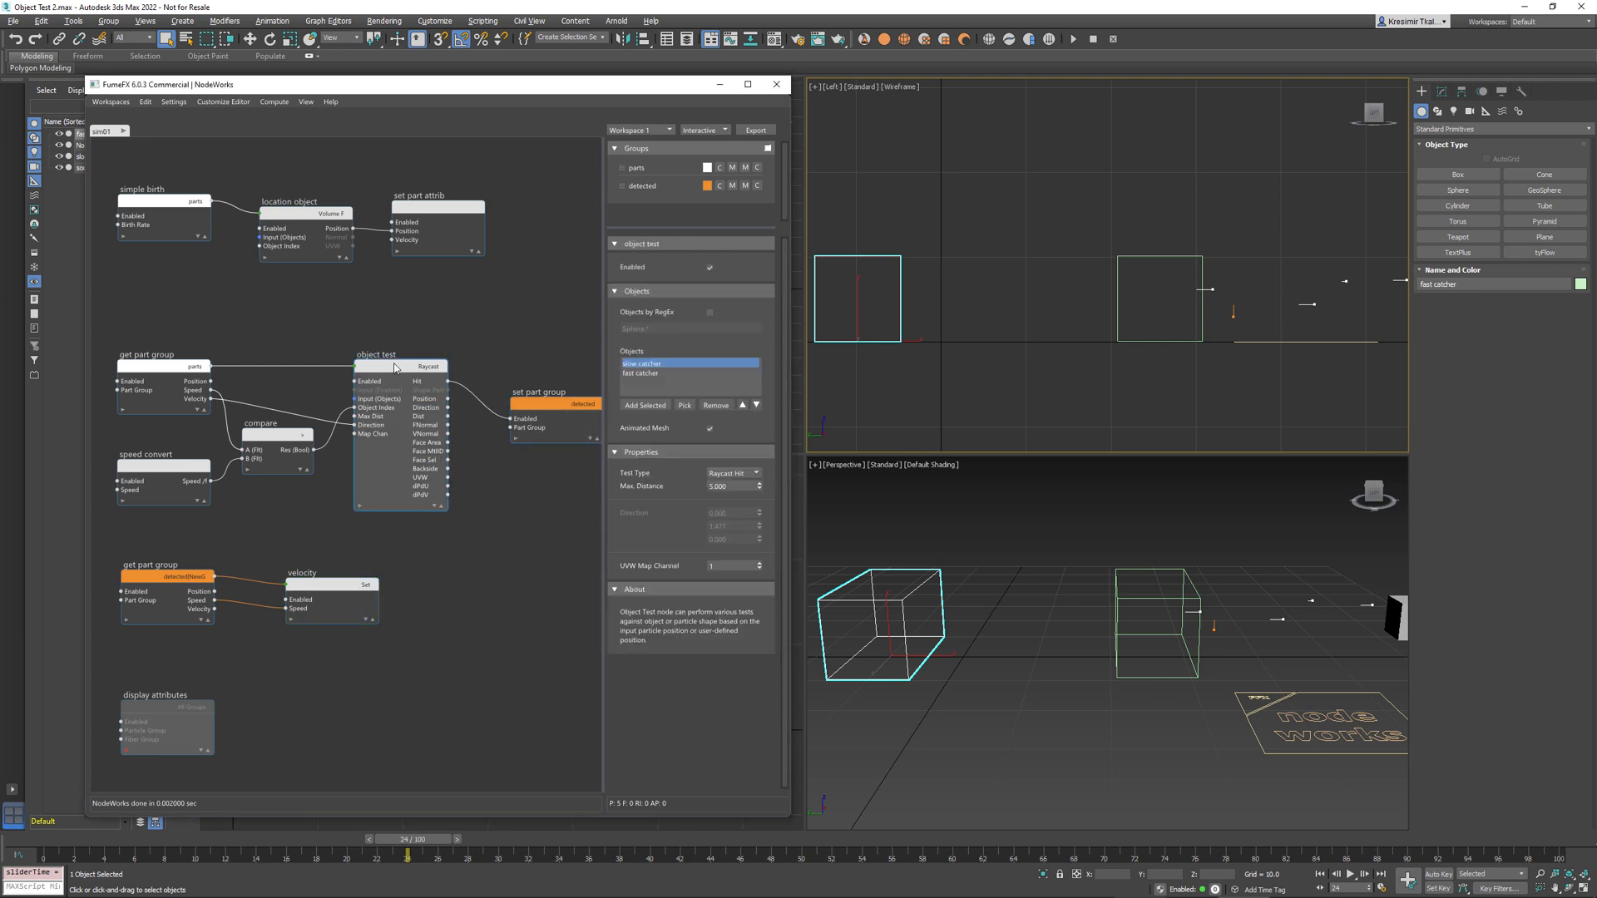
mouse_move(559, 490)
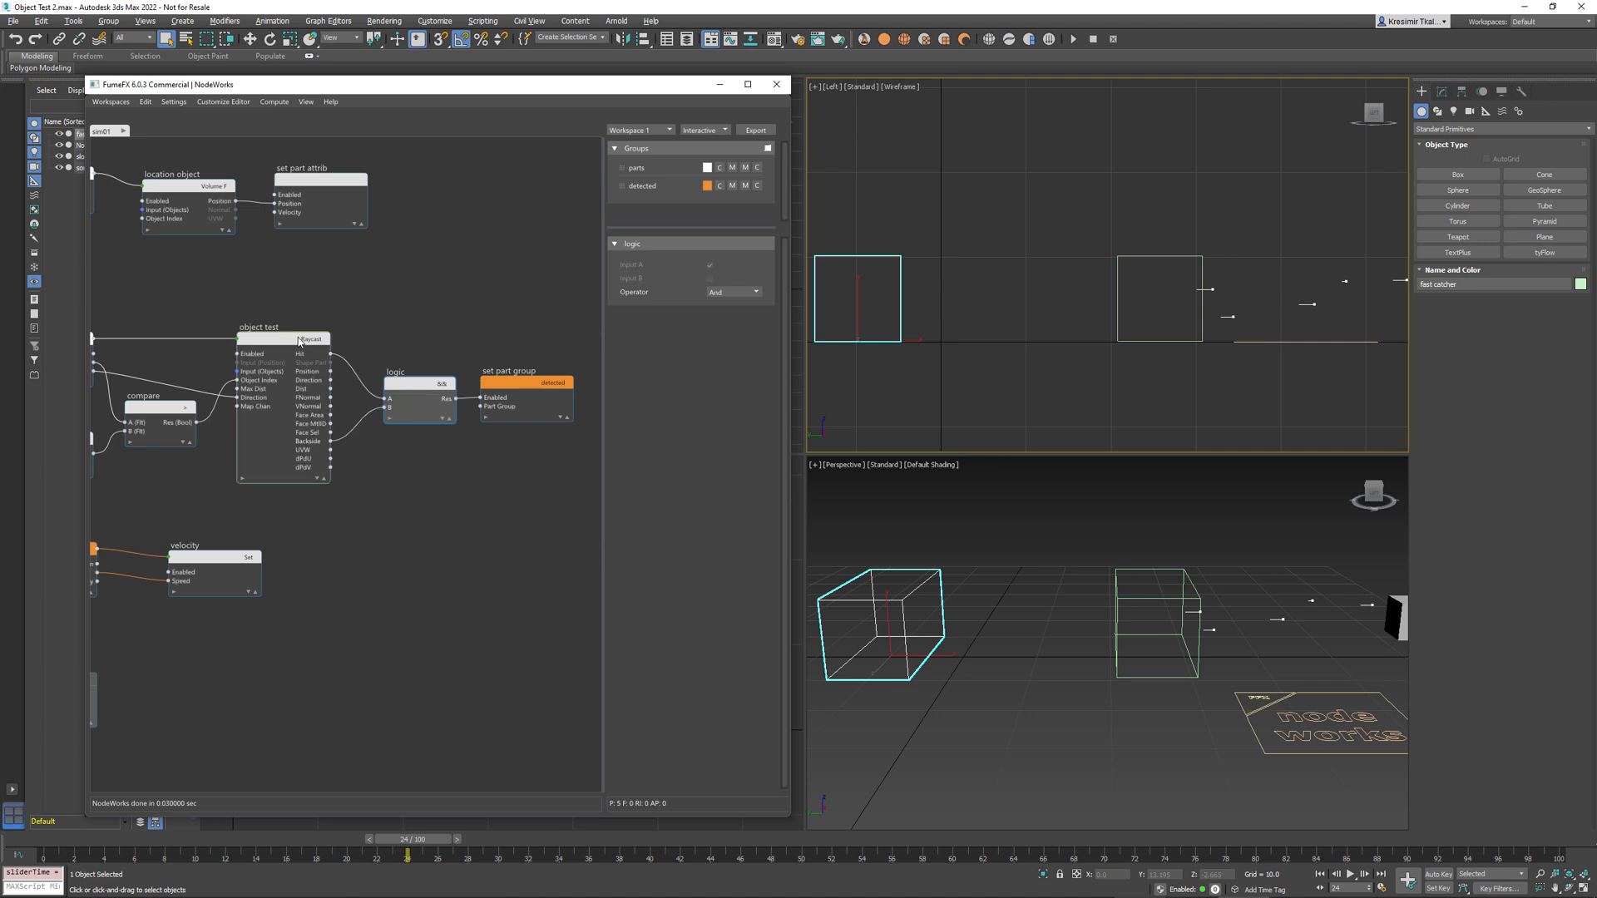
click(259, 339)
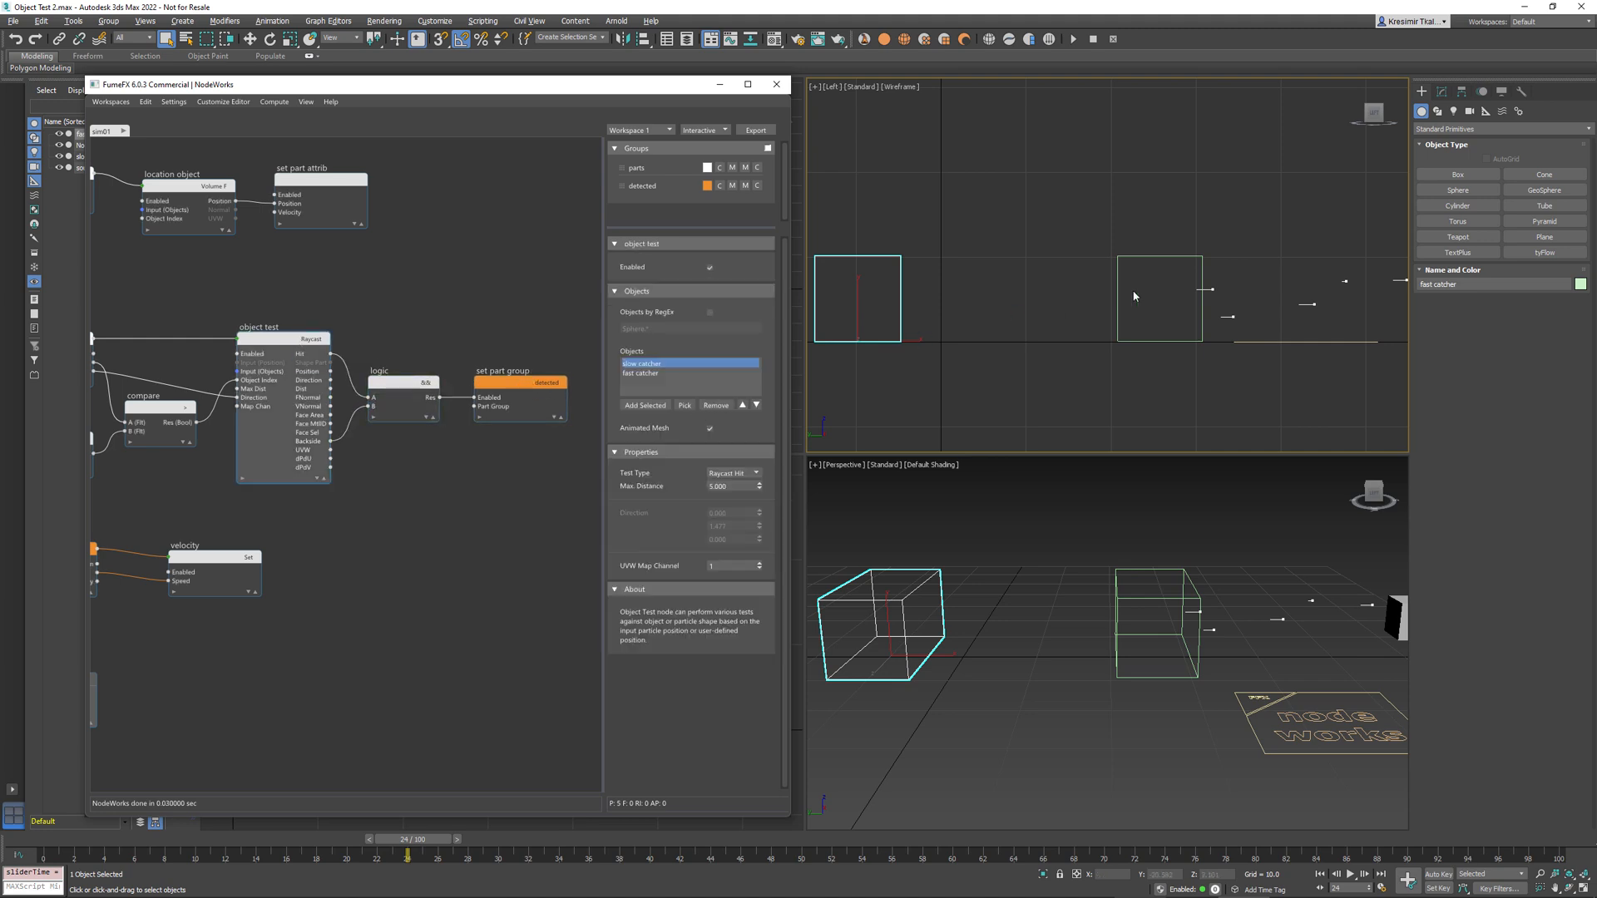
click(1156, 297)
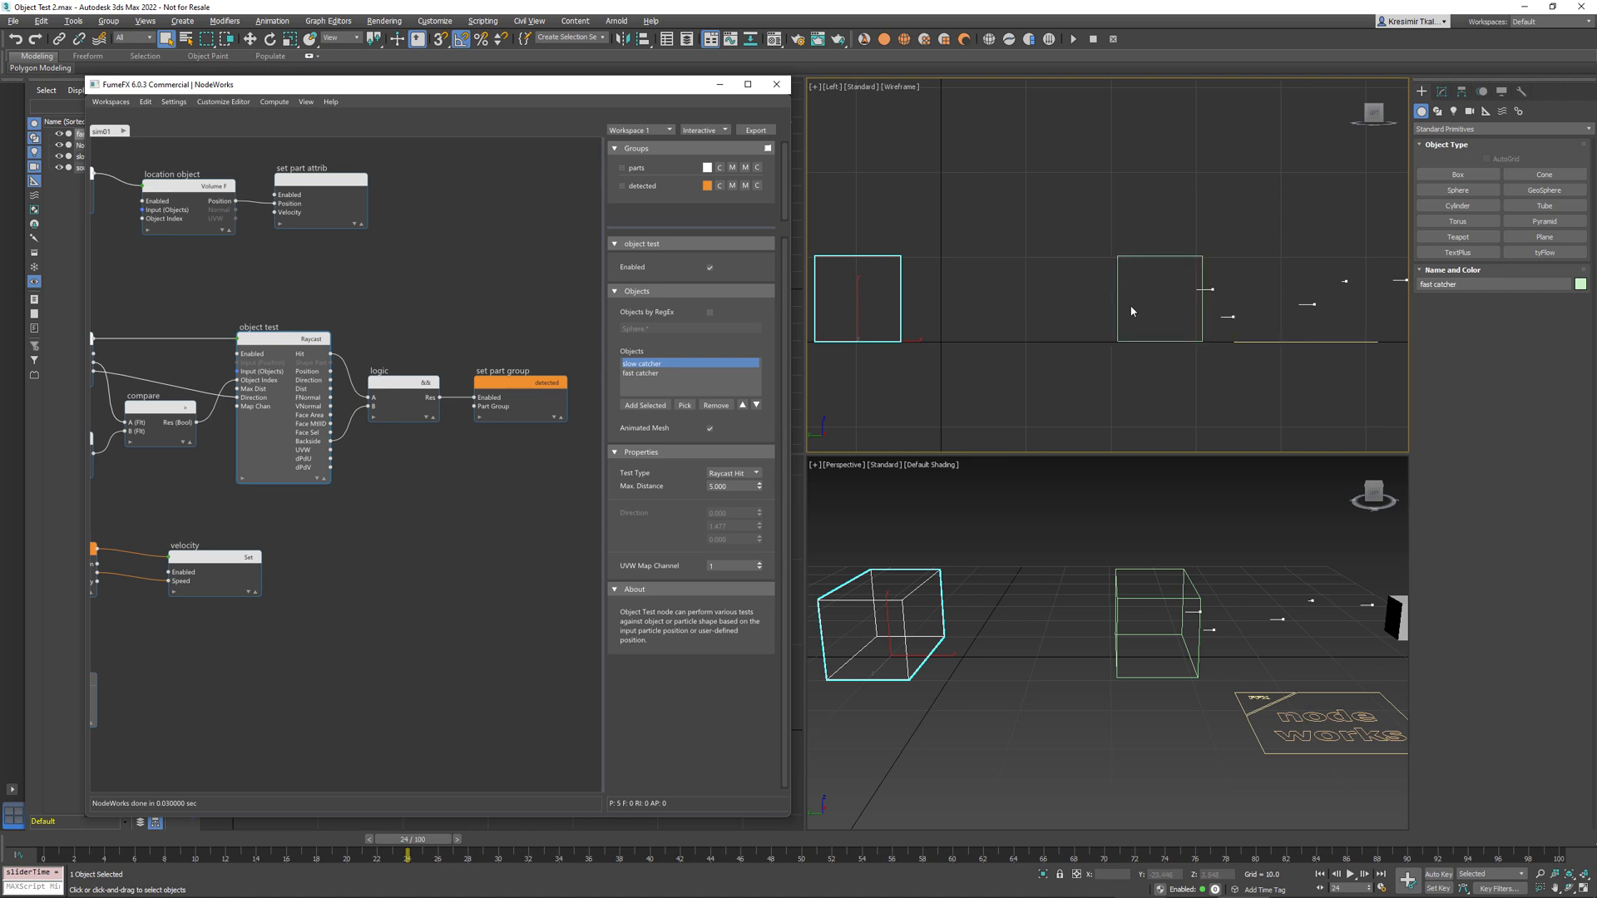
mouse_move(1128, 318)
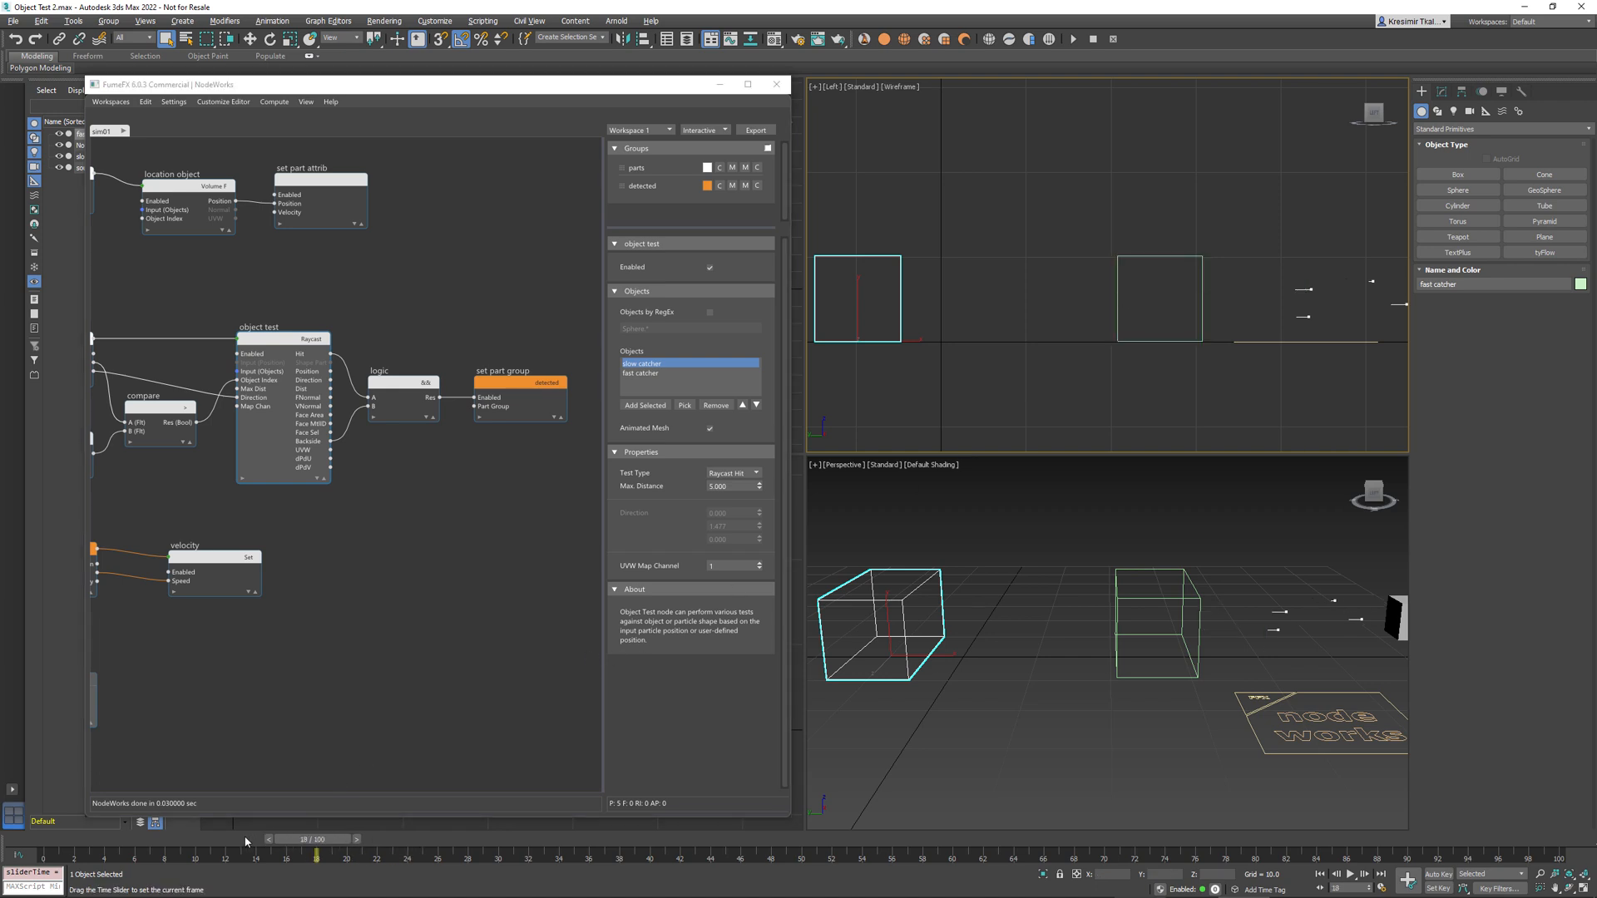
Advance particles toward the catchers and inspect the Logic and Set Part Group nodes.
drag(313, 839, 514, 839)
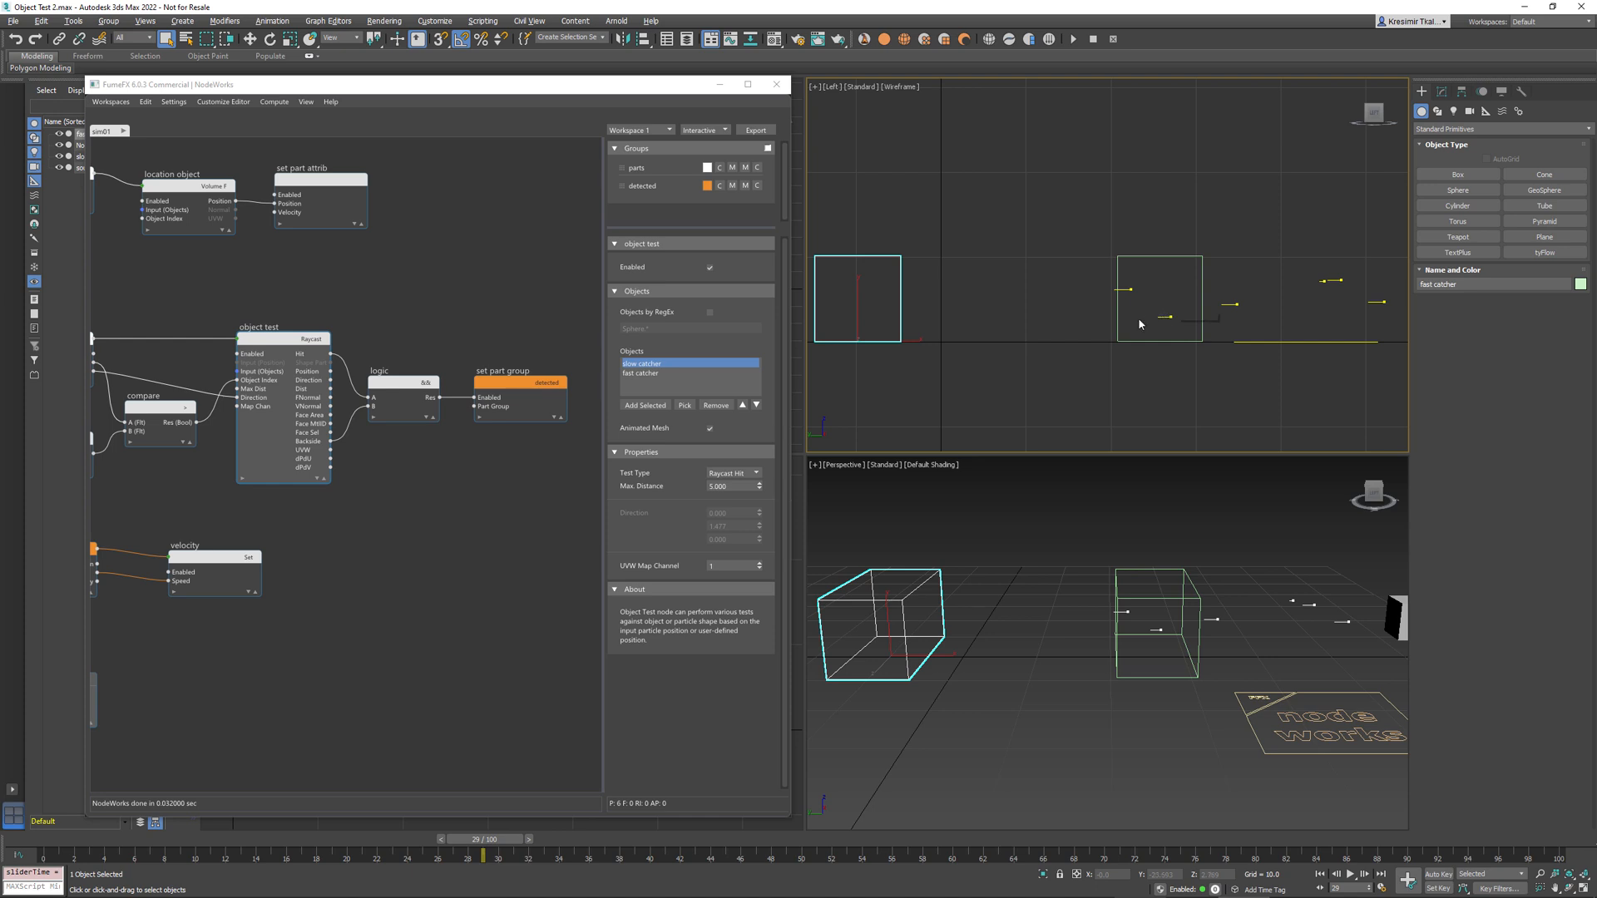
click(1157, 296)
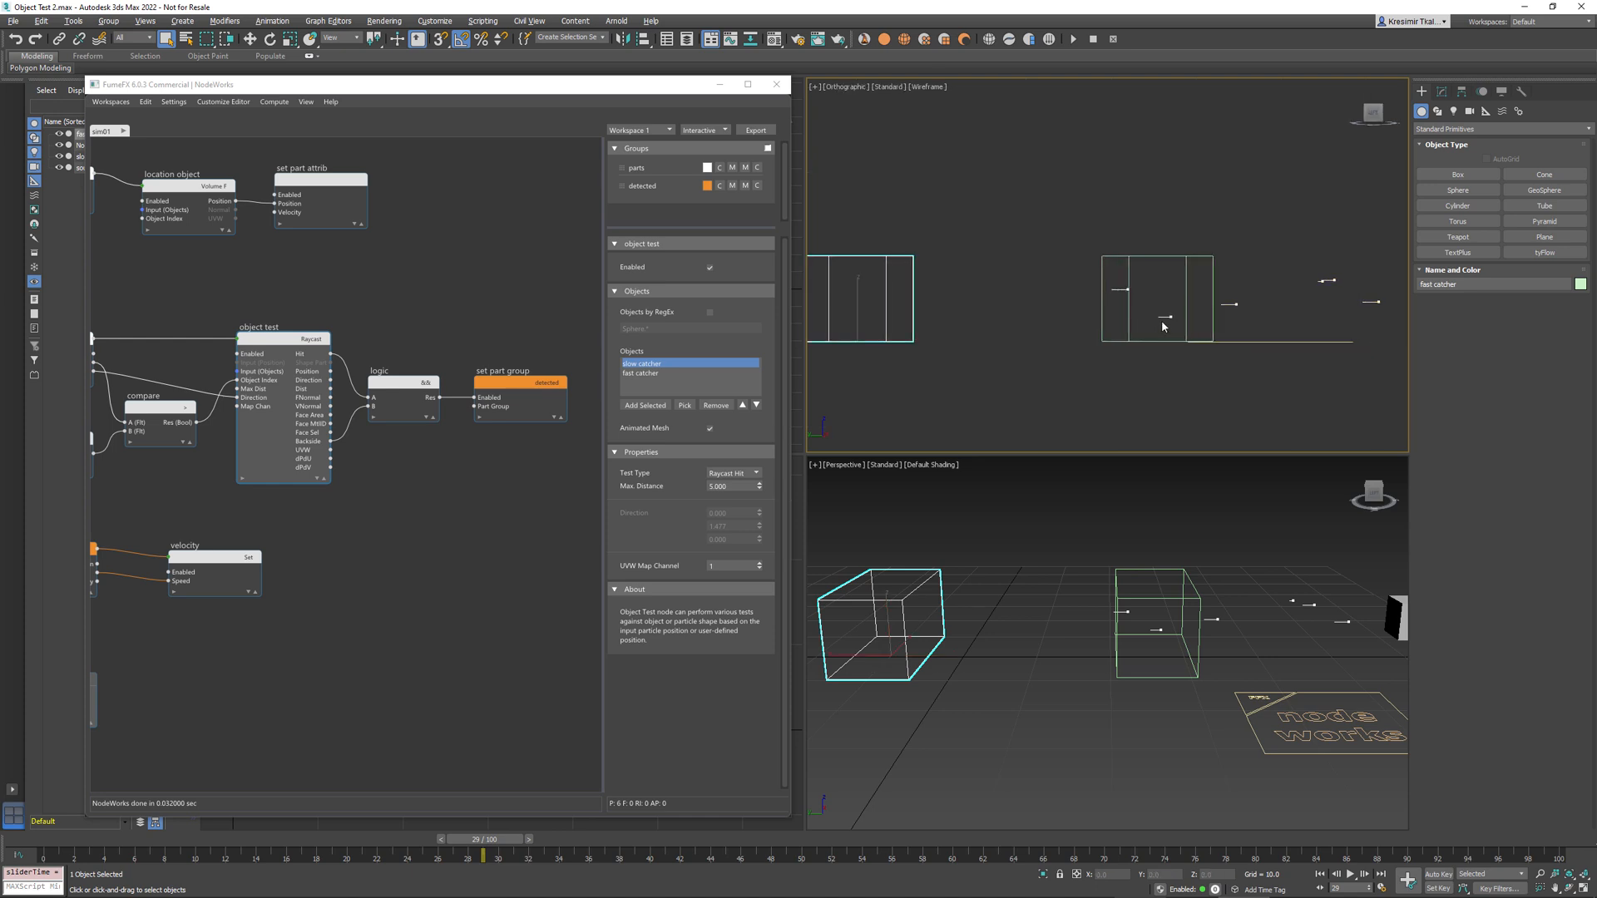
click(1162, 298)
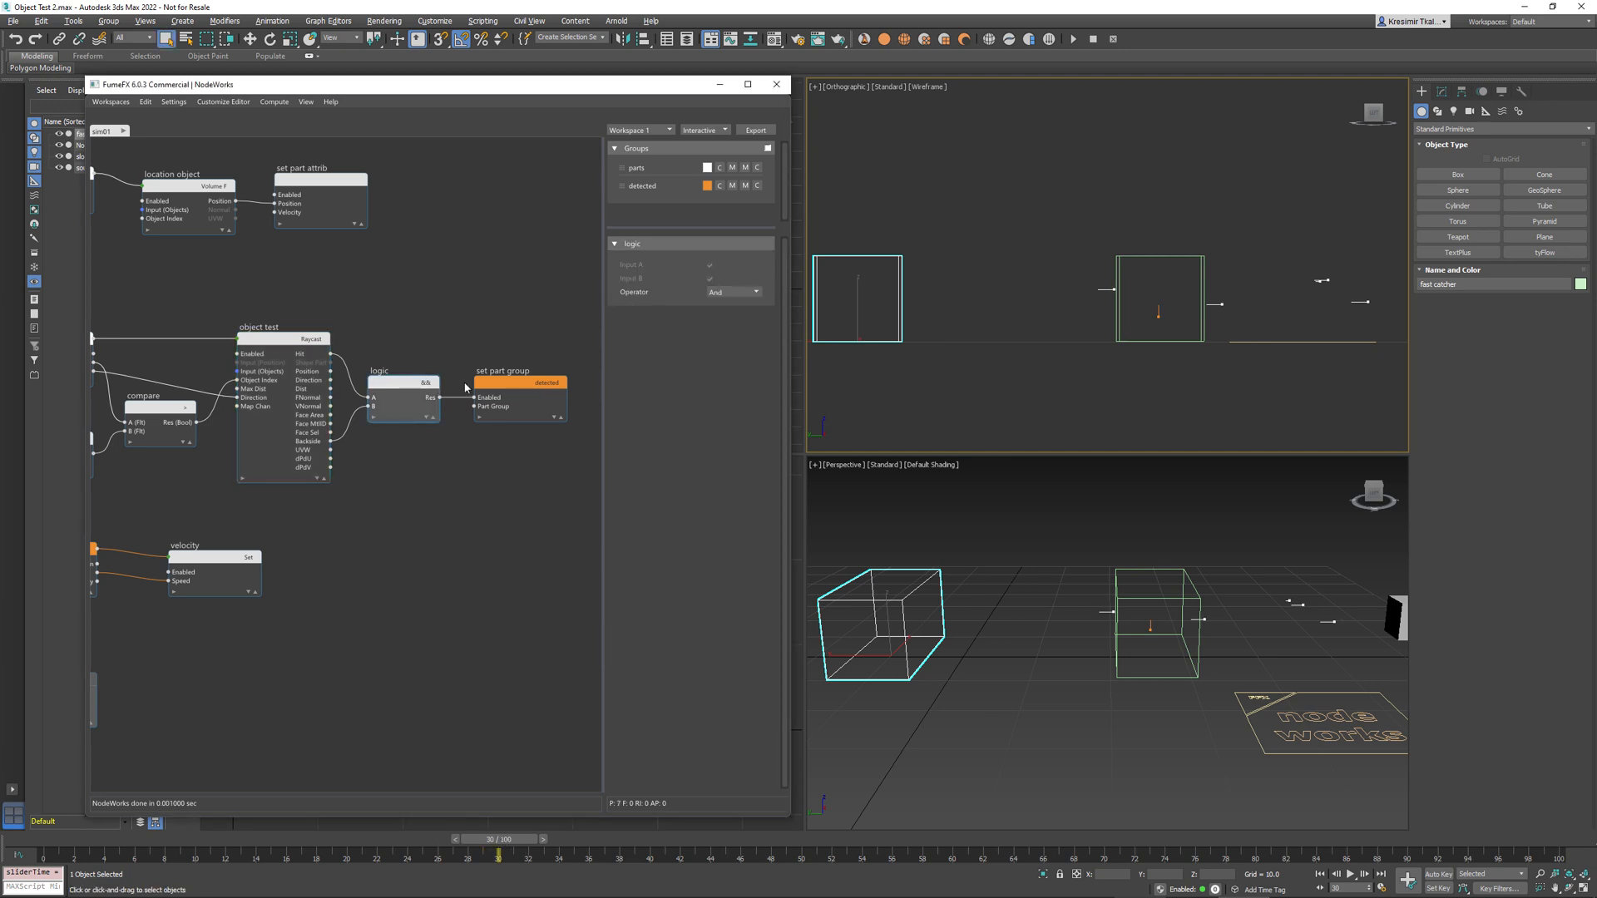
click(518, 382)
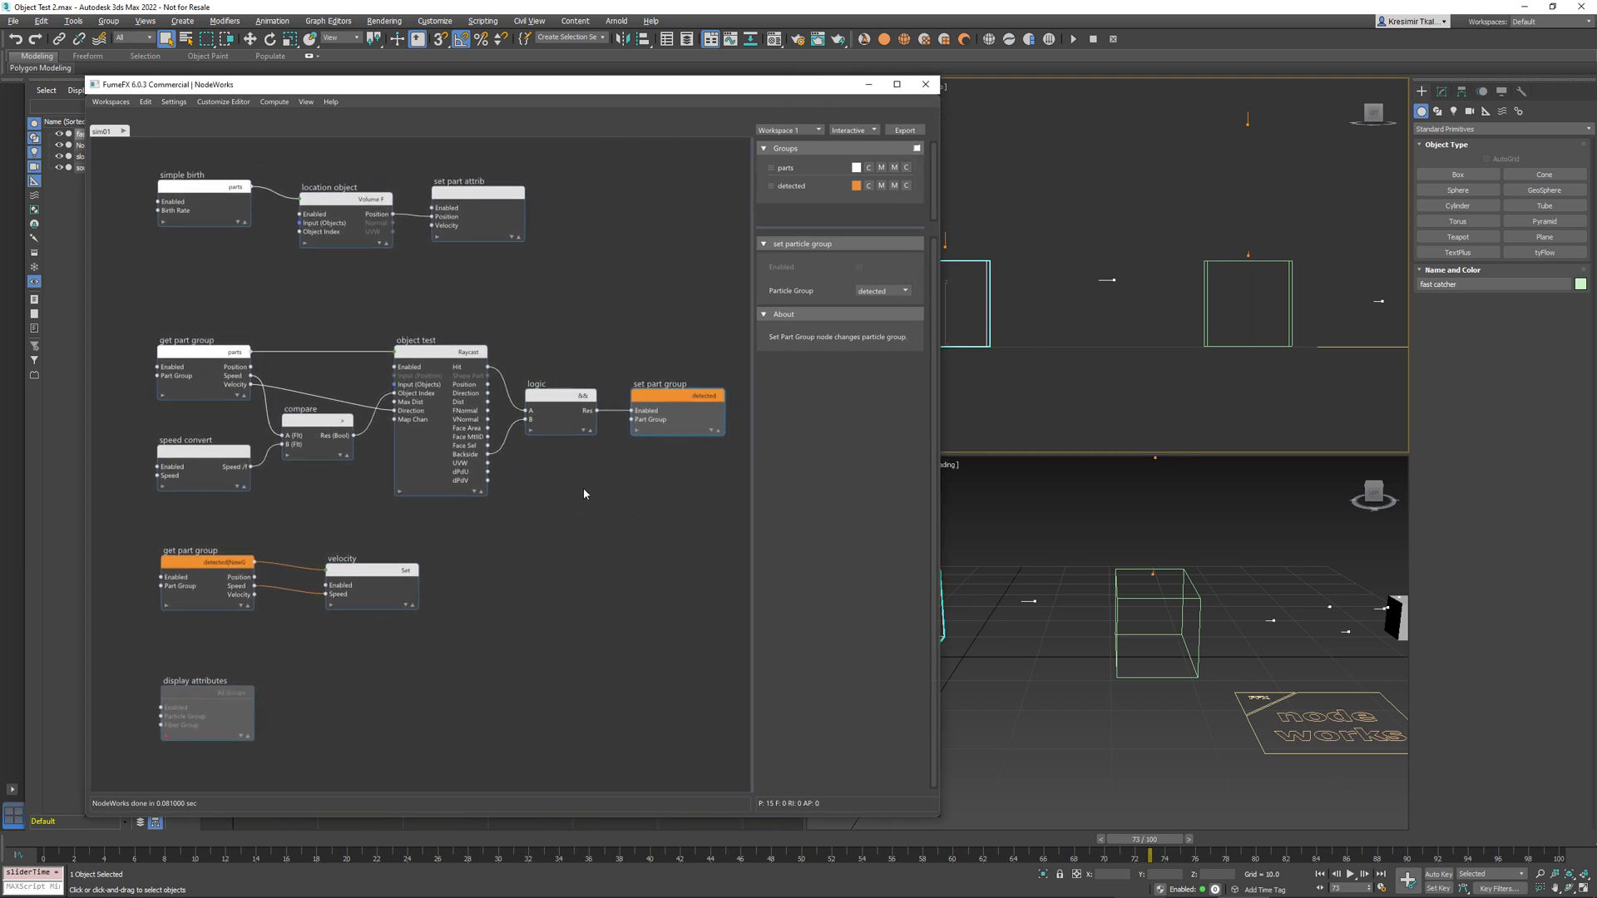
mouse_move(521, 465)
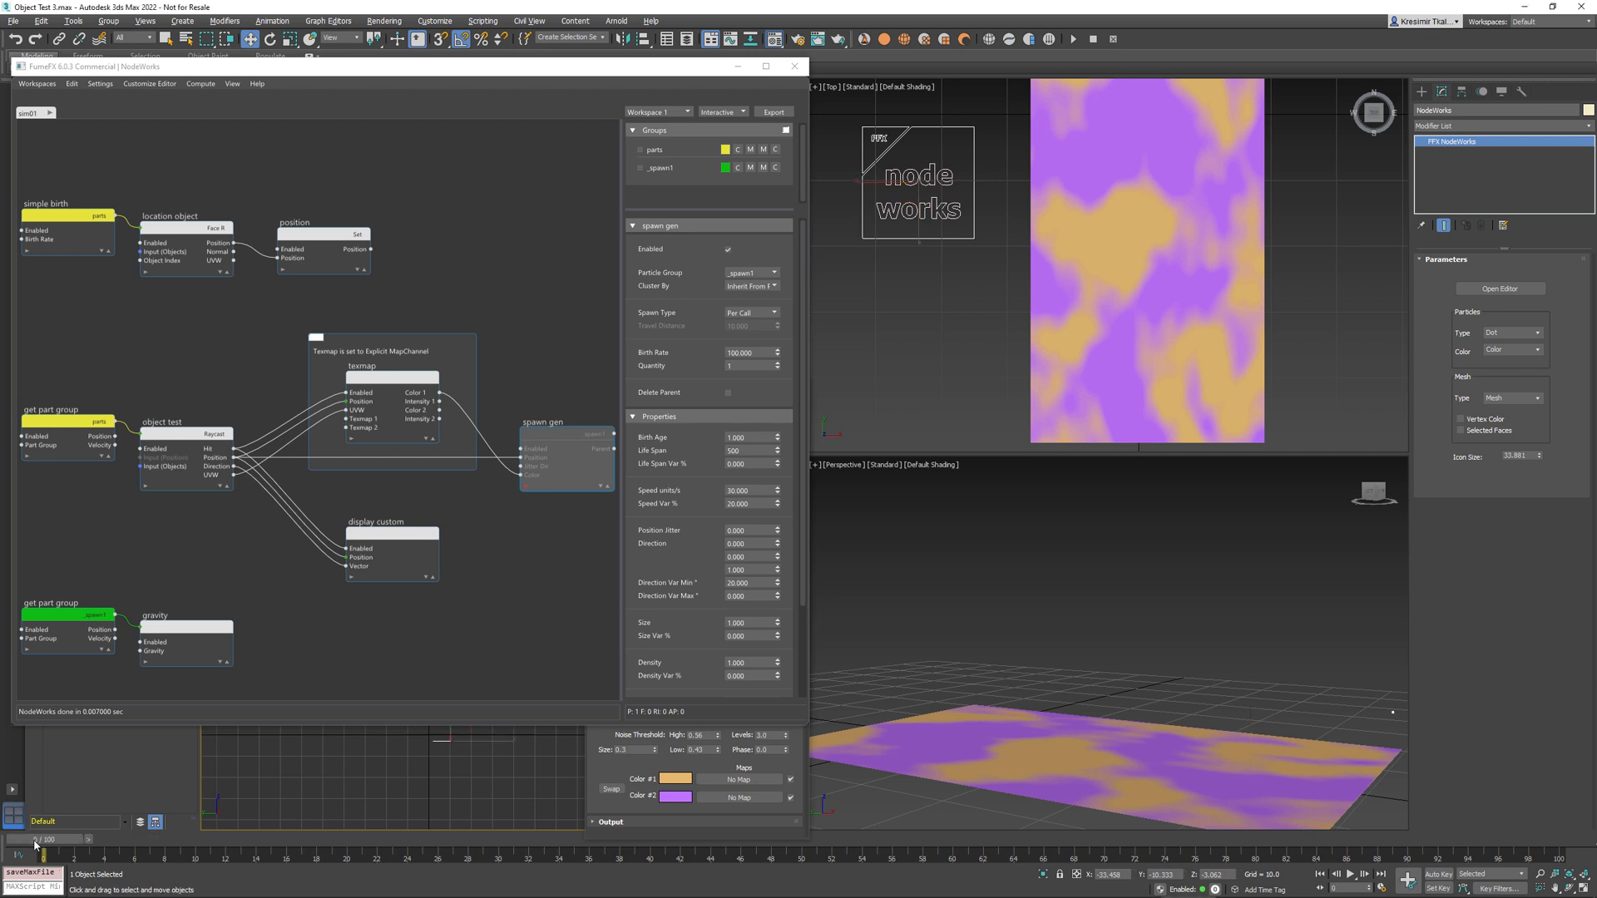
Scrub to frame 8, review Object Test's Raycast Hit settings, then scrub until spawns appear.
drag(49, 847, 158, 847)
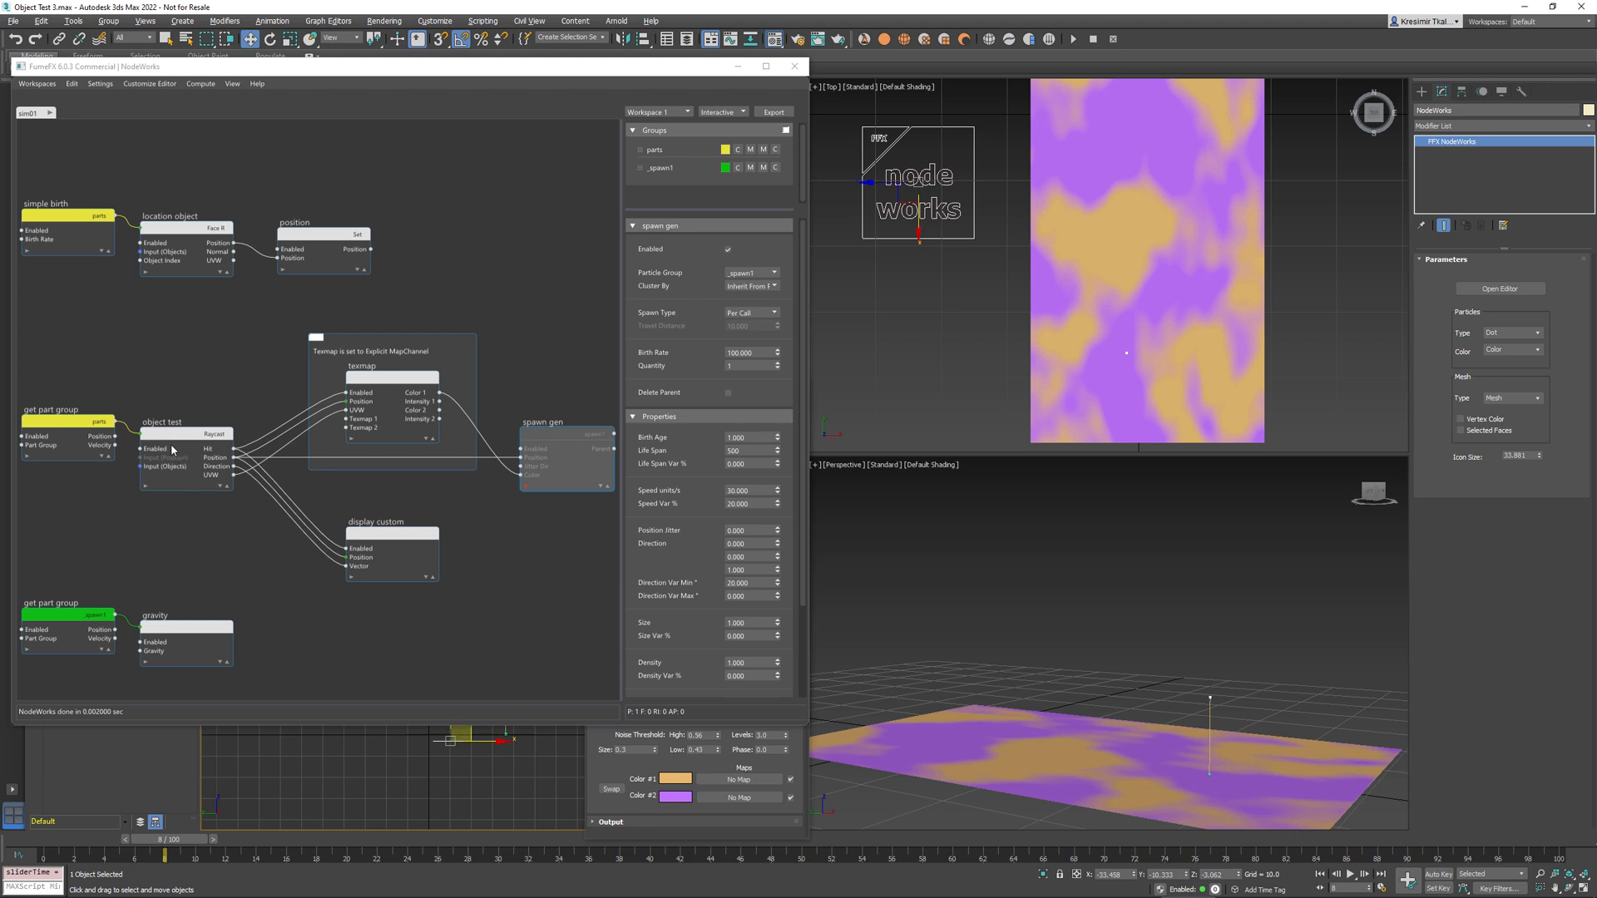
click(160, 439)
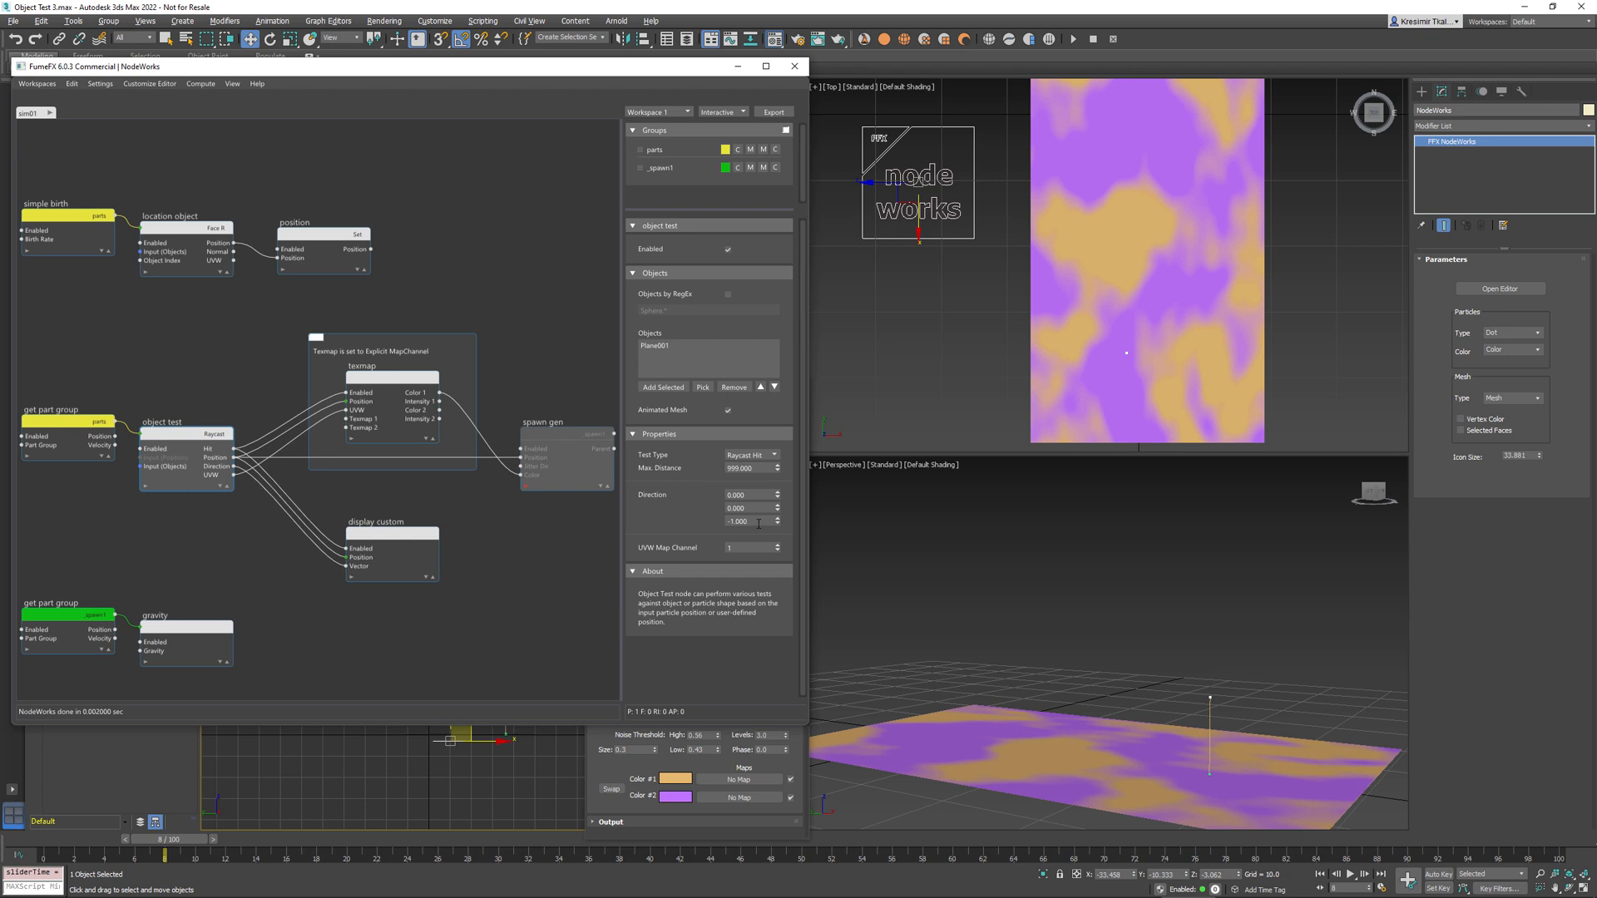
mouse_move(1211, 750)
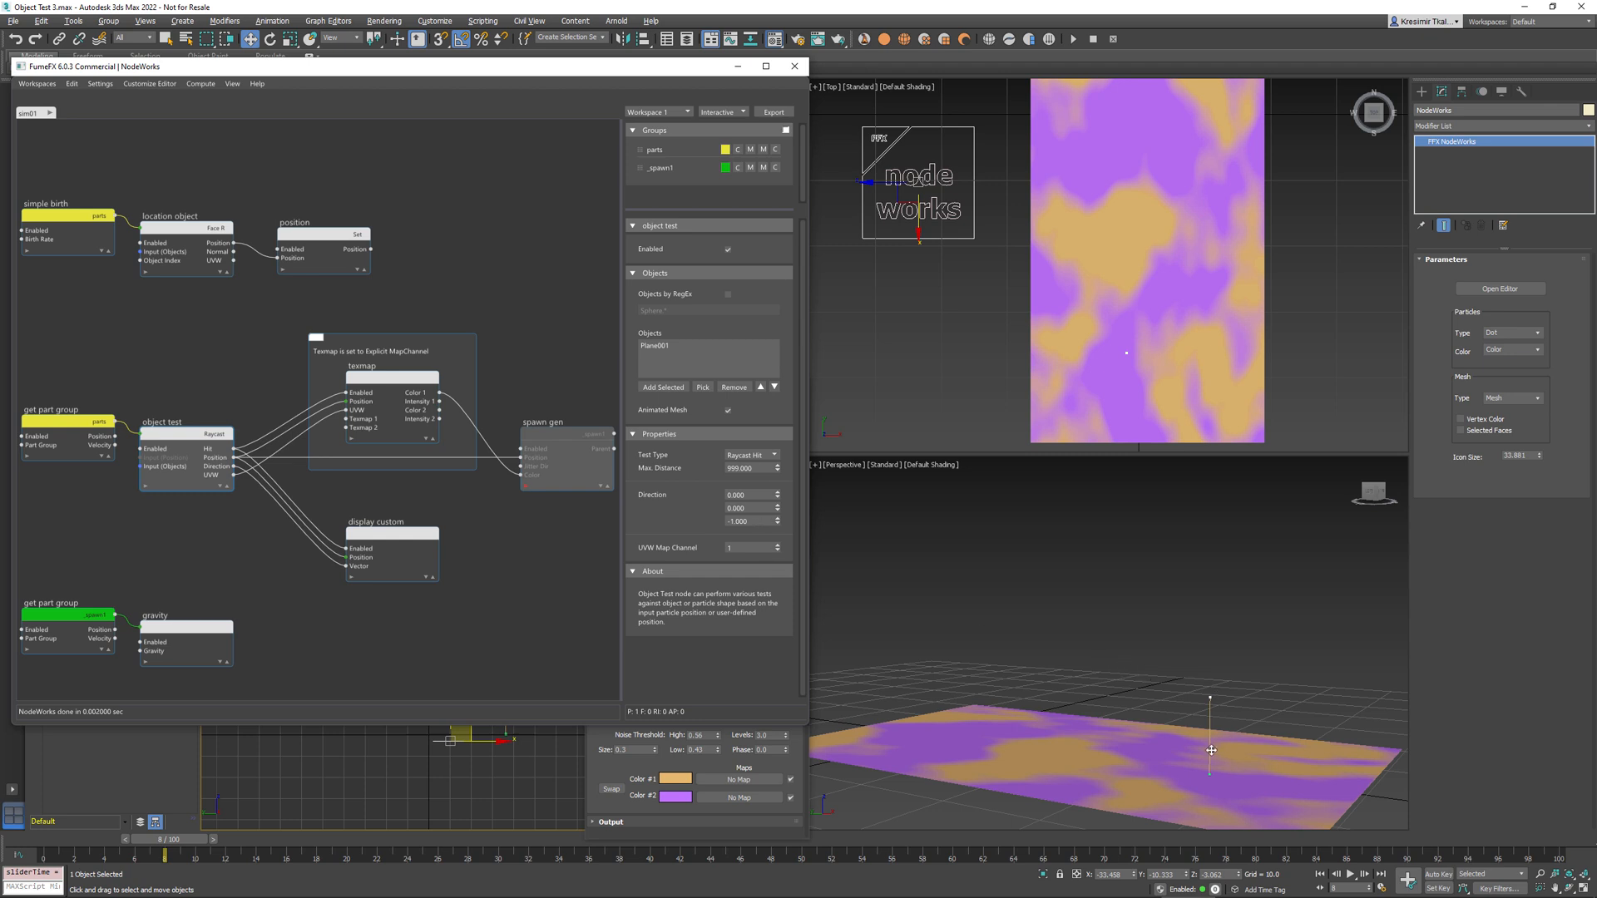
mouse_move(1210, 765)
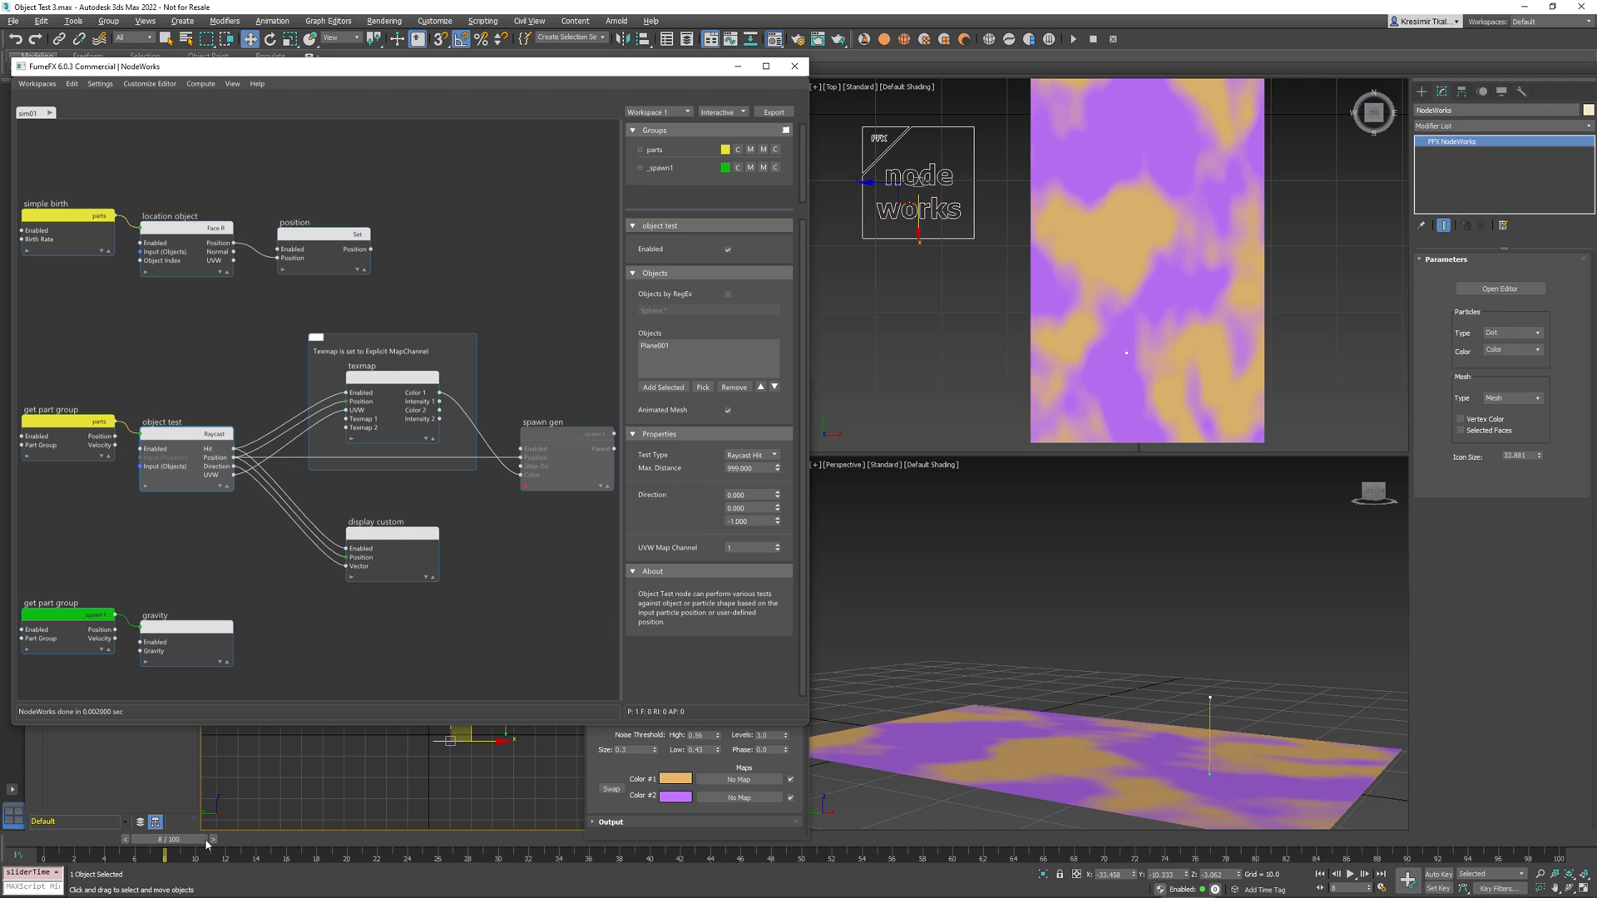
drag(174, 840, 113, 839)
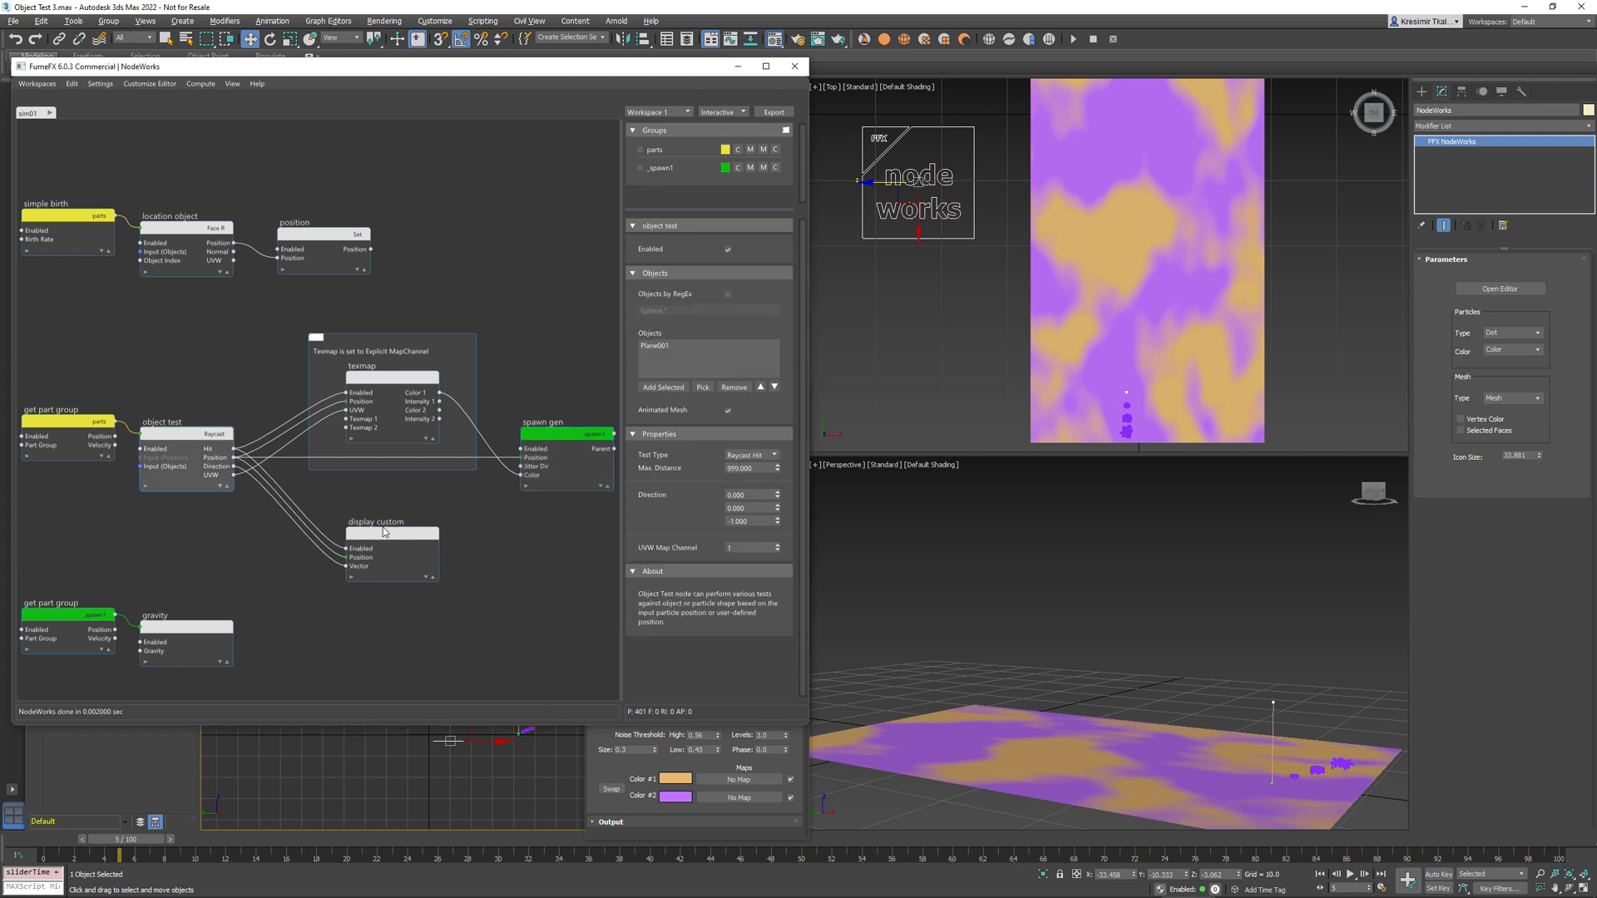
Verify Object Test's UVW map channel 1 and the Texmap node's noise Map #1.
click(749, 548)
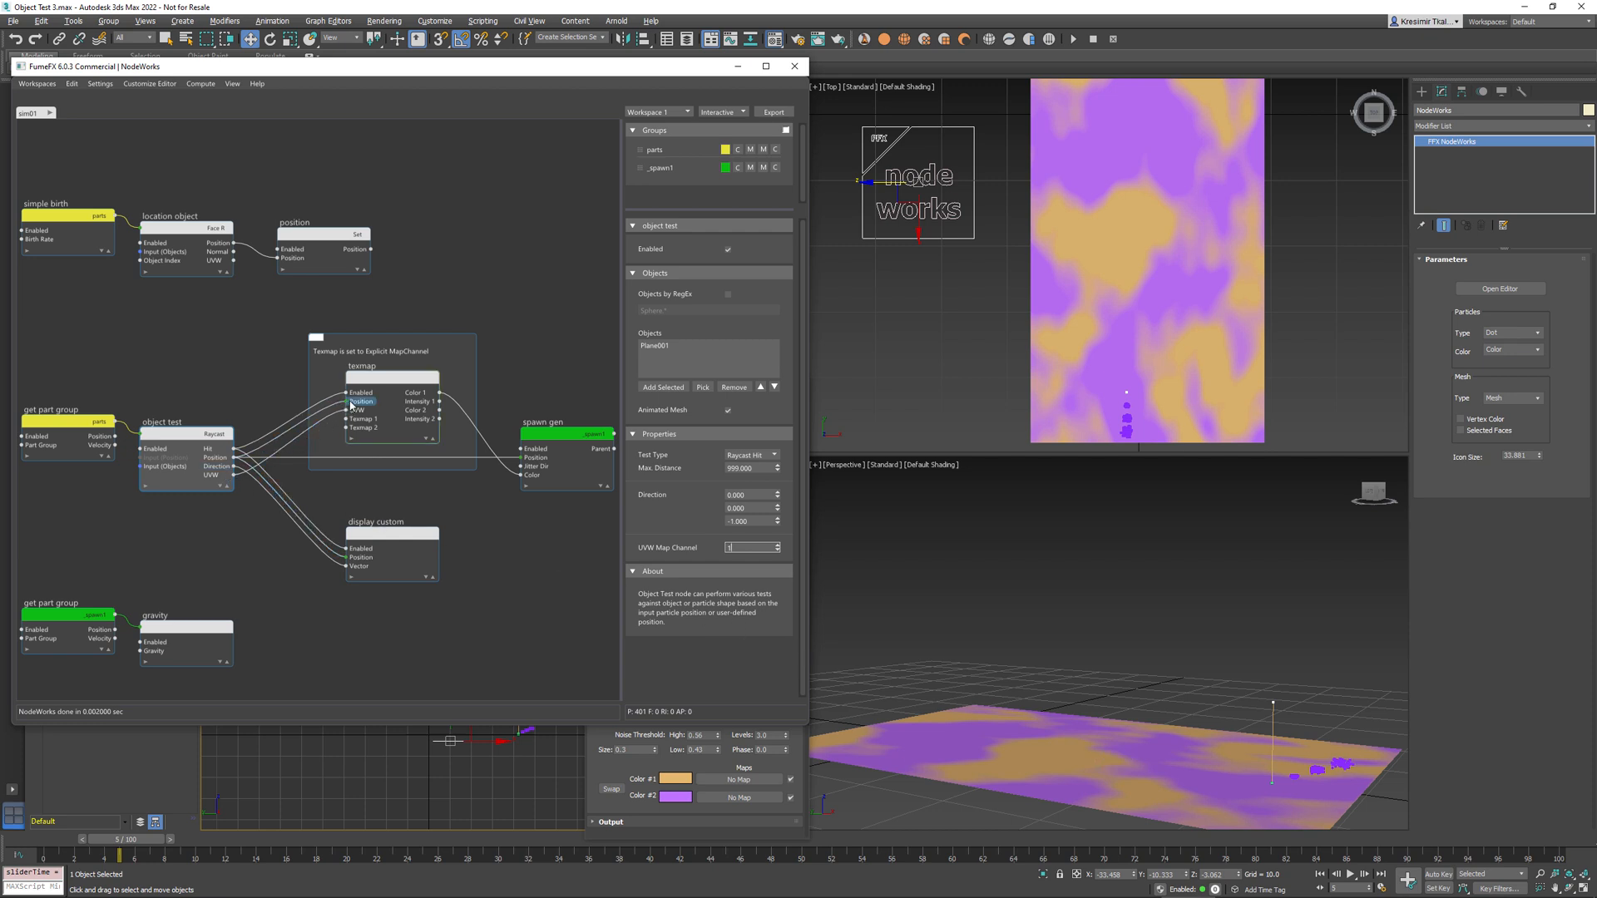
click(391, 377)
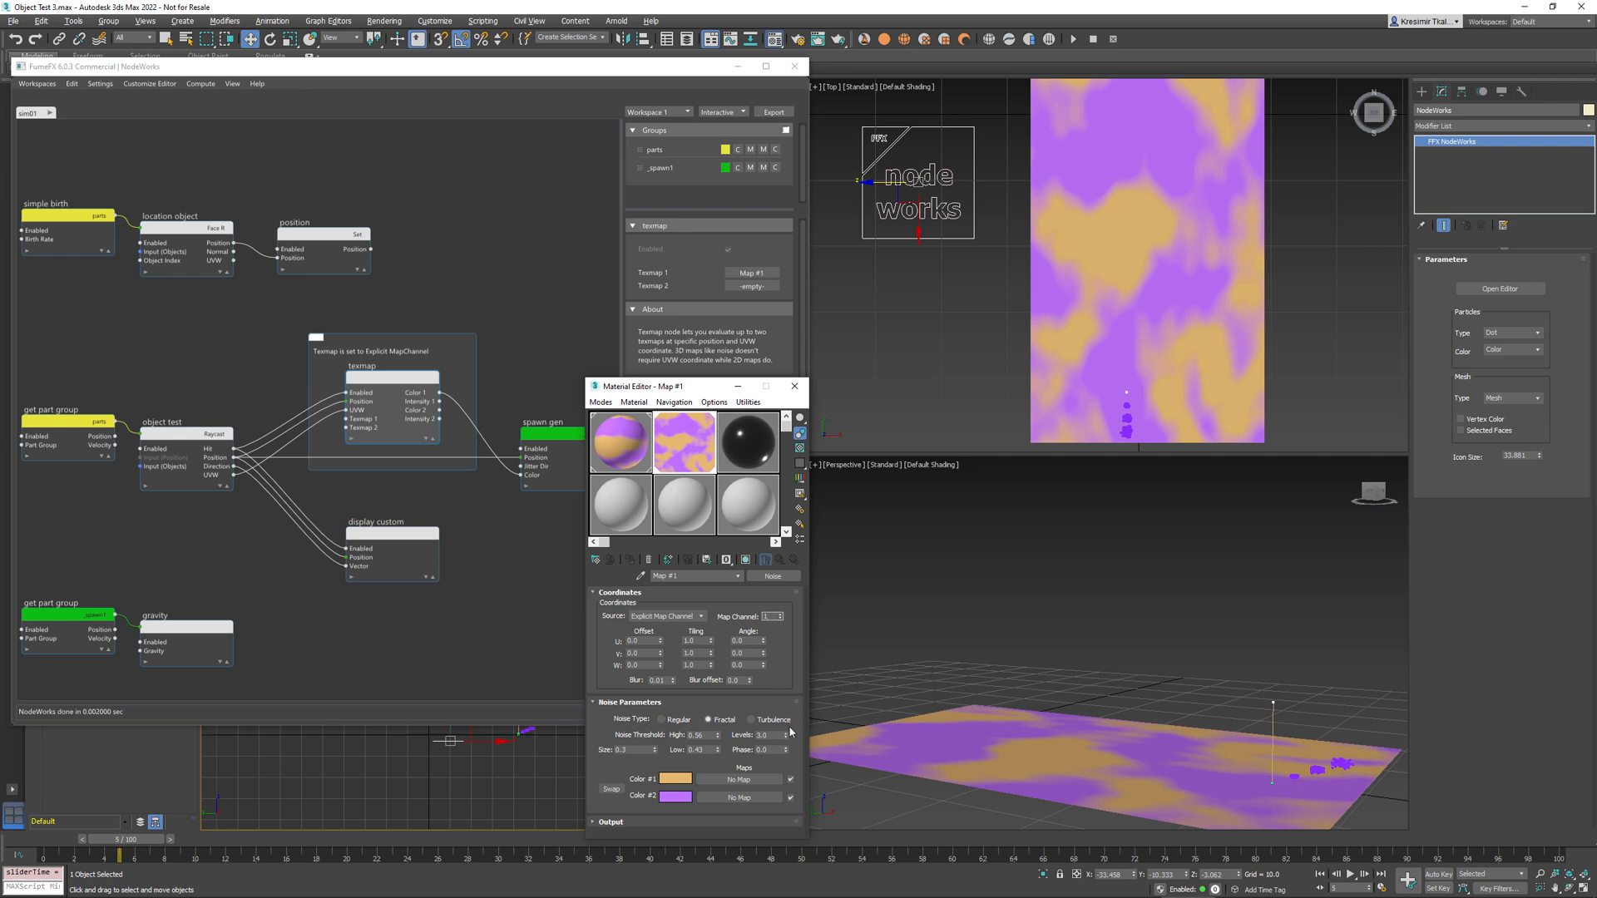
mouse_move(758, 414)
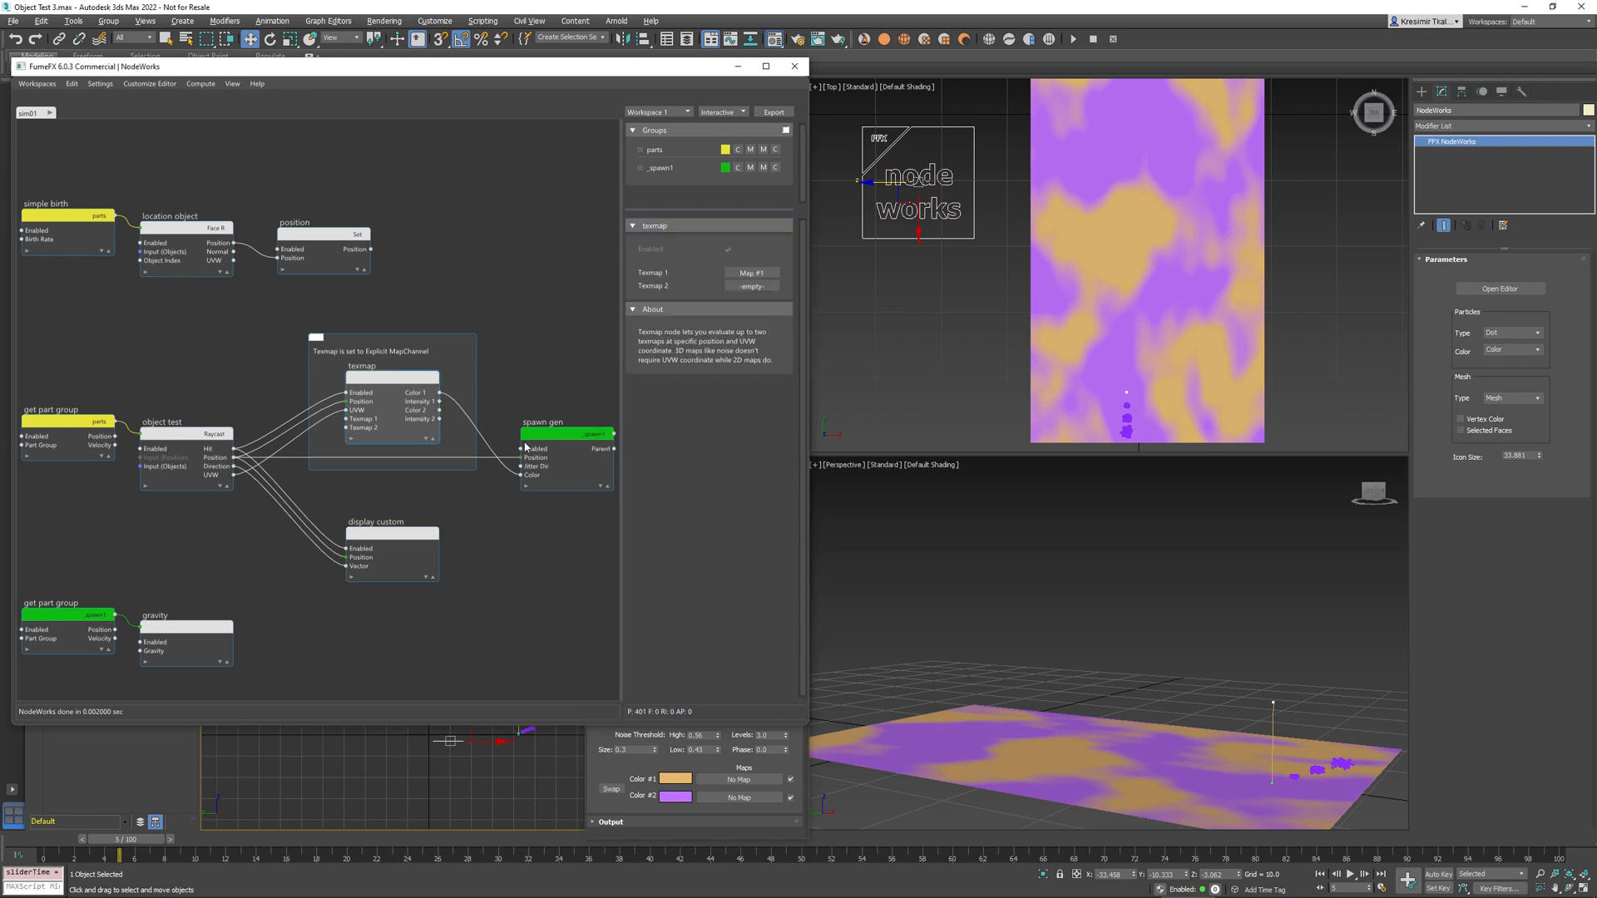
click(545, 421)
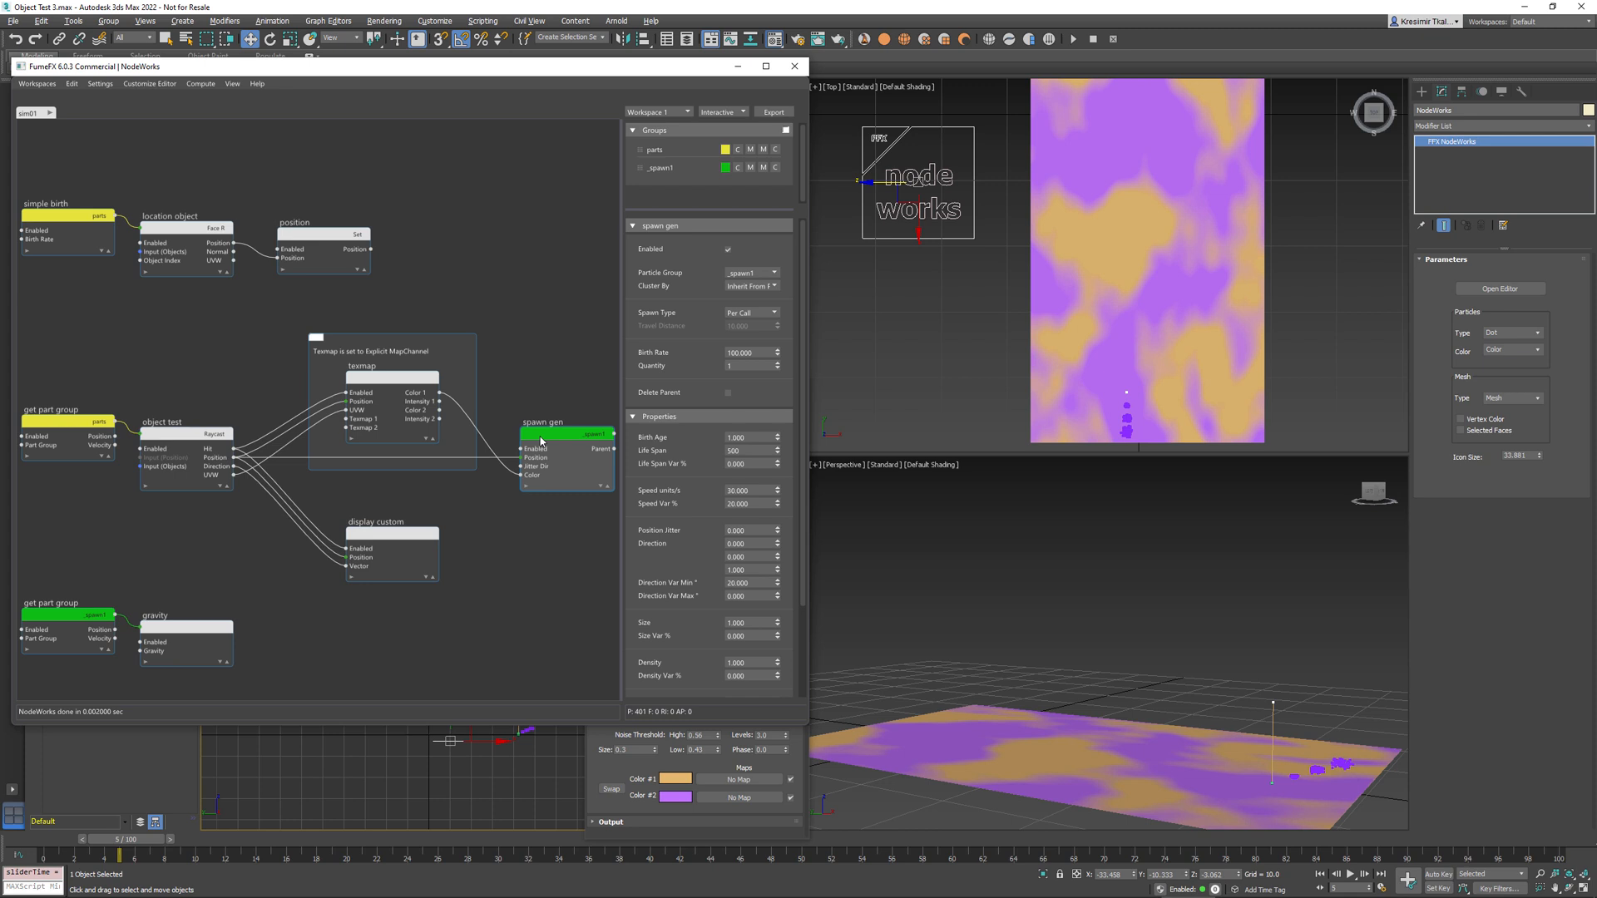
mouse_move(1517, 409)
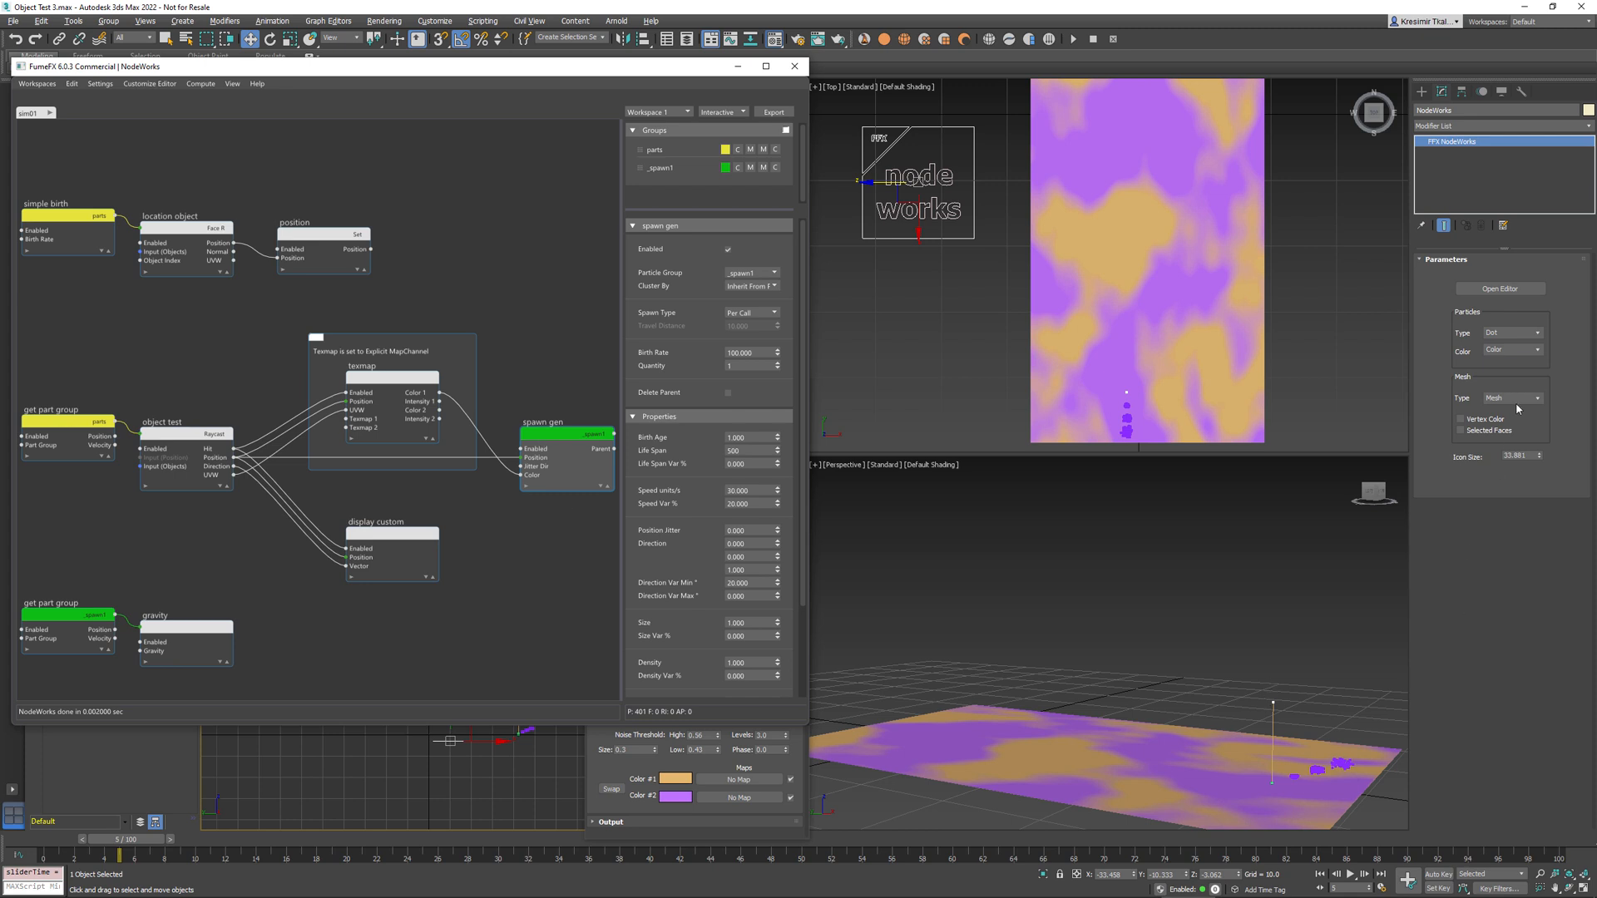
Display particles by Color and advance the simulation to see the purple and orange spray.
click(1498, 350)
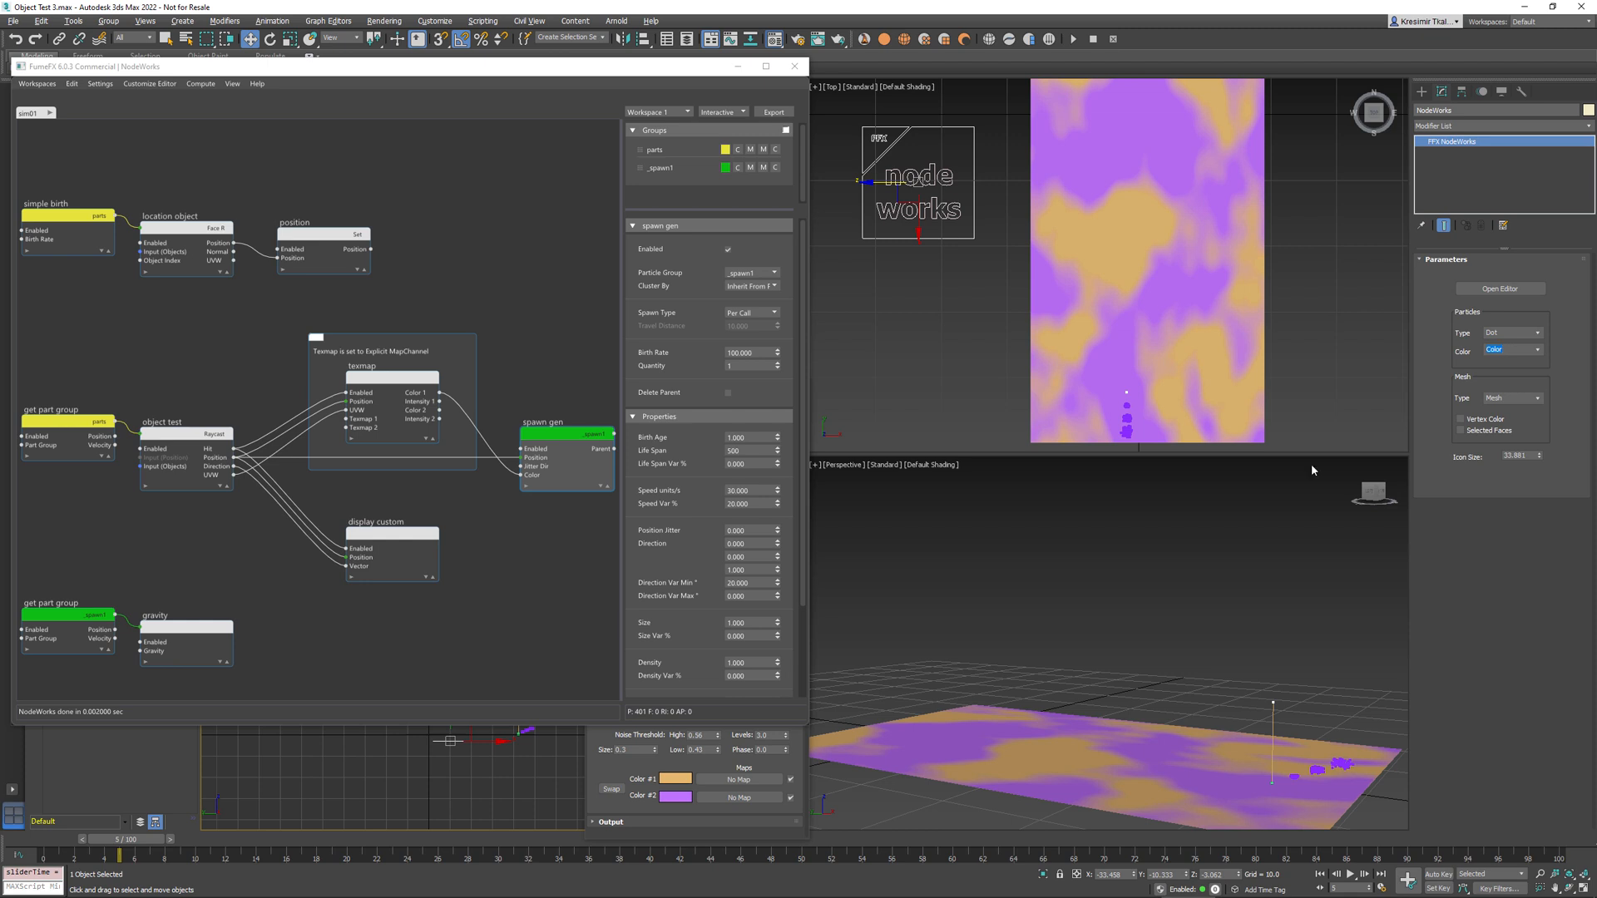
drag(123, 839, 168, 839)
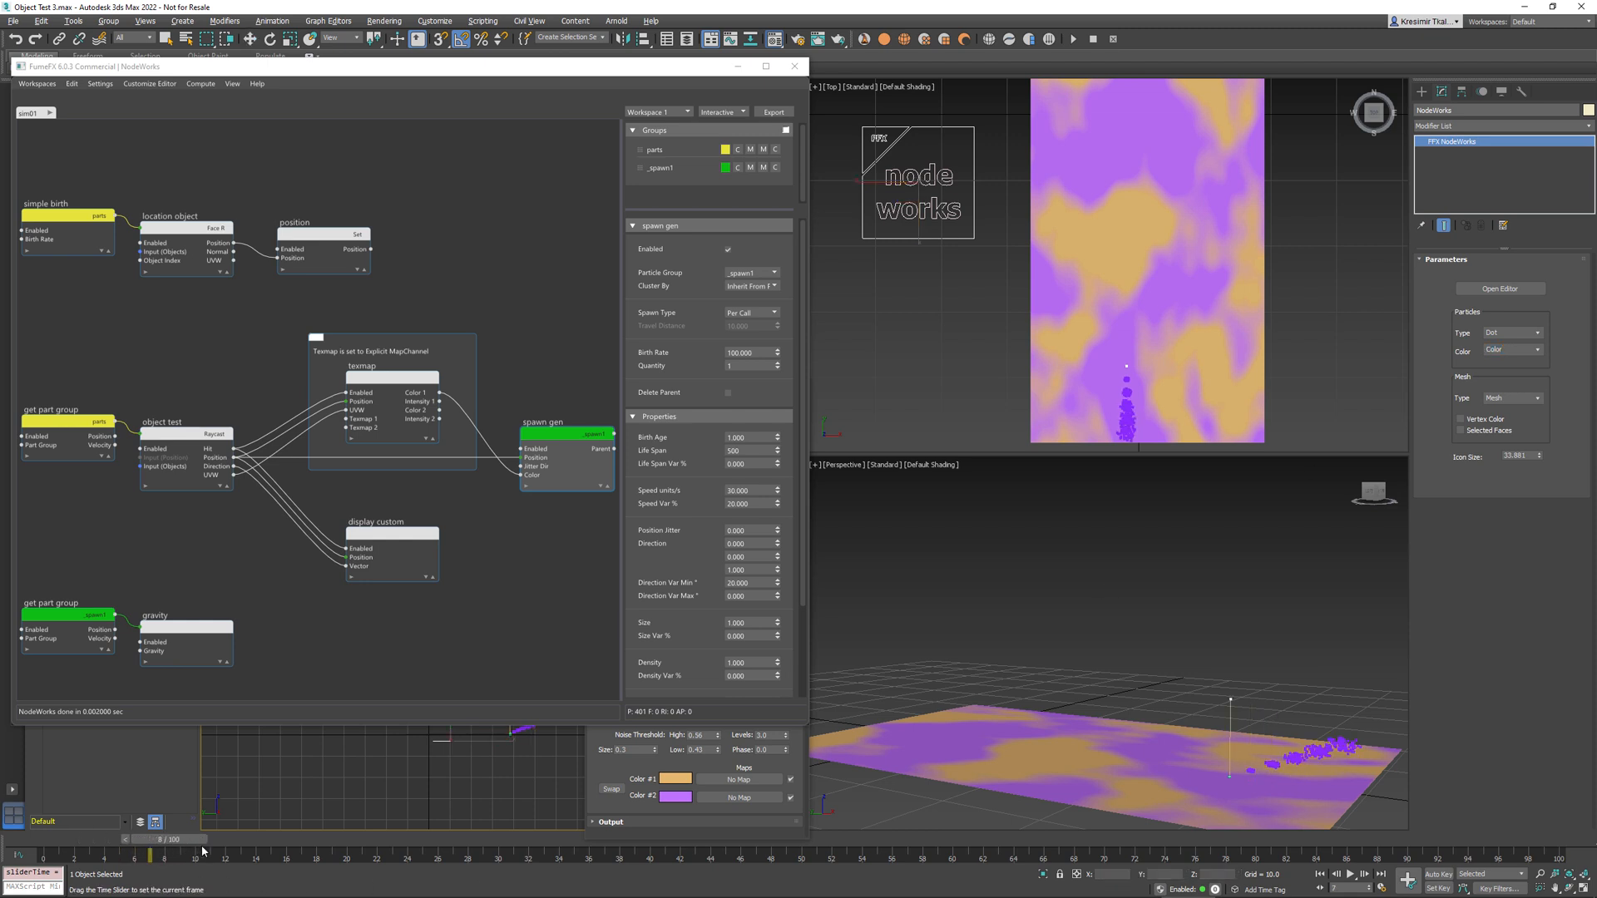
drag(171, 839, 268, 839)
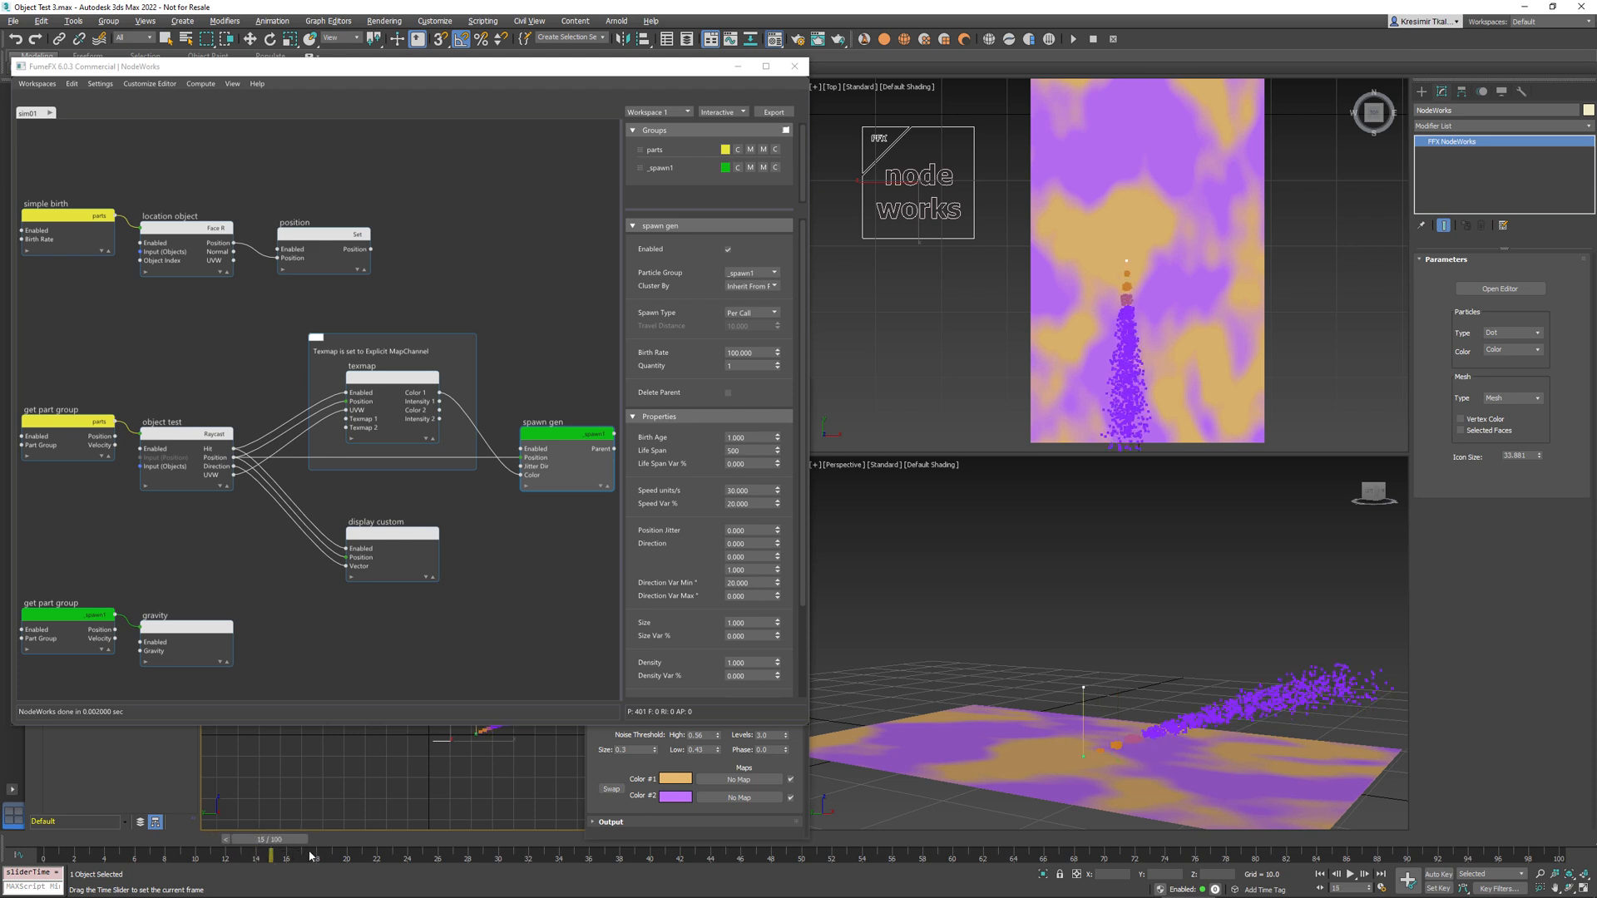
drag(286, 840, 395, 839)
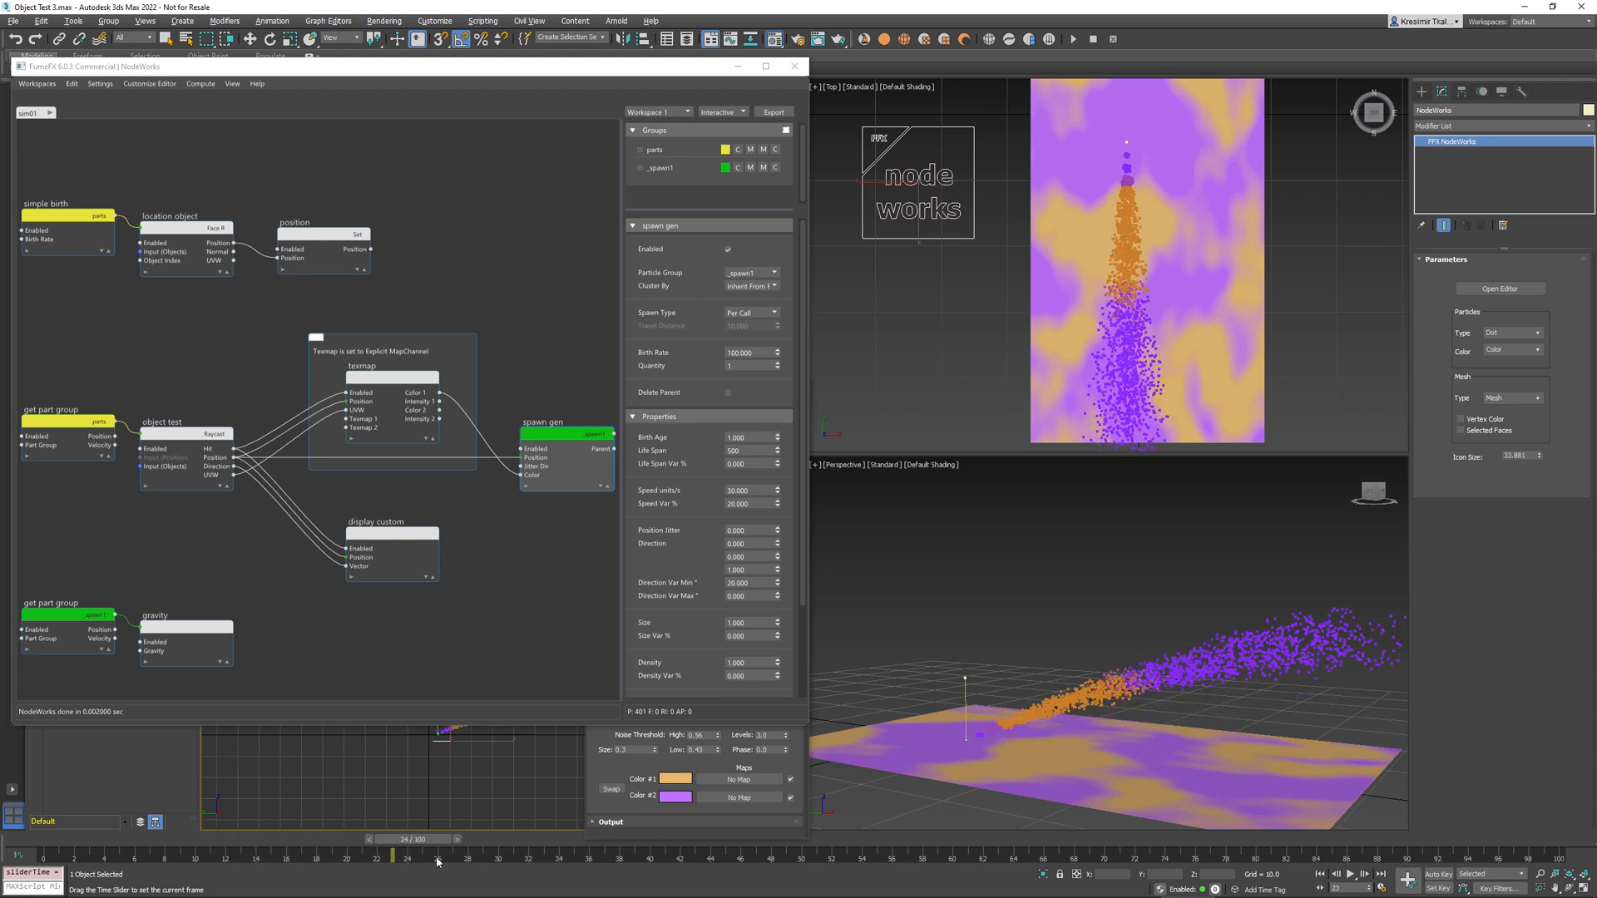
drag(392, 857, 480, 857)
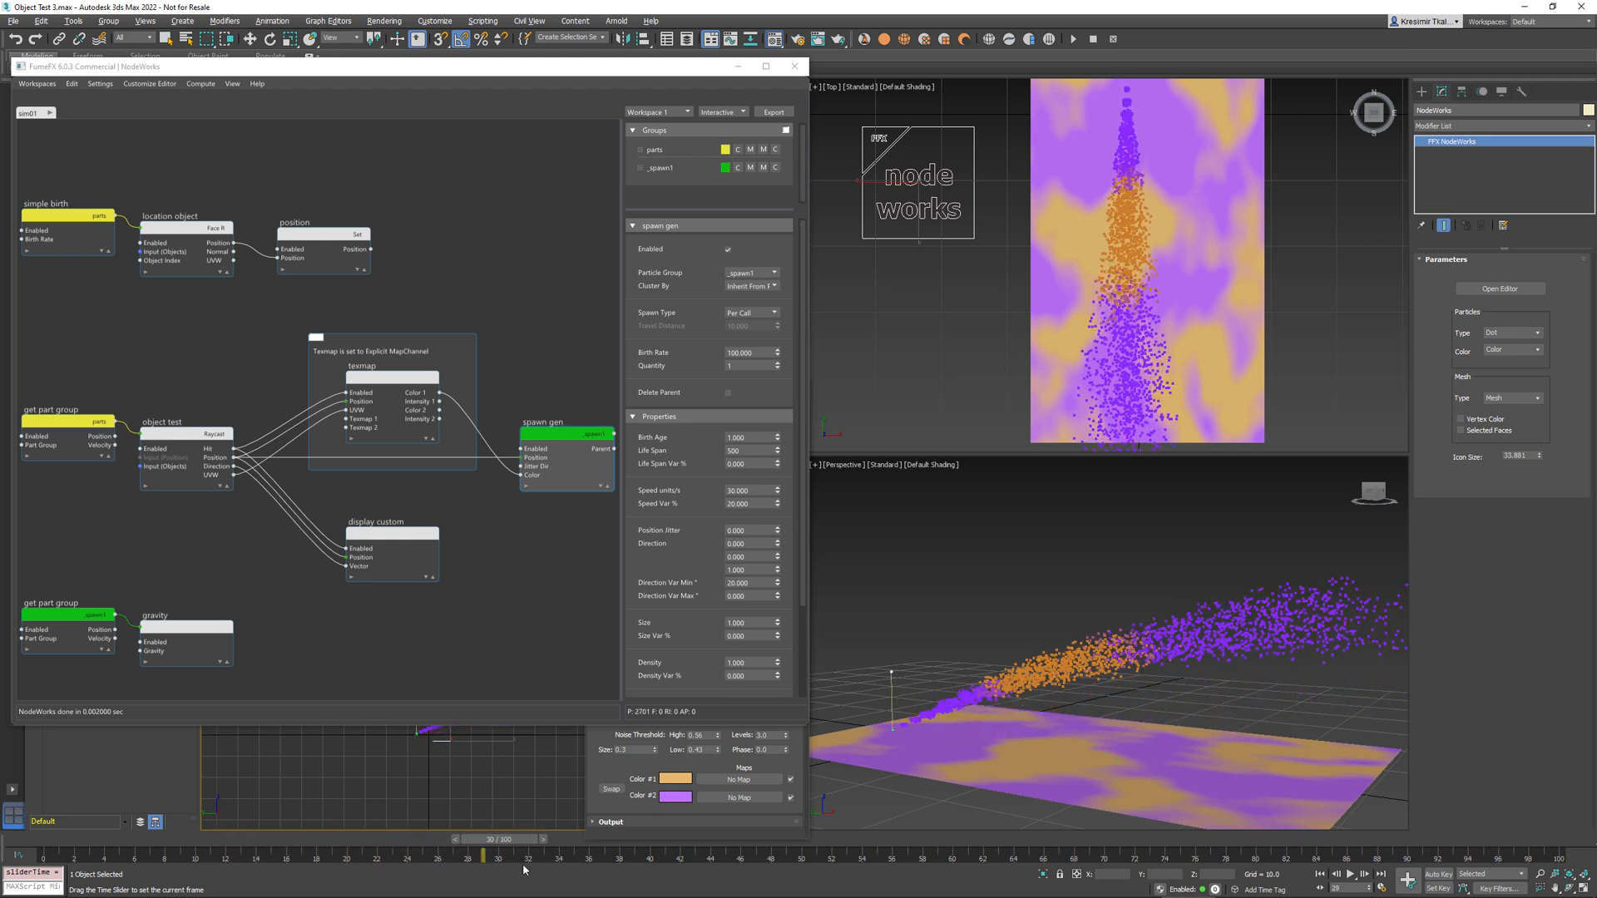
click(543, 840)
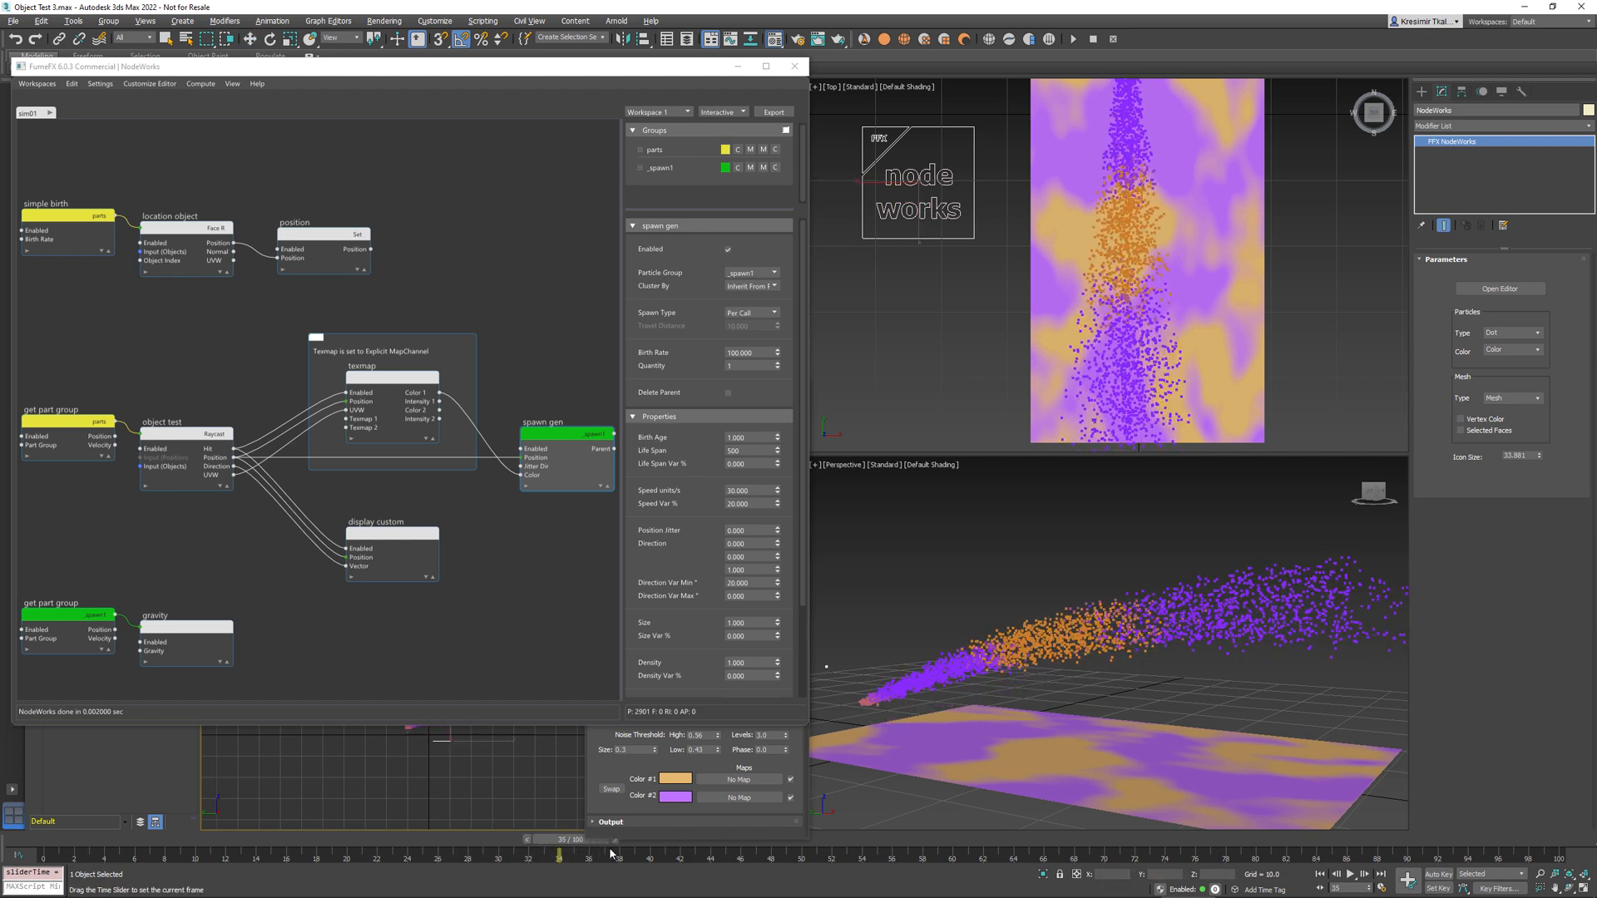
drag(558, 854, 729, 853)
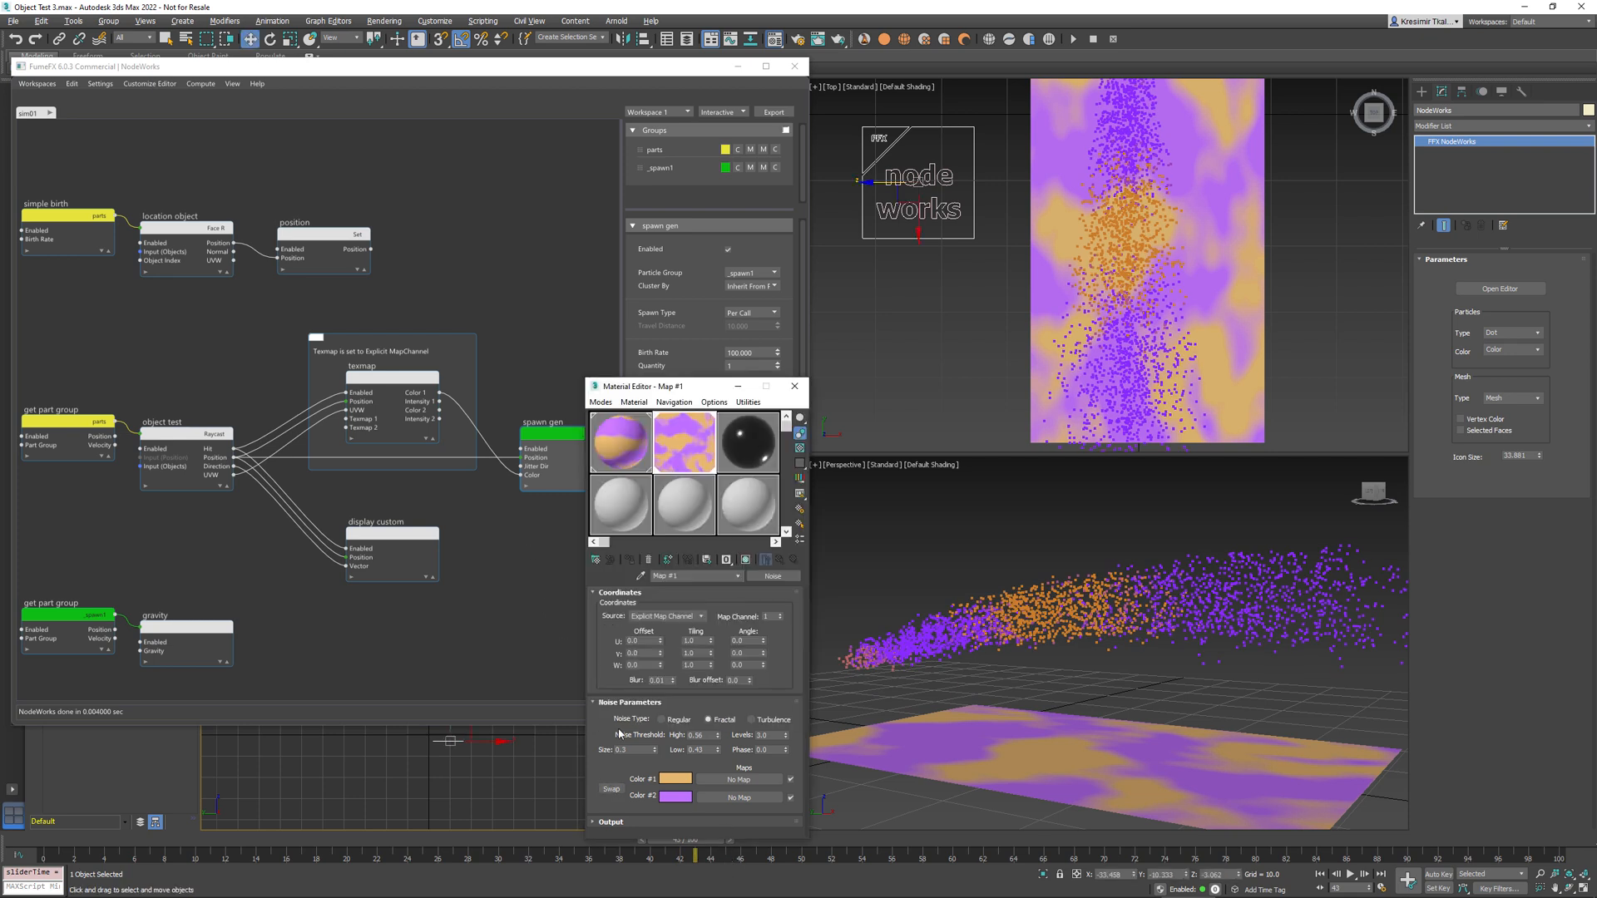
Check the material's fxp_color user data attribute, then show the Arnold User Data Export settings.
click(748, 444)
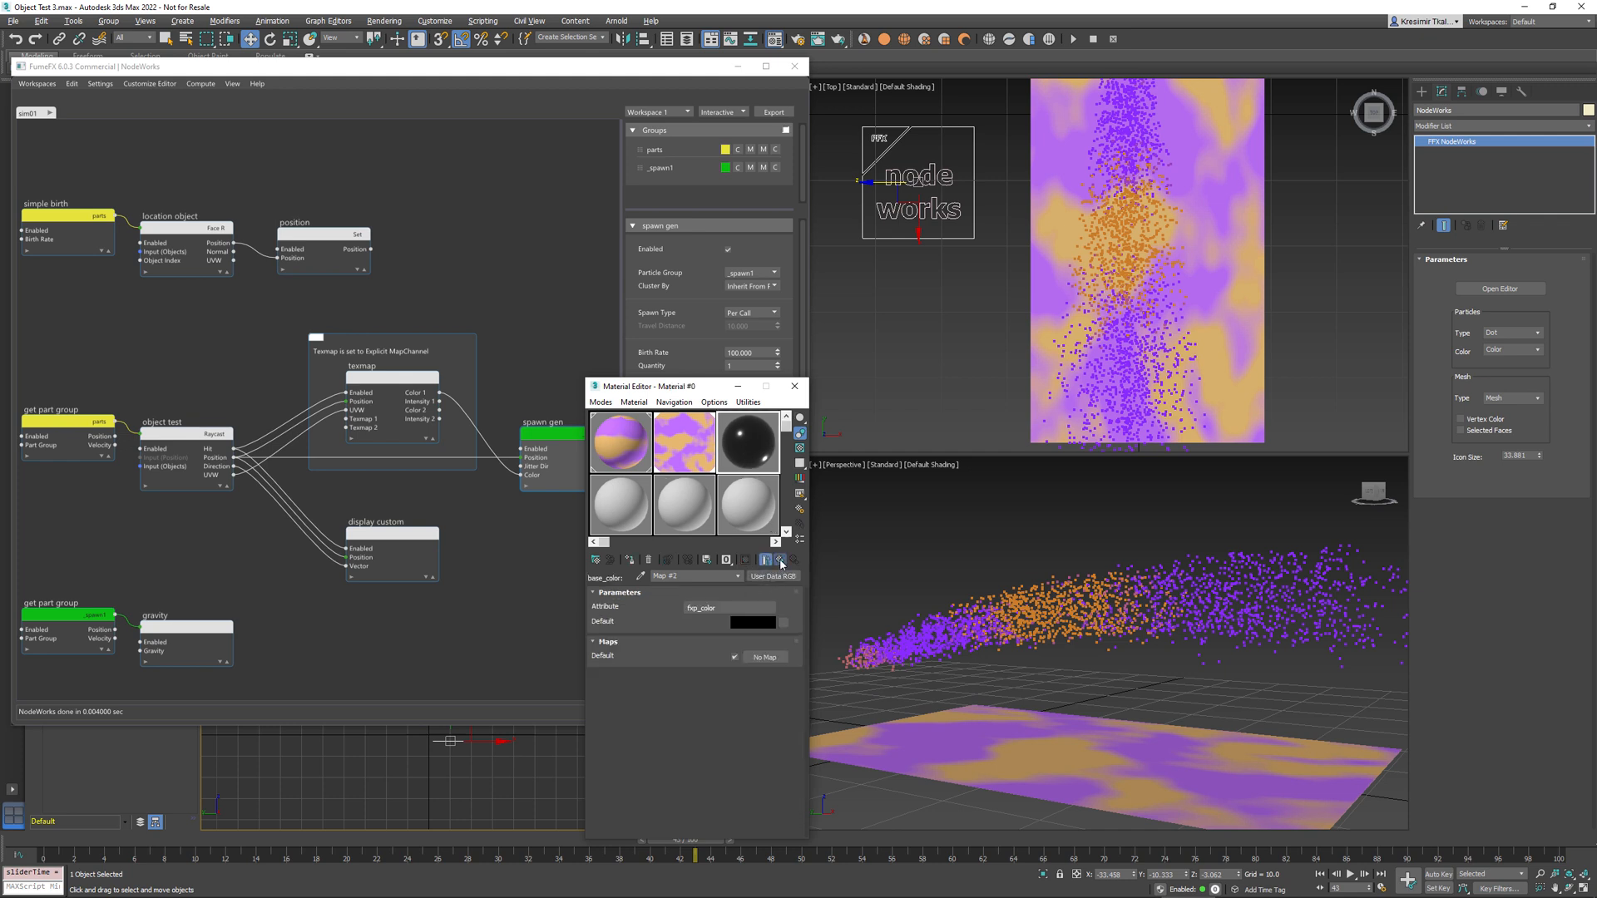
click(779, 559)
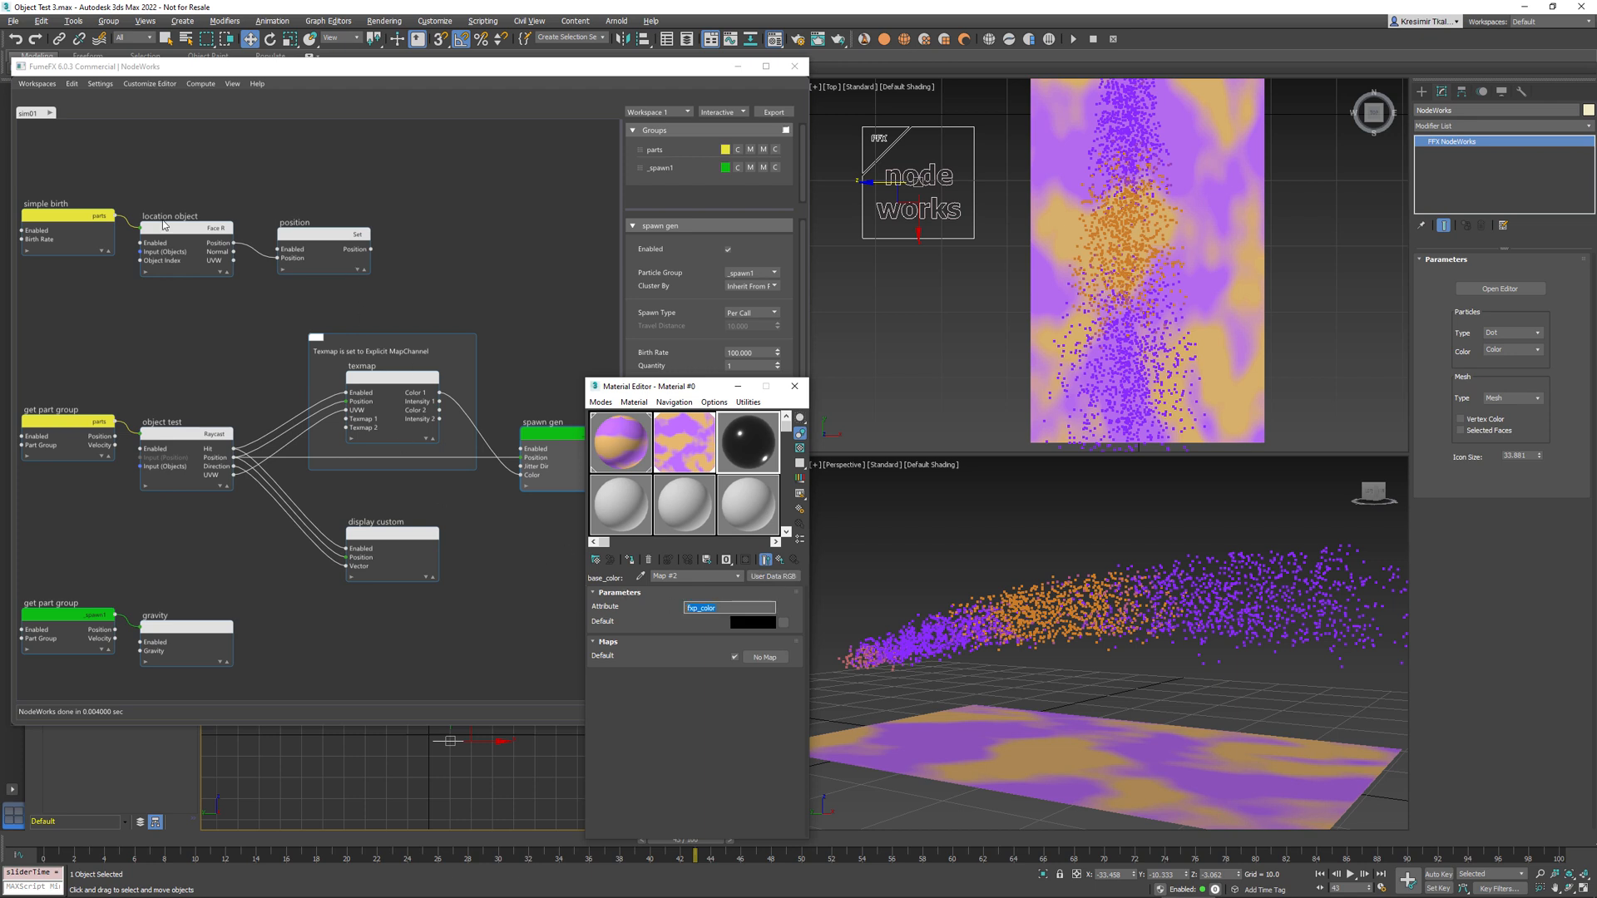
click(99, 83)
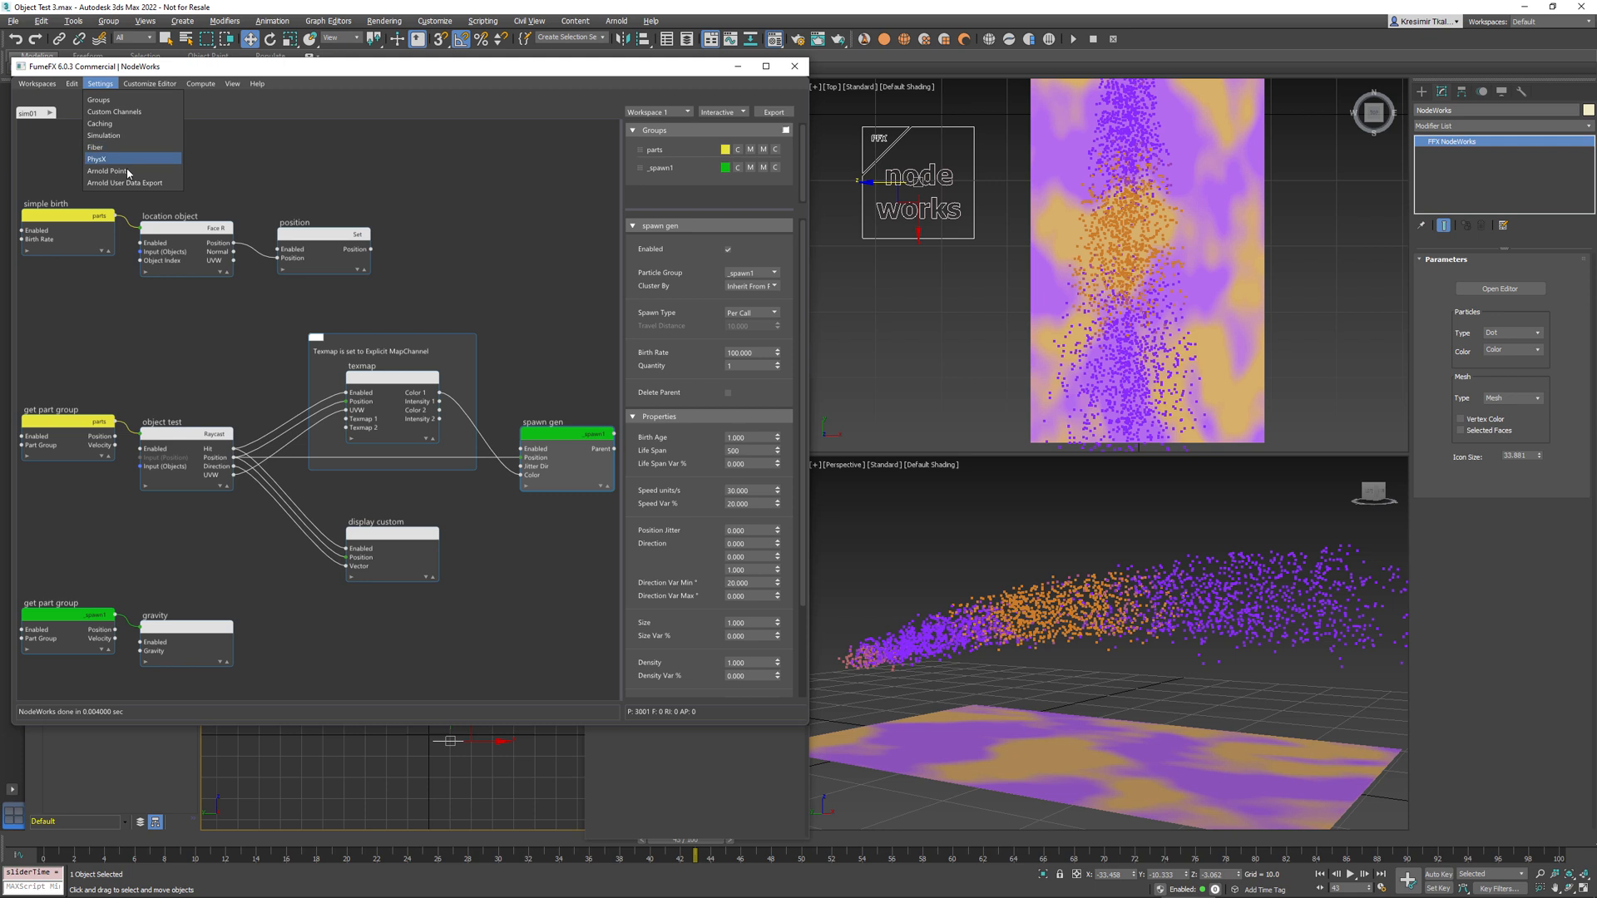
click(124, 182)
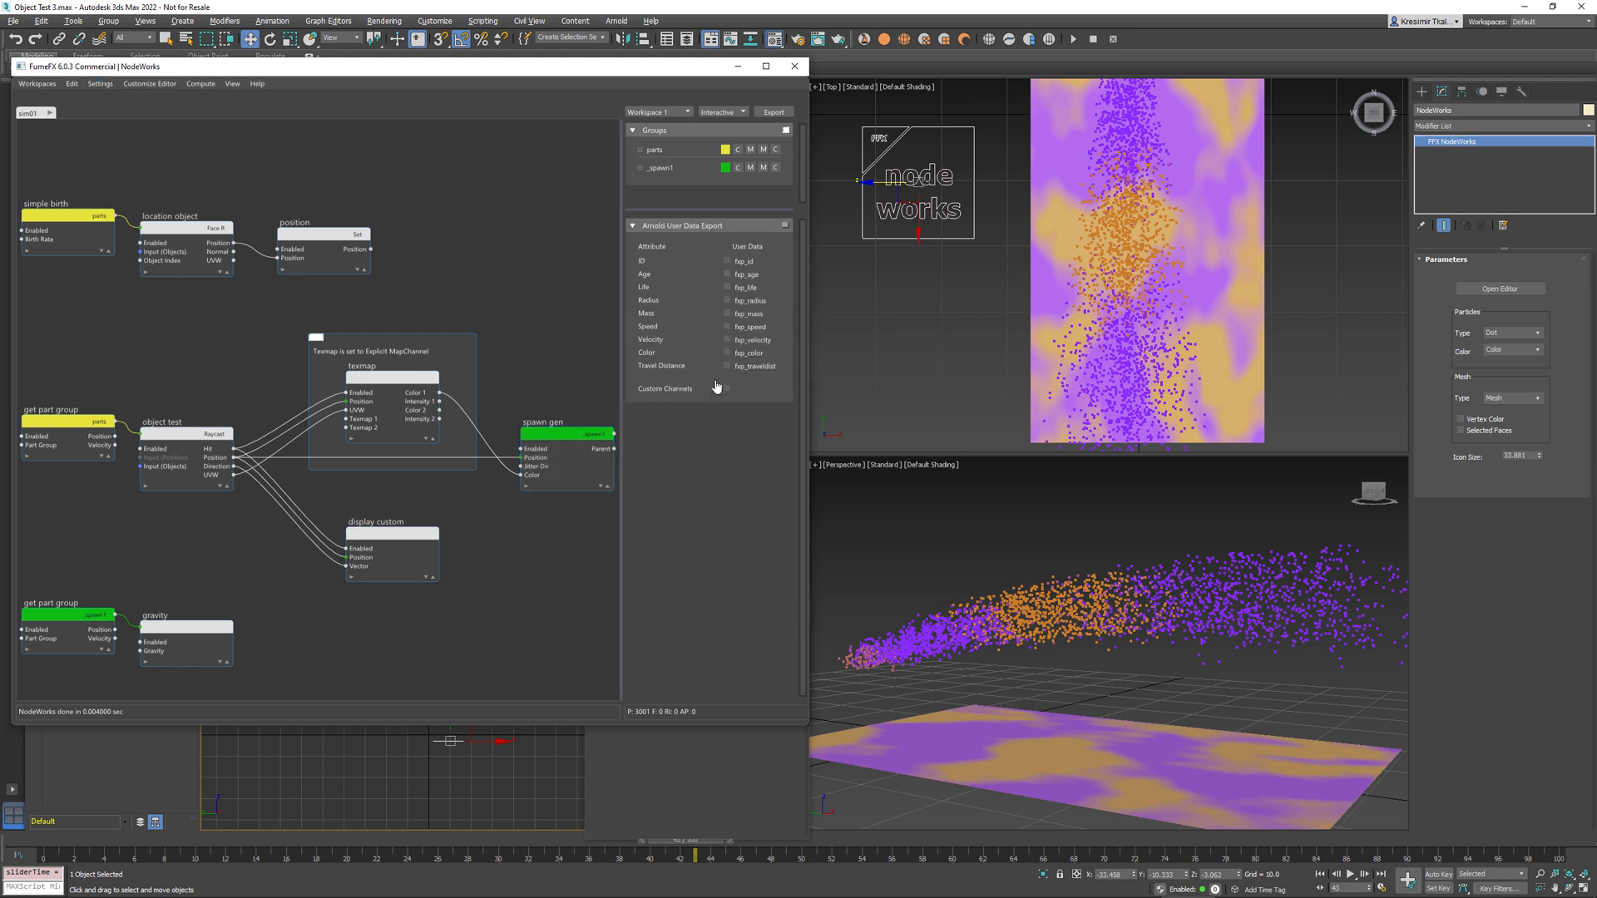